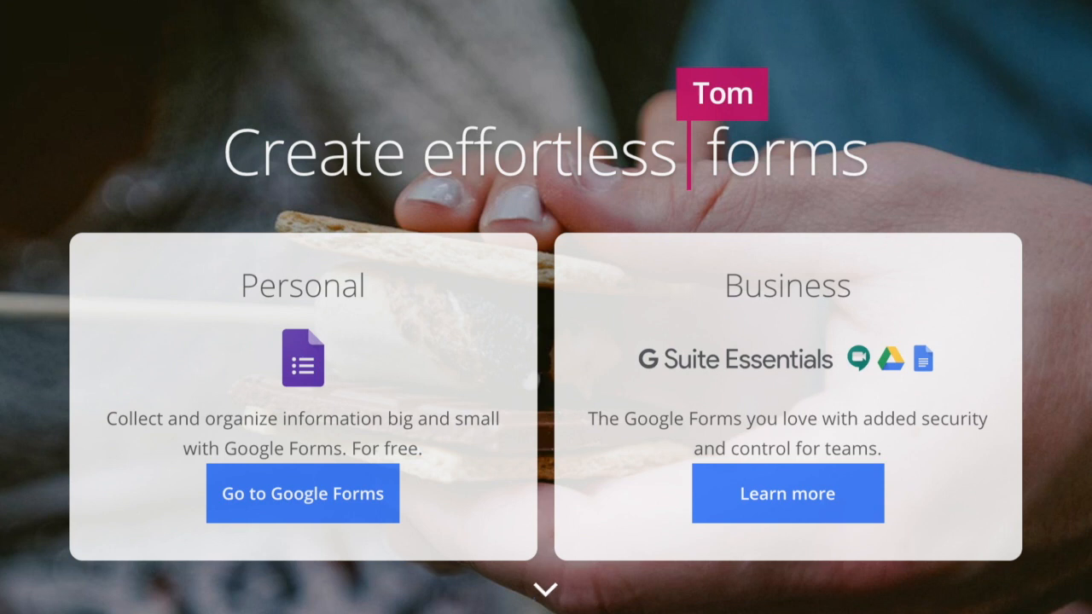
- Start a new blank form from the Google Forms home page
scroll("down", 3)
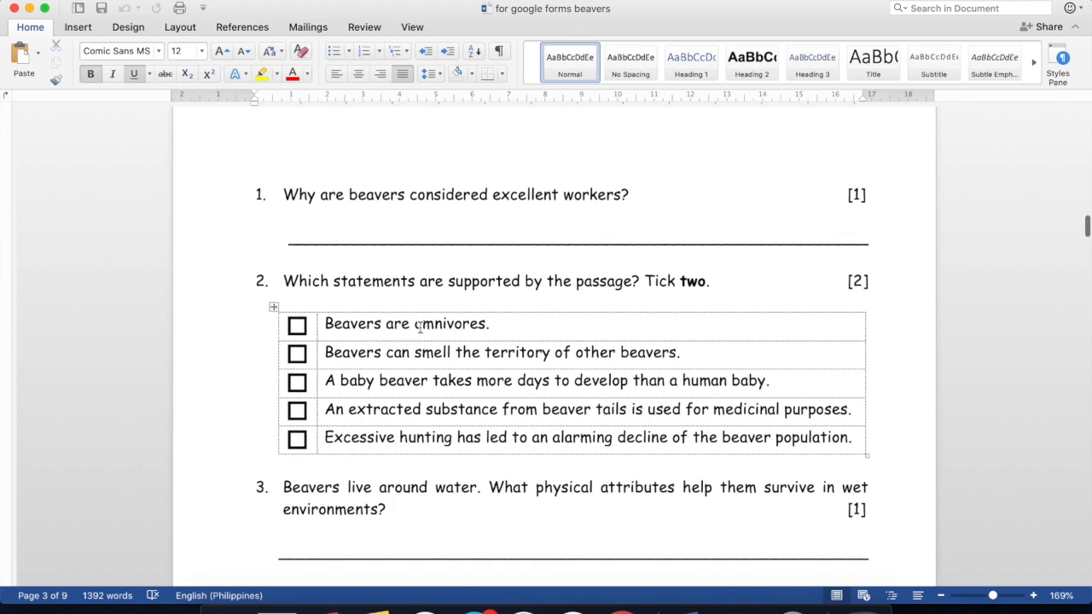
scroll("up", 3)
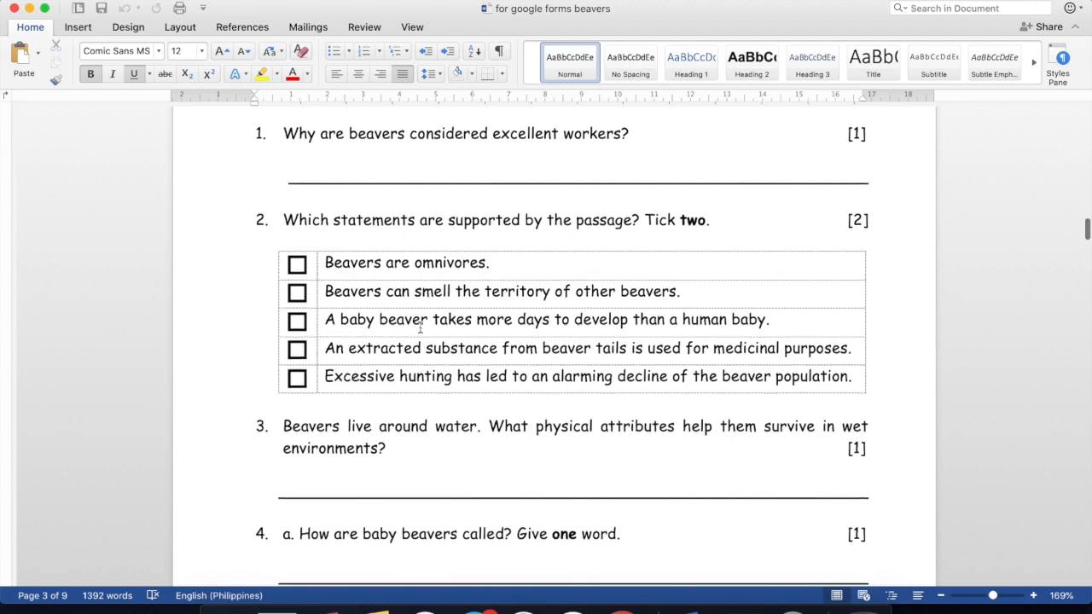
scroll("down", 3)
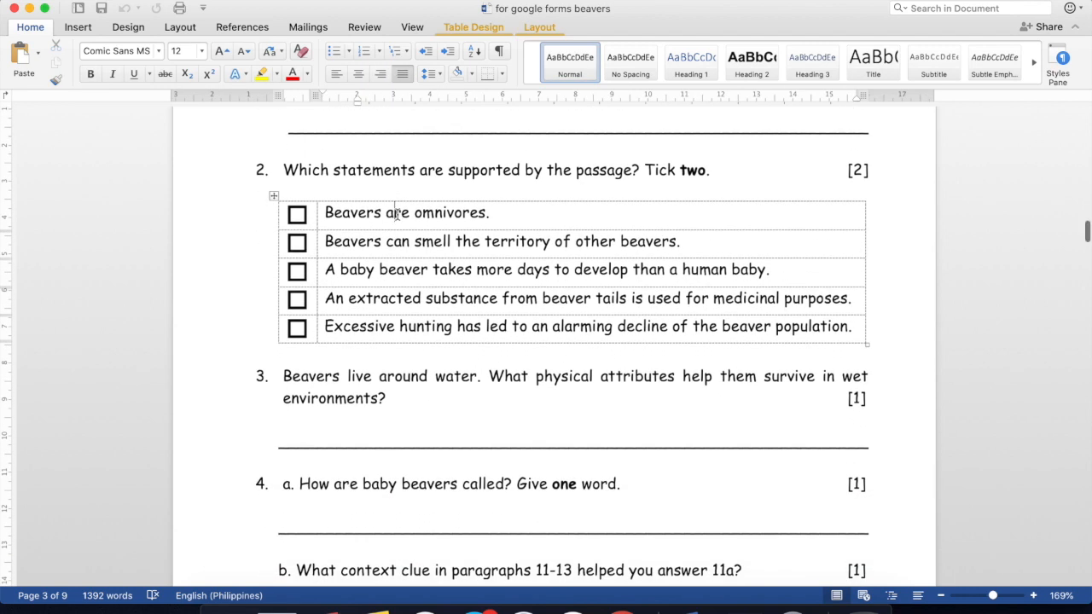
scroll("down", 3)
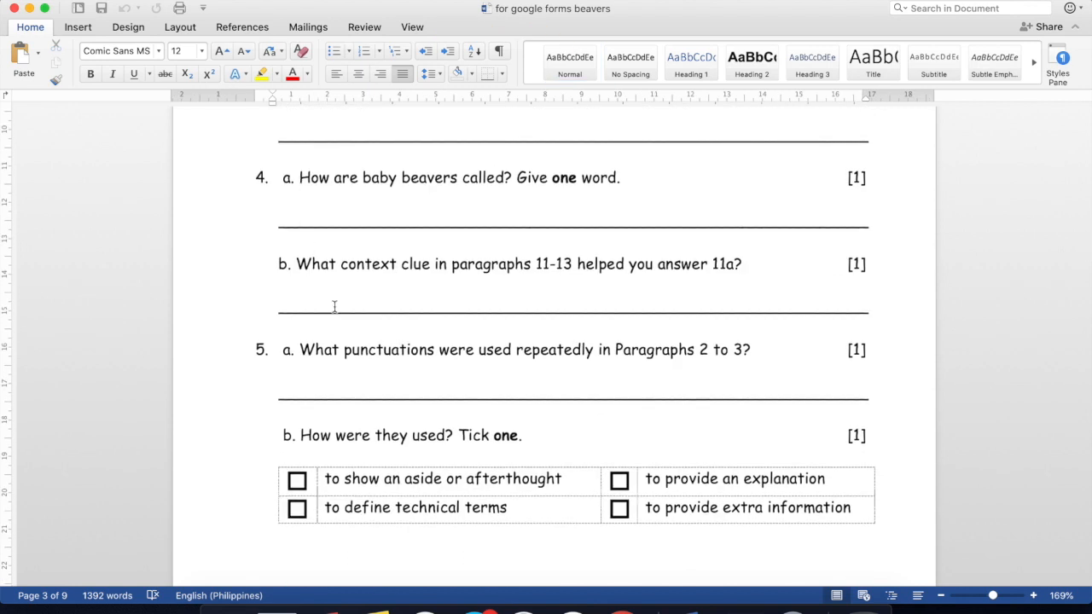
scroll("down", 3)
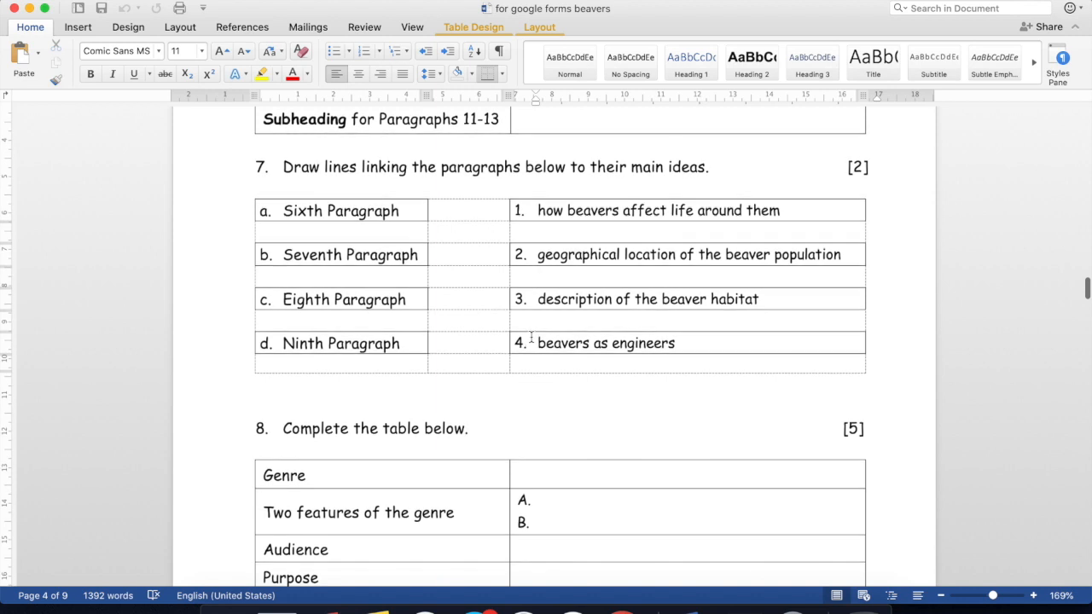
scroll("down", 3)
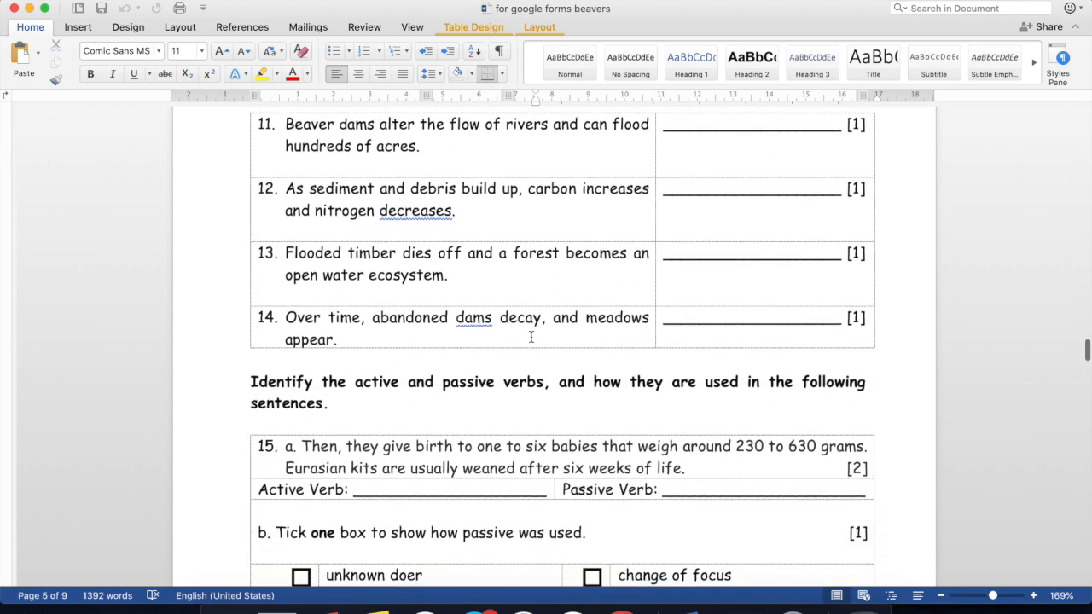
scroll("up", 3)
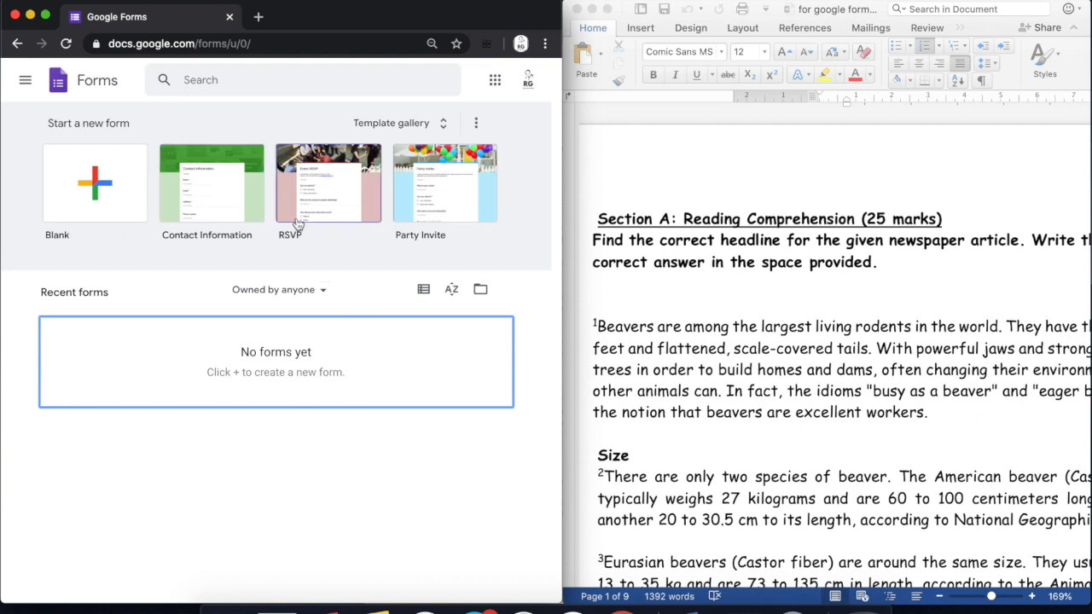
mouse_move(242, 186)
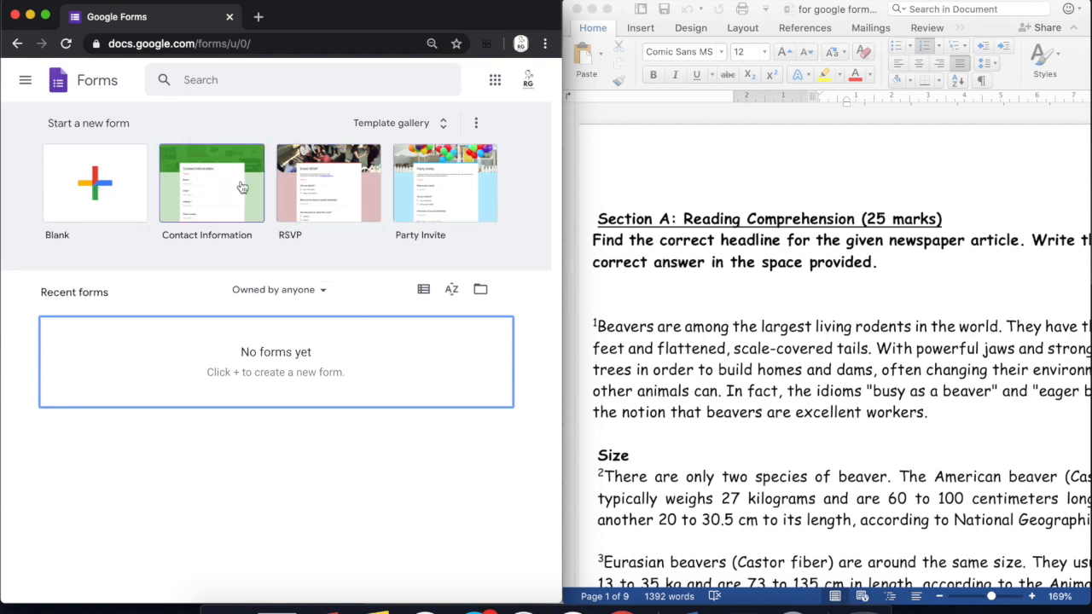
mouse_move(105, 191)
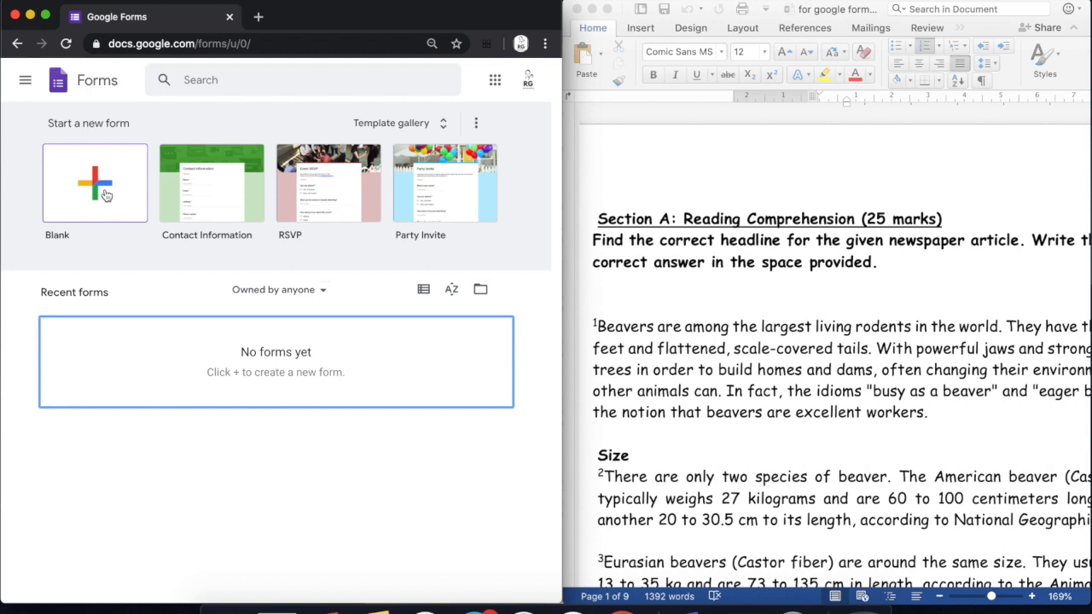
left_click(95, 181)
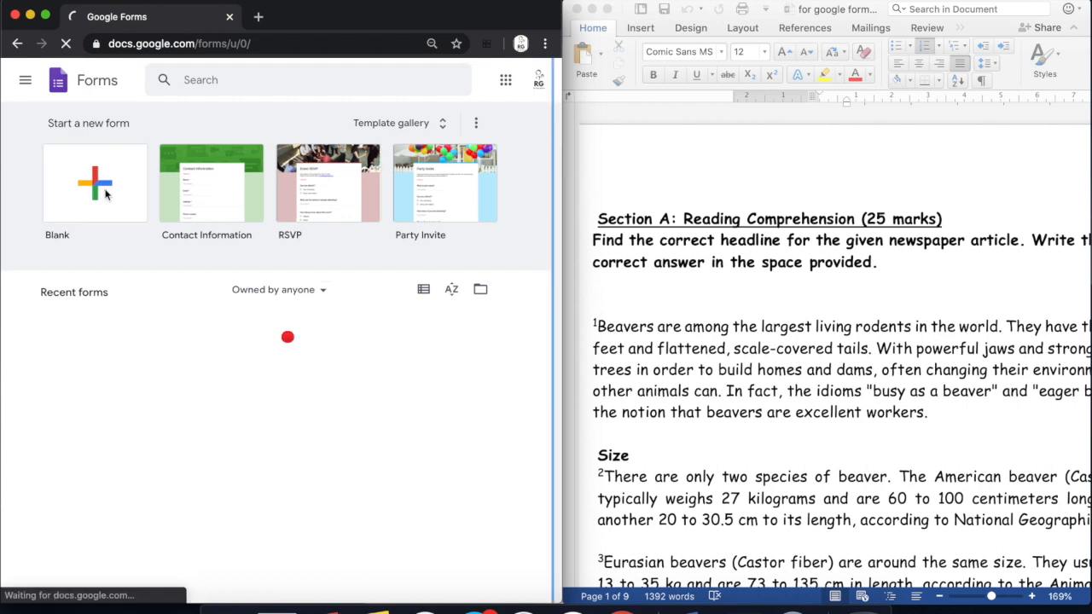
left_click(96, 183)
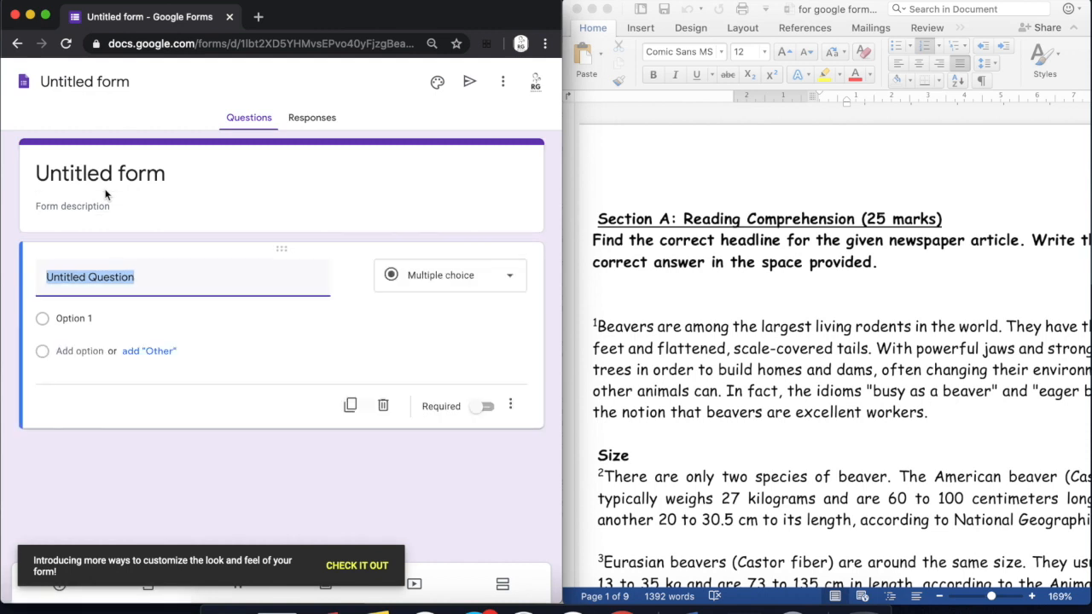
- Title the form 'English 6: Unit Test 1'
left_click(85, 82)
type("Eng")
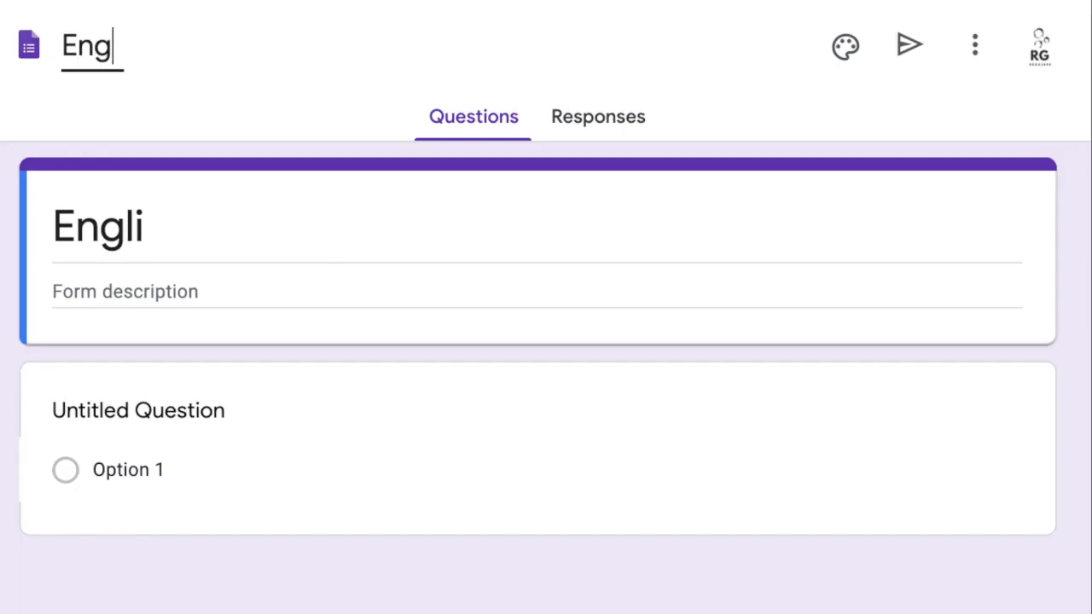
type("lish")
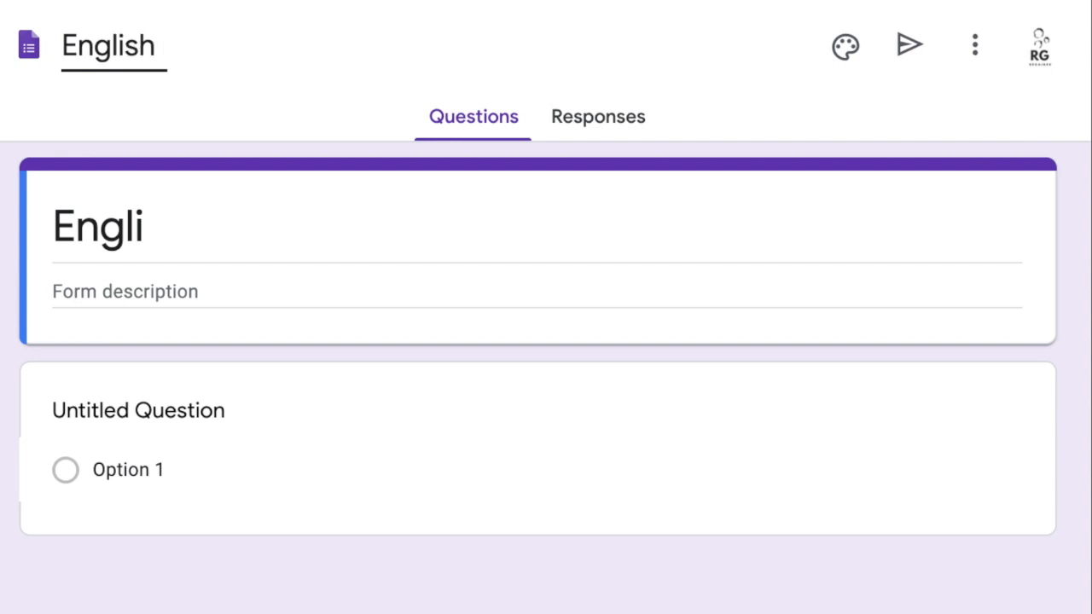
type("6:")
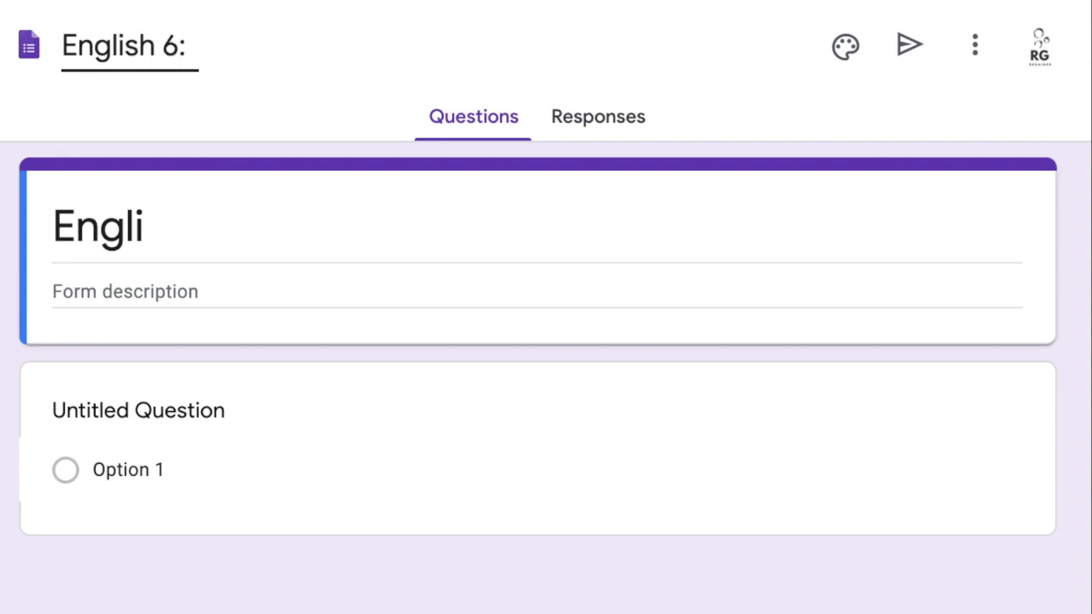
type("Unit Te")
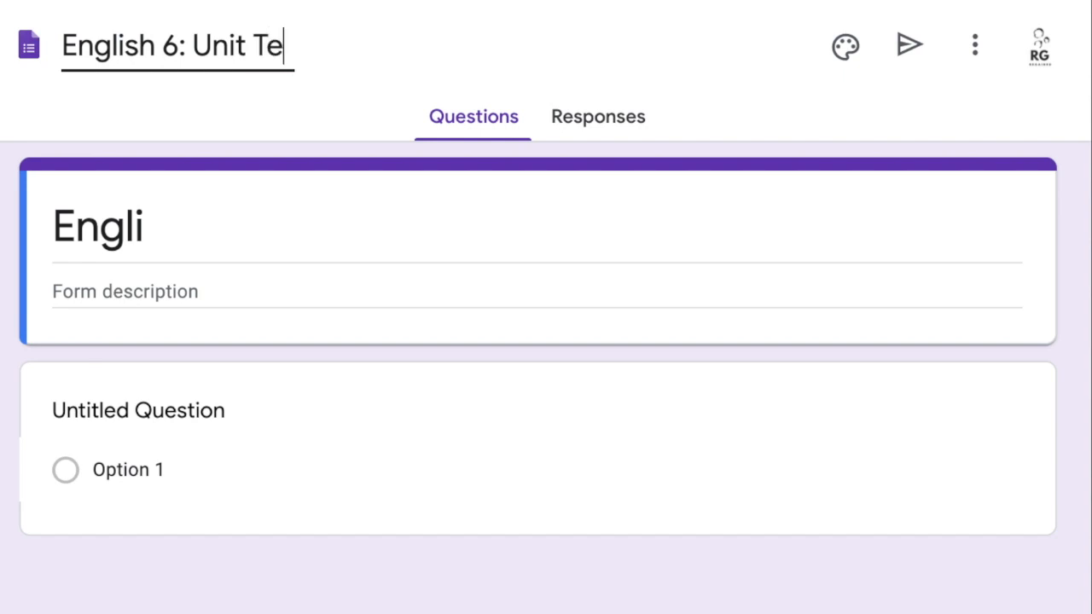
type("st 1")
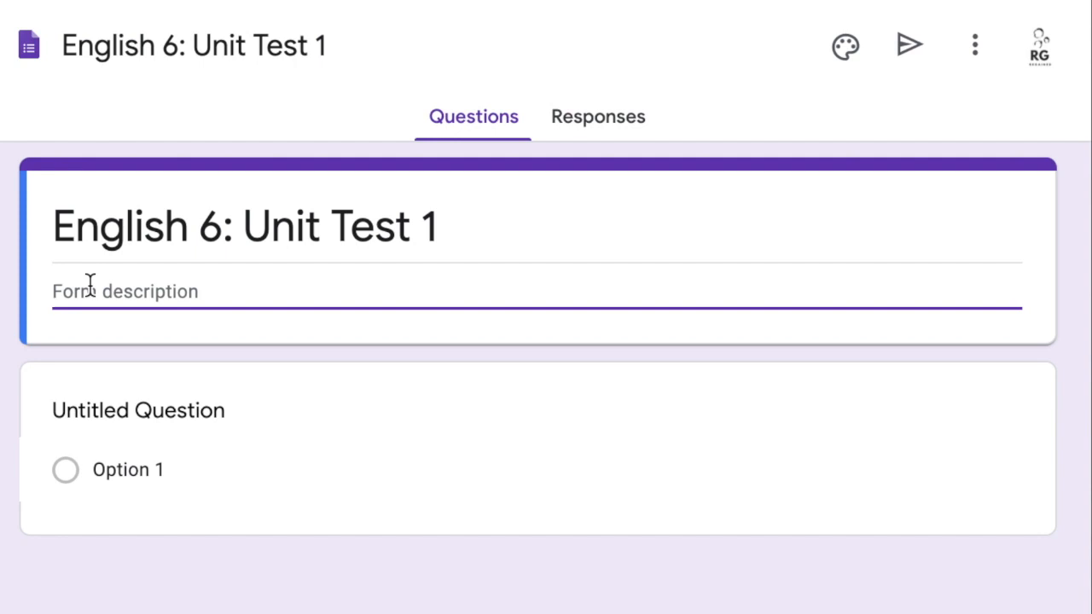
- Describe the form as the Unit 1: Beavers test, case sensitive, with instructions to read carefully and use hints
type("T")
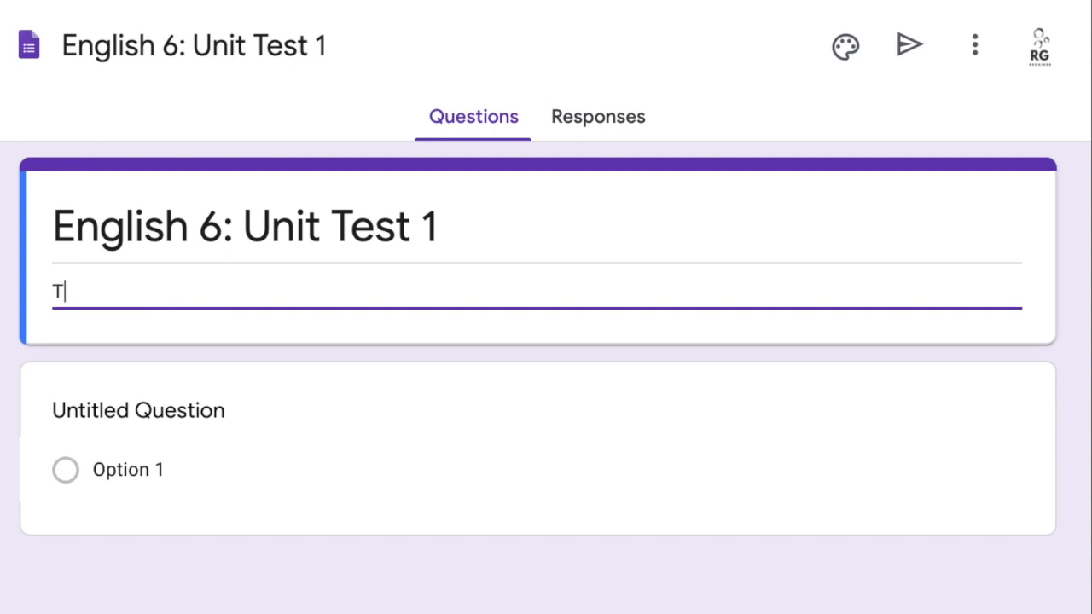
type("his test will cover the topics under Unit 1")
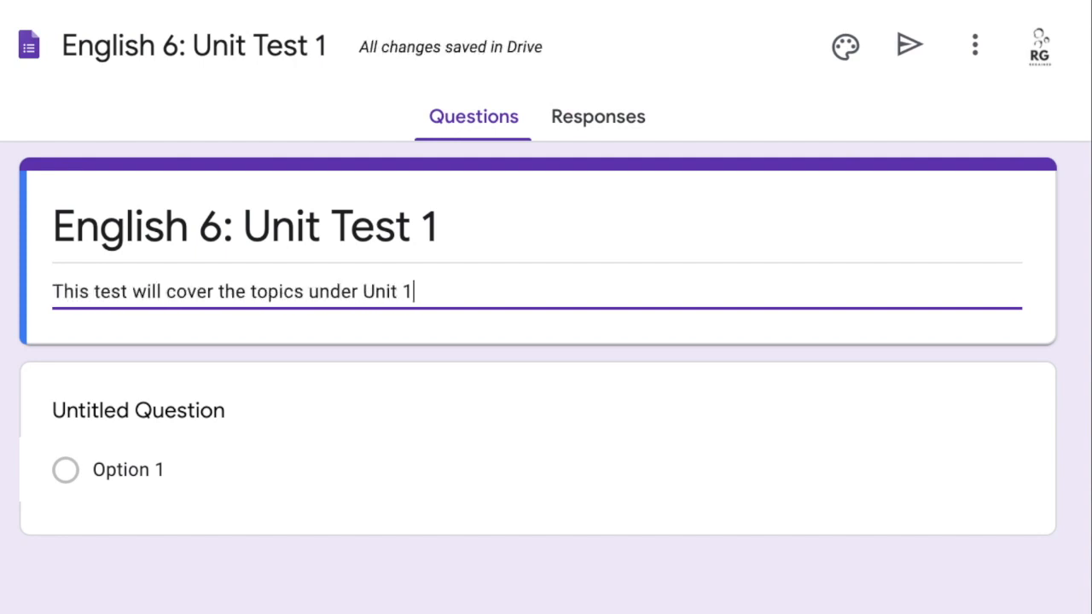
type(": Beavers. Read the instructions carefully. The test is c")
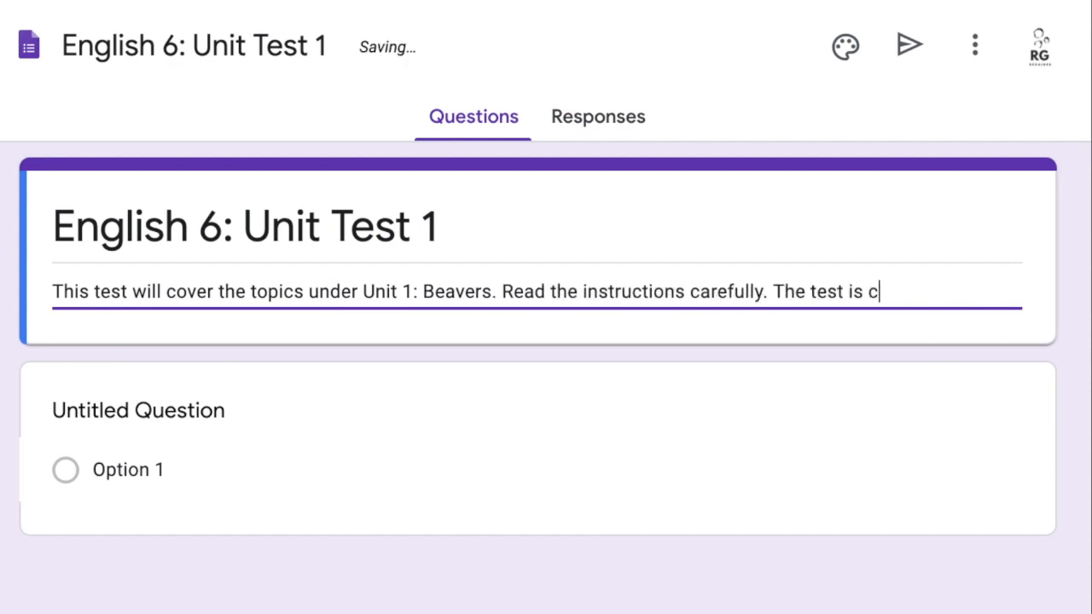
type("ase sensitive, please use the hints to help you.")
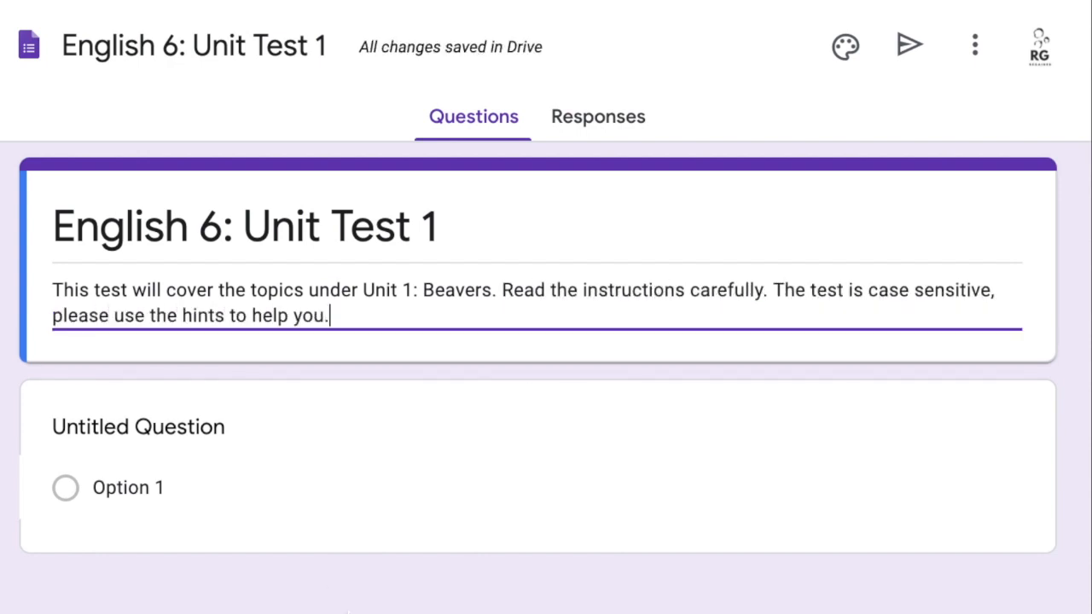
- Enable quiz mode in the form's settings
left_click(974, 45)
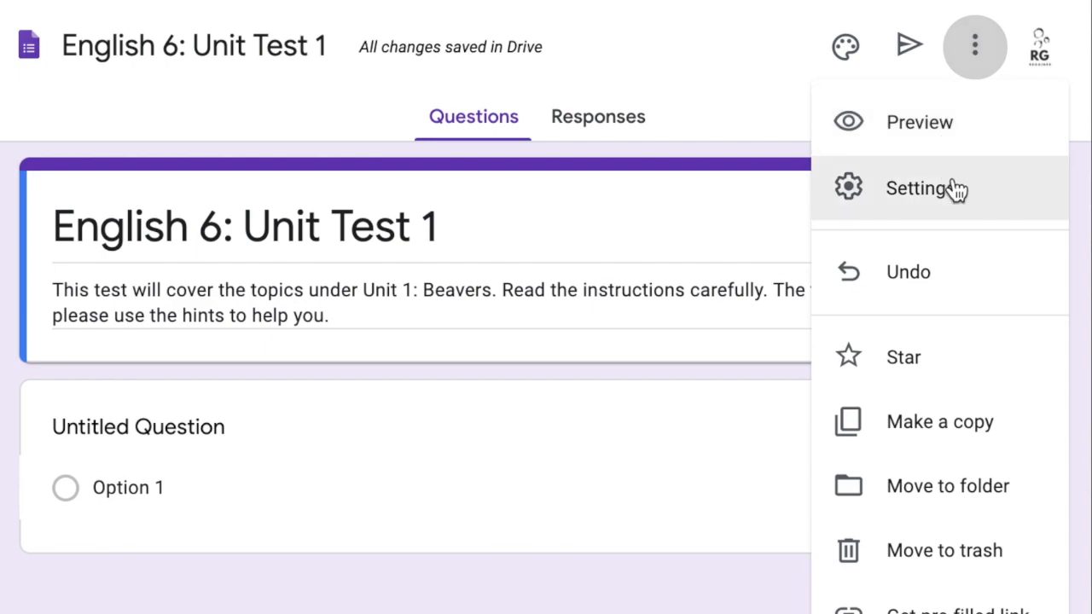
left_click(924, 187)
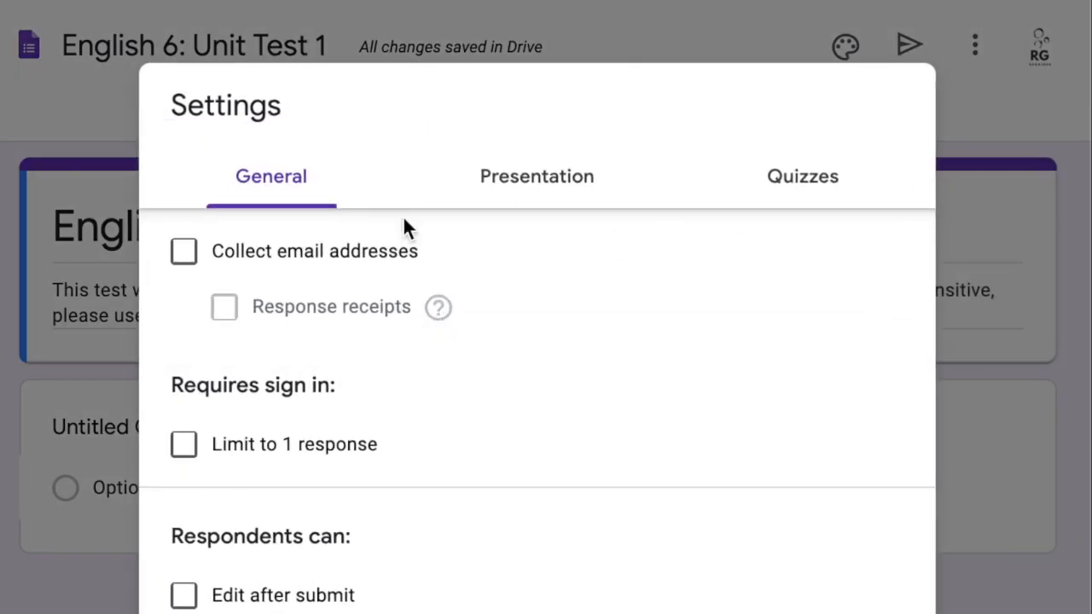
mouse_move(288, 187)
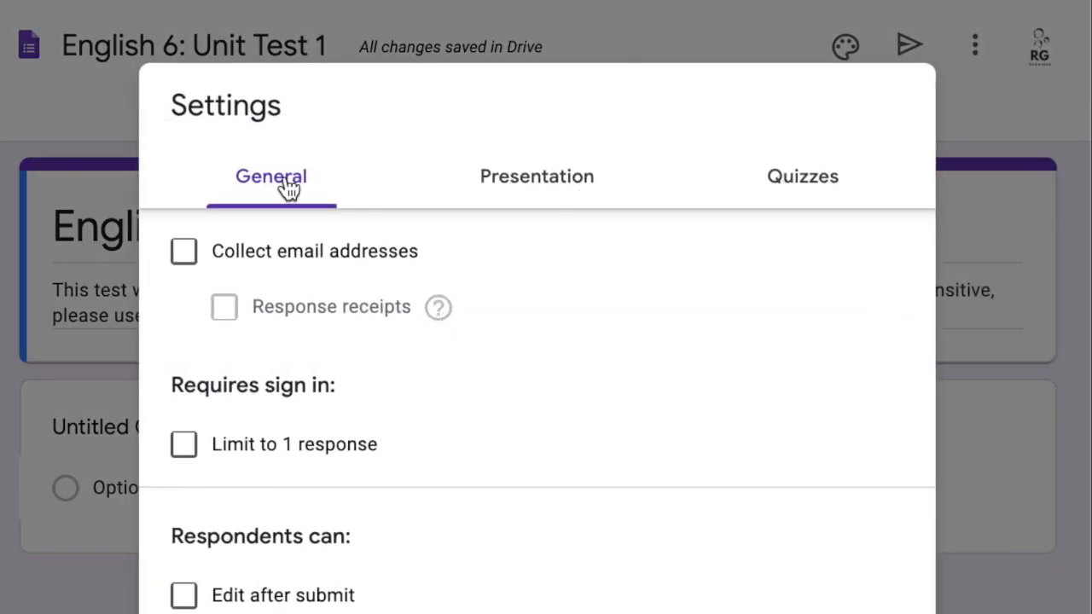
mouse_move(424, 181)
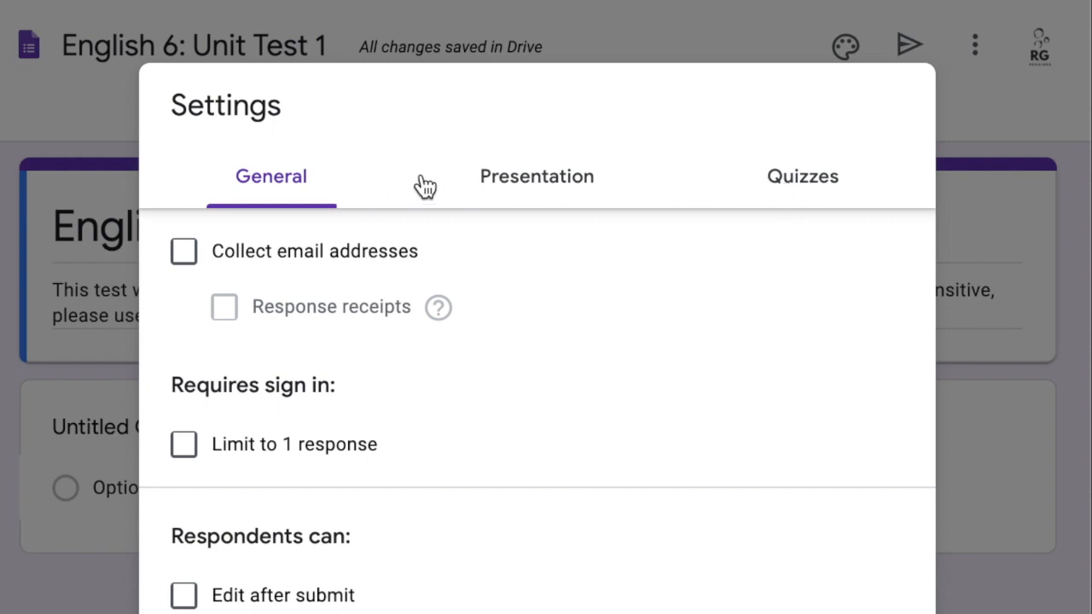
left_click(801, 175)
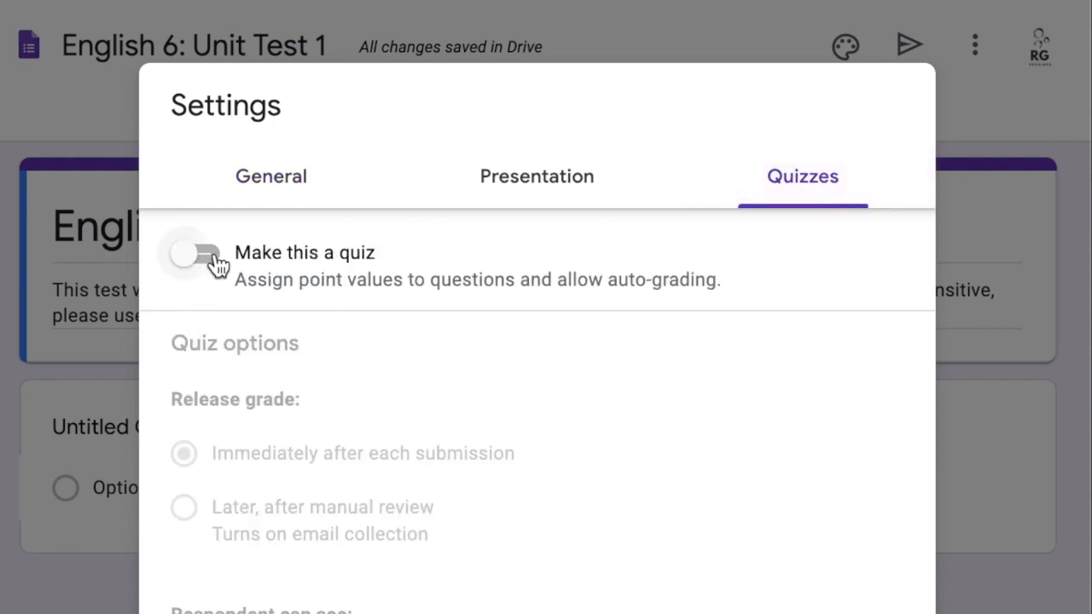
left_click(198, 252)
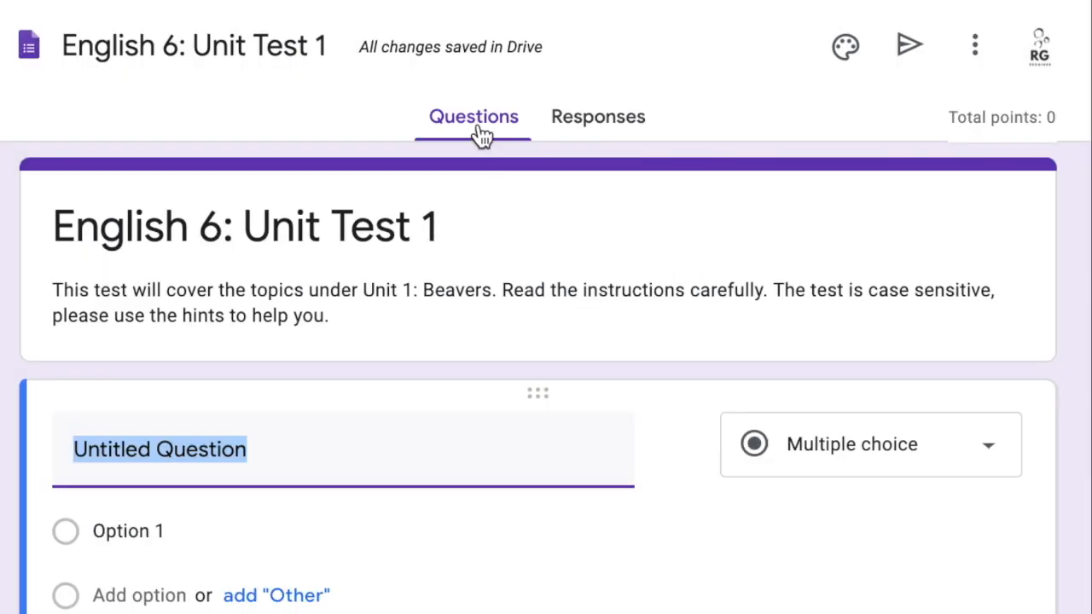
mouse_move(614, 140)
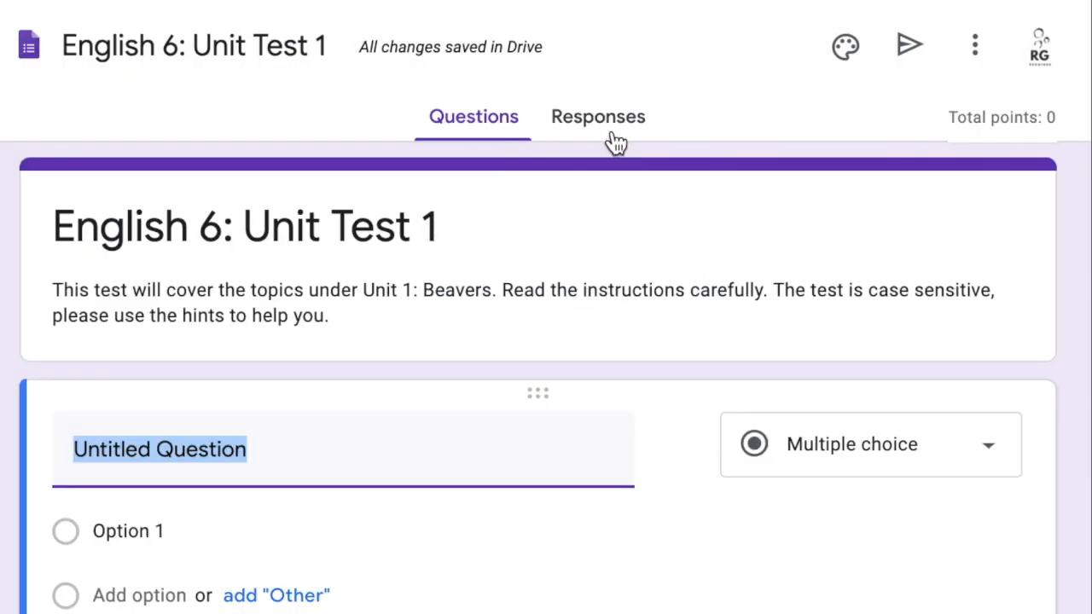
mouse_move(1015, 128)
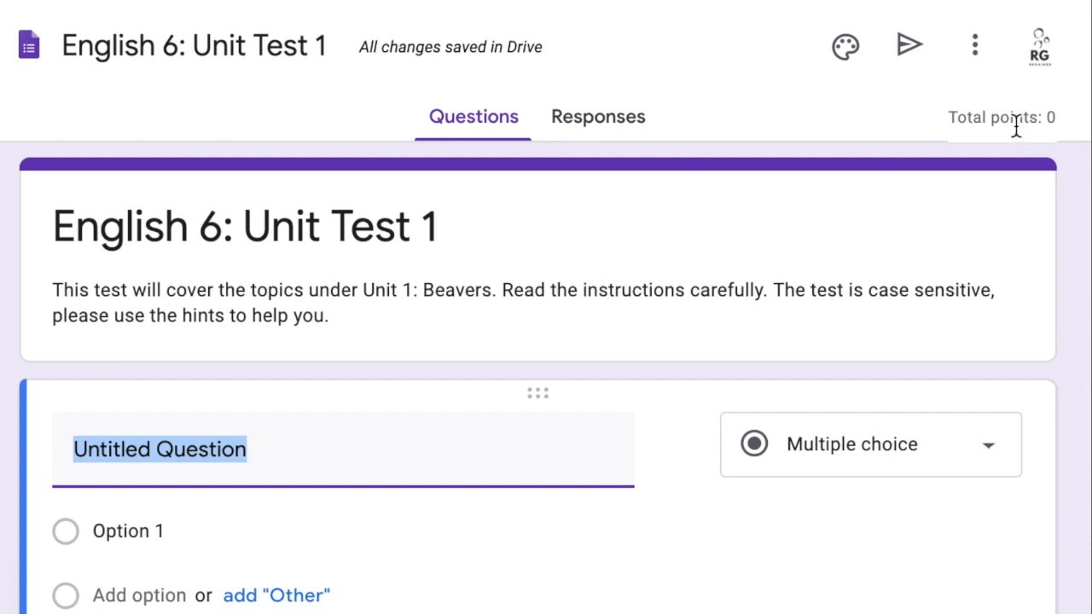
mouse_move(1074, 136)
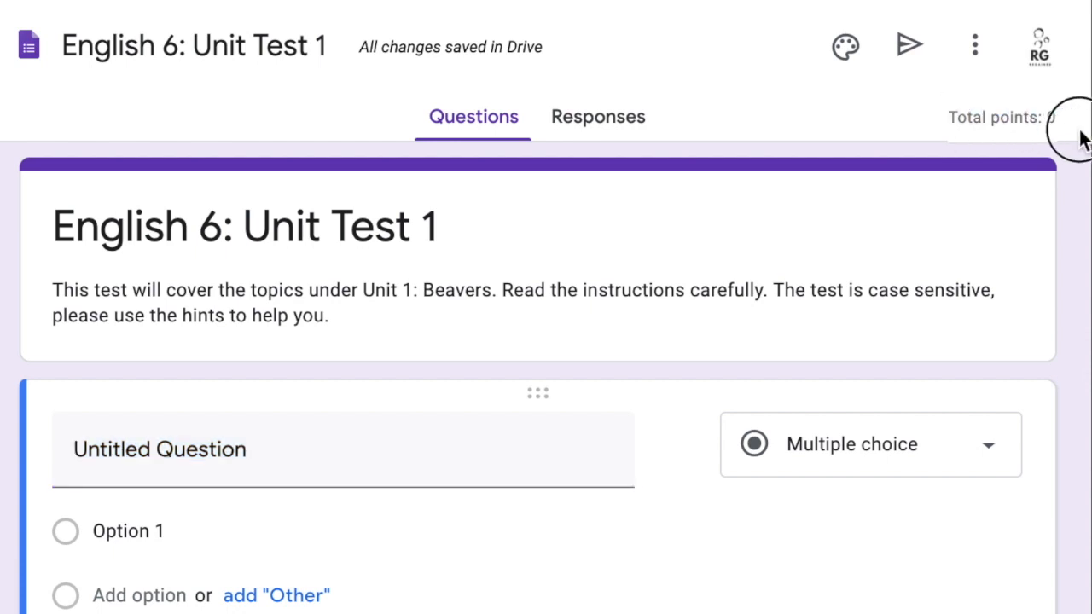
mouse_move(1061, 123)
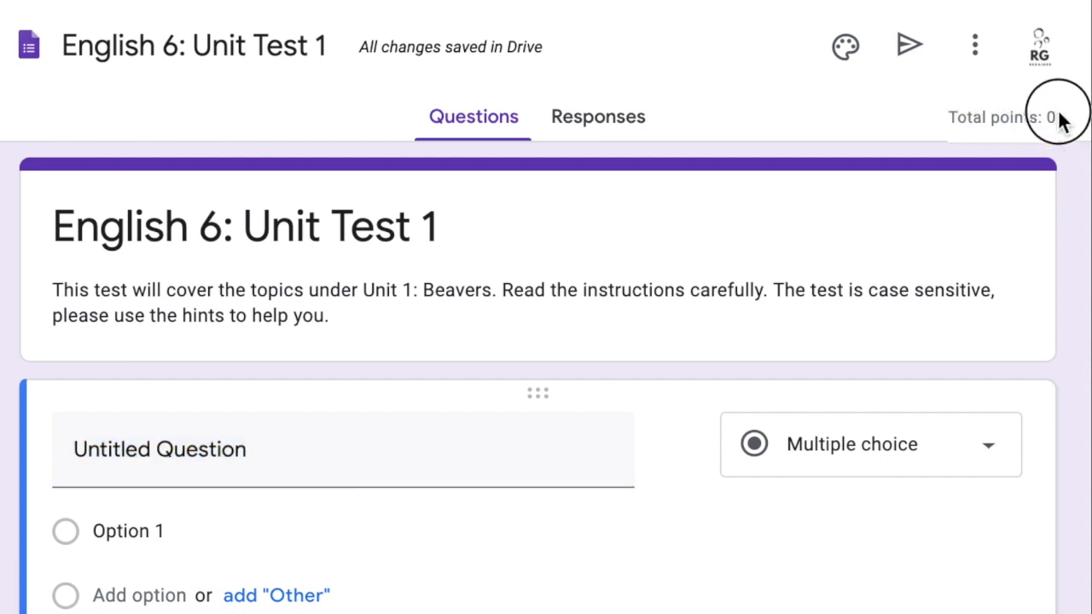
mouse_move(1061, 120)
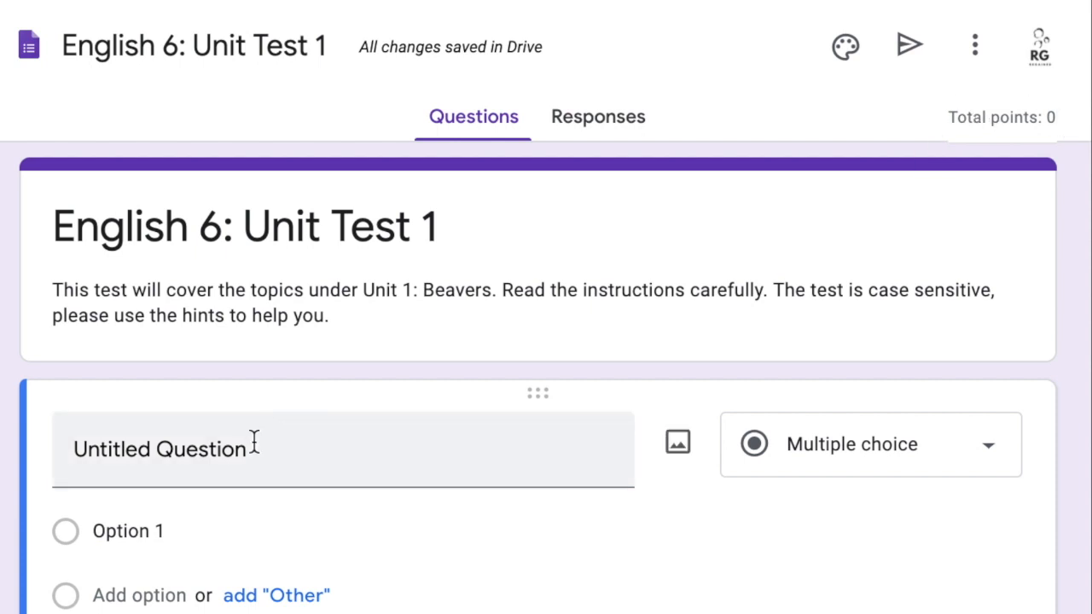
- Make the first question a required short-answer item titled 'Name:'
double_click(159, 450)
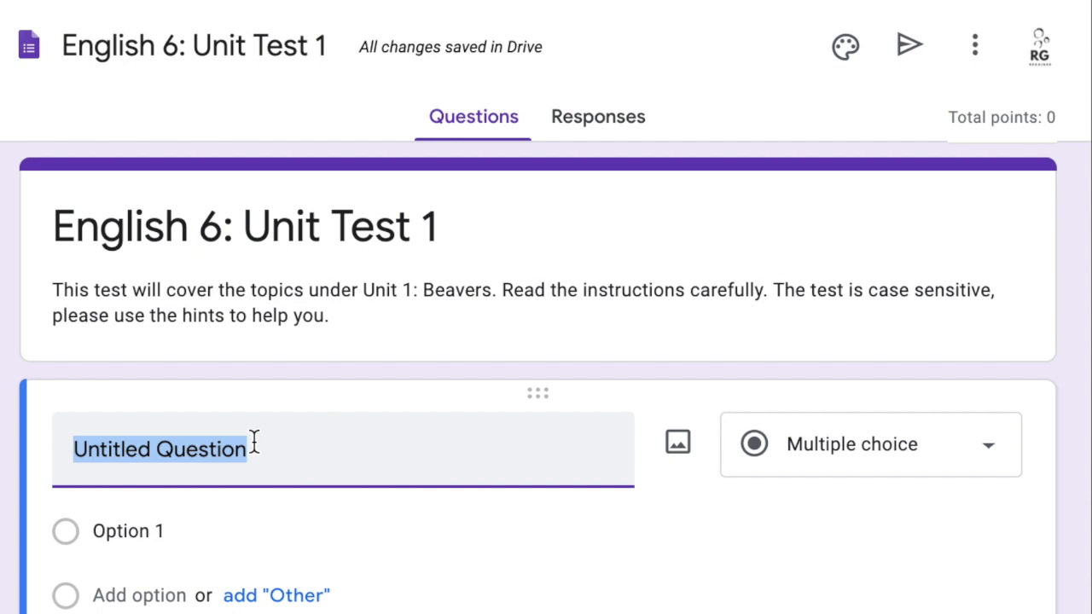
scroll("down", 3)
type("Name:")
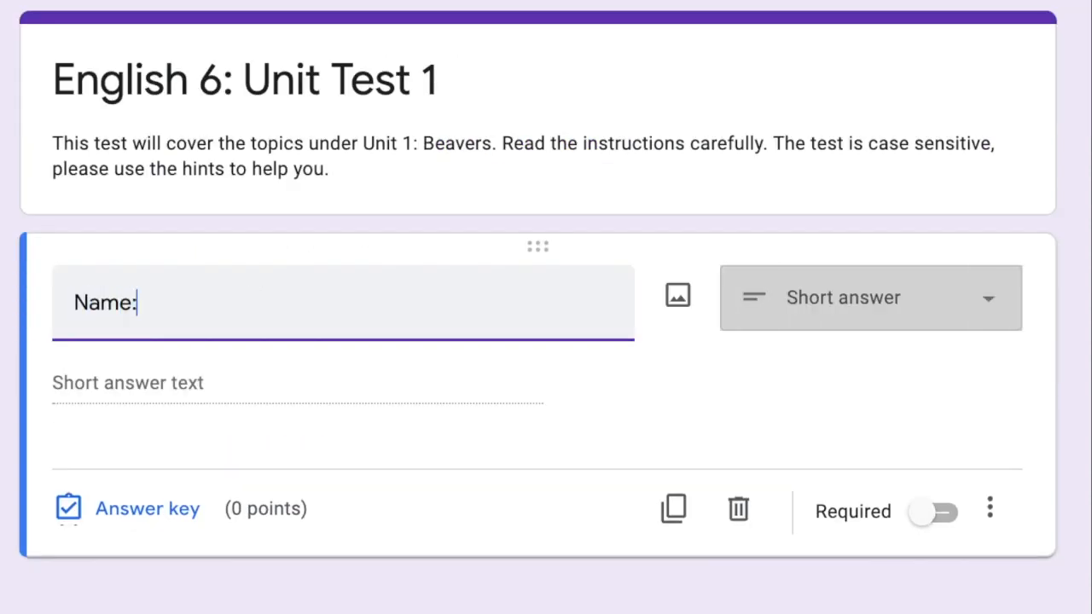
mouse_move(751, 310)
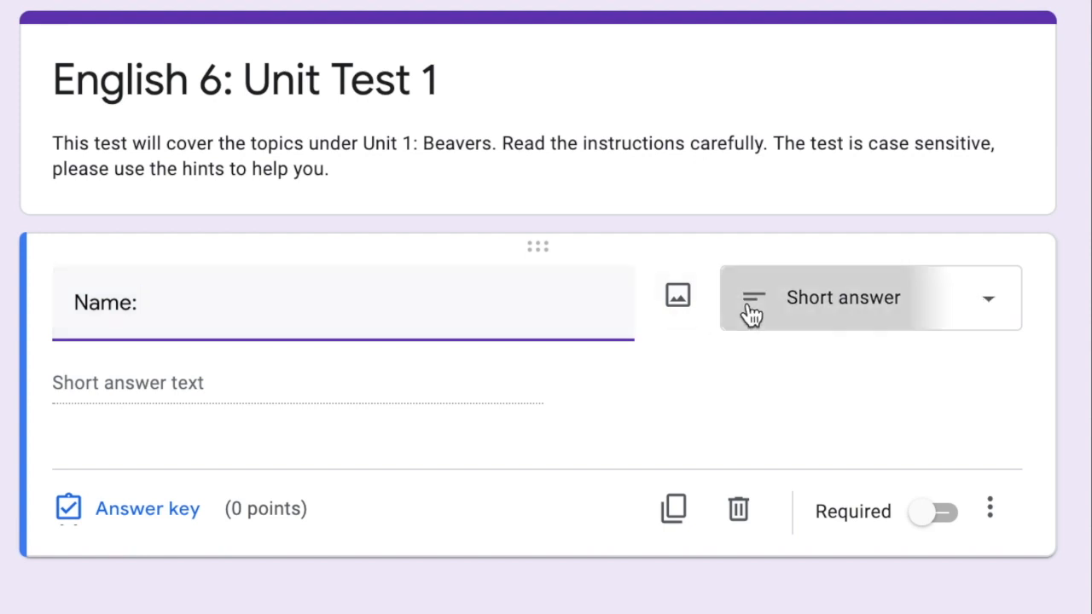
left_click(868, 297)
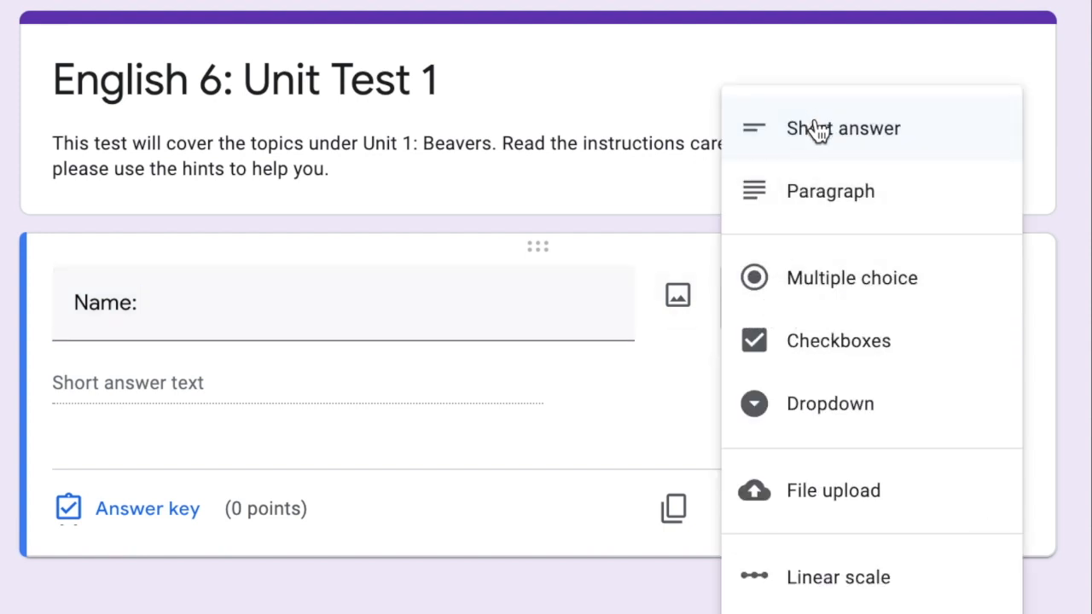
left_click(842, 128)
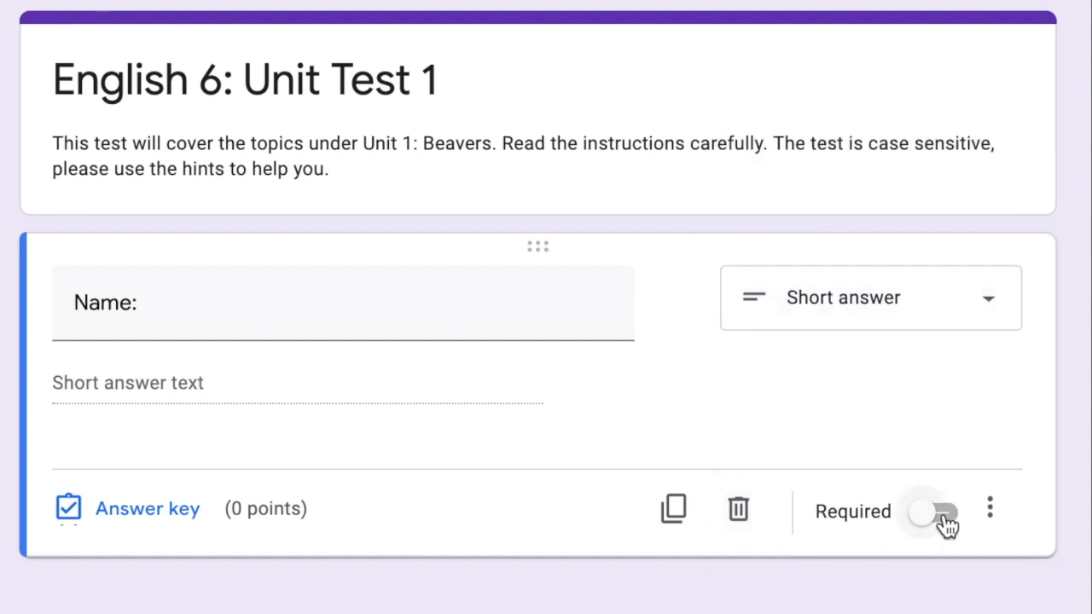
left_click(935, 512)
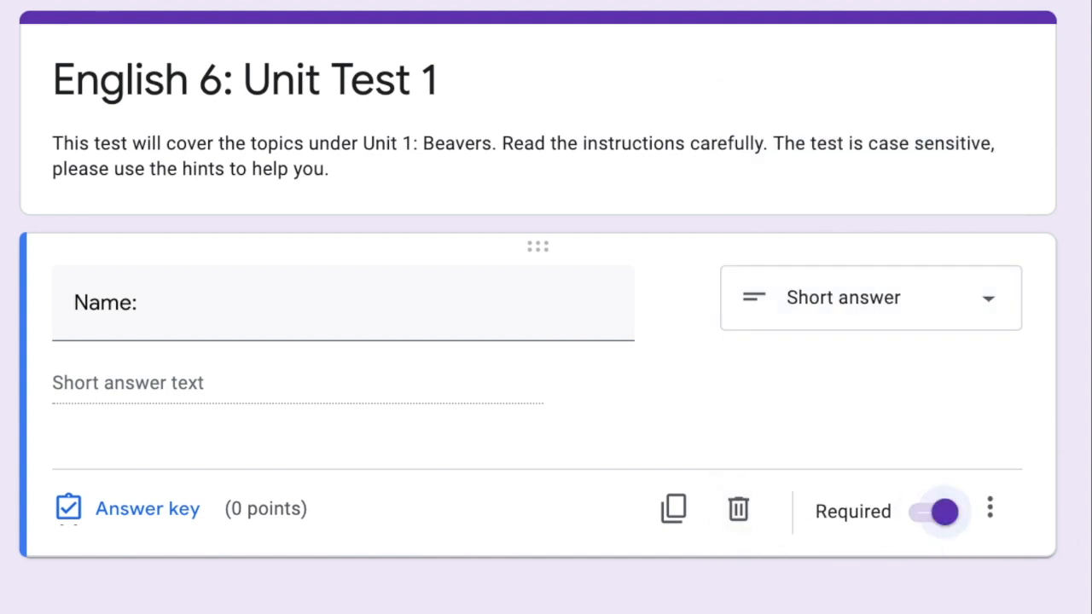
mouse_move(827, 567)
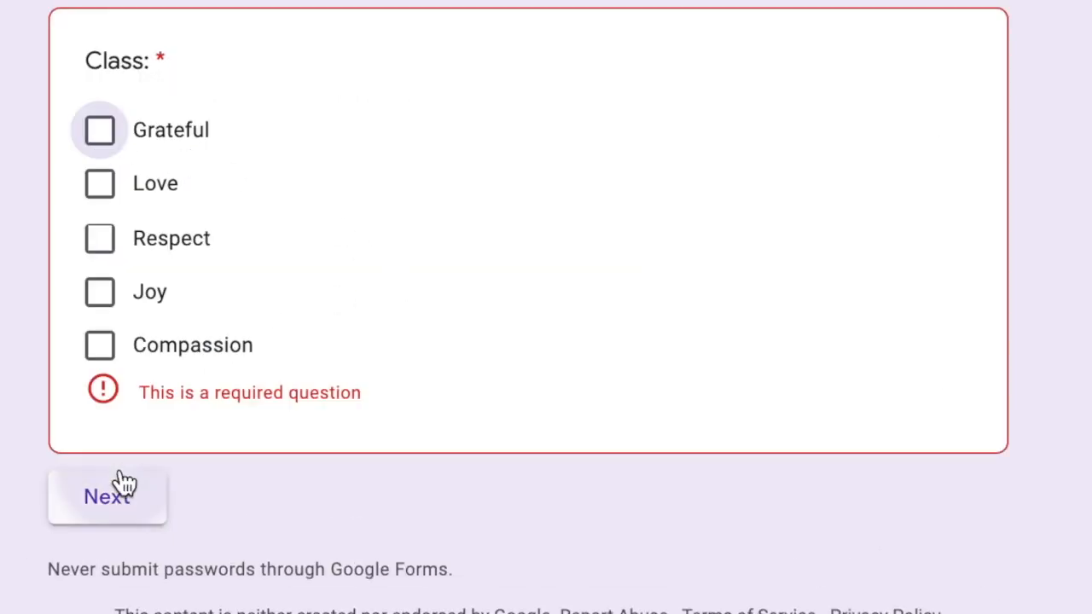
mouse_move(139, 406)
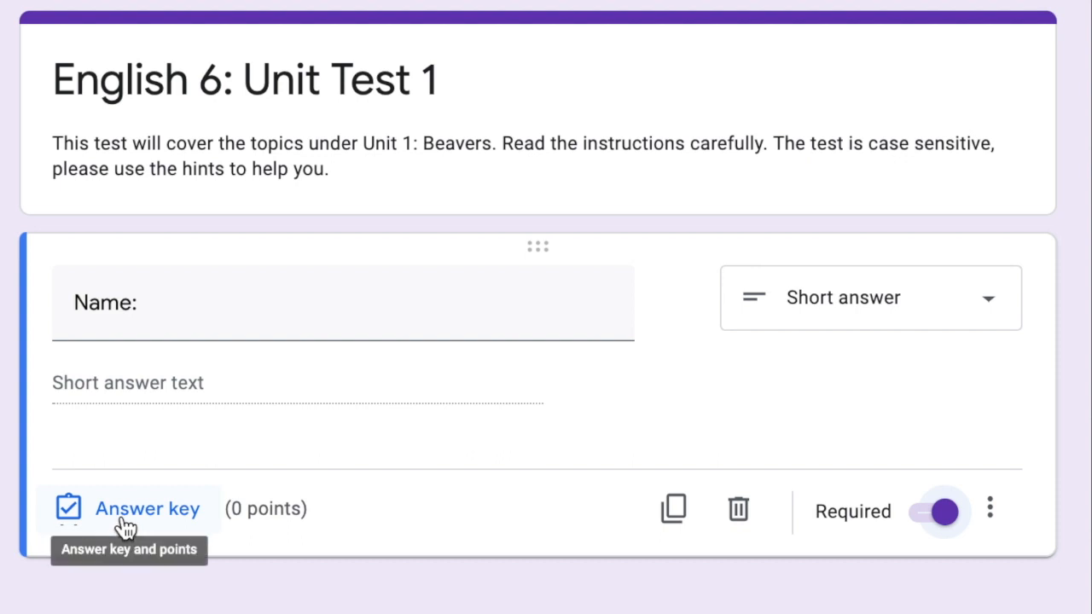
mouse_move(249, 522)
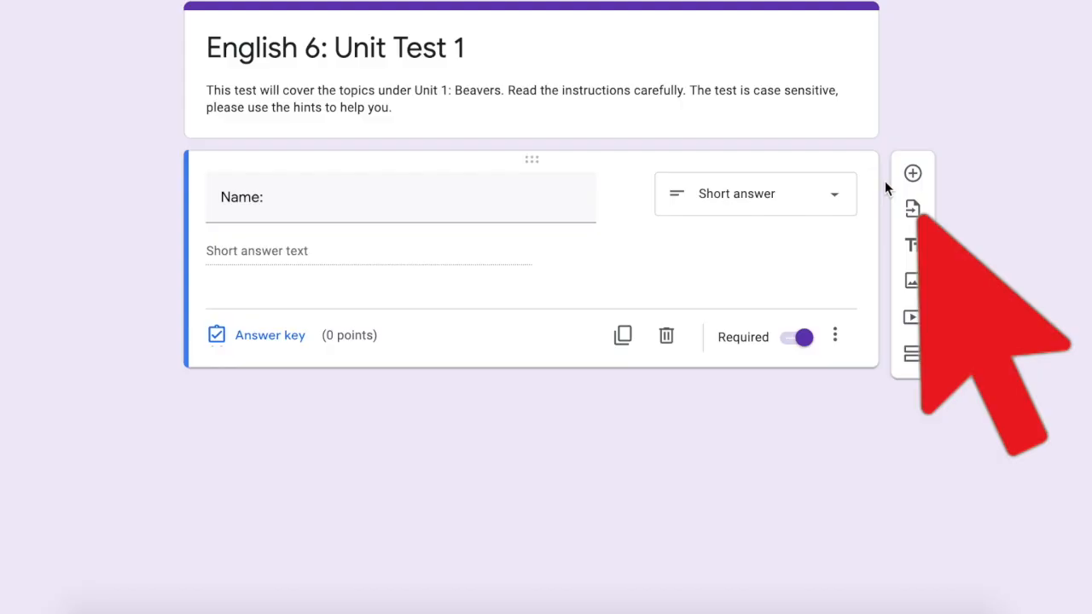
- Add a new question titled 'Class' after Name
left_click(911, 174)
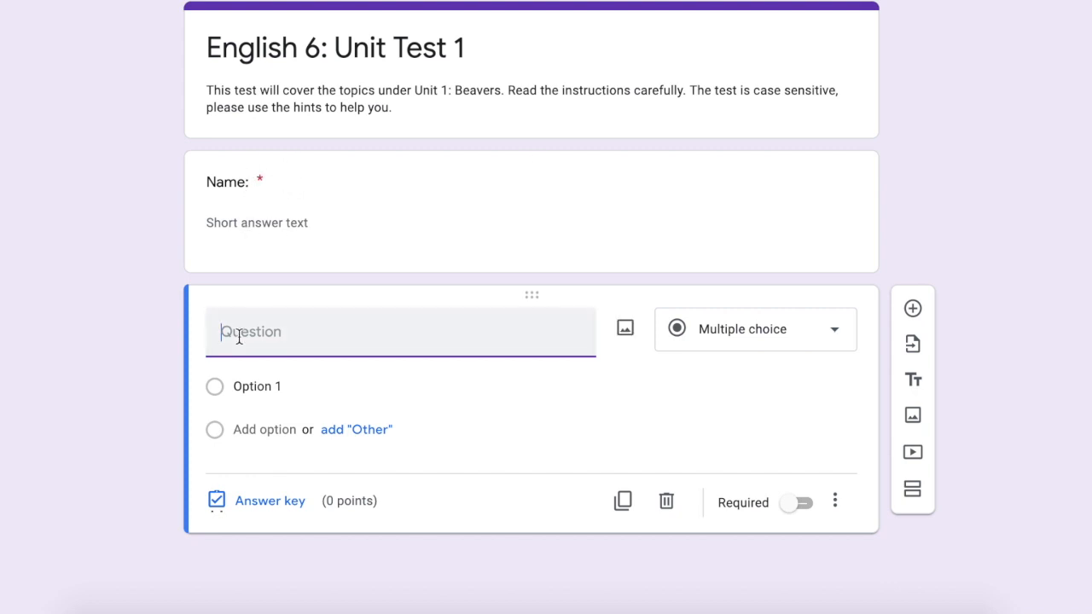
type("Class")
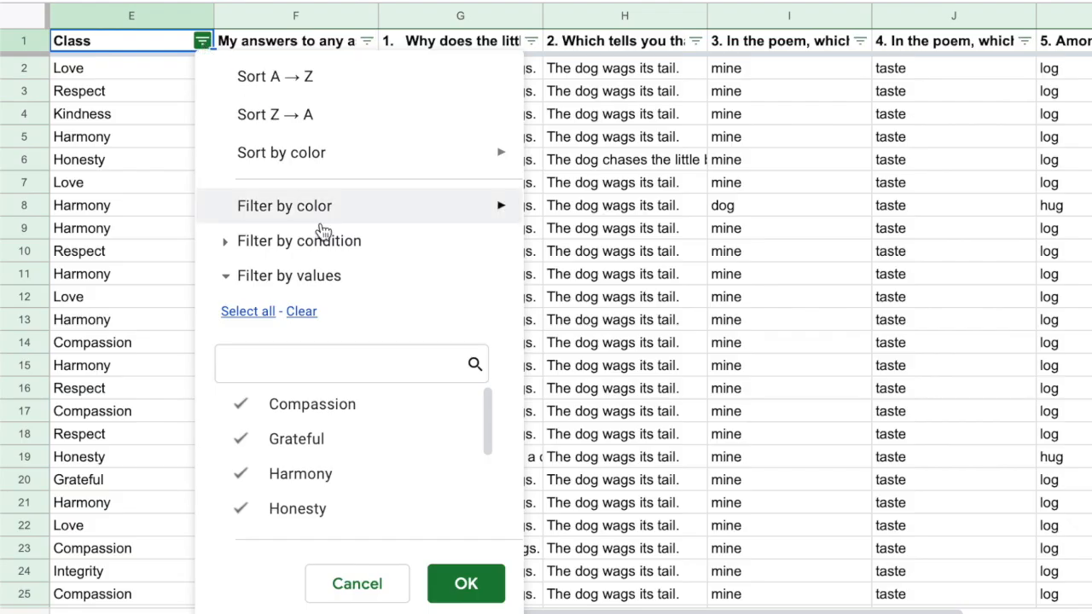
- Filter the Class column to only Grateful by unchecking Compassion and Respect, then select the filtered entries
scroll("down", 3)
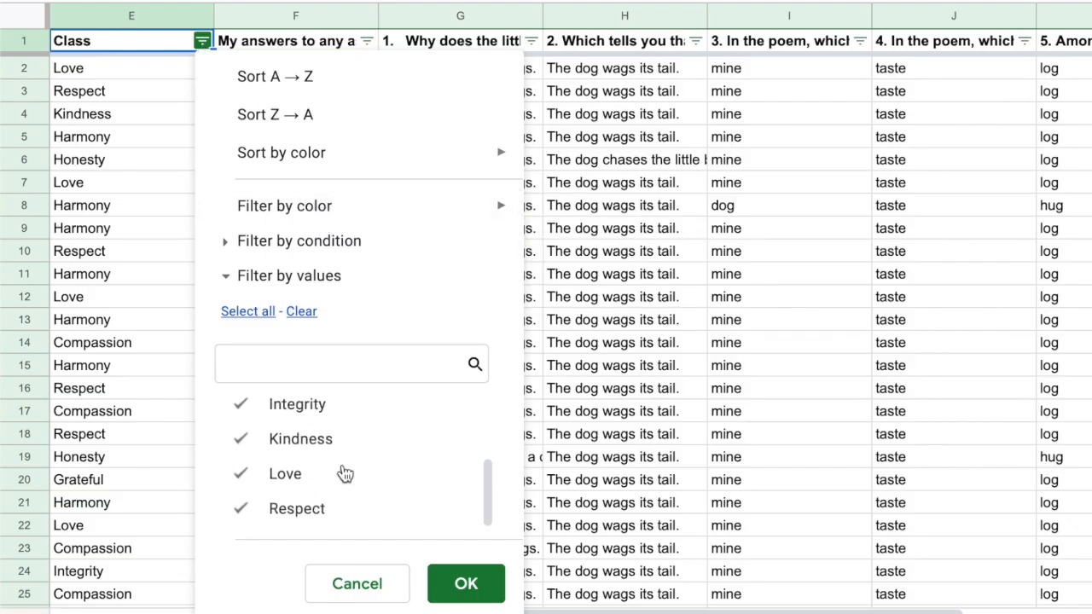
scroll("up", 3)
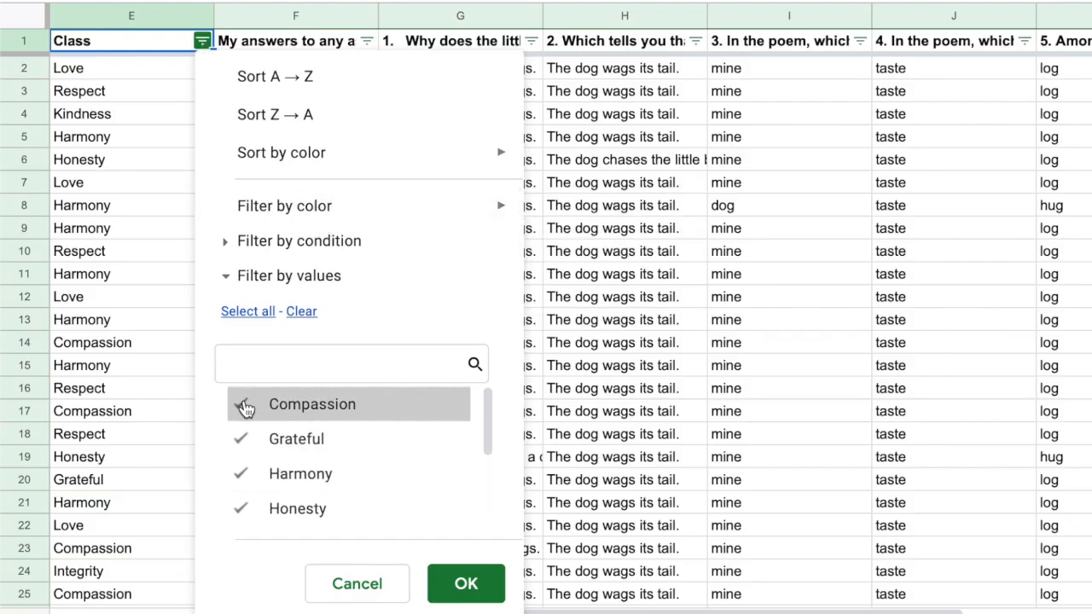
left_click(242, 404)
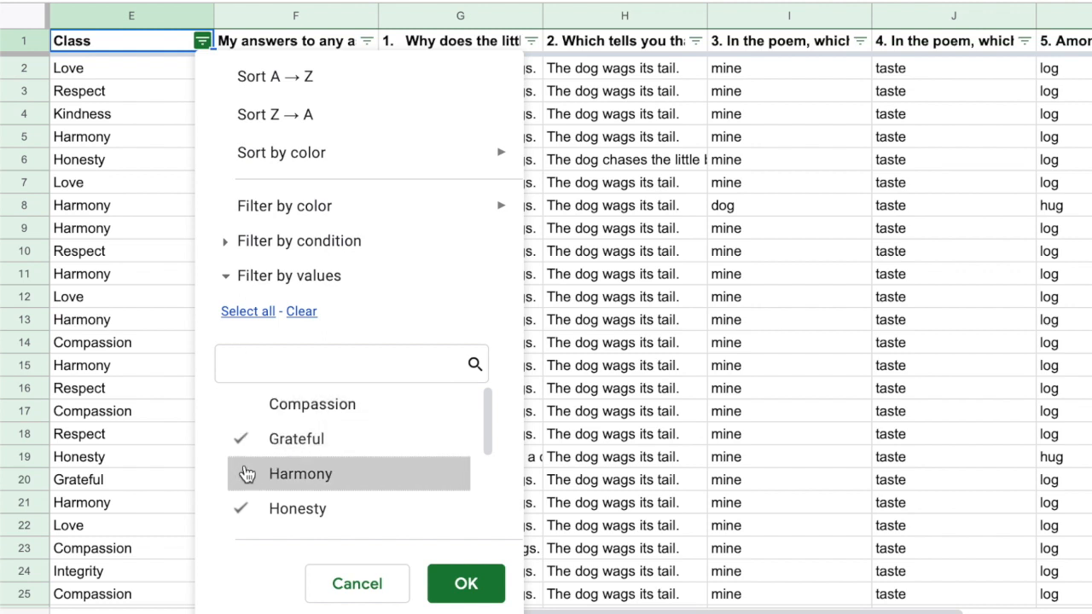
scroll("down", 3)
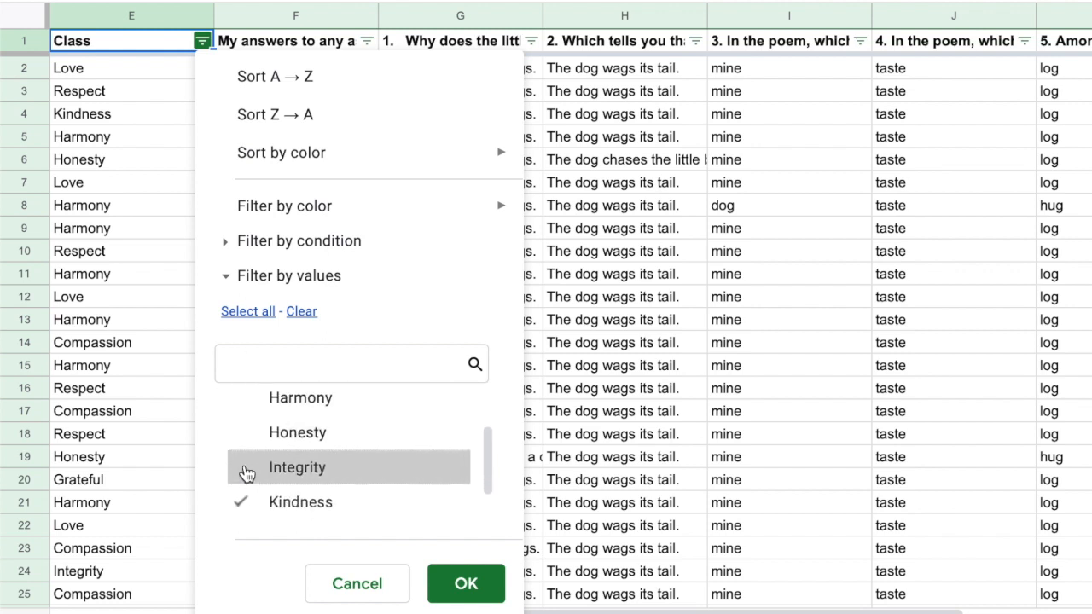
scroll("down", 3)
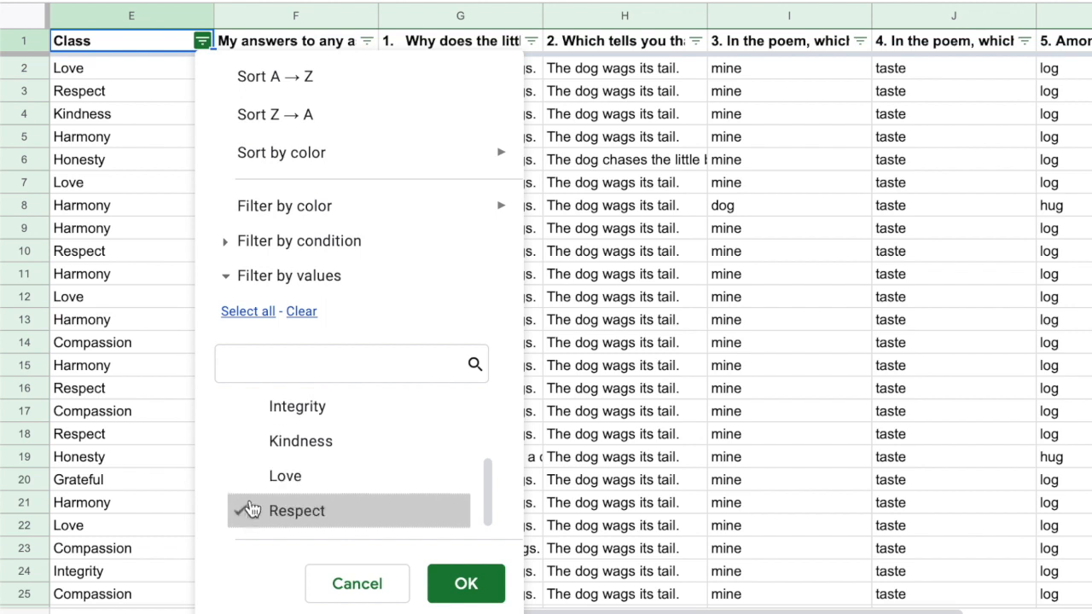
left_click(466, 584)
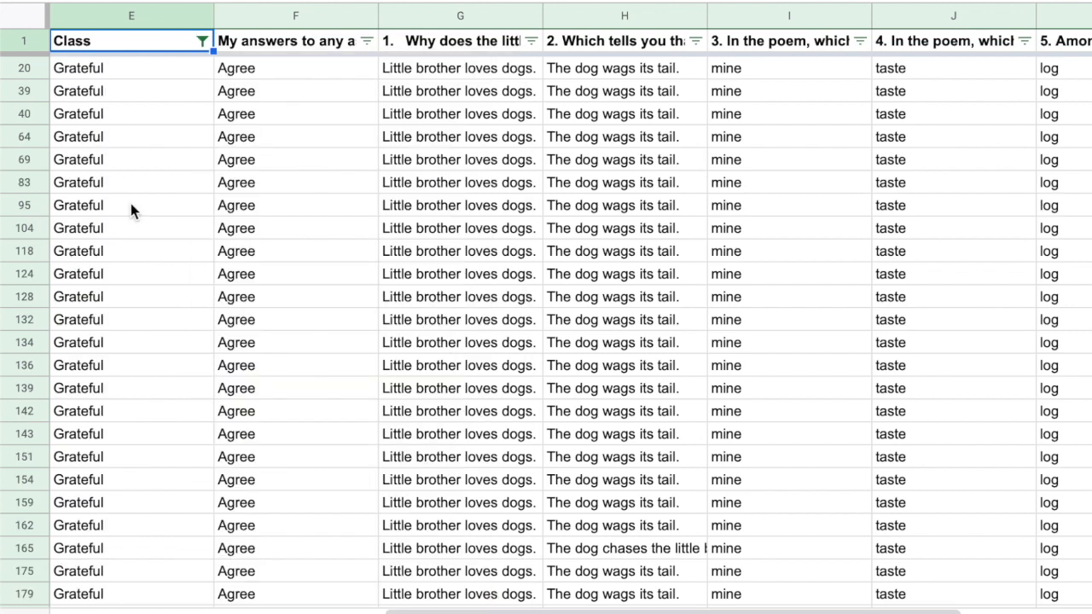
left_click(132, 69)
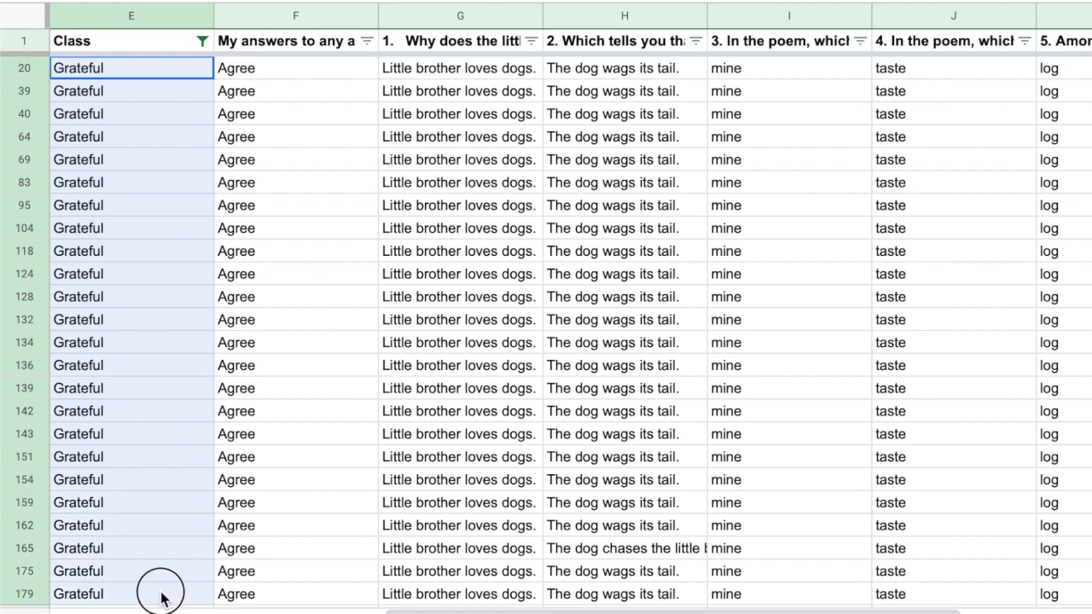
left_click(201, 41)
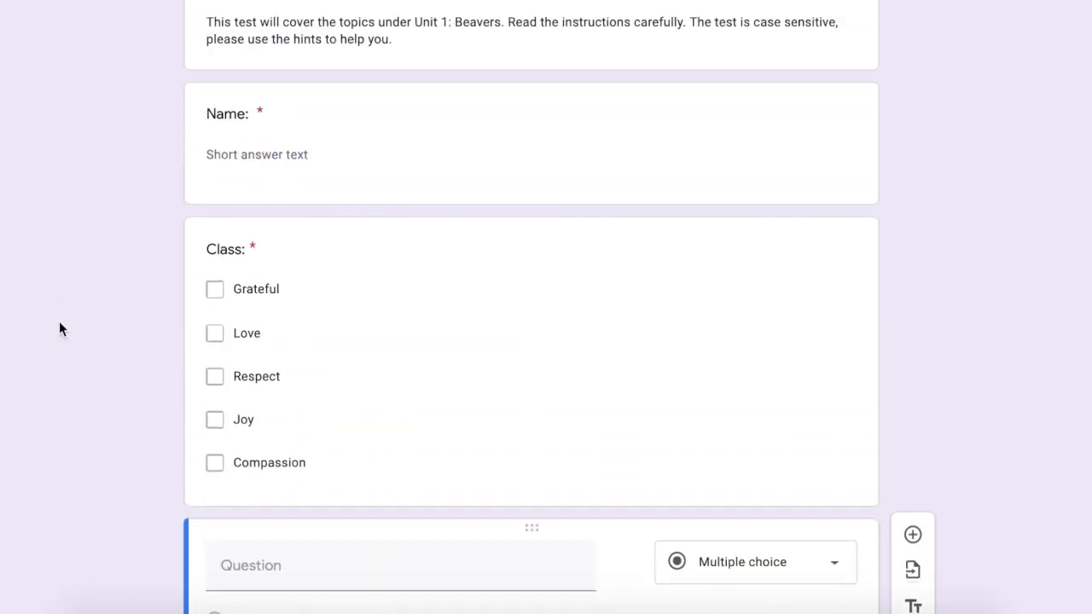
- Paste the beaver reading passage into the new question below Class and review it
scroll("down", 3)
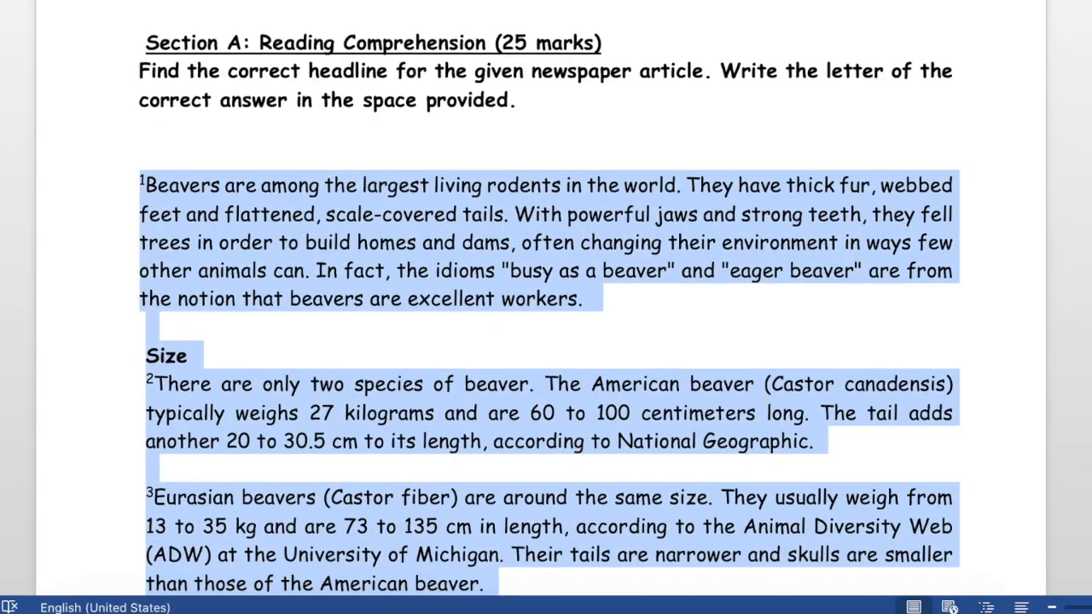
scroll("down", 3)
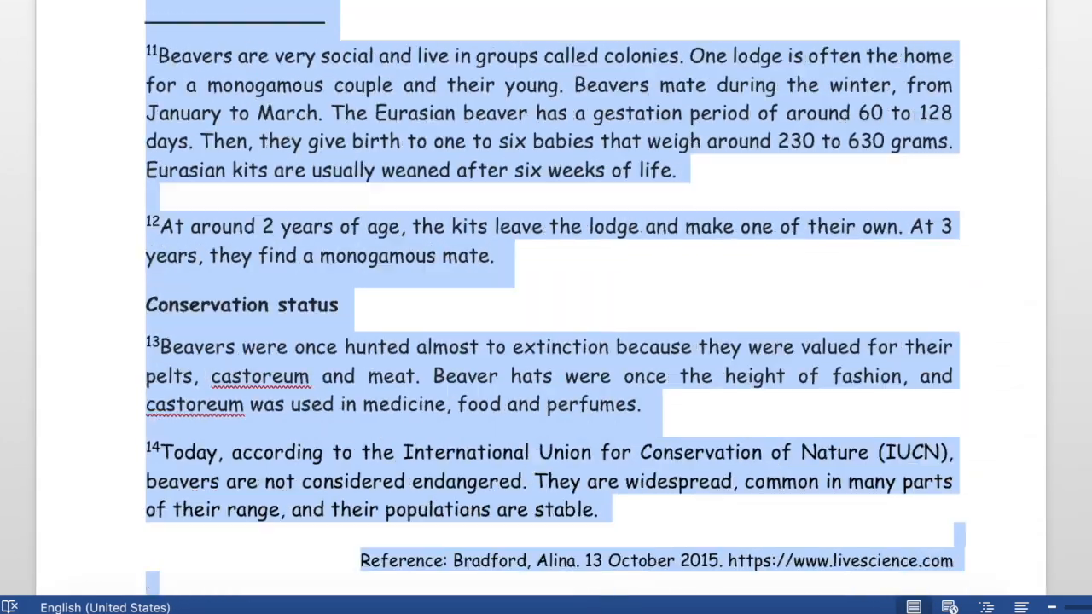
scroll("down", 3)
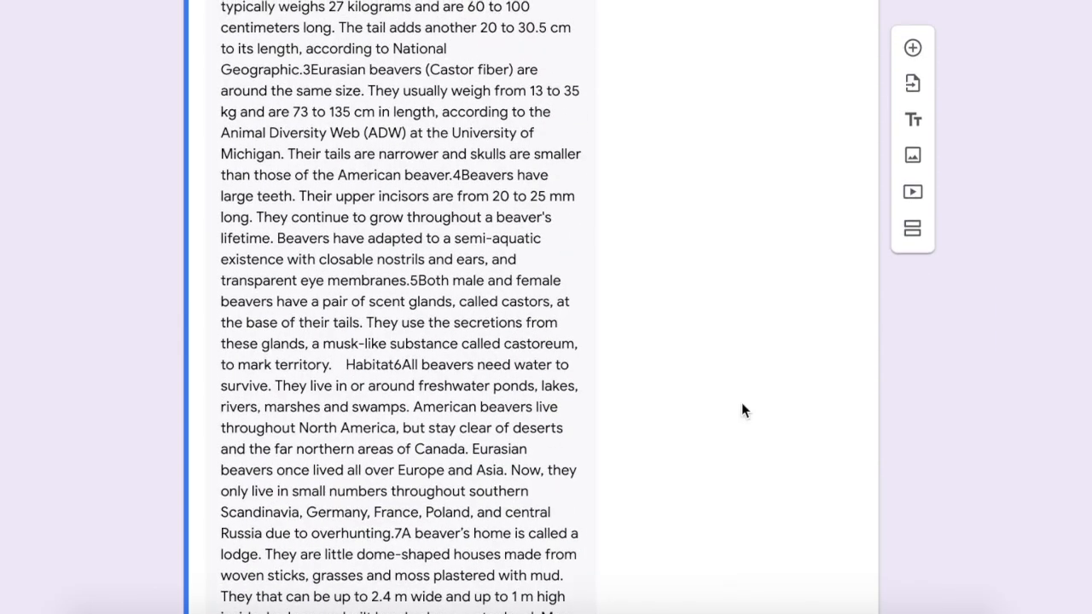
scroll("up", 3)
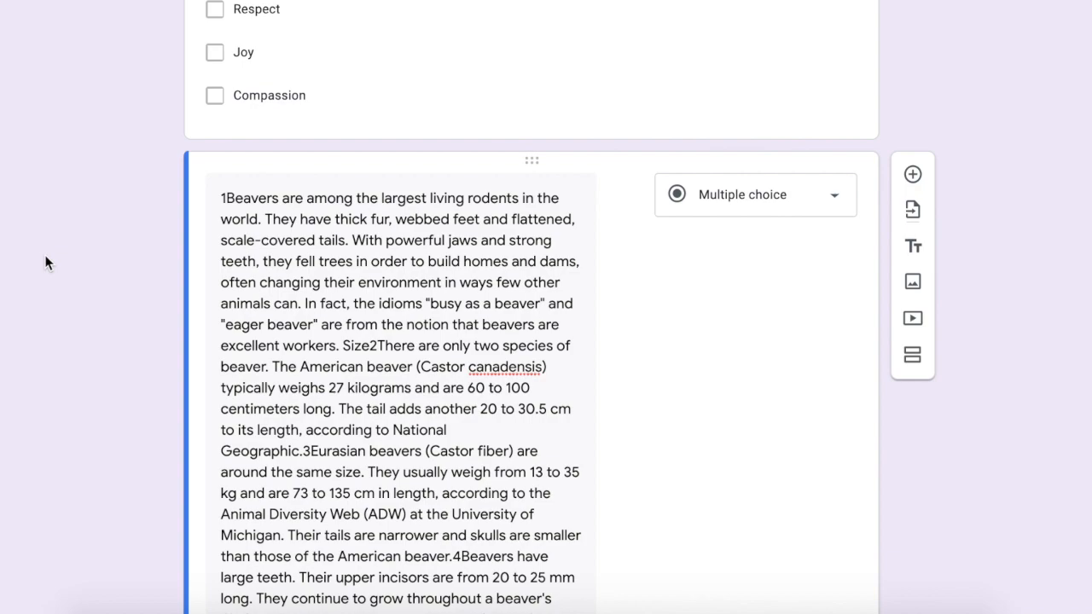
scroll("down", 3)
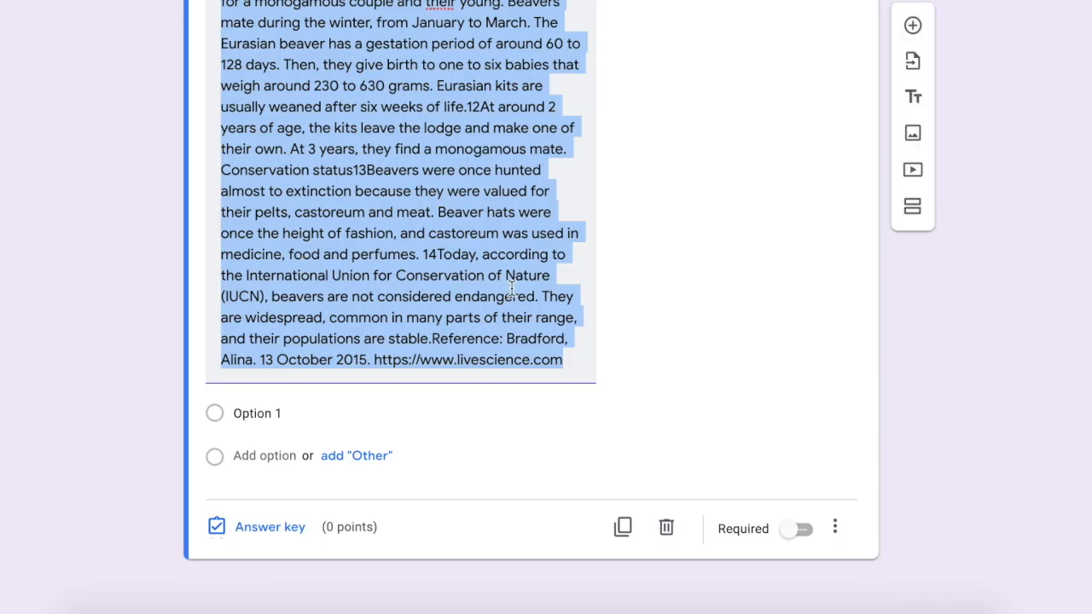
left_click(375, 358)
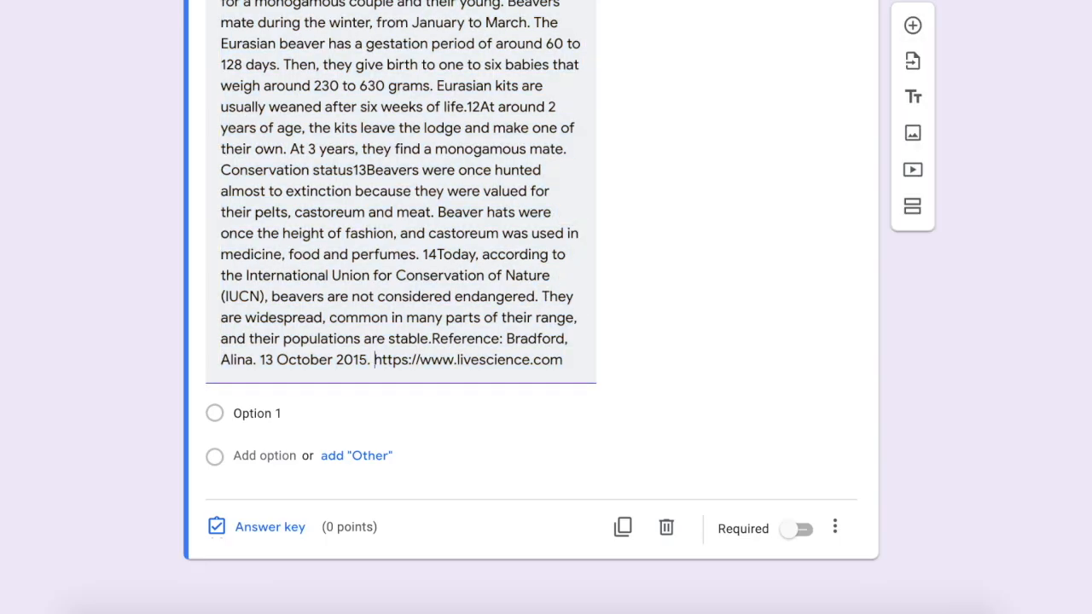
scroll("up", 3)
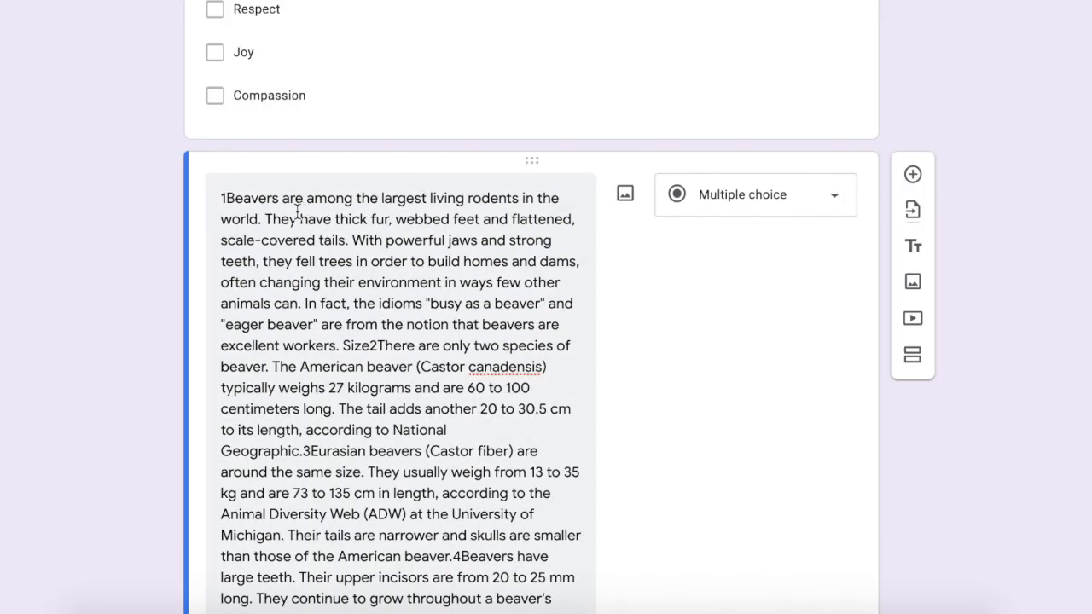
scroll("down", 3)
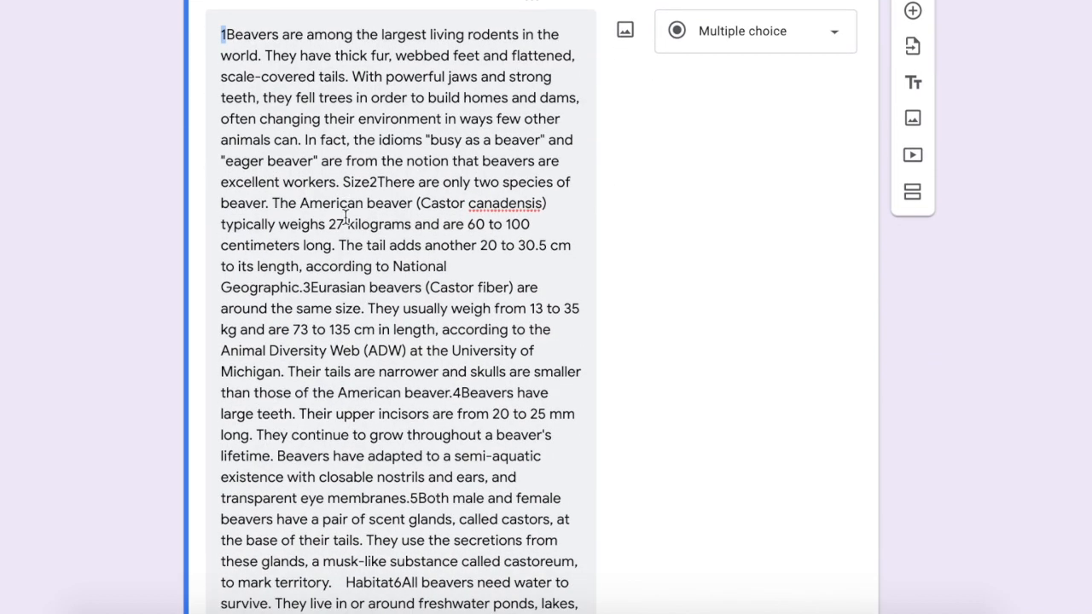
scroll("down", 3)
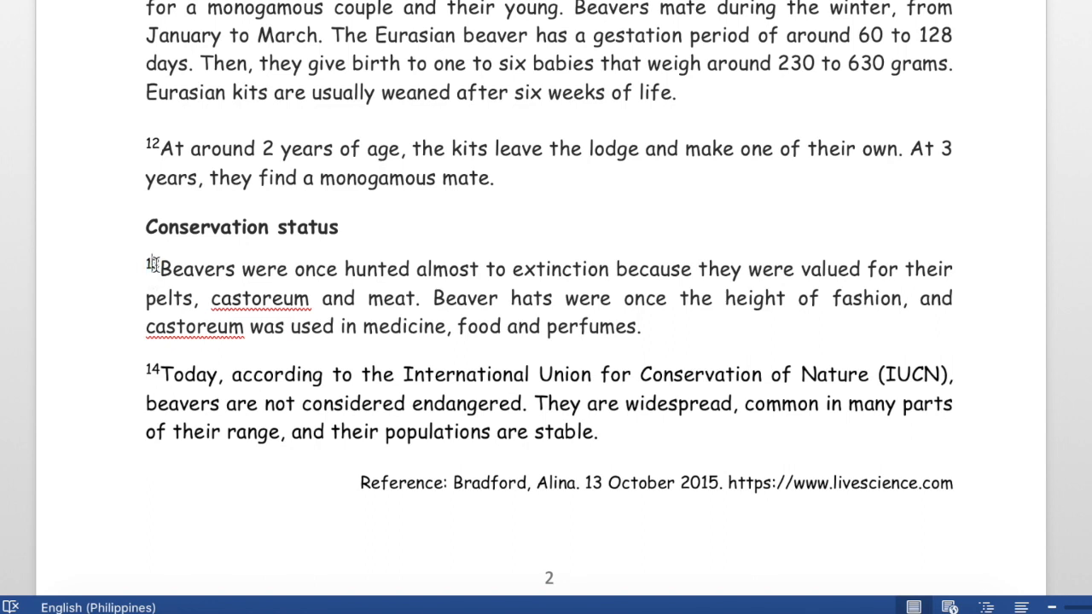
- Scroll up through the Word passage to check it against the pasted text
scroll("up", 3)
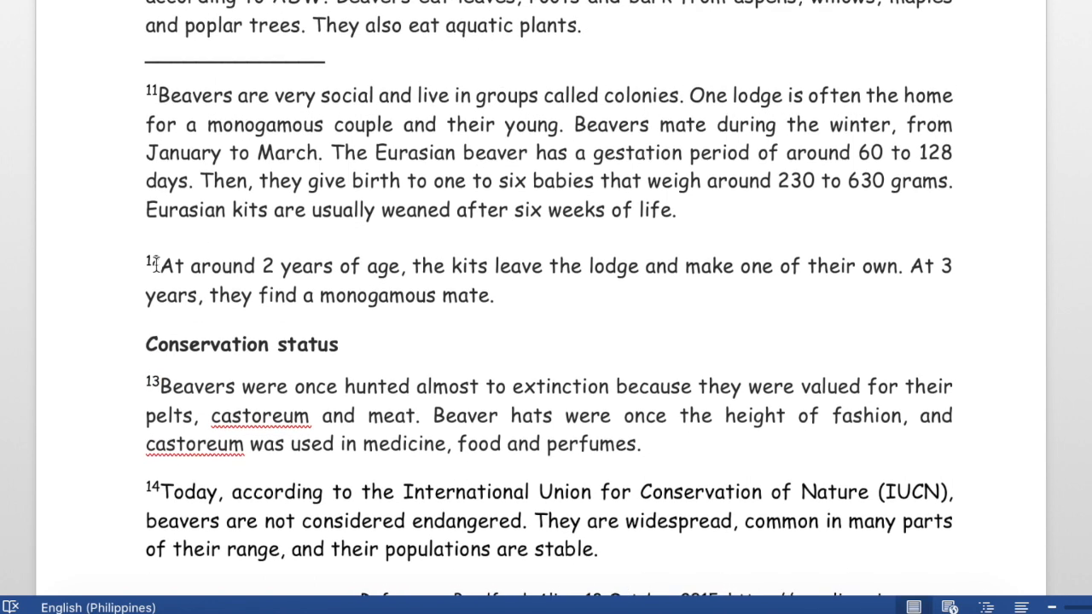
scroll("up", 3)
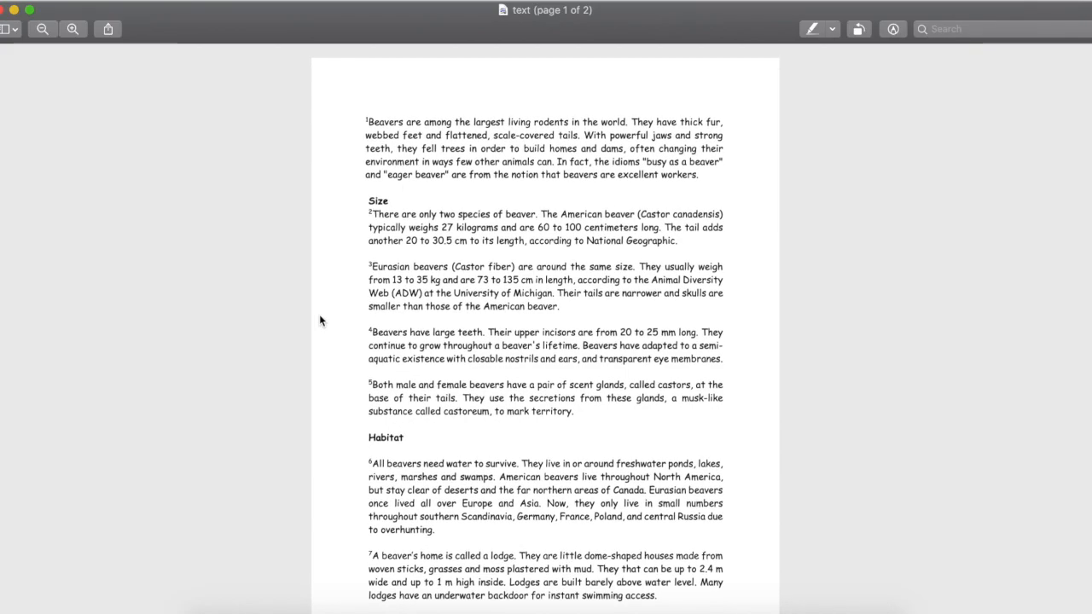
scroll("up", 3)
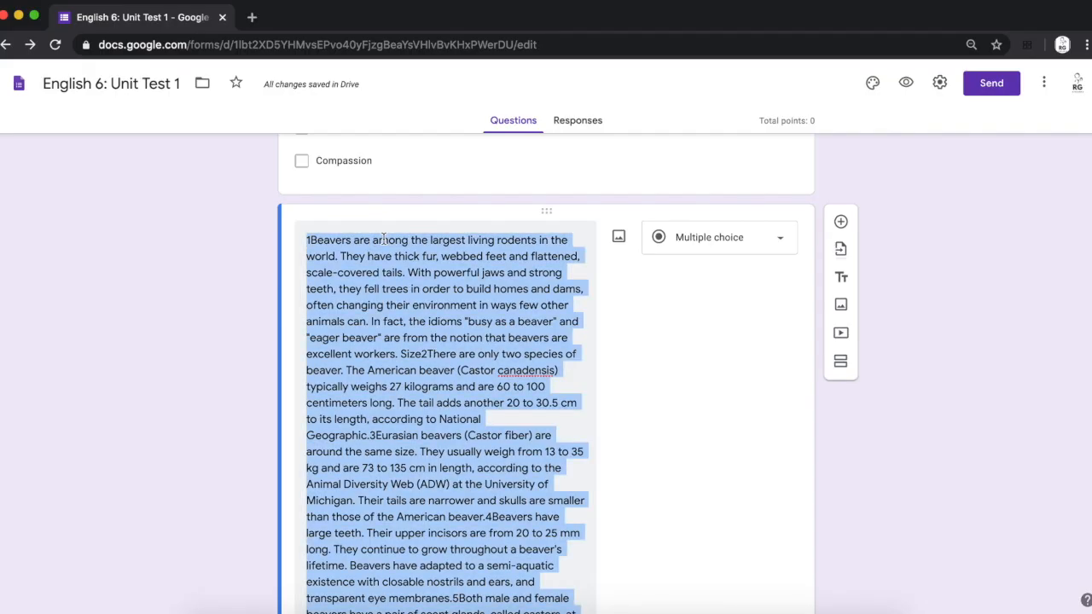
- Delete the pasted-text question and upload the passage screenshot as an image titled 'Reading Text Part A'
left_click(650, 549)
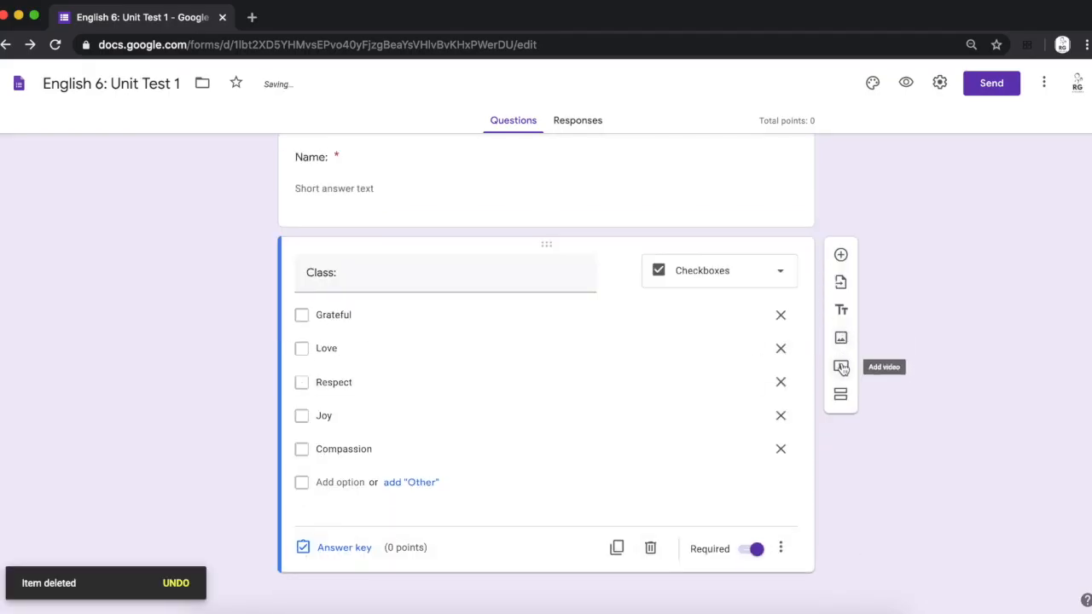
mouse_move(839, 338)
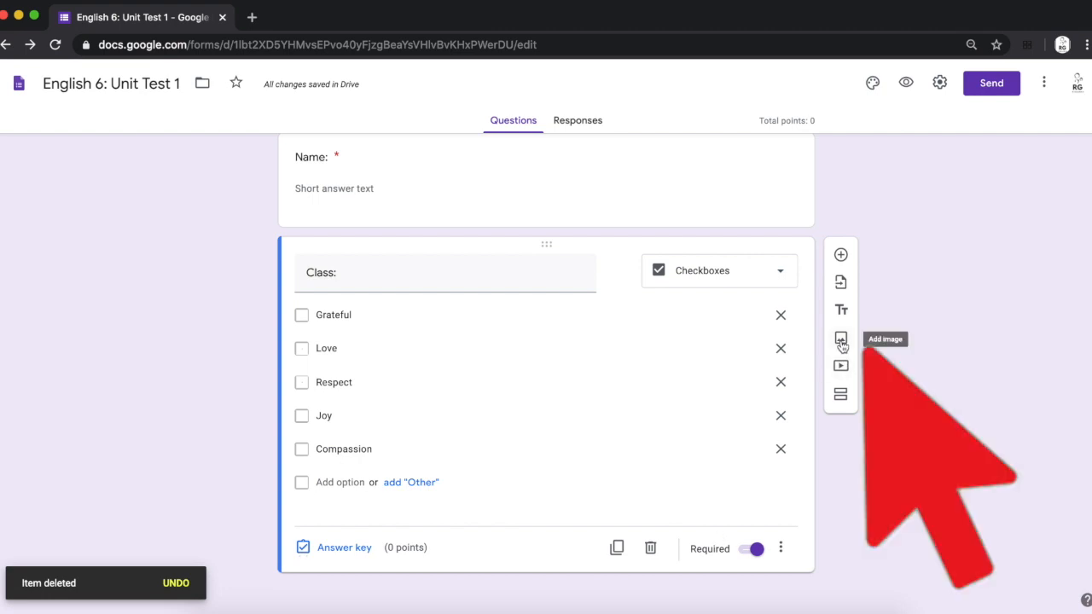
left_click(839, 338)
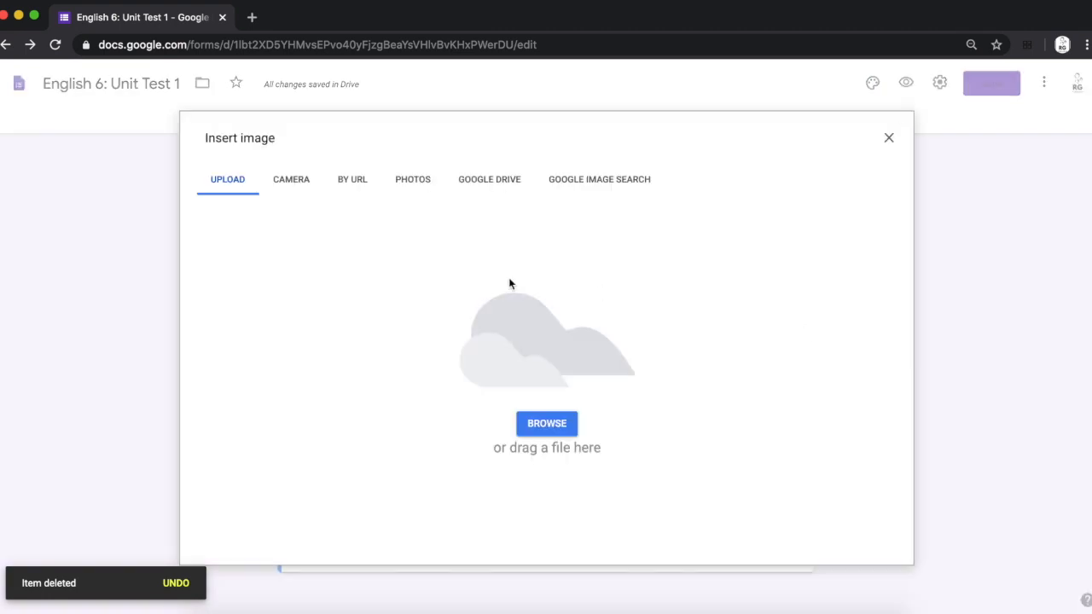
left_click(546, 423)
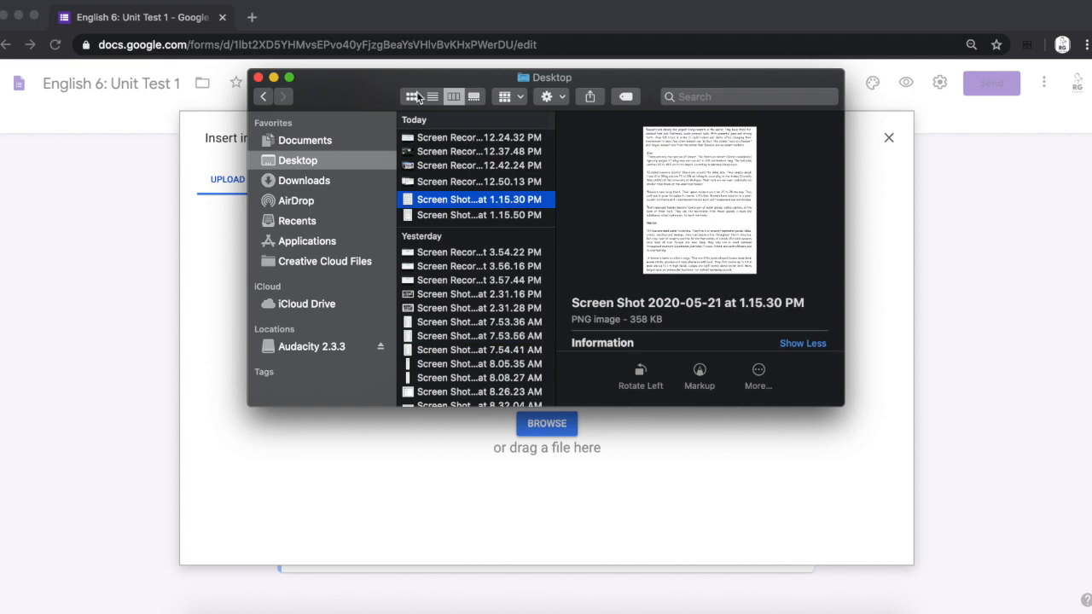
left_click_drag(477, 198, 332, 267)
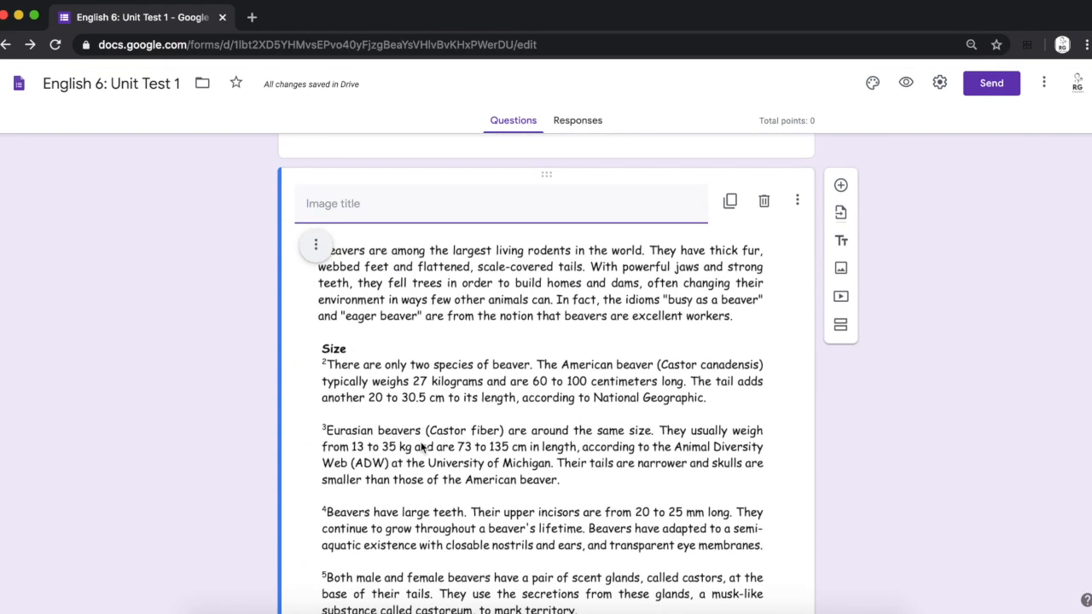
scroll("up", 3)
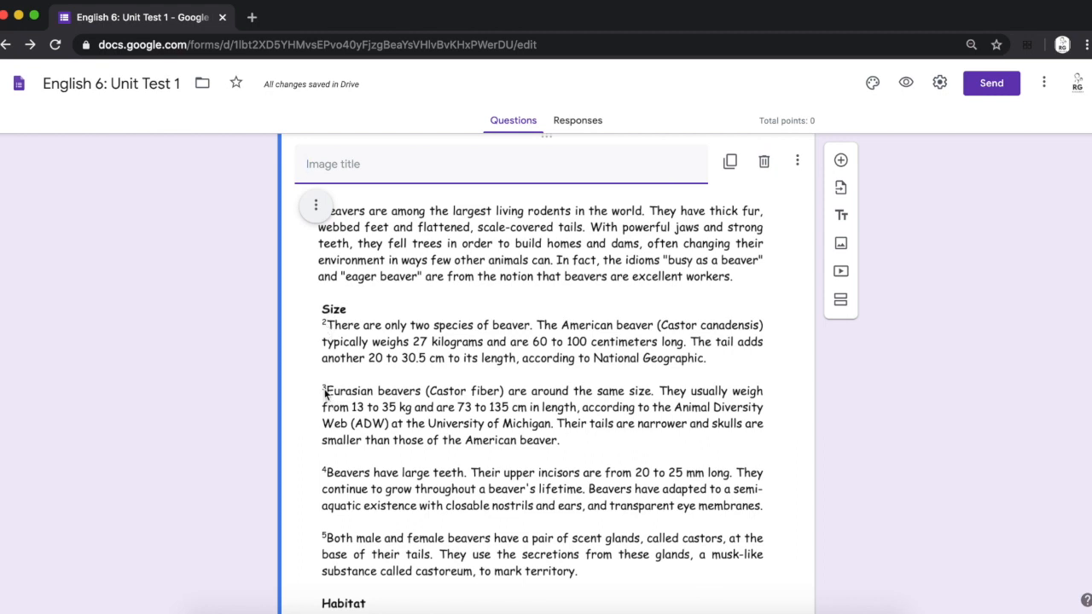
type("Reading Text")
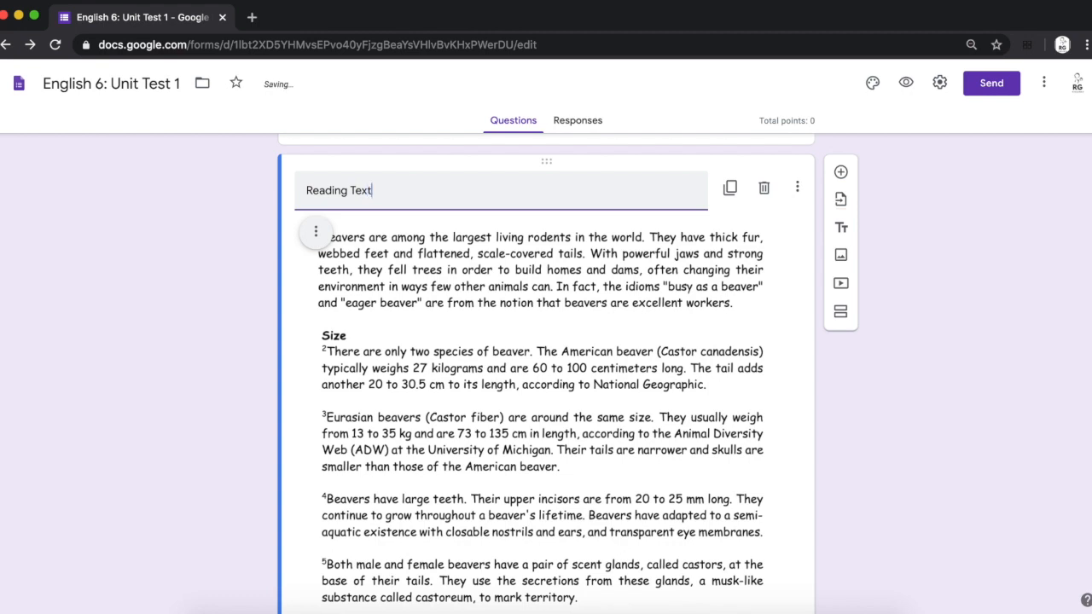
type("Part A")
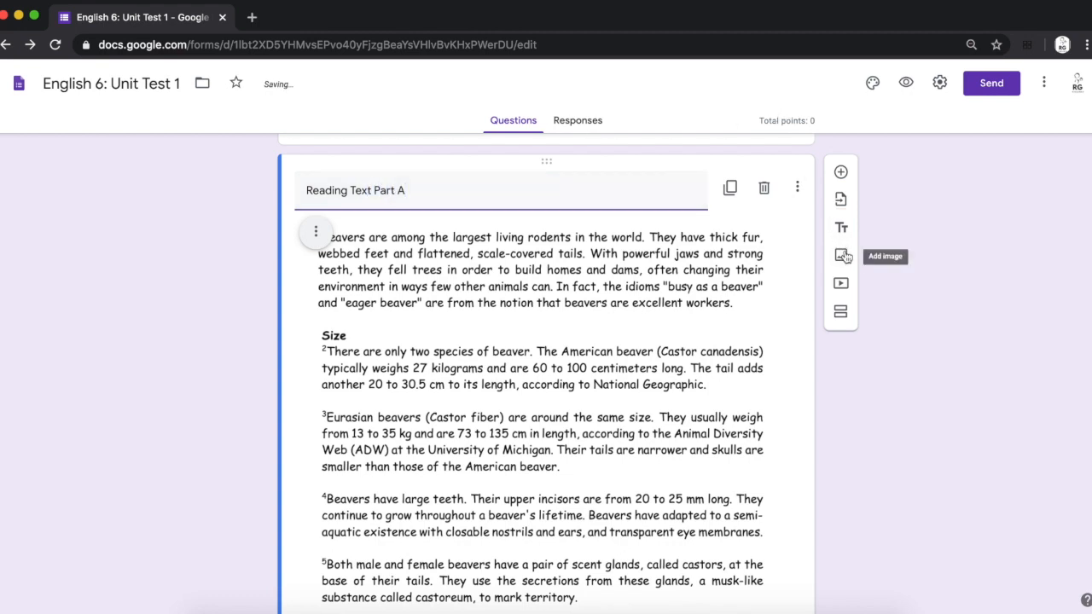
- Upload a second image for the next part of the passage
left_click(839, 256)
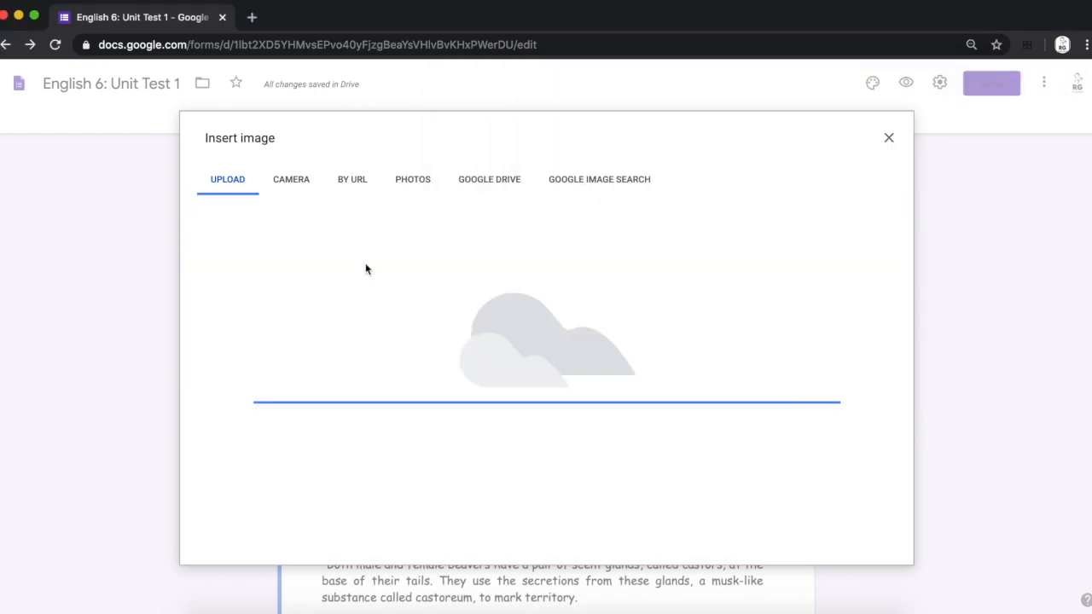
left_click(887, 136)
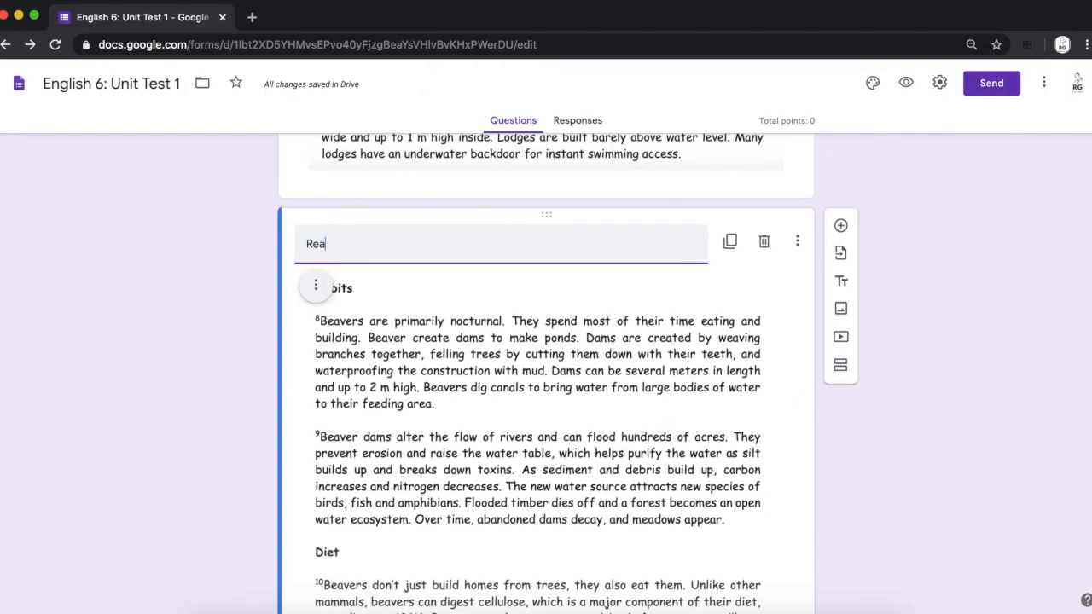
scroll("up", 3)
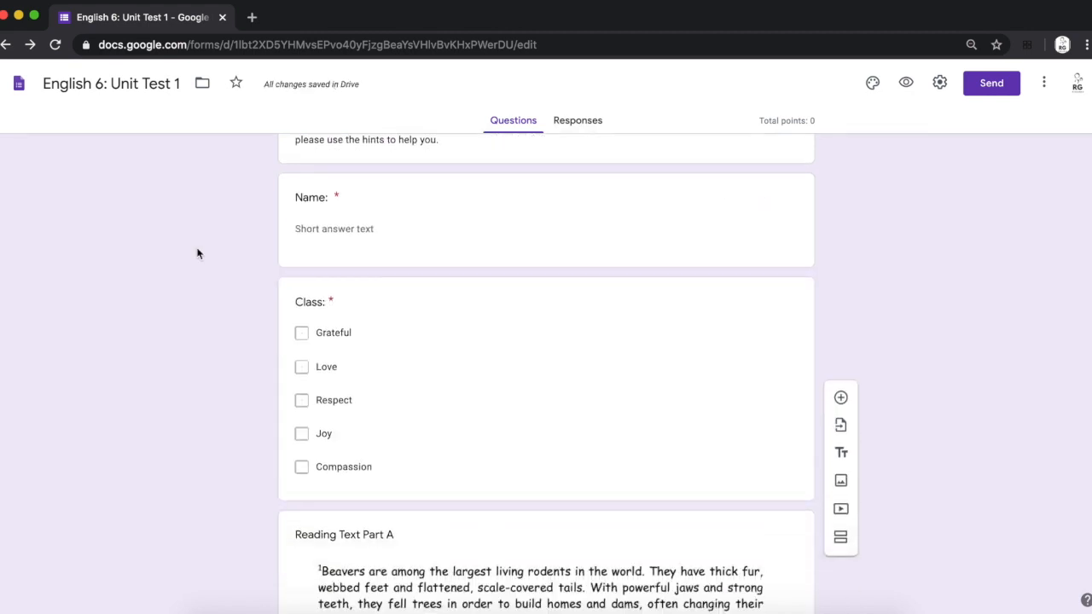
- Name the new section 'Reading Comprehension' with description 'Read the text below and answer the questions that follow'
scroll("up", 3)
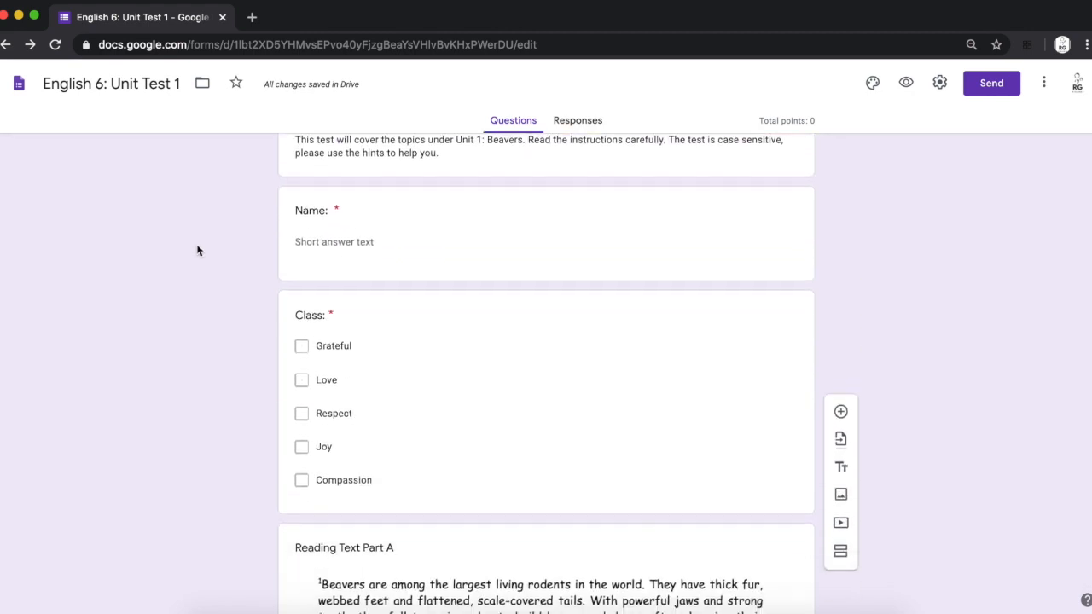
scroll("down", 3)
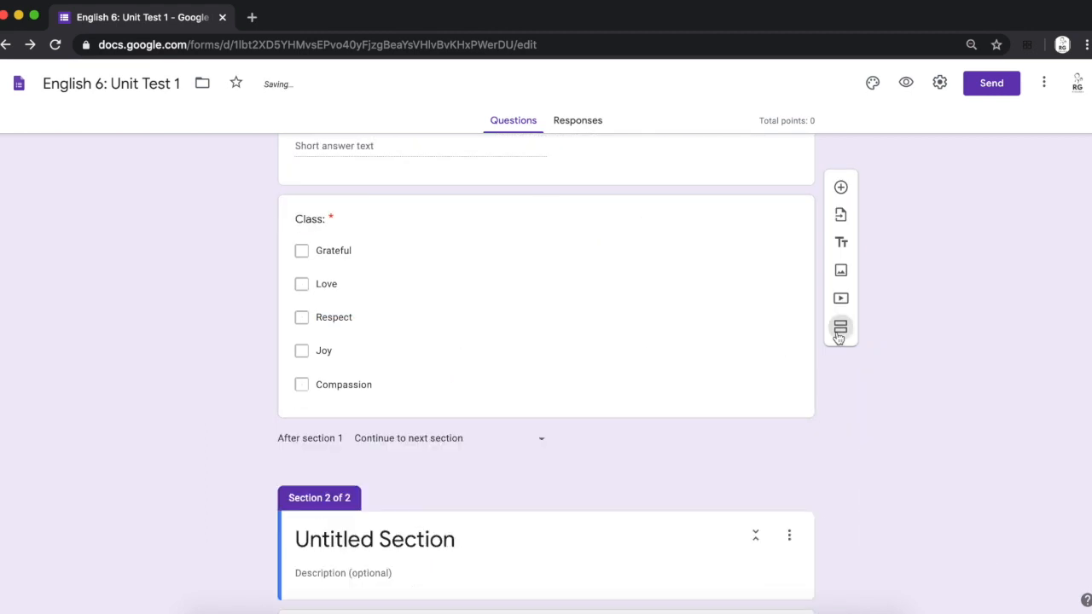
type("Read the t")
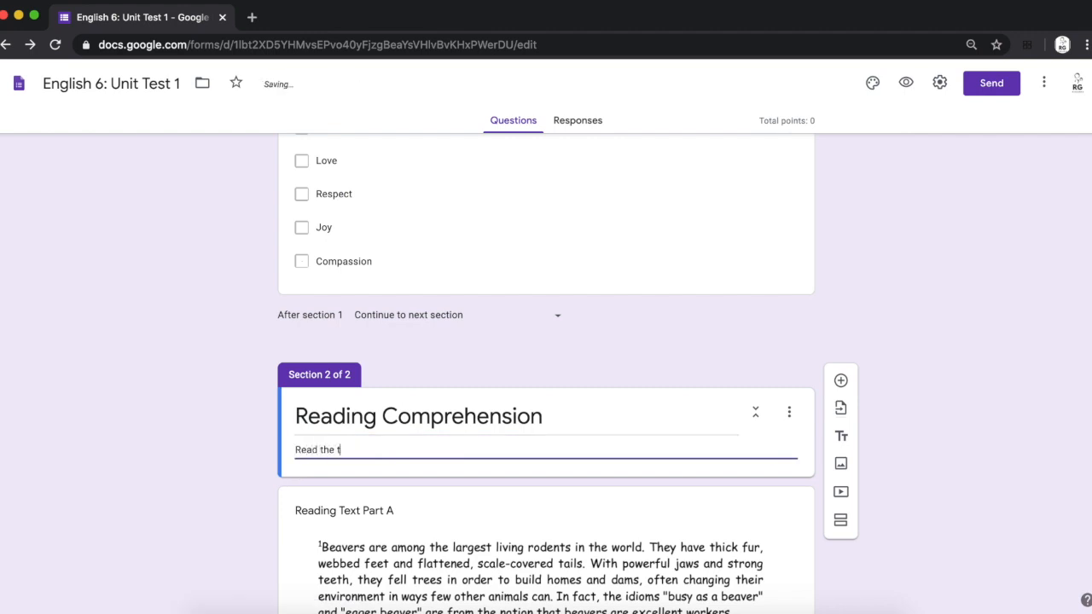
type("ext below and answer the questions that")
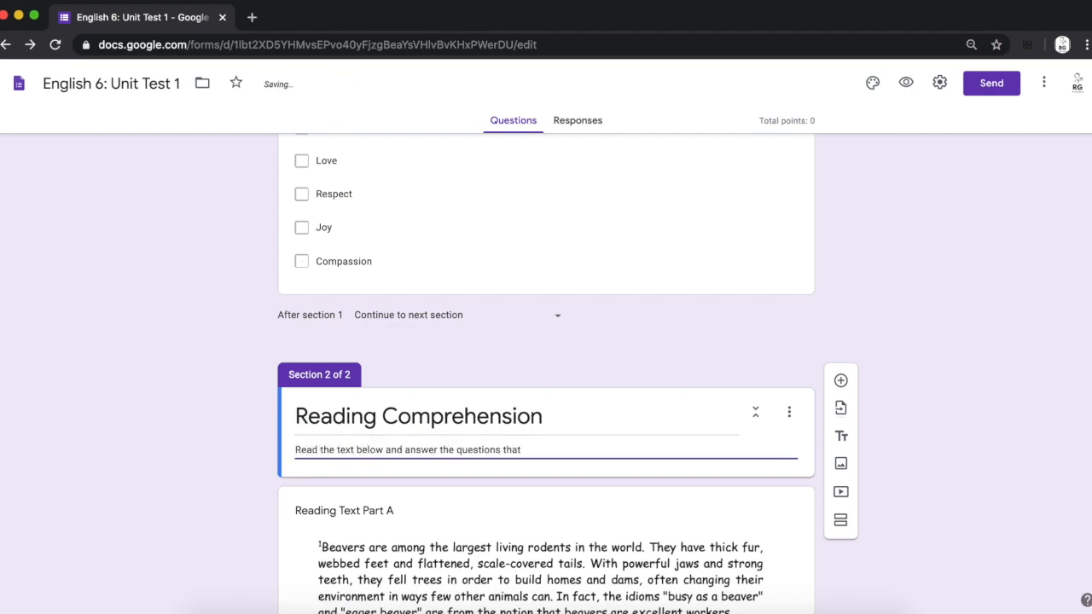
scroll("up", 3)
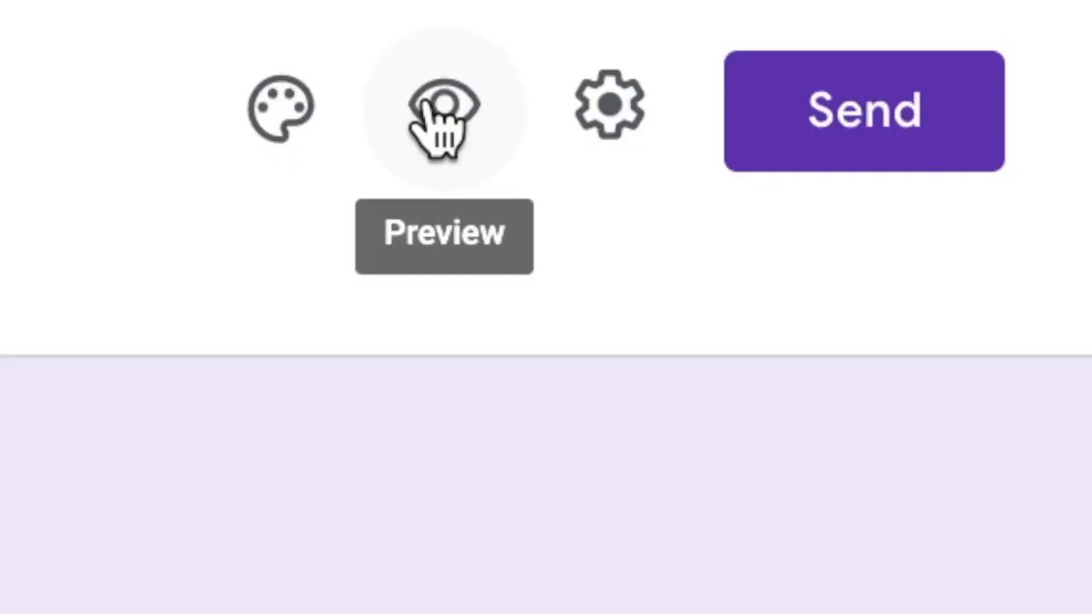
- Preview the quiz, enter a name, tick Grateful for Class and continue to the next section
left_click(444, 106)
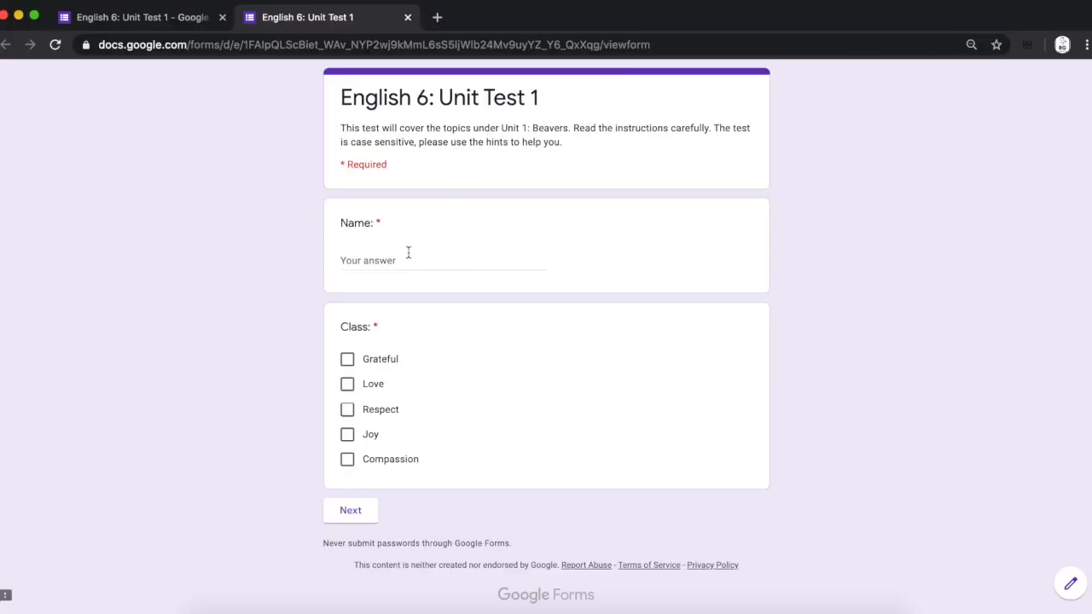
left_click(442, 259)
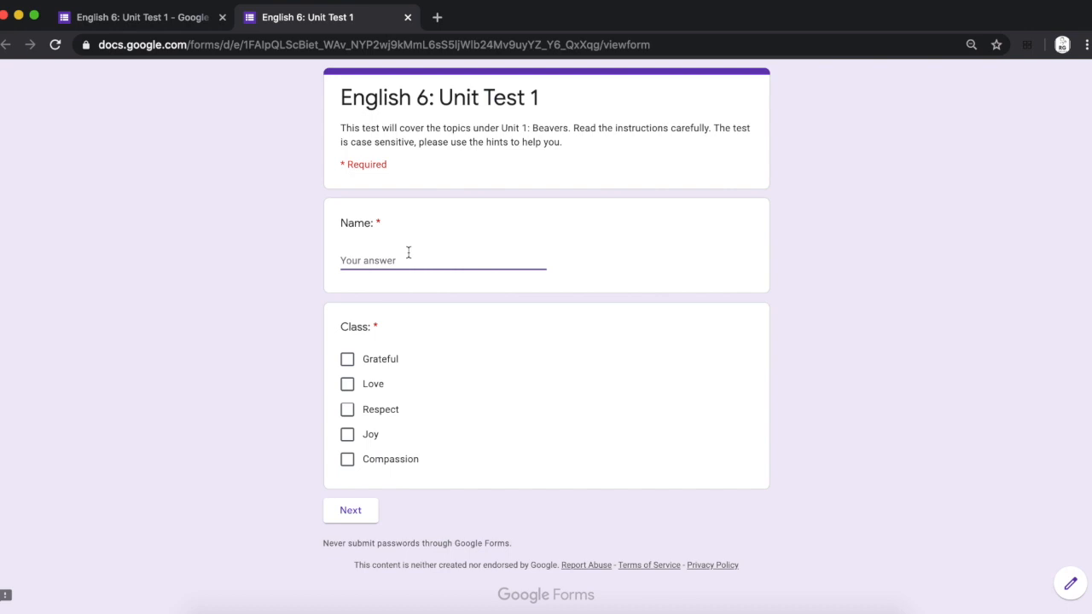
type("A")
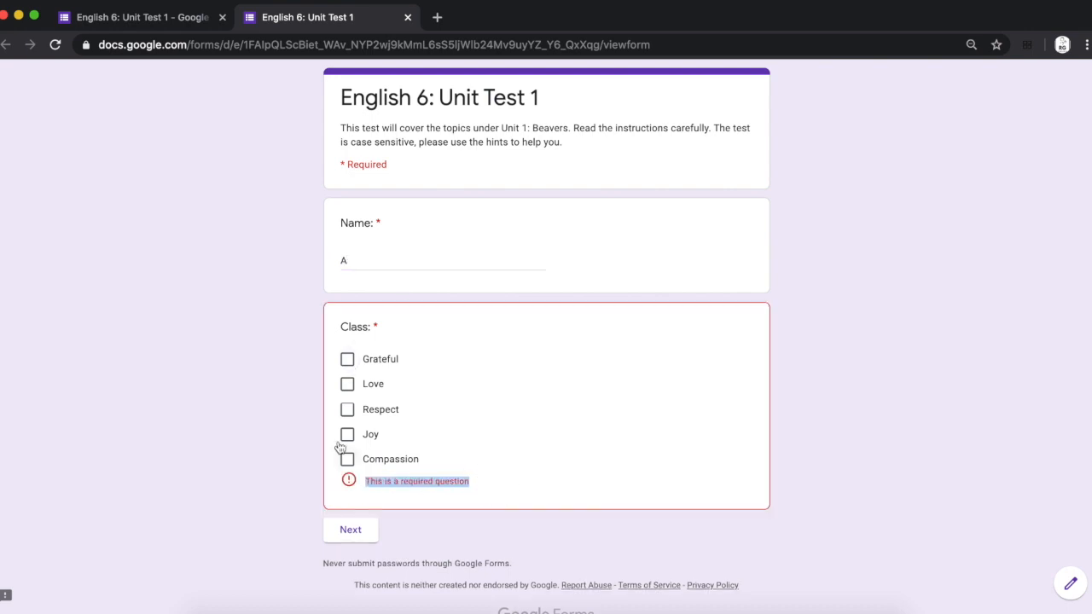
mouse_move(349, 367)
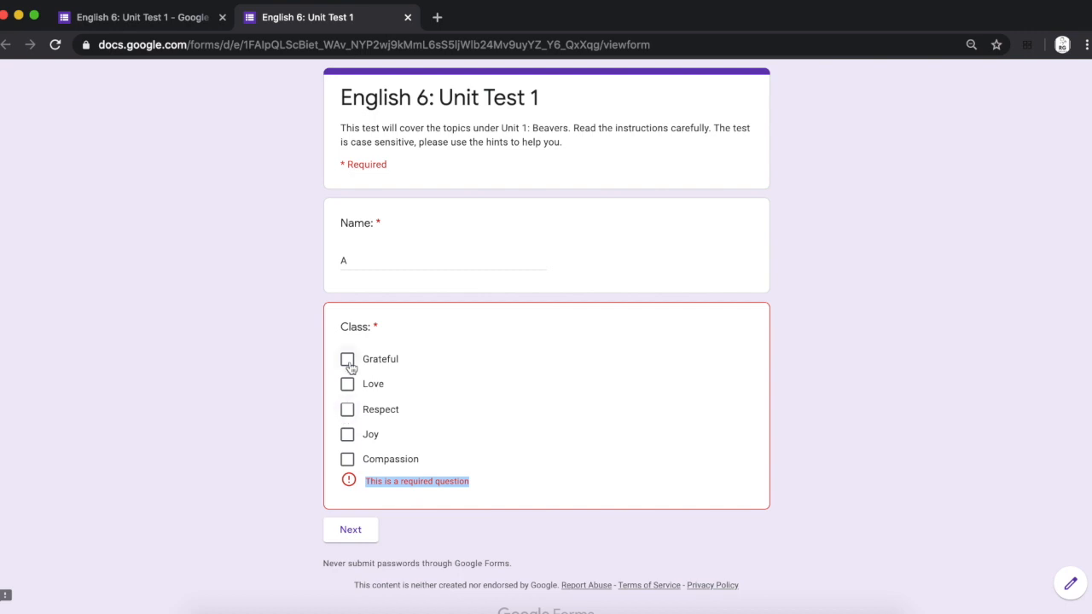
left_click(348, 358)
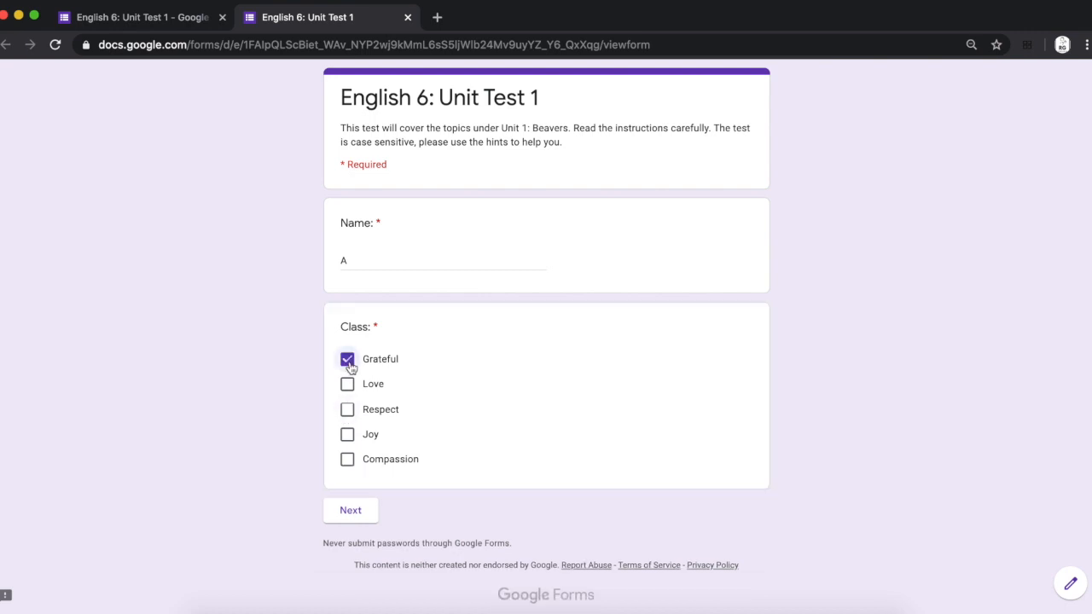
left_click(349, 510)
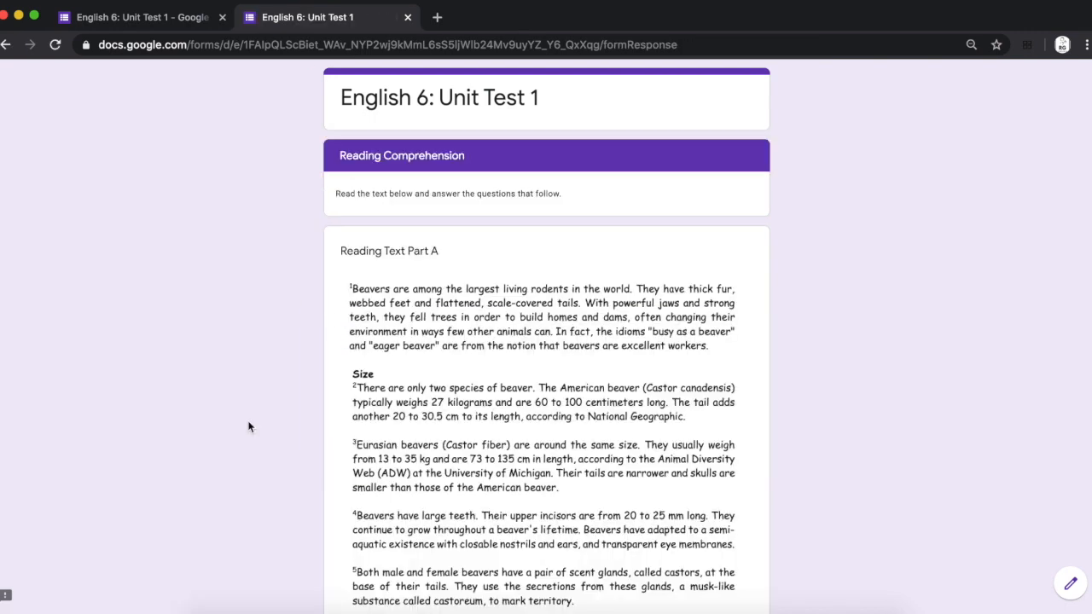
- Scroll through the Reading Comprehension section showing passage parts A and B
scroll("down", 3)
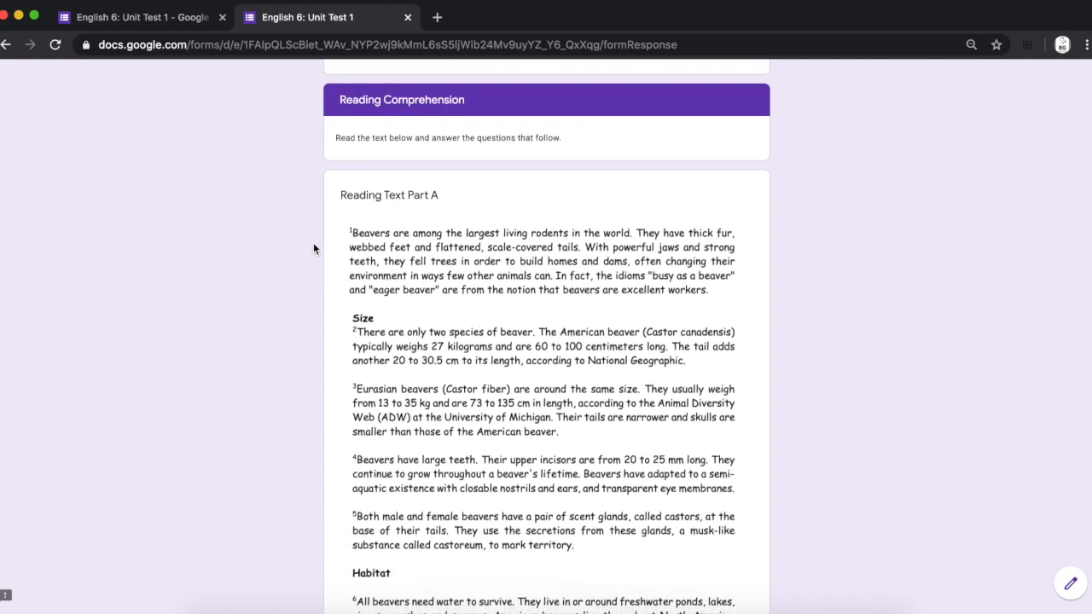
scroll("down", 3)
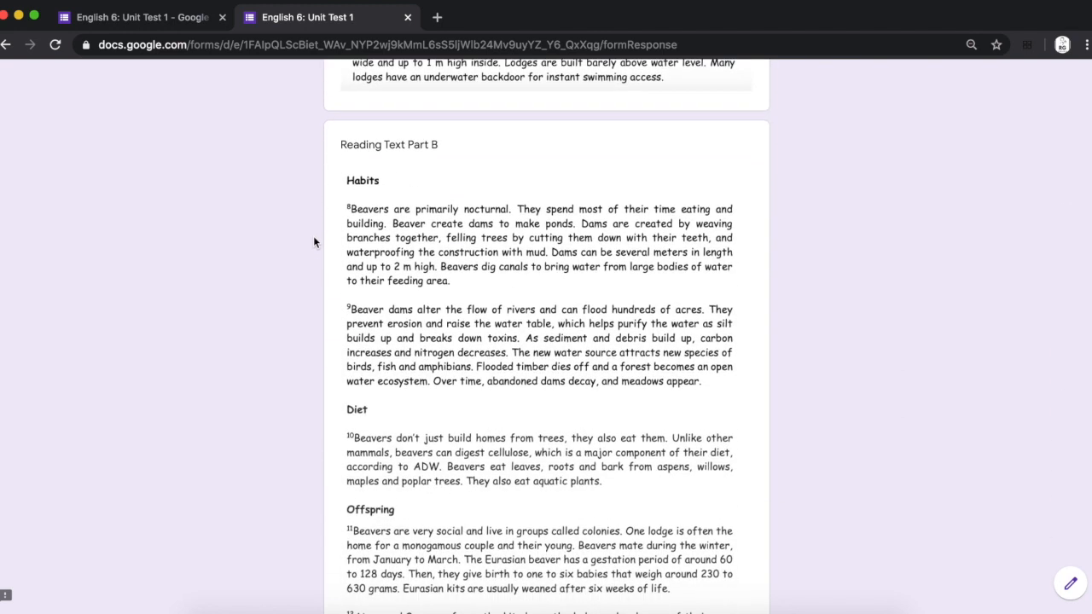
scroll("down", 3)
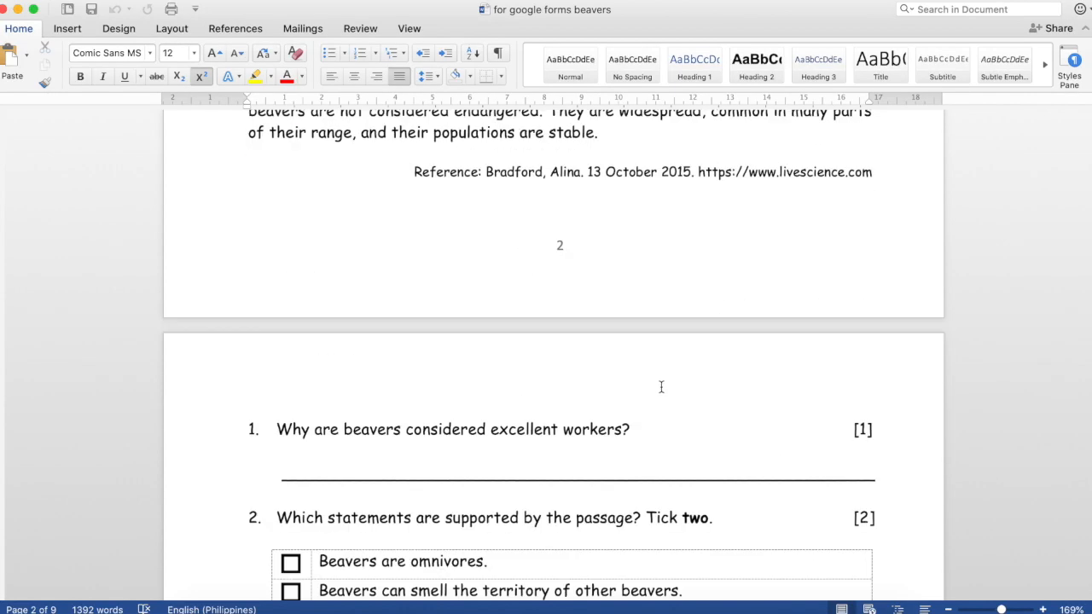
- Scroll the Word test down to question 1 about beavers being excellent workers
scroll("down", 3)
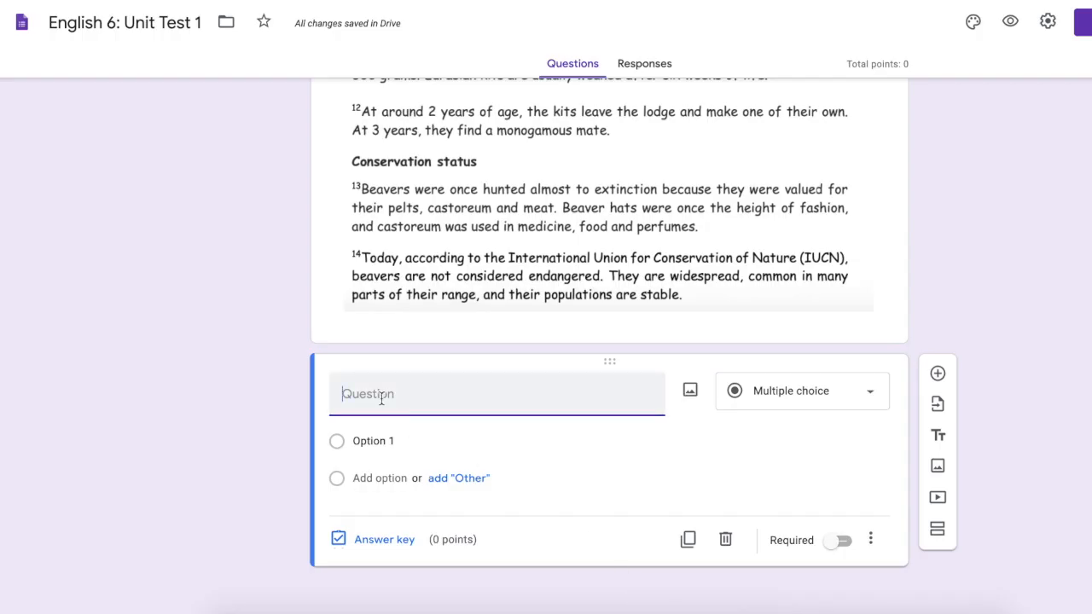
- Enter question 1 'Why are beavers considered excellent workers?' and make it required
type("Why are beavers considered excellent workers?")
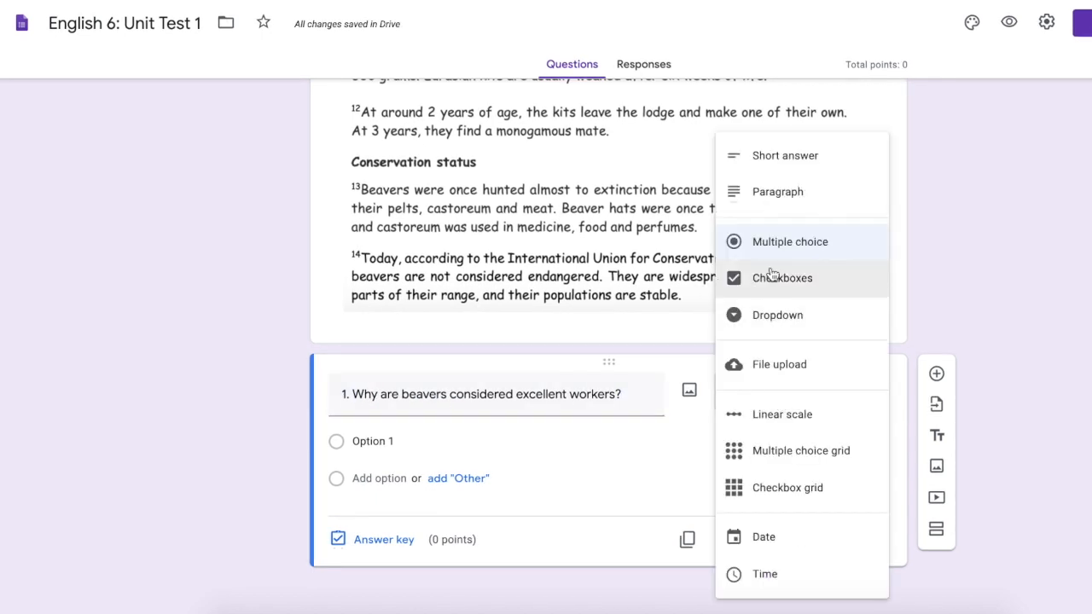
left_click(785, 154)
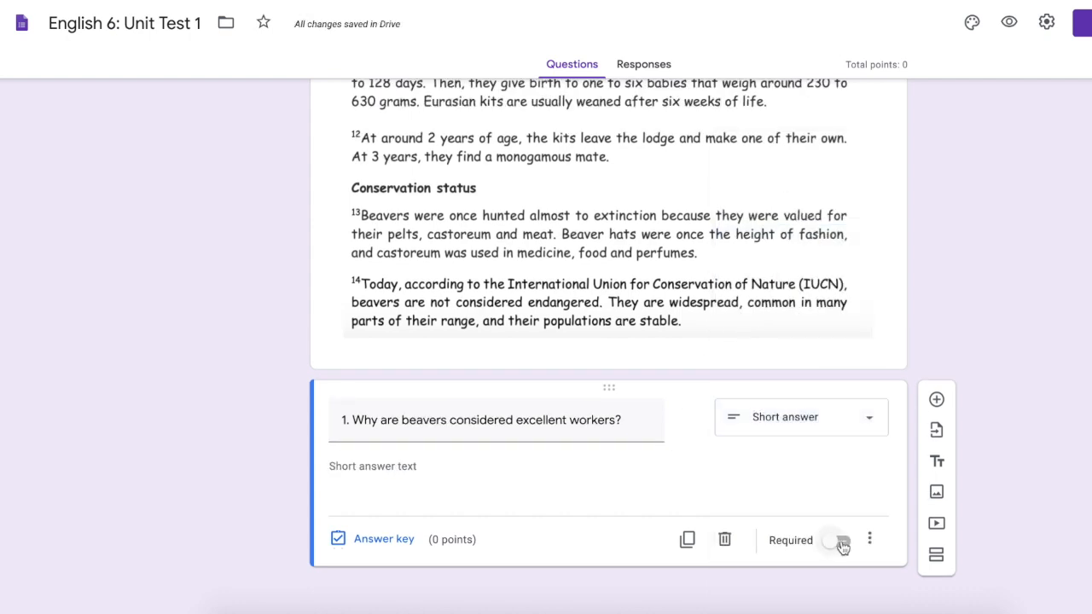
- Set question 1's answer key to accept 'build homes' or 'protect their territories' for 1 point
left_click(839, 539)
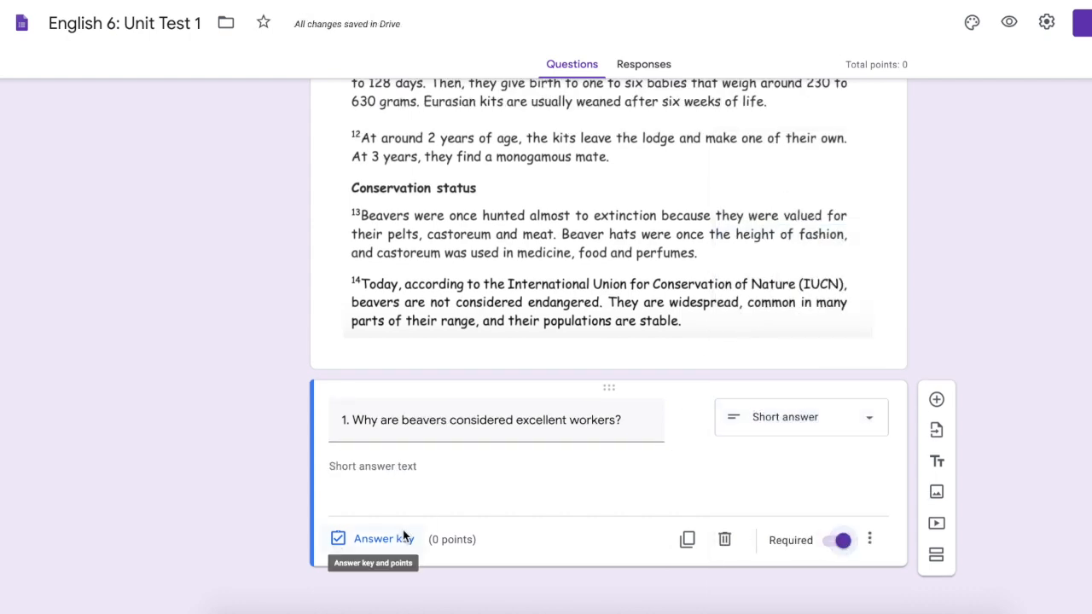
left_click(382, 539)
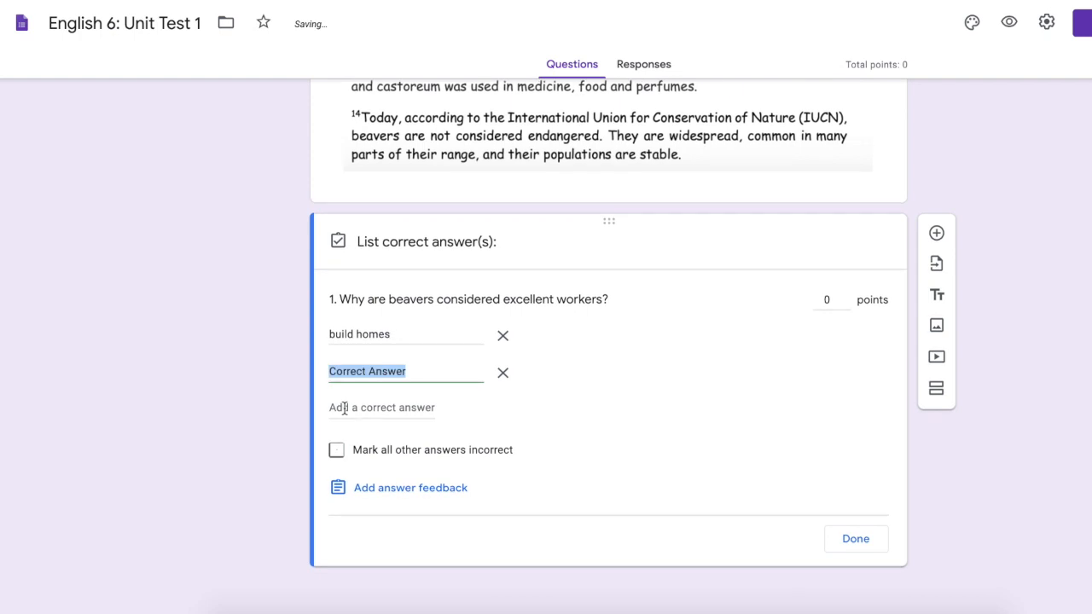
type("protect the")
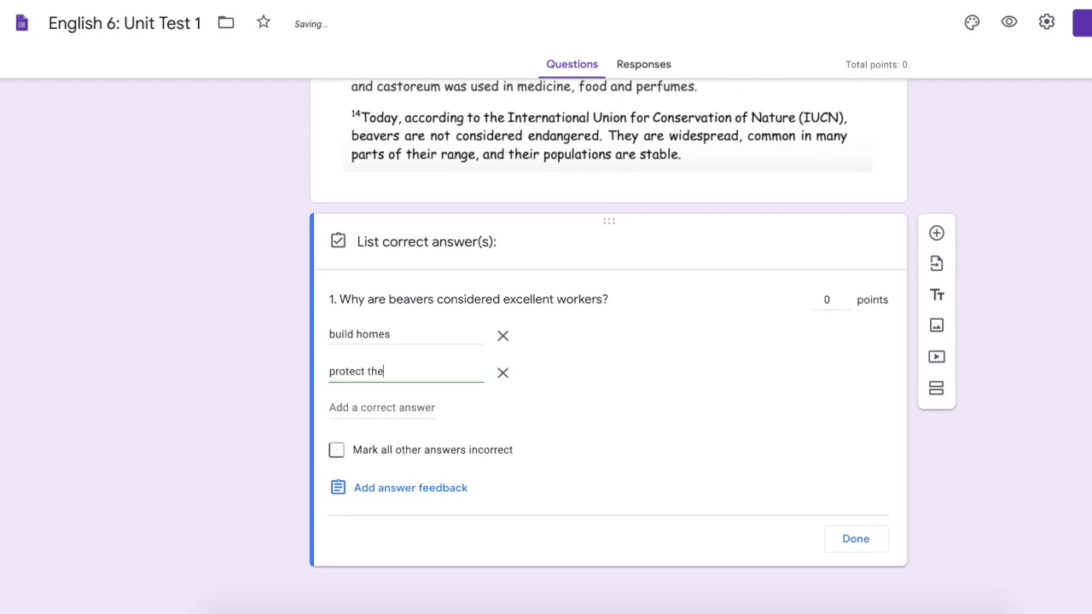
type("ir territories")
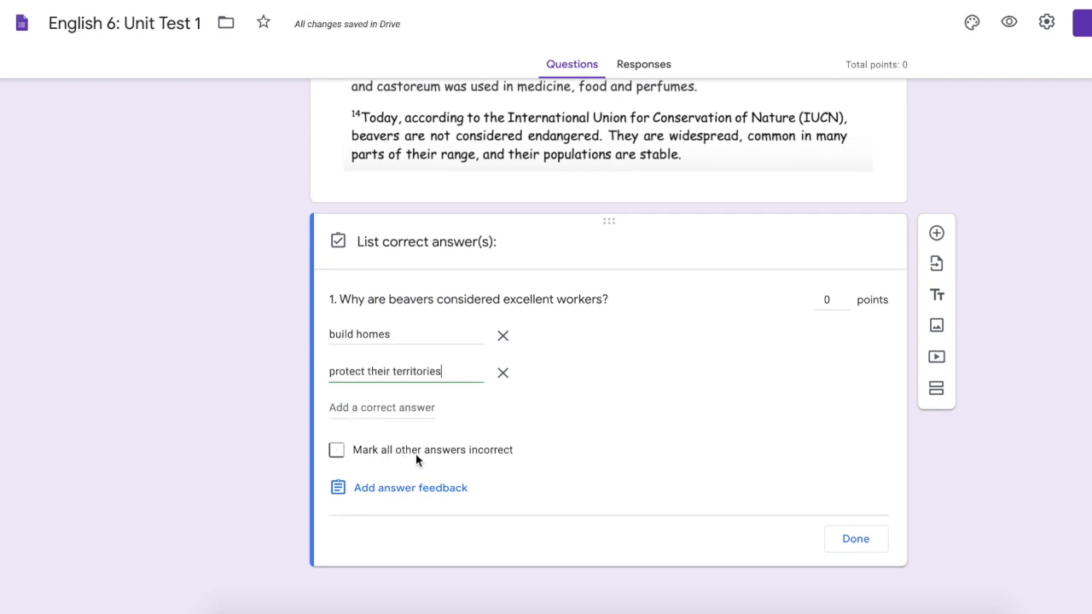
mouse_move(361, 453)
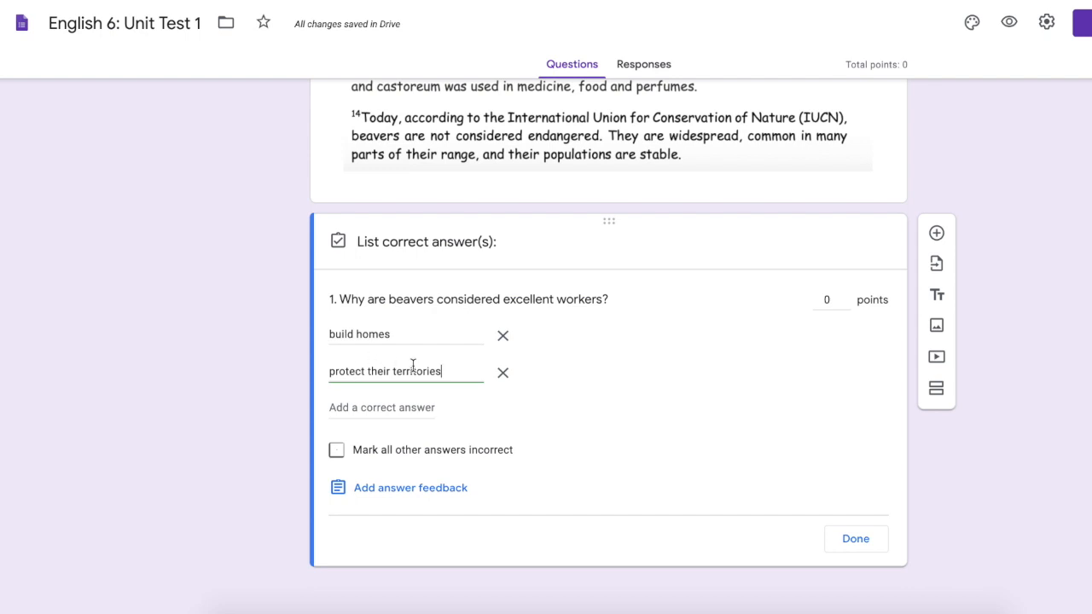
mouse_move(355, 461)
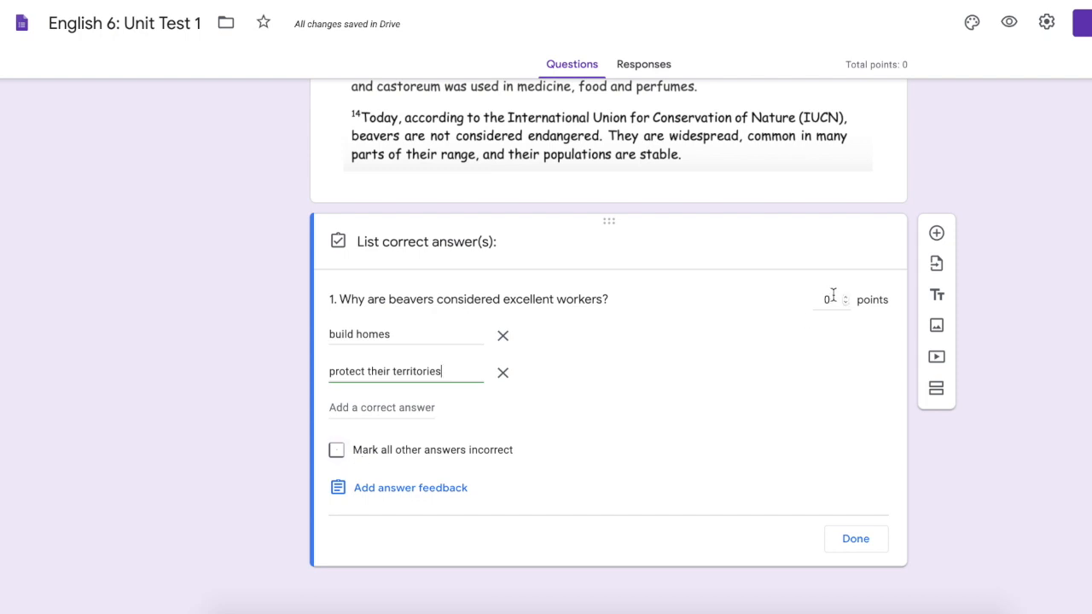
left_click(825, 300)
type("1")
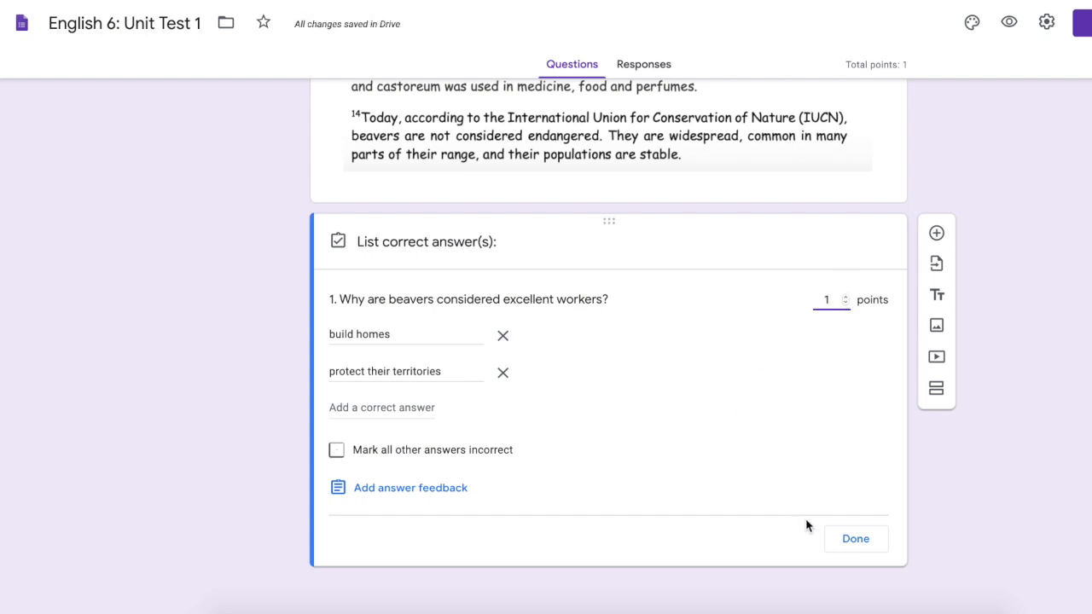
left_click(935, 232)
type("2. Which statements are supported by the passage? Tick two.")
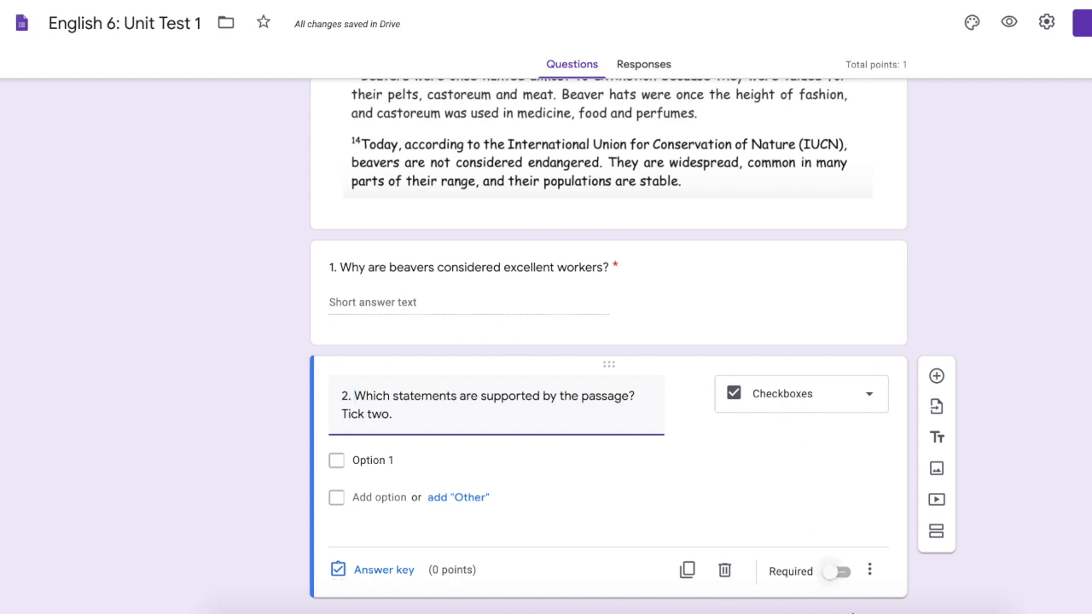
- In question 2's answer key, mark the territory-smell statement as a correct choice
left_click(835, 572)
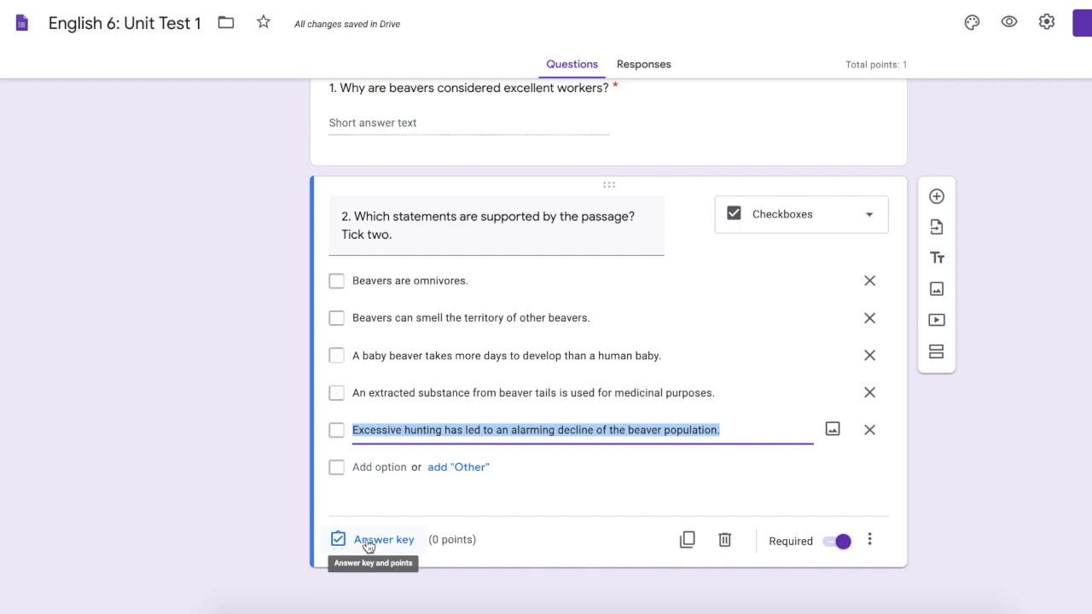
left_click(384, 540)
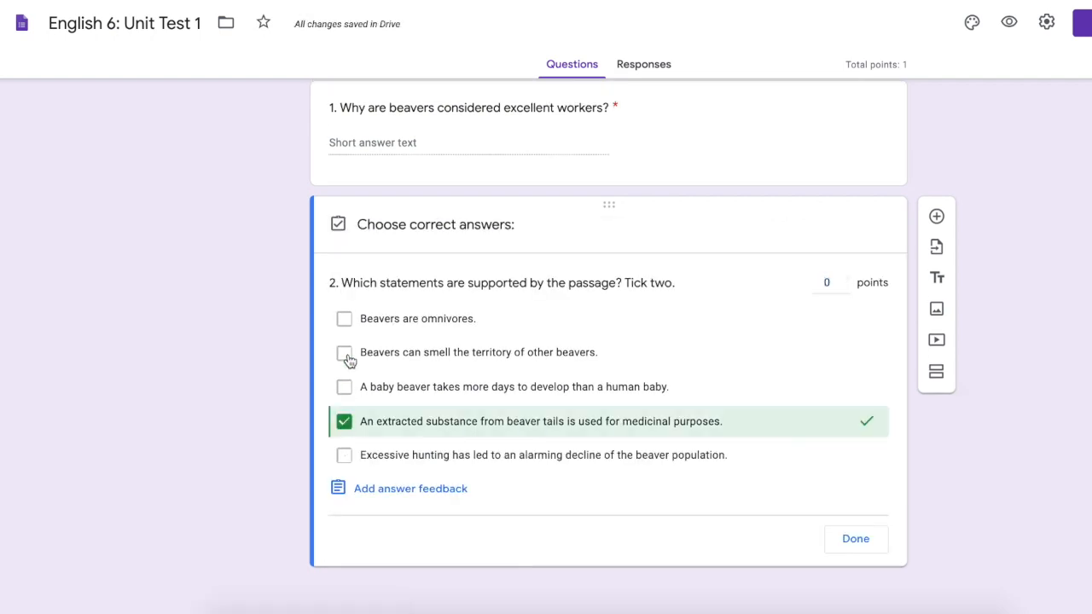
left_click(344, 351)
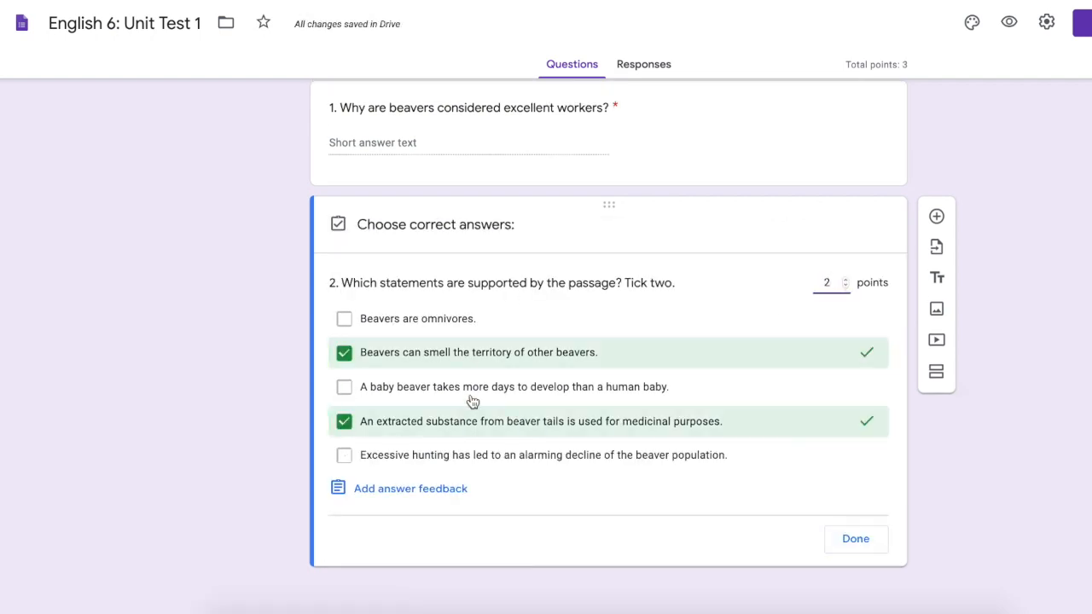
mouse_move(775, 429)
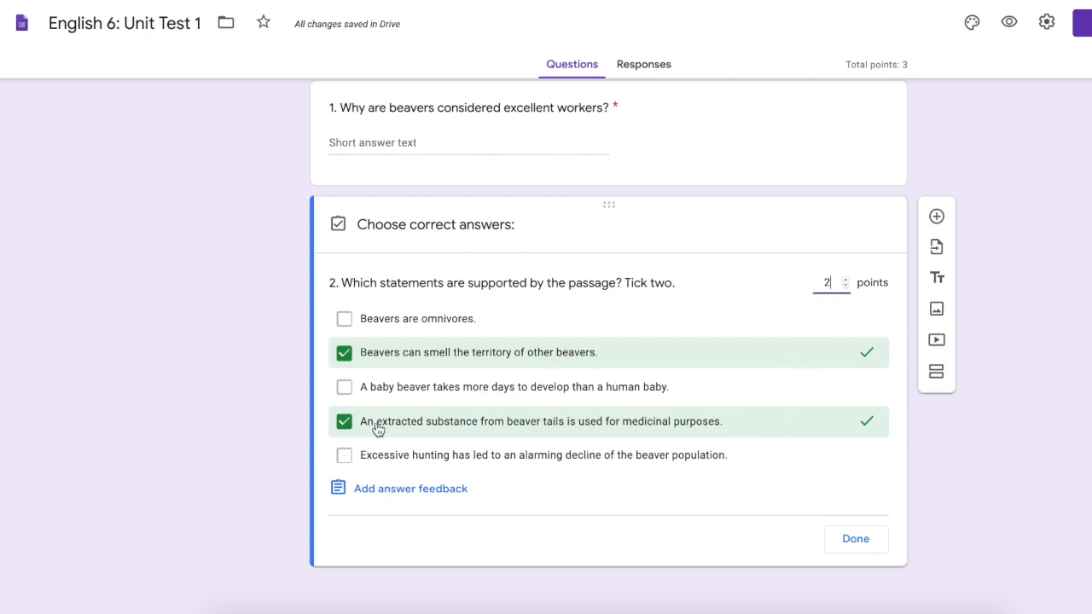
mouse_move(454, 439)
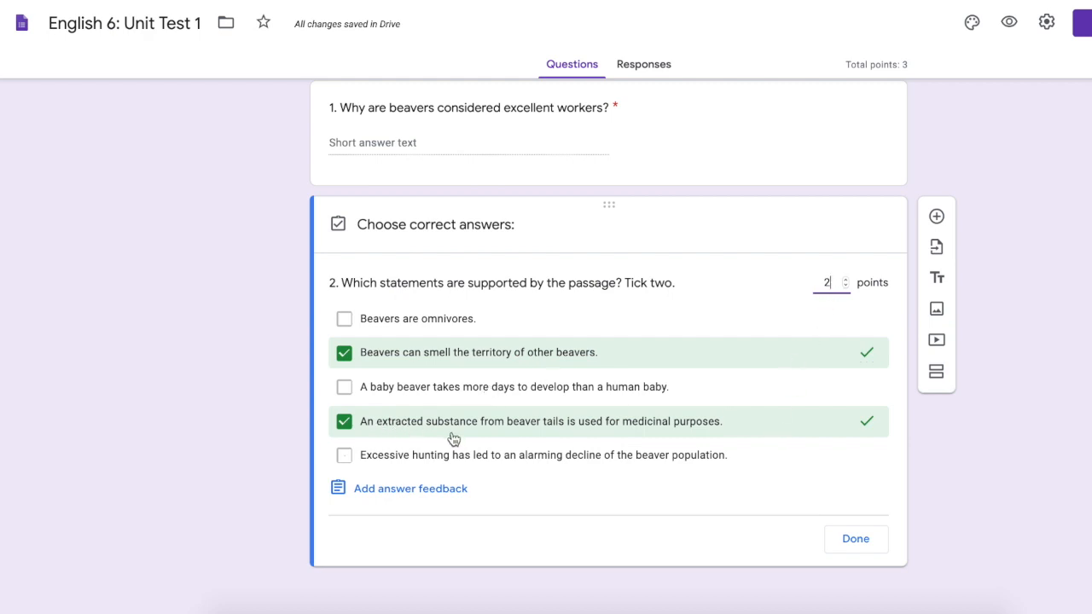
mouse_move(430, 464)
type("3a. . How are baby beavers called? Give one word.")
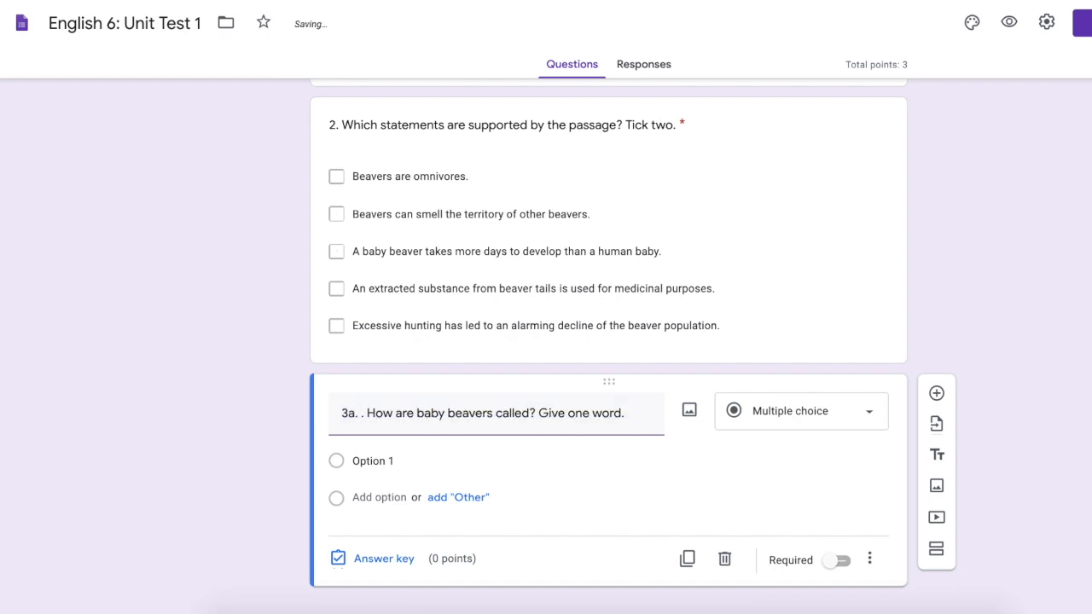
- Make question 3a a short answer and finish its answer key of kit variants worth 1 point
left_click(383, 558)
type("kiT")
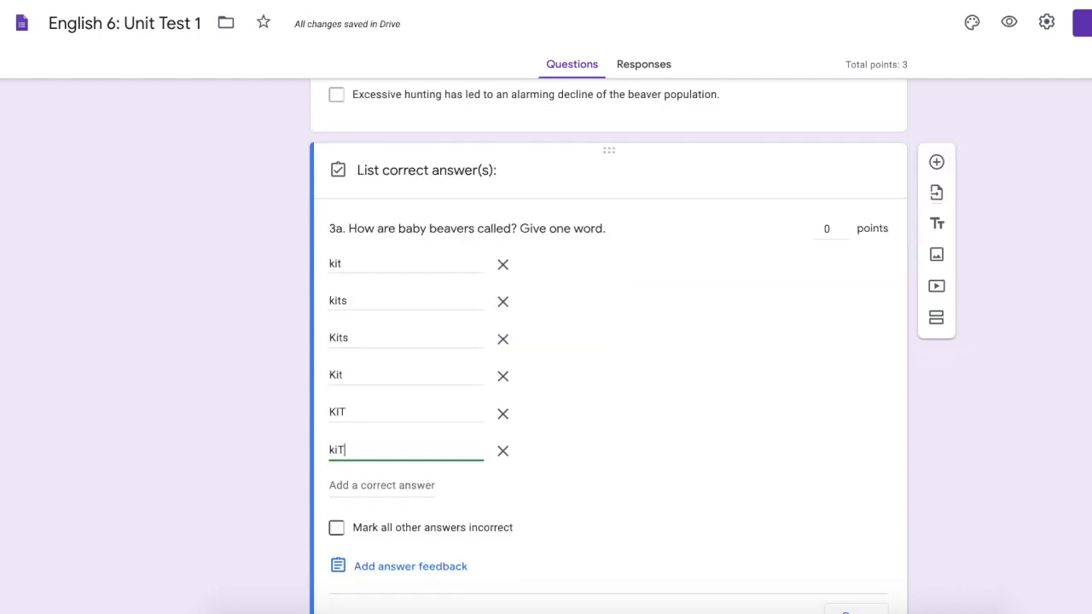
scroll("up", 3)
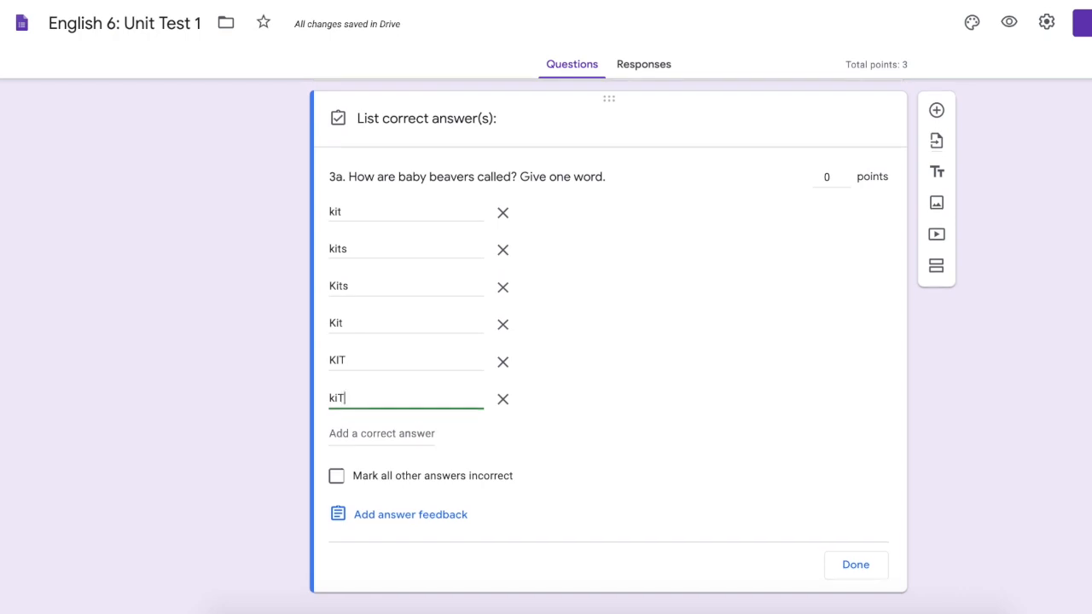
left_click(855, 565)
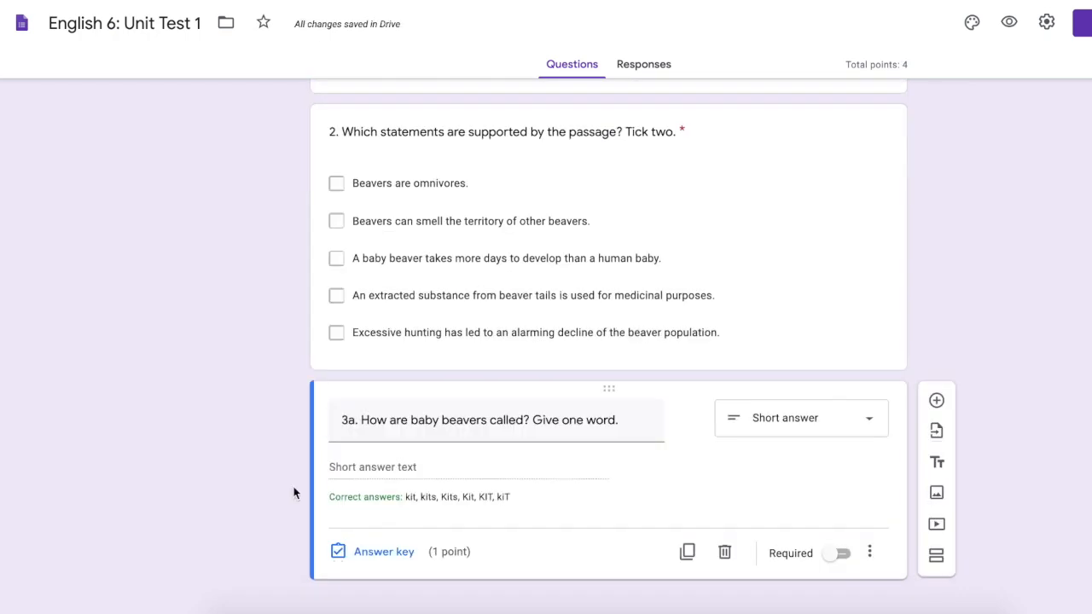
- Add the hint 'Use lowercase letter only.' to question 3a, make it required, and add question 3b
left_click(870, 553)
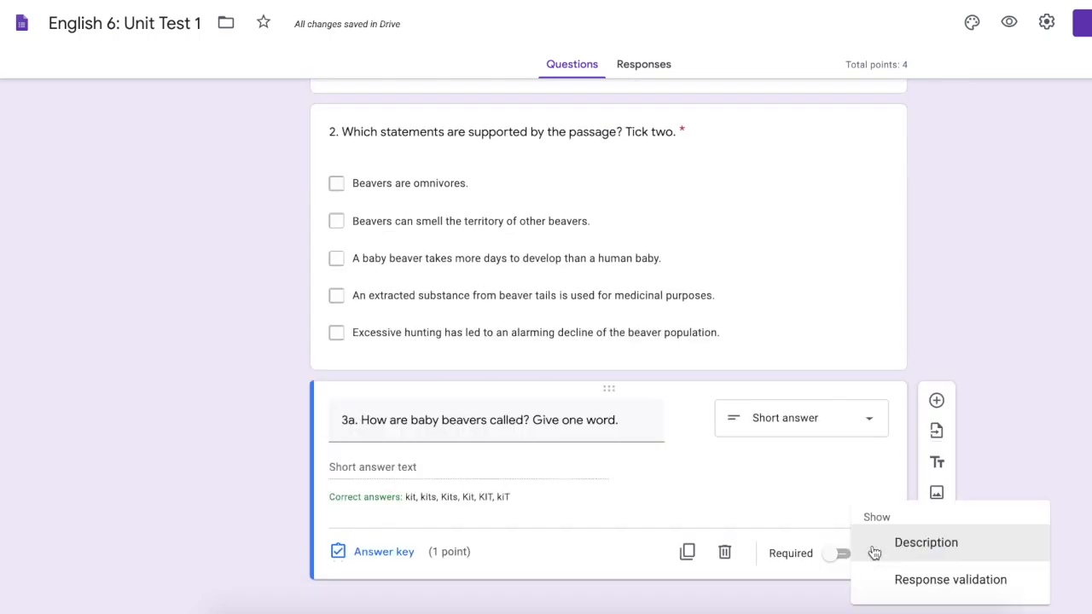
left_click(925, 543)
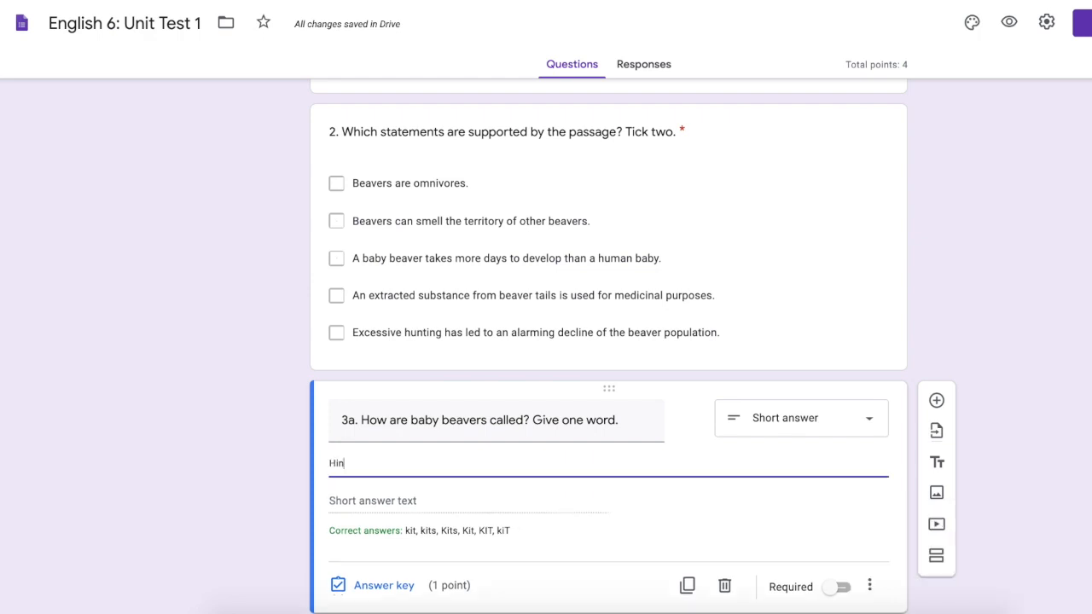
type("t: Use lowercase letter only.")
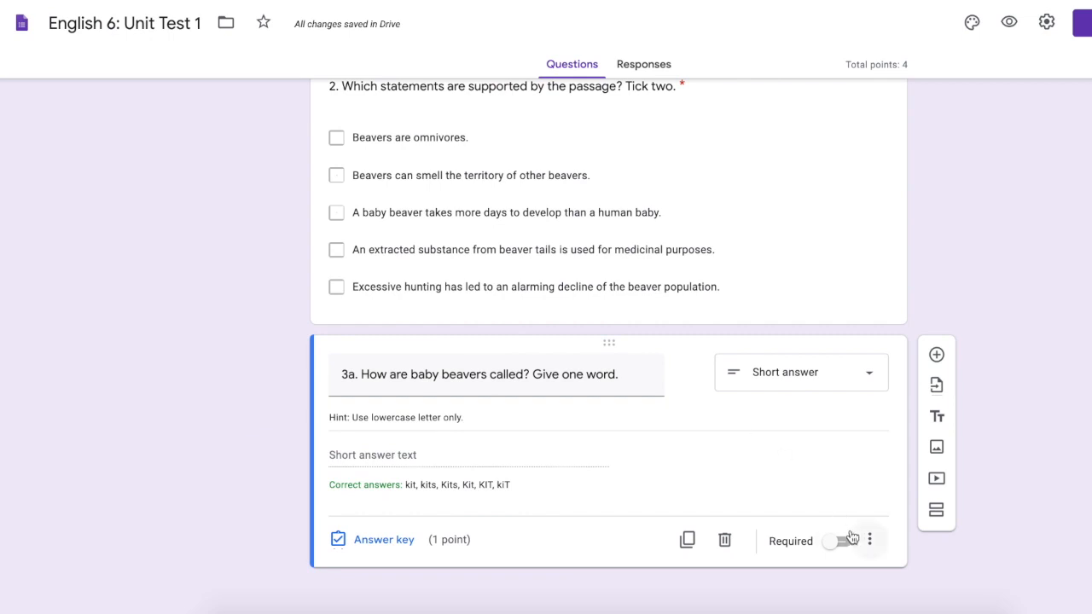
left_click(839, 541)
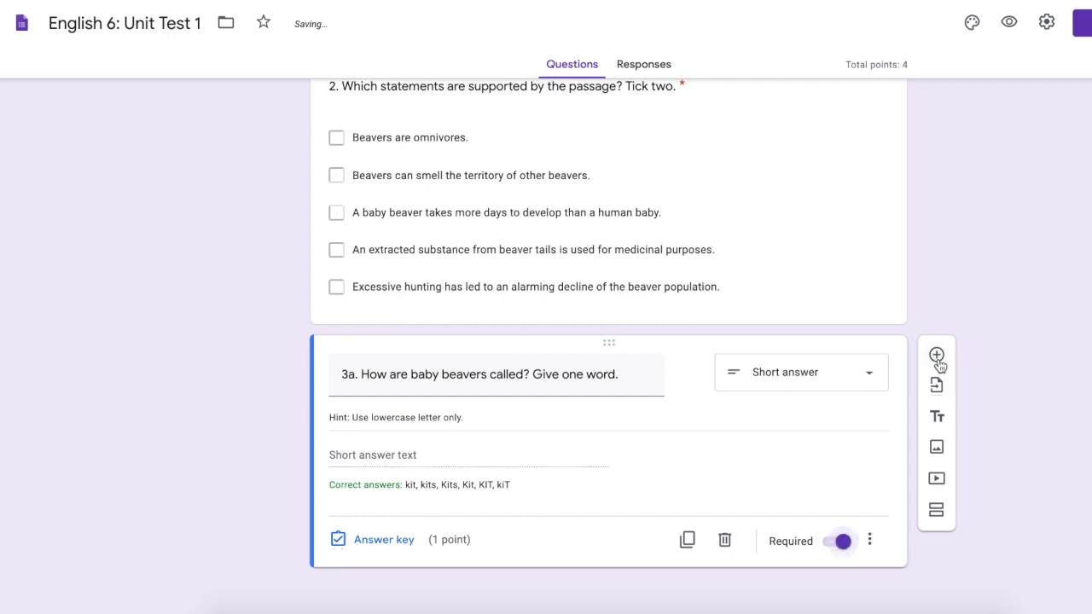
left_click(934, 357)
type("3b.")
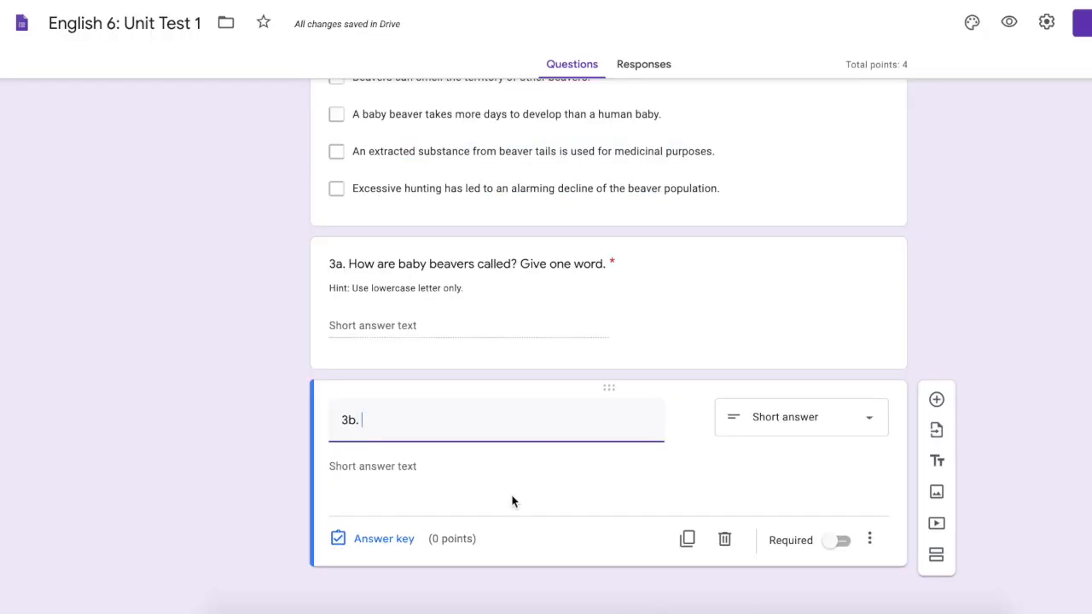
- Work on question 3b, then switch to the Word document holding the questions
left_click(382, 539)
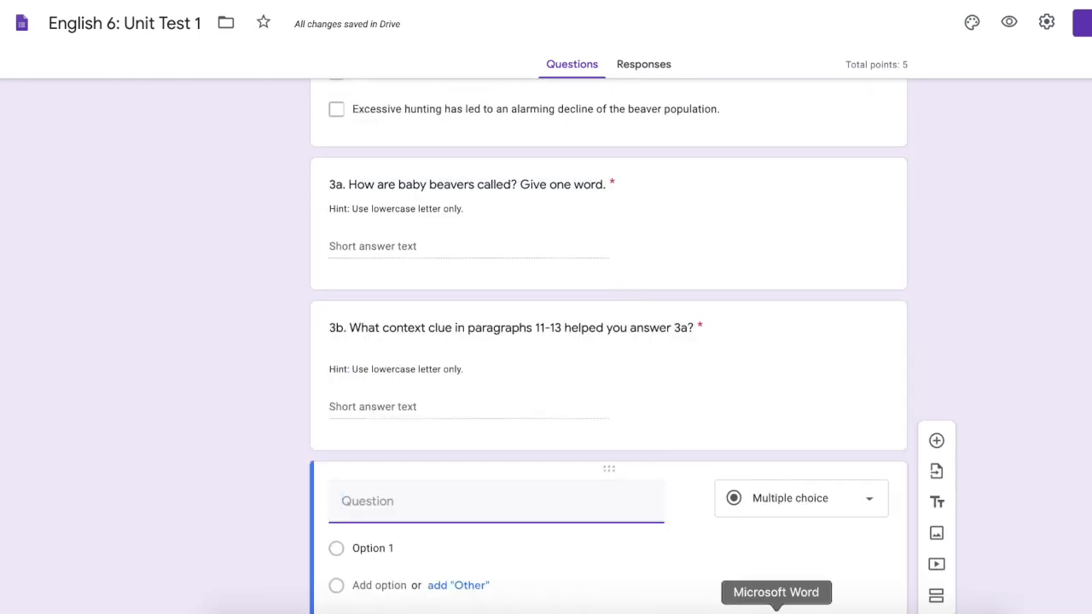
left_click(775, 592)
type("4.")
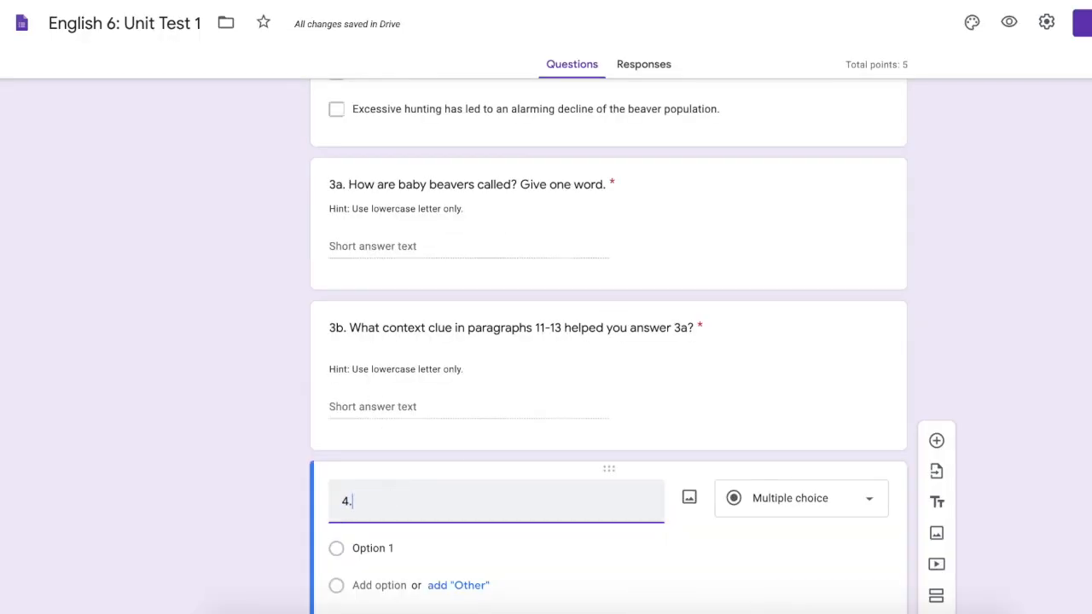
- Title question 4 'Complete the table below.', insert the table image and make it a paragraph answer
type("6. Complete the table below.")
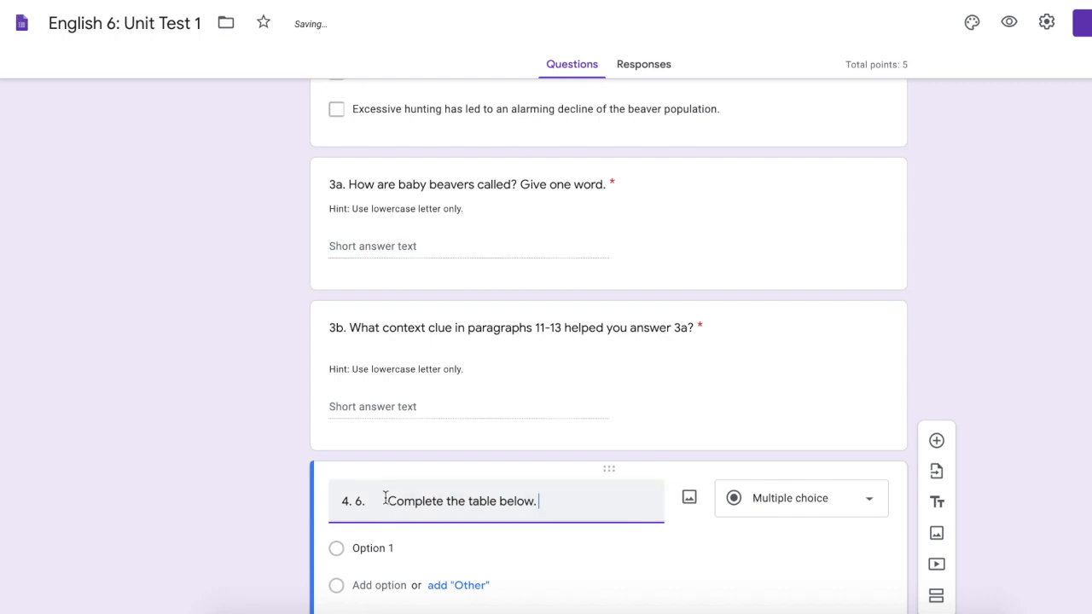
scroll("down", 3)
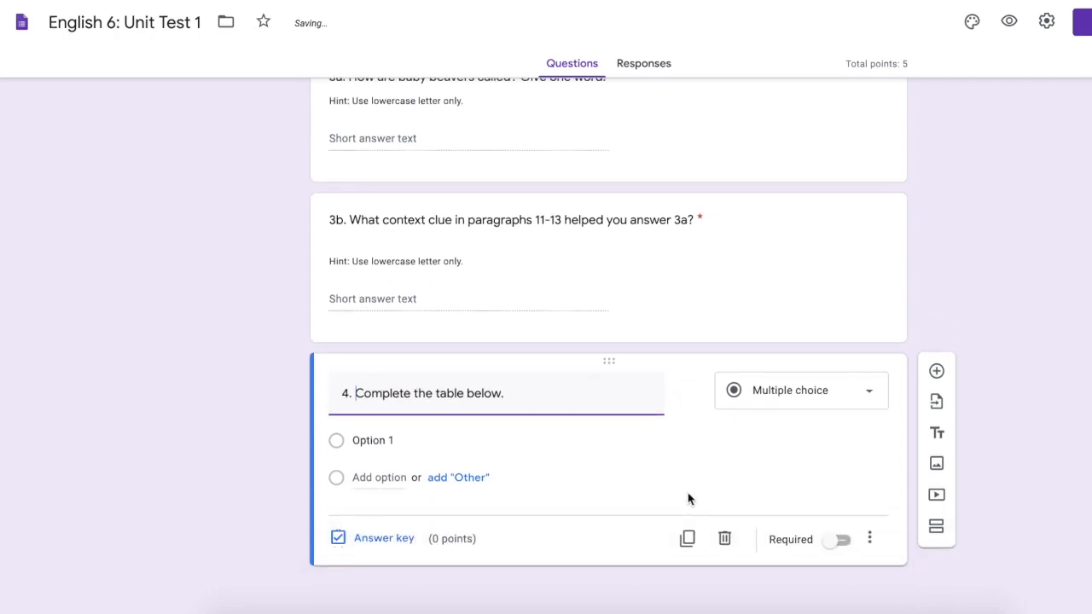
left_click(935, 464)
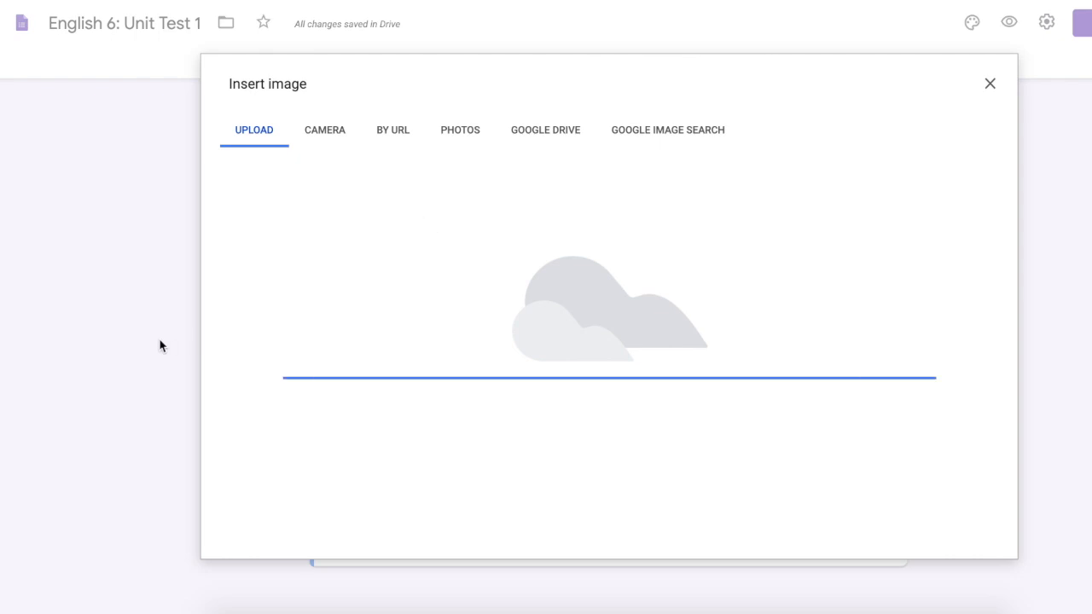
left_click(990, 82)
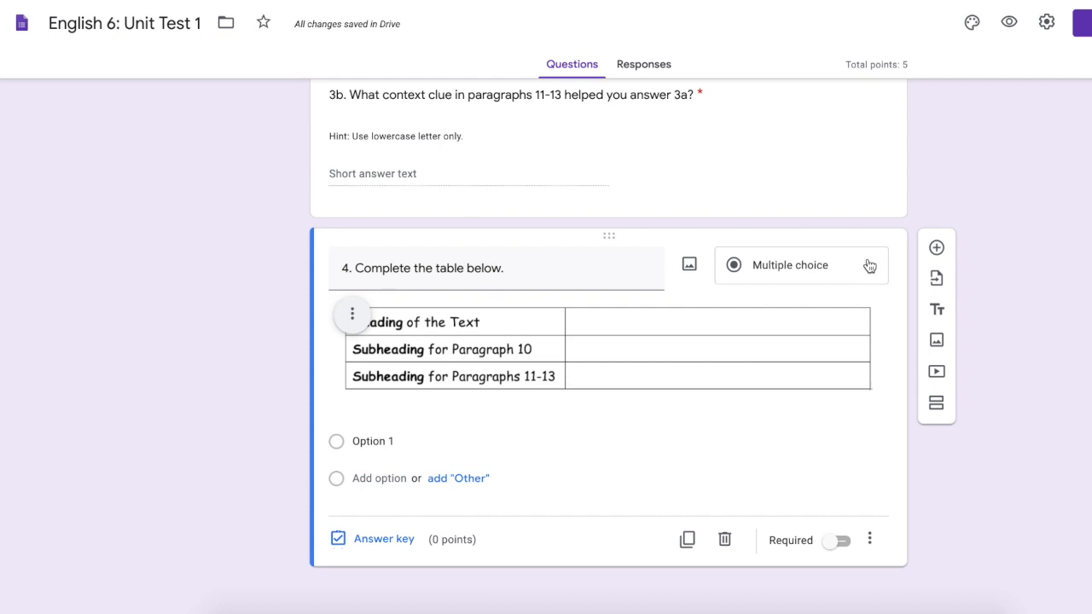
left_click(788, 265)
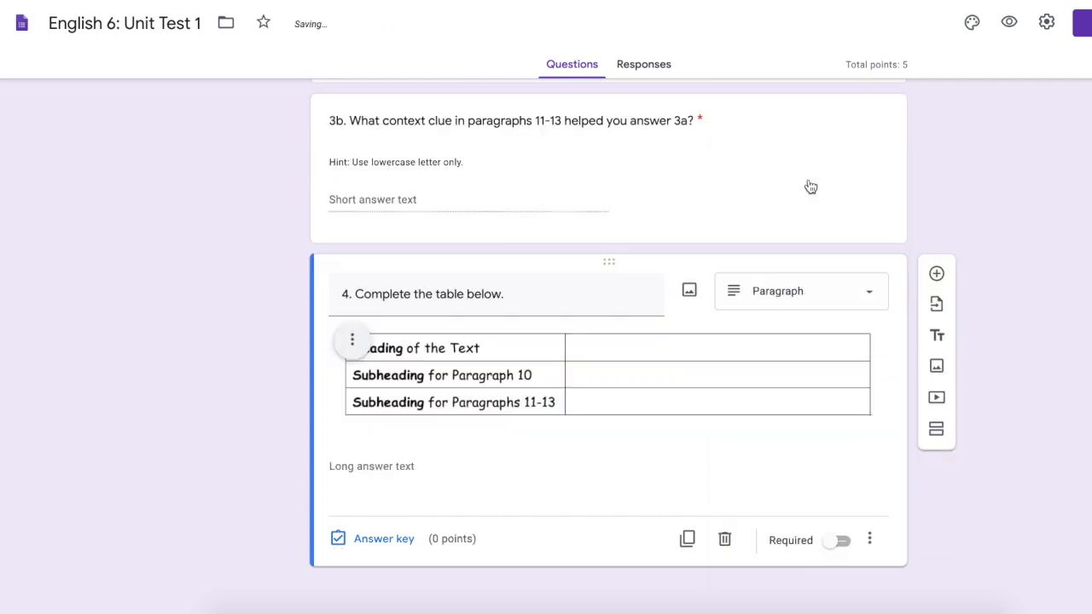
- Set the point value for the table question in its answer key
left_click(382, 539)
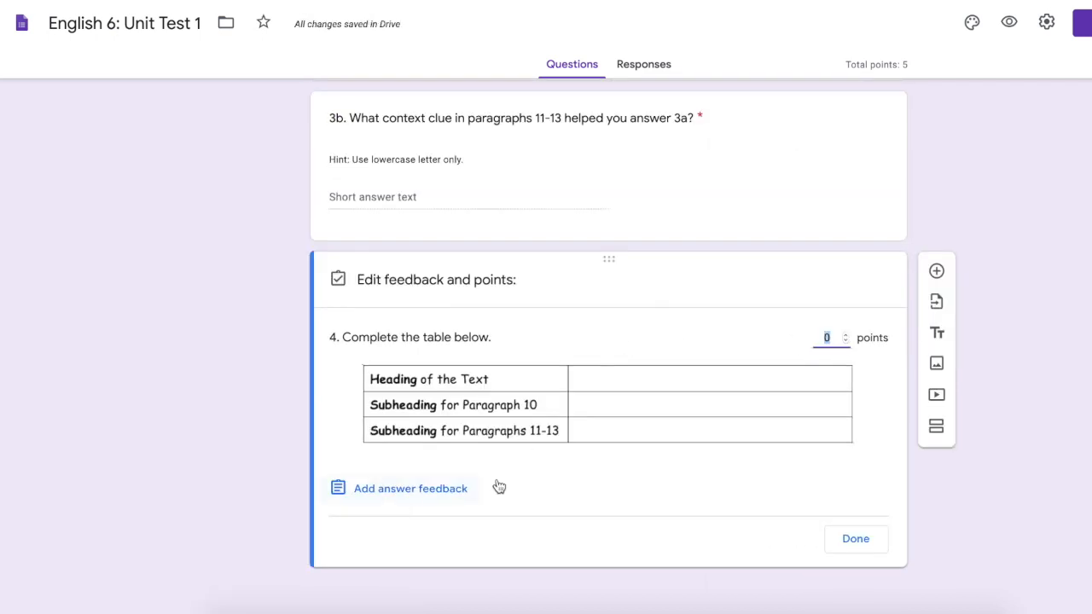
left_click(855, 539)
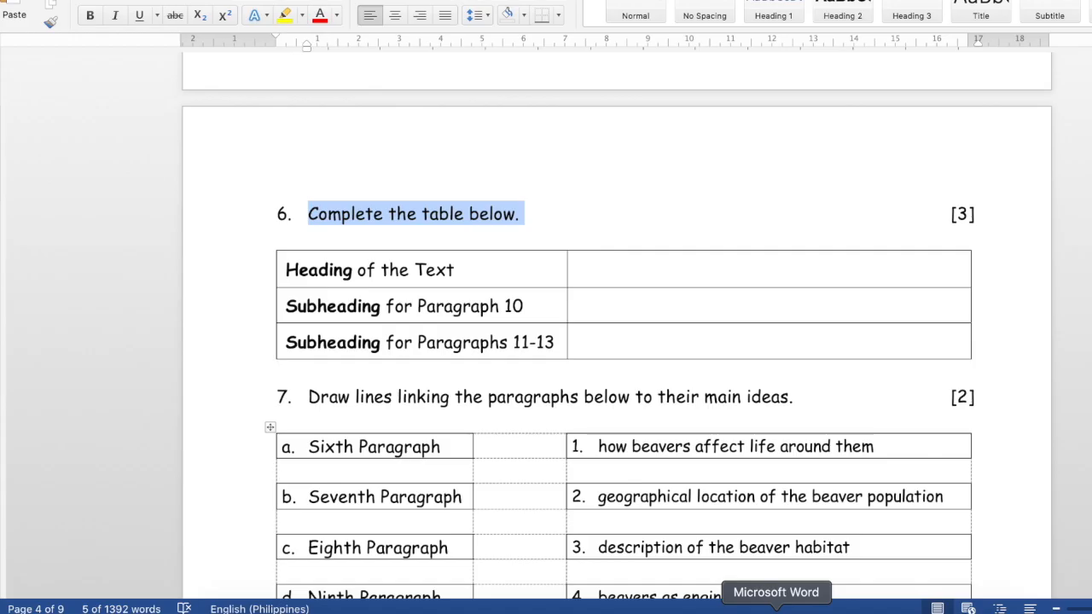
- Make question 5 a checkbox grid and start entering its paragraph row labels
scroll("down", 3)
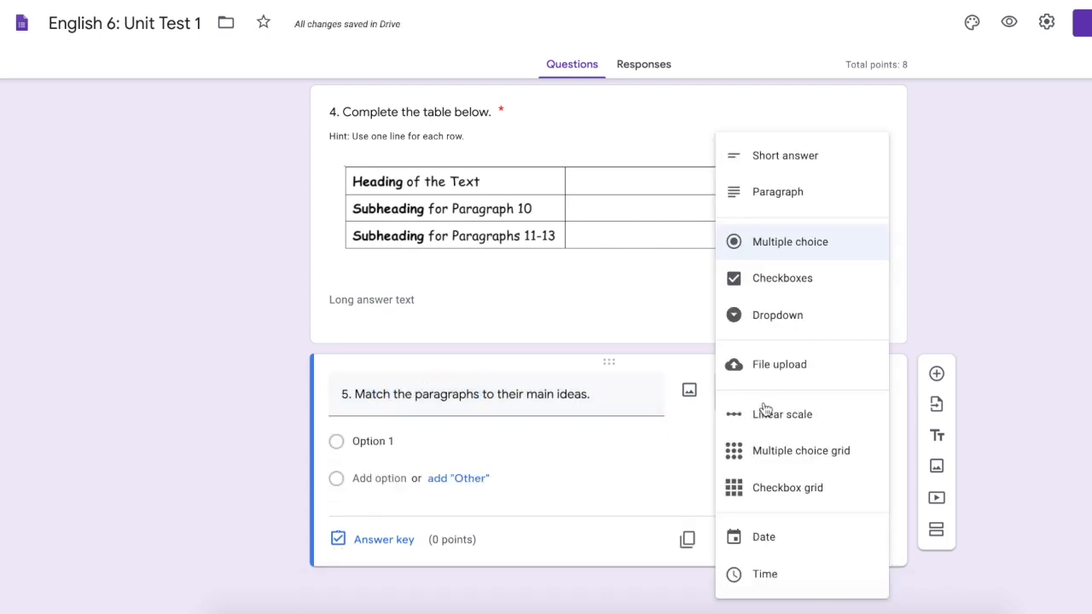
mouse_move(768, 488)
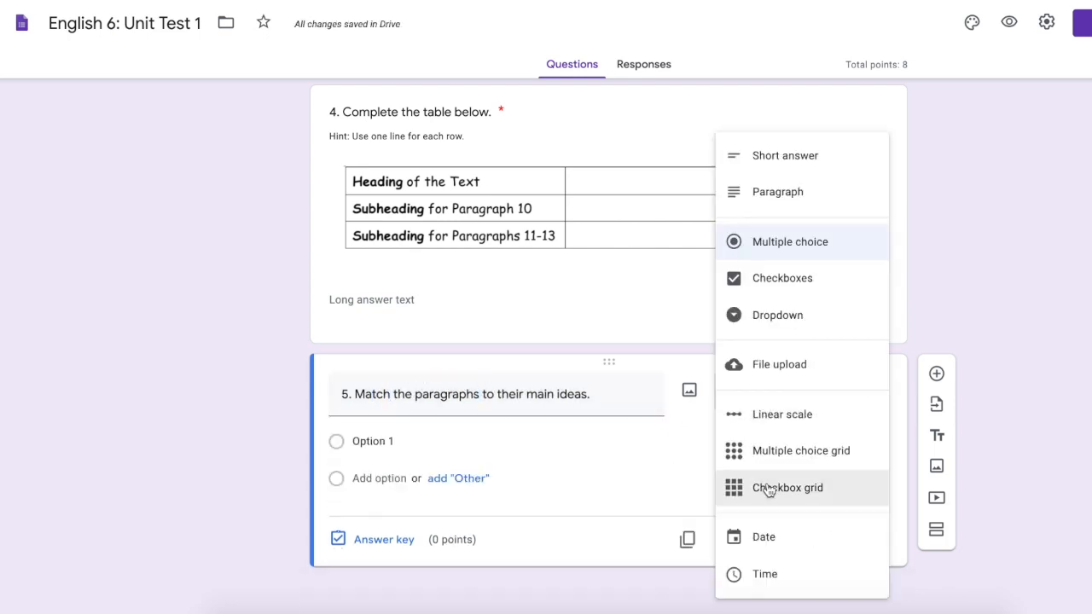
left_click(786, 488)
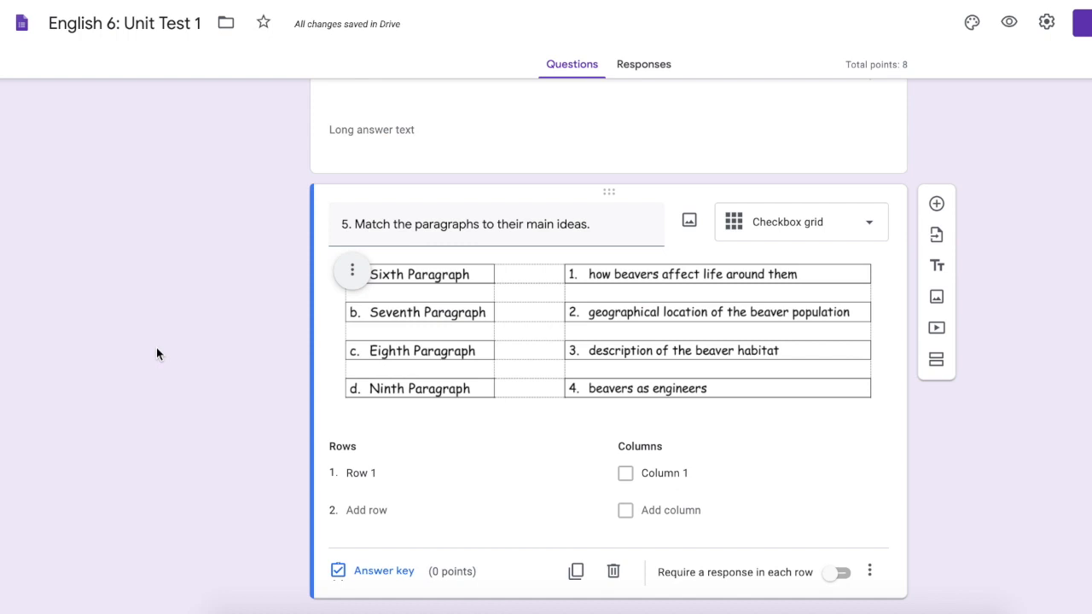
left_click(361, 473)
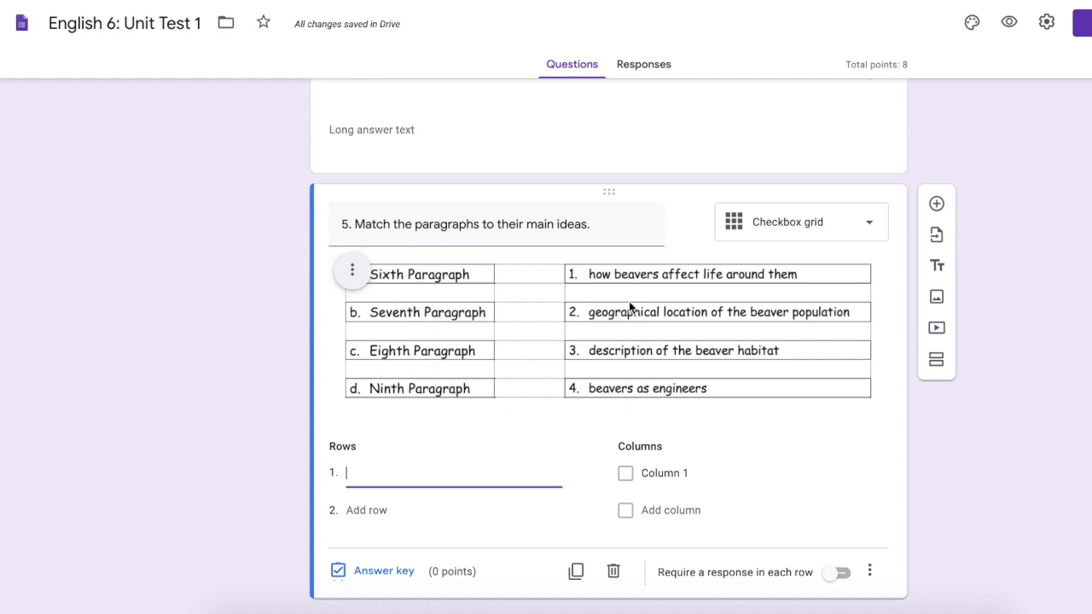
mouse_move(471, 464)
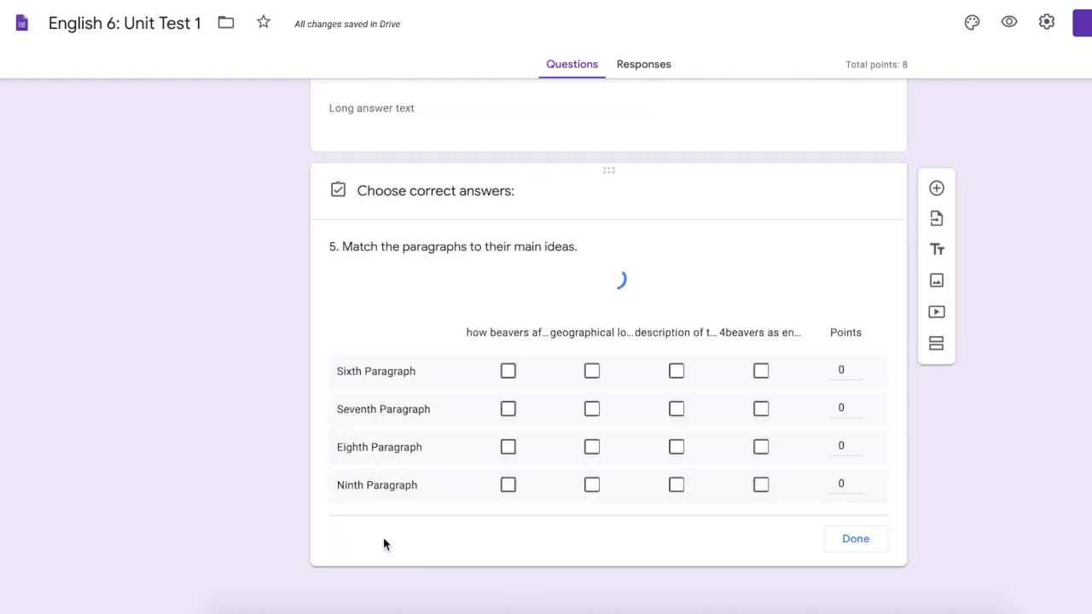
- Mark each paragraph's matching main idea in question 5's answer key, 1 point per row
left_click(592, 410)
type("1")
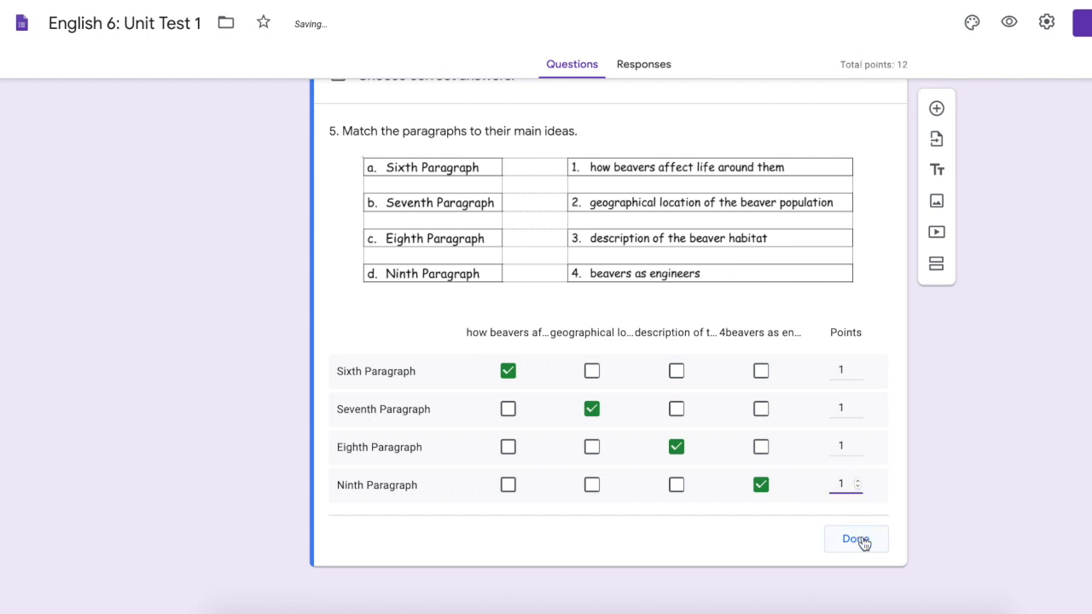
left_click(856, 539)
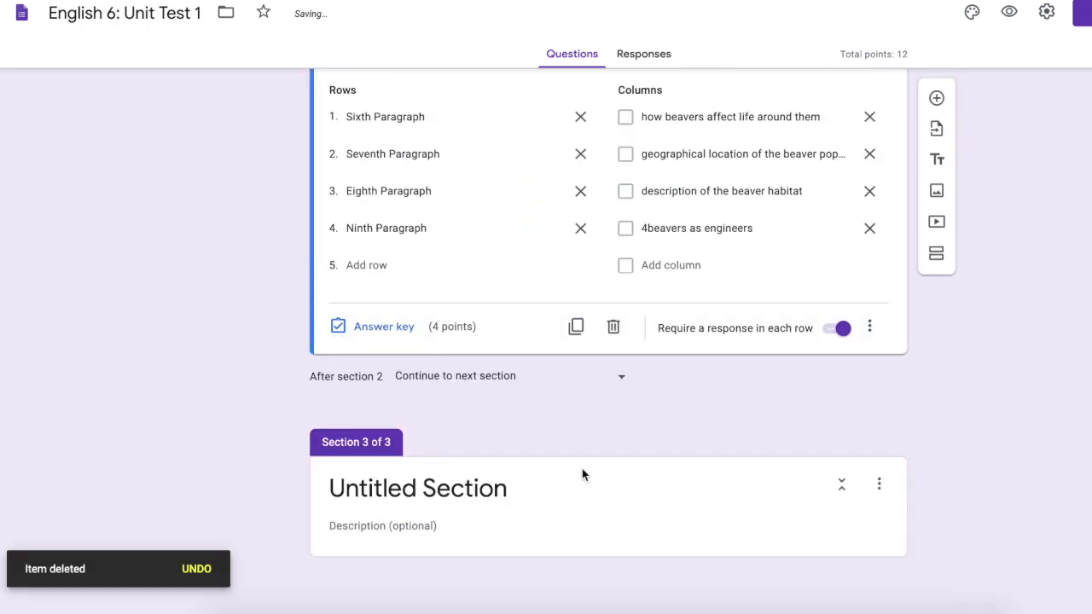
- Title section 3 'Language Skills' and make question 6 a multiple choice grid
type("Language Skills")
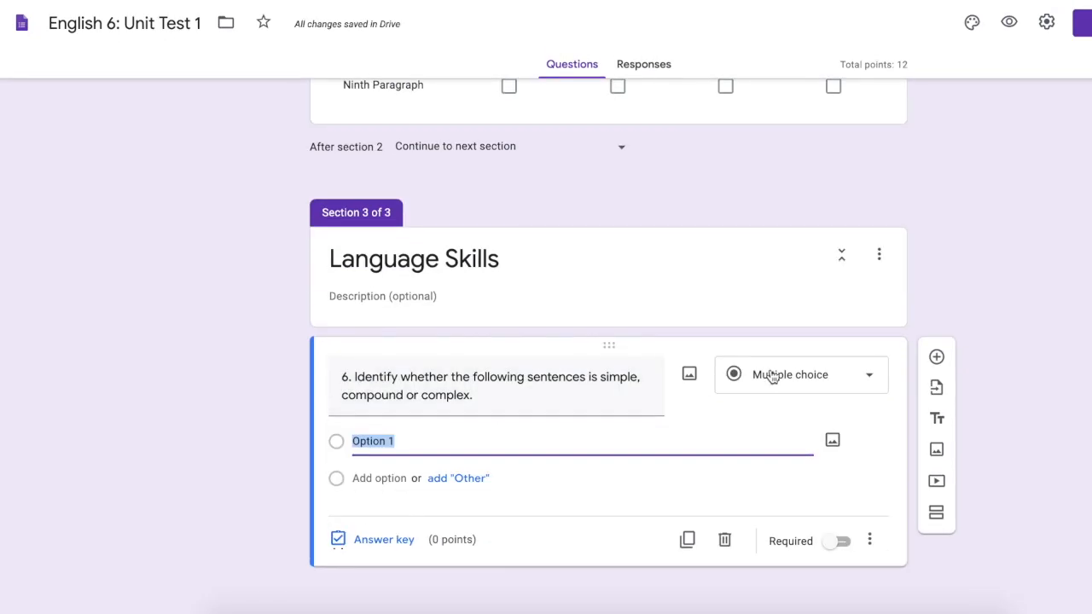
left_click(800, 375)
type("Complex")
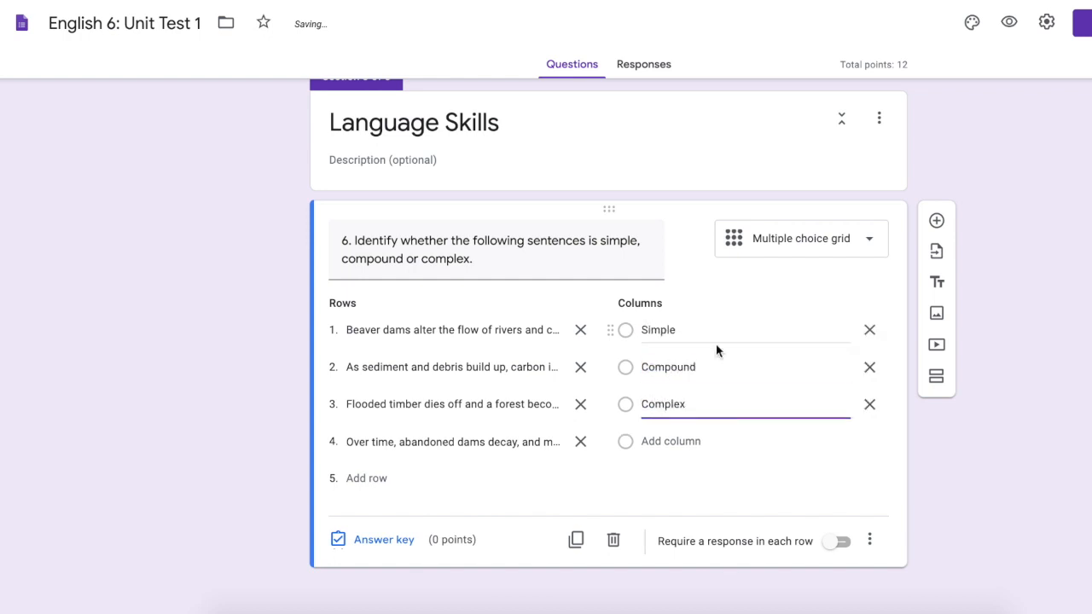
- Adjust question 6's extra settings for the Simple/Compound/Complex sentence grid
left_click(870, 539)
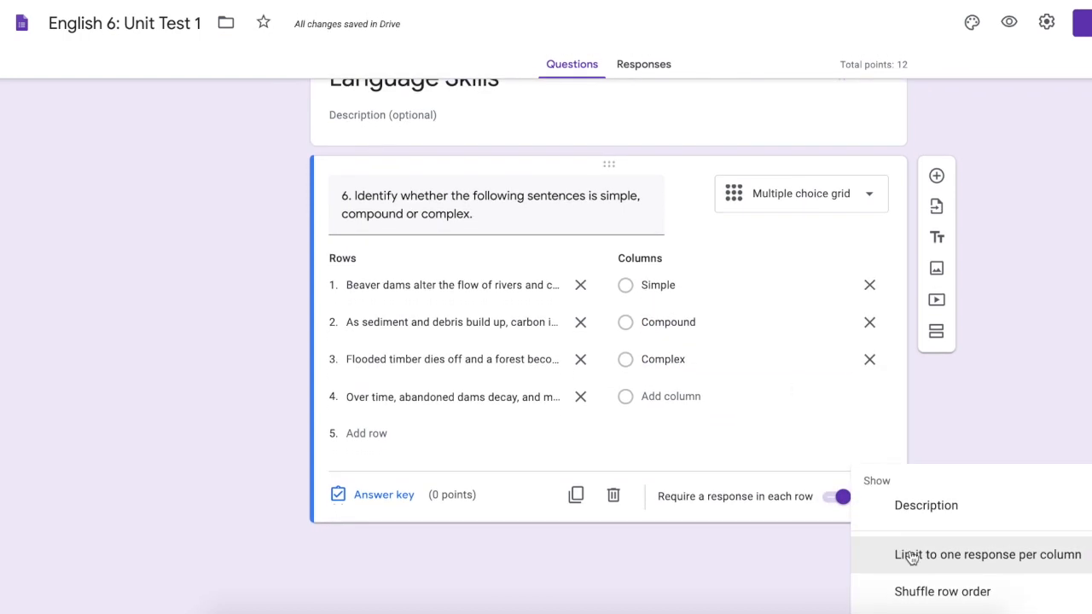
mouse_move(862, 495)
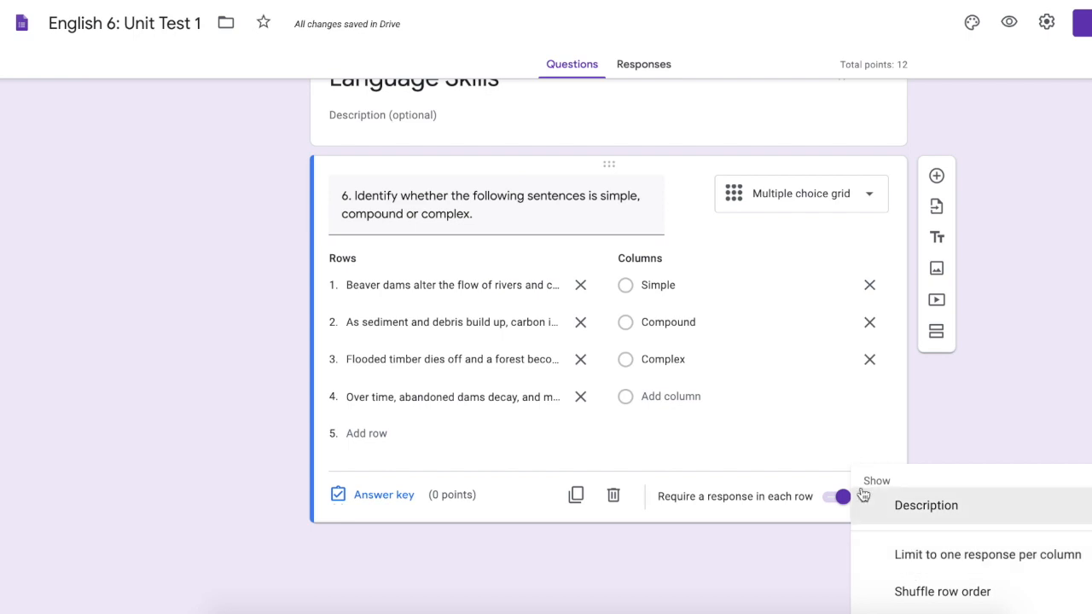
scroll("up", 3)
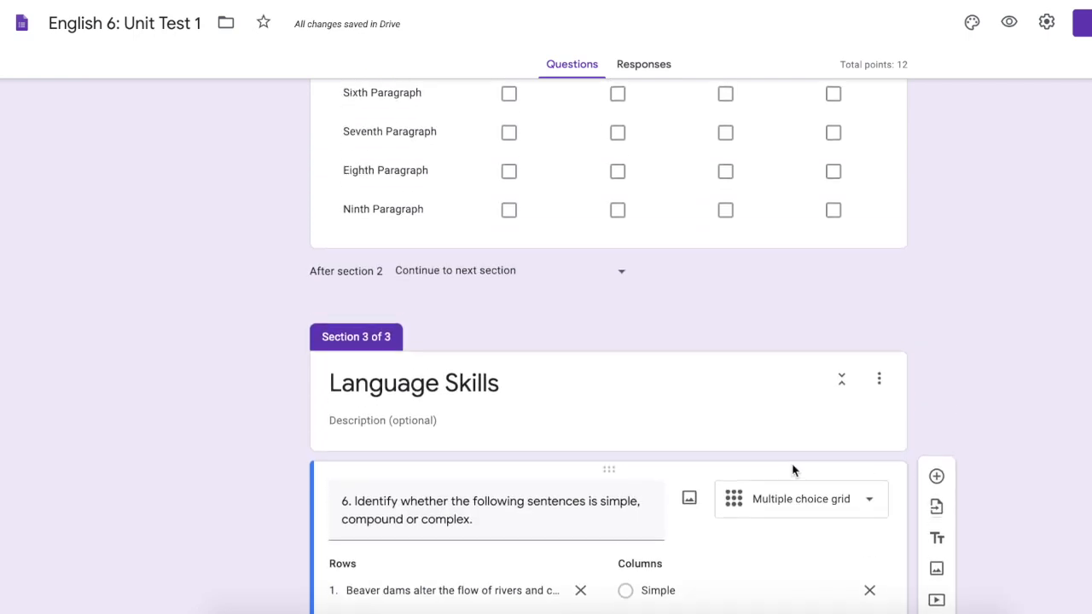
scroll("down", 3)
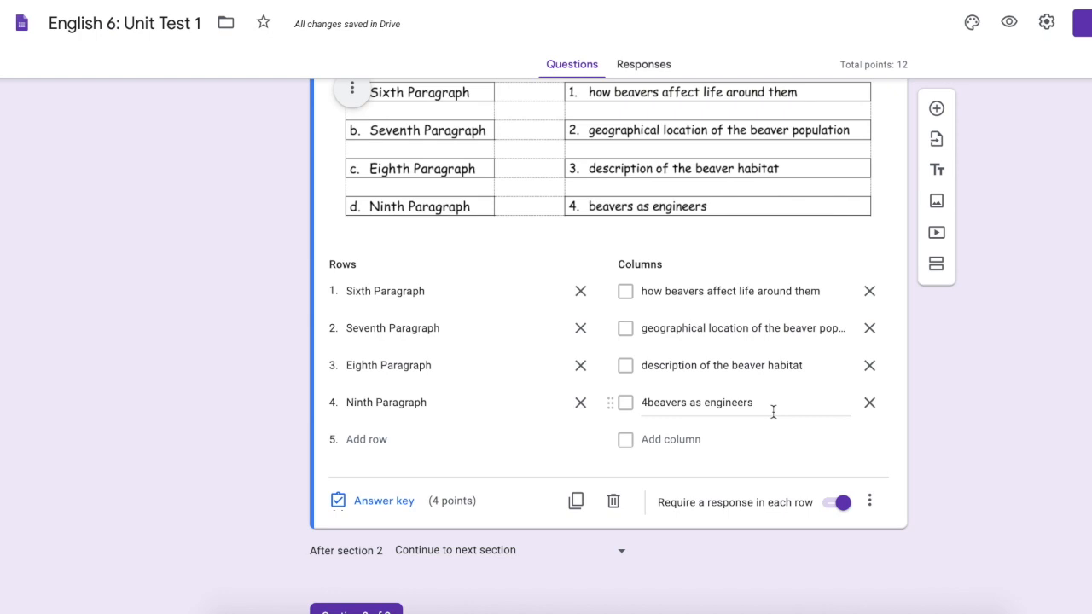
left_click(870, 502)
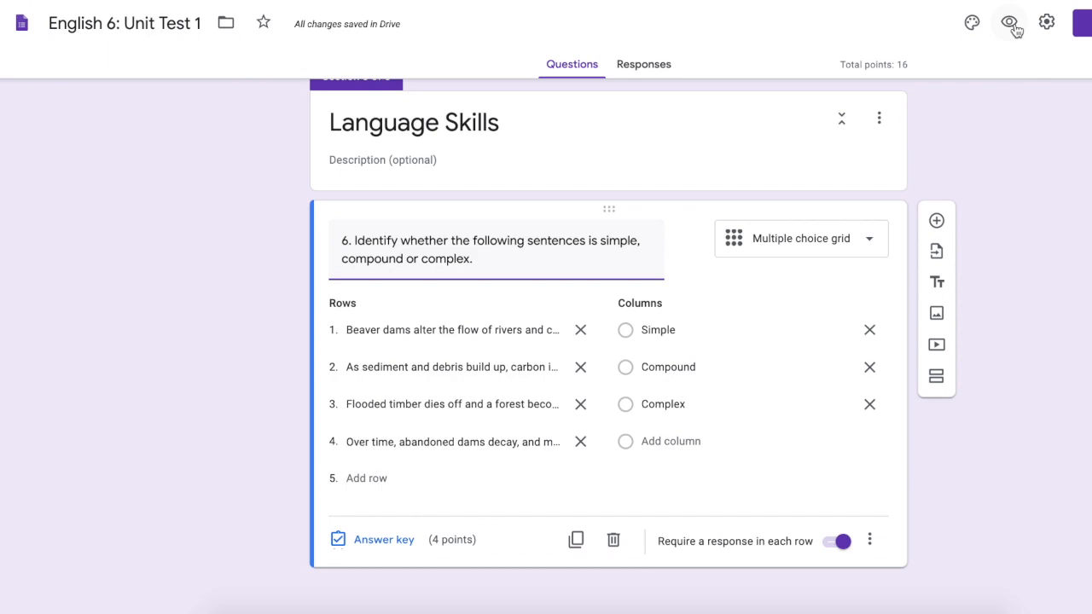
- Preview the quiz as a student, answering the reading questions including 'Heading: A' and the paragraph matching
left_click(1010, 22)
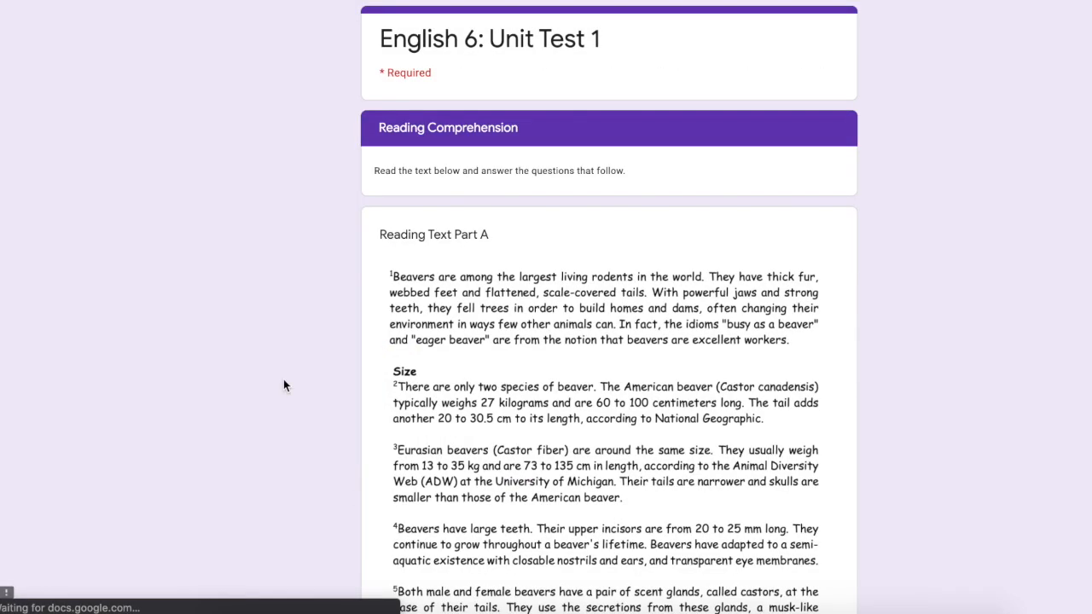
scroll("down", 3)
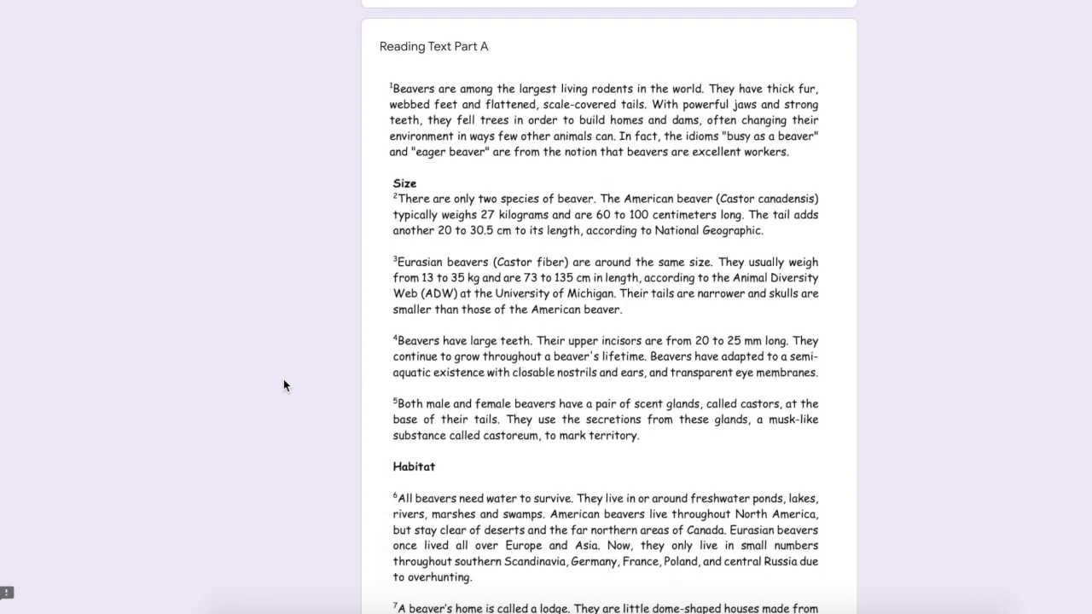
scroll("down", 3)
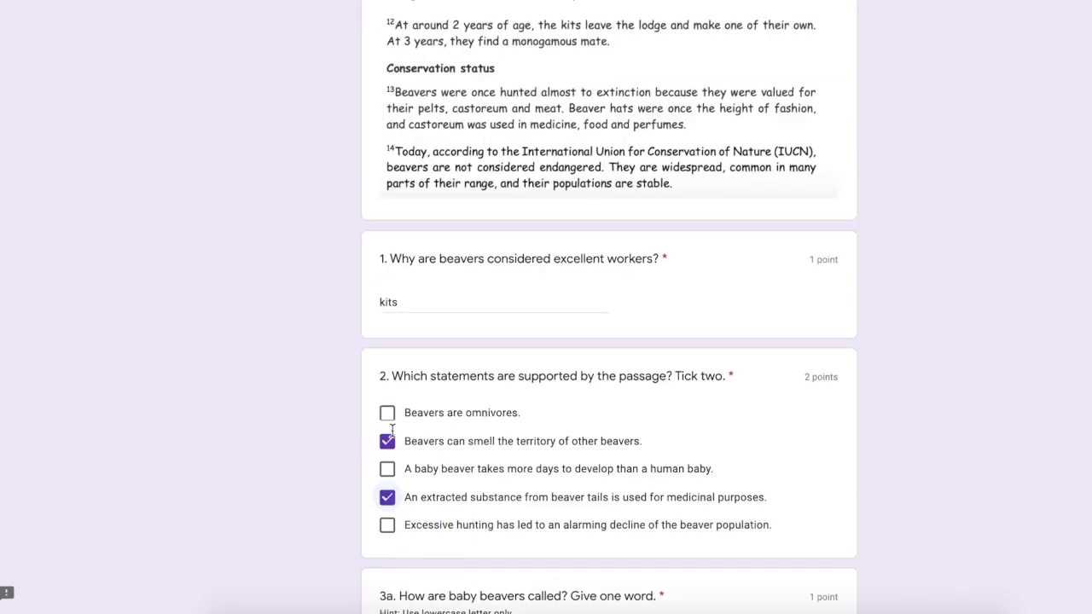
scroll("down", 3)
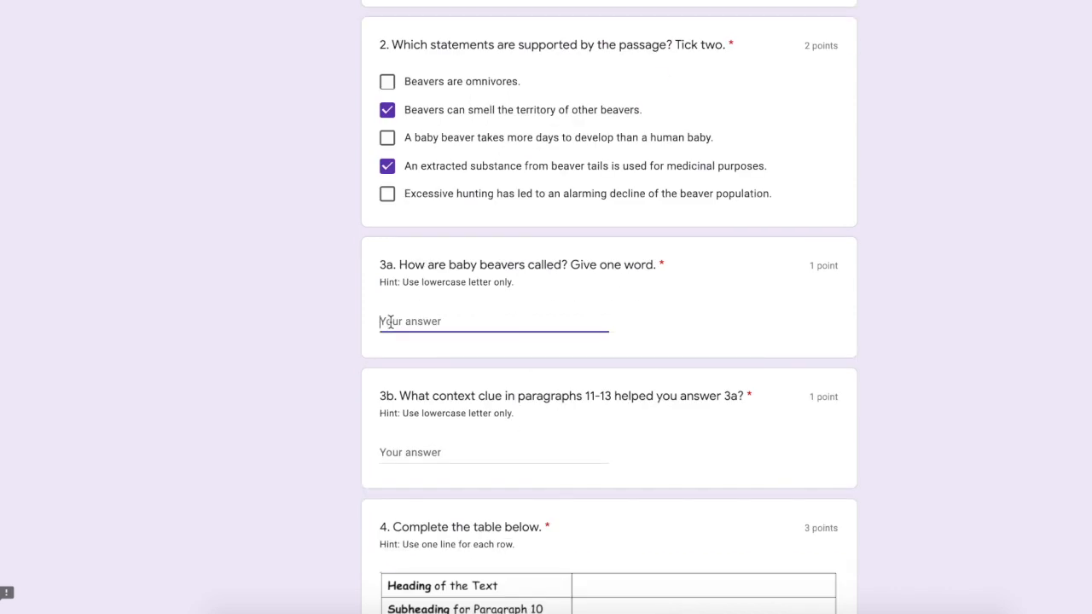
scroll("down", 3)
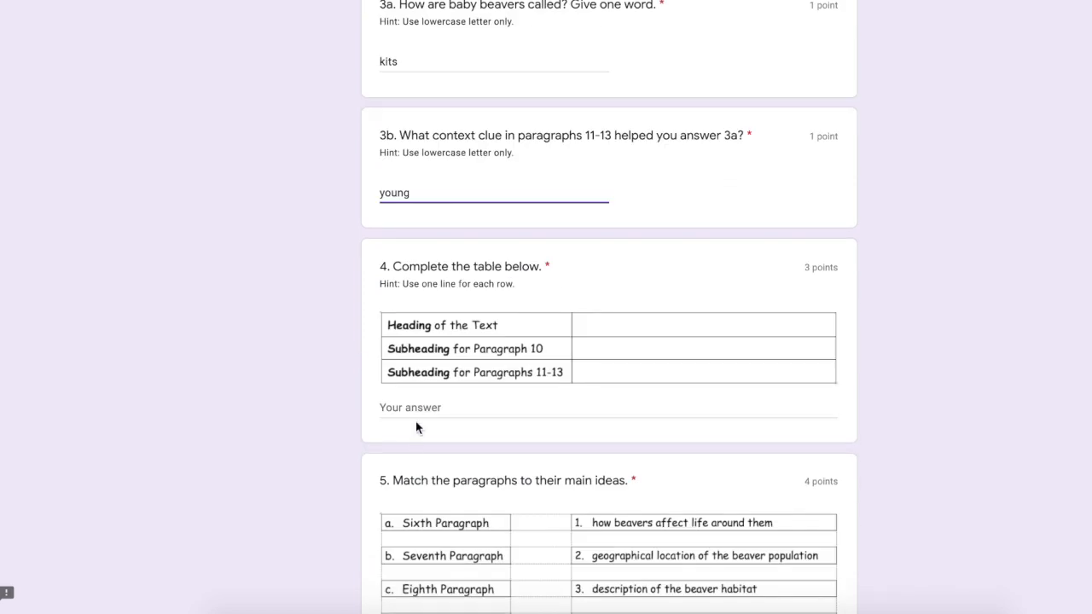
type("Heading: A")
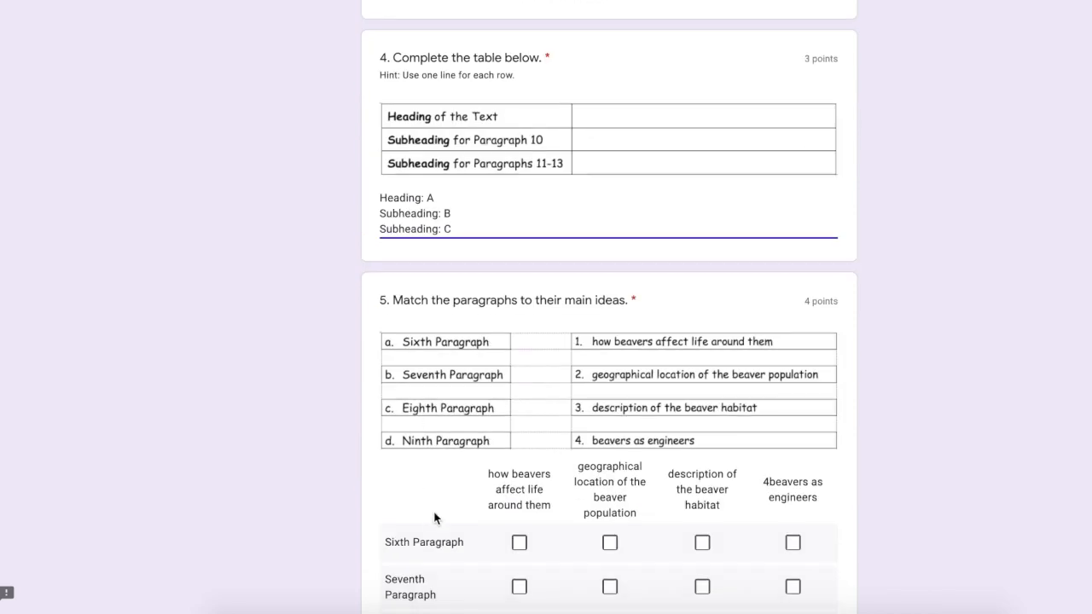
scroll("down", 3)
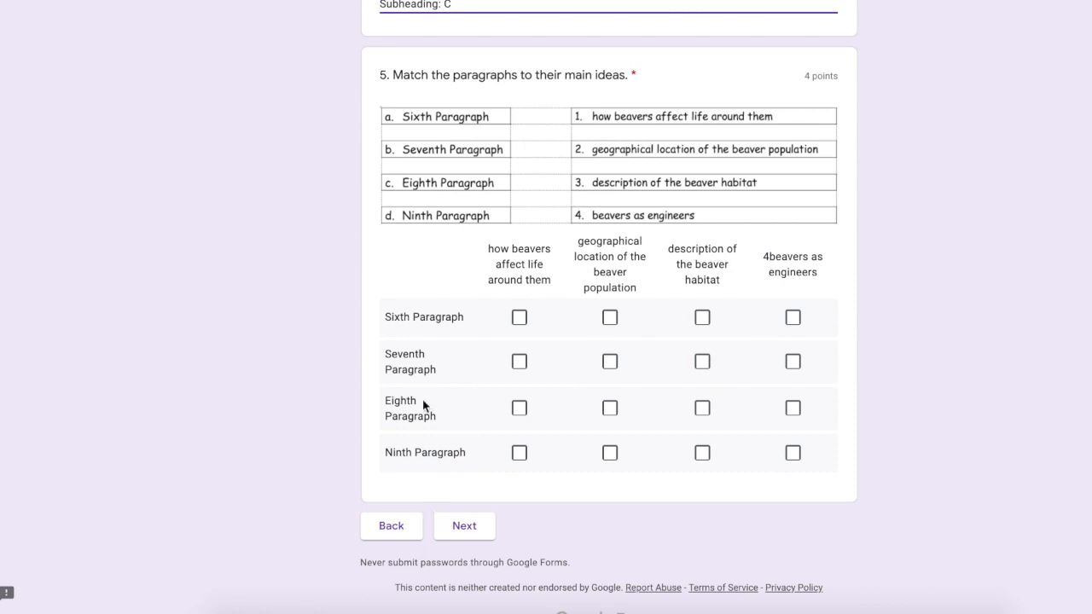
left_click(519, 315)
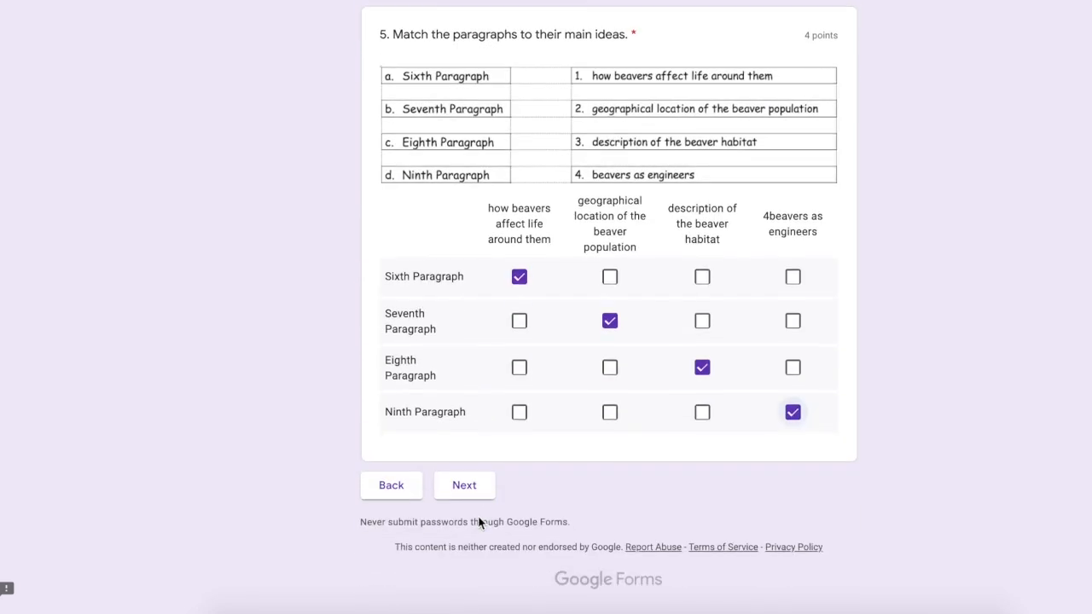
- Continue to Language Skills, classify the sentences (third as compound), and submit the test response
left_click(464, 485)
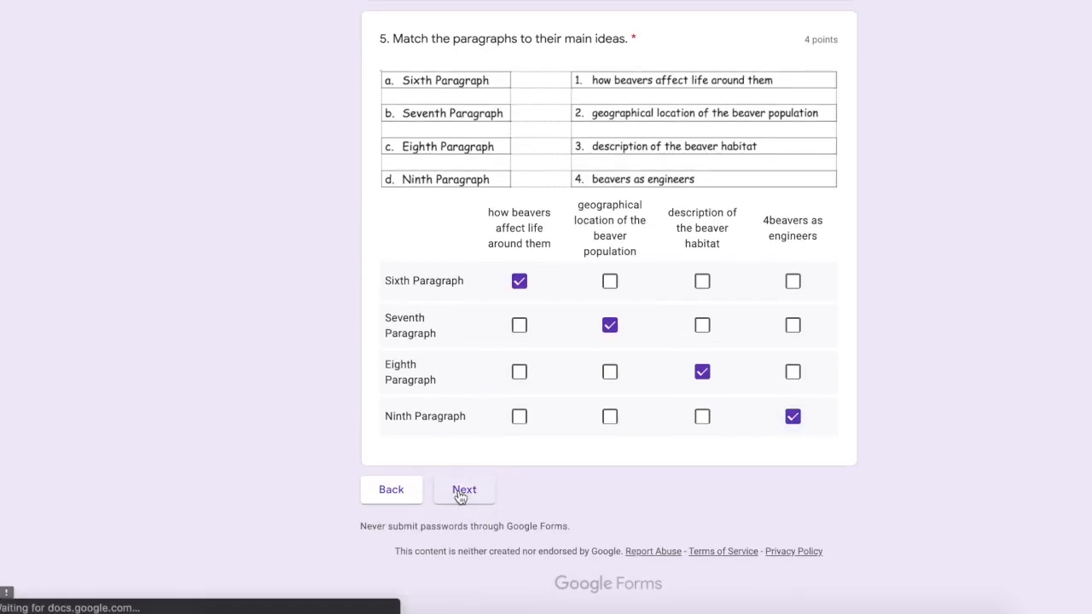
left_click(464, 488)
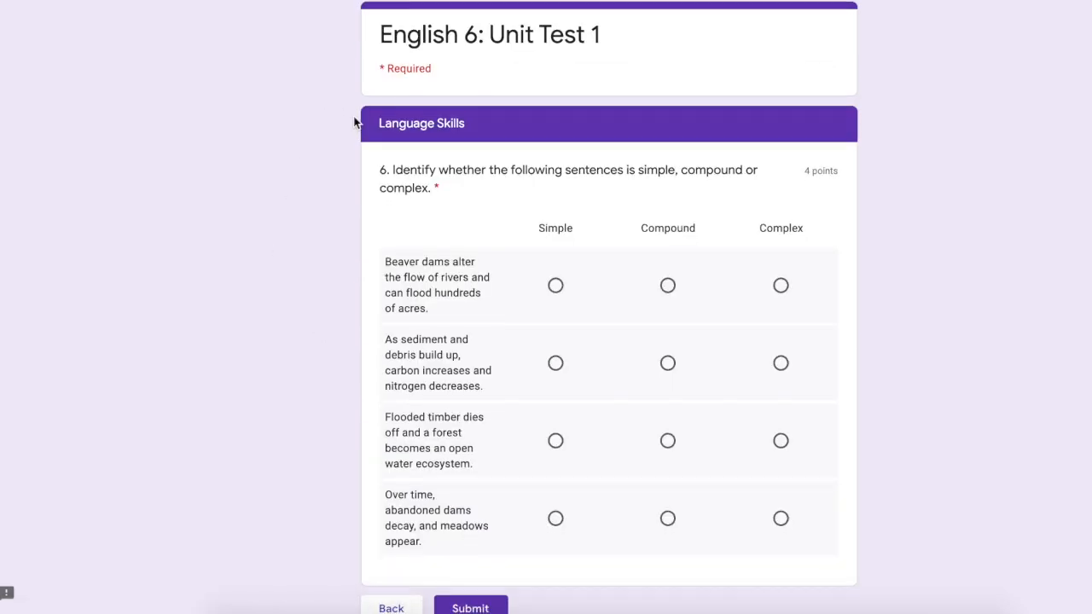
scroll("down", 3)
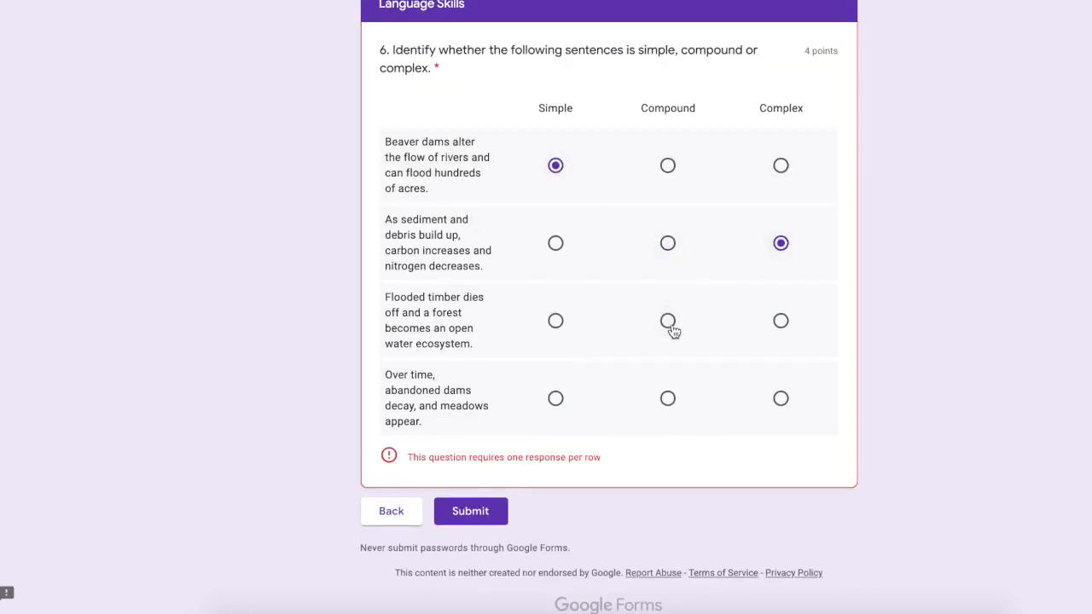
left_click(667, 321)
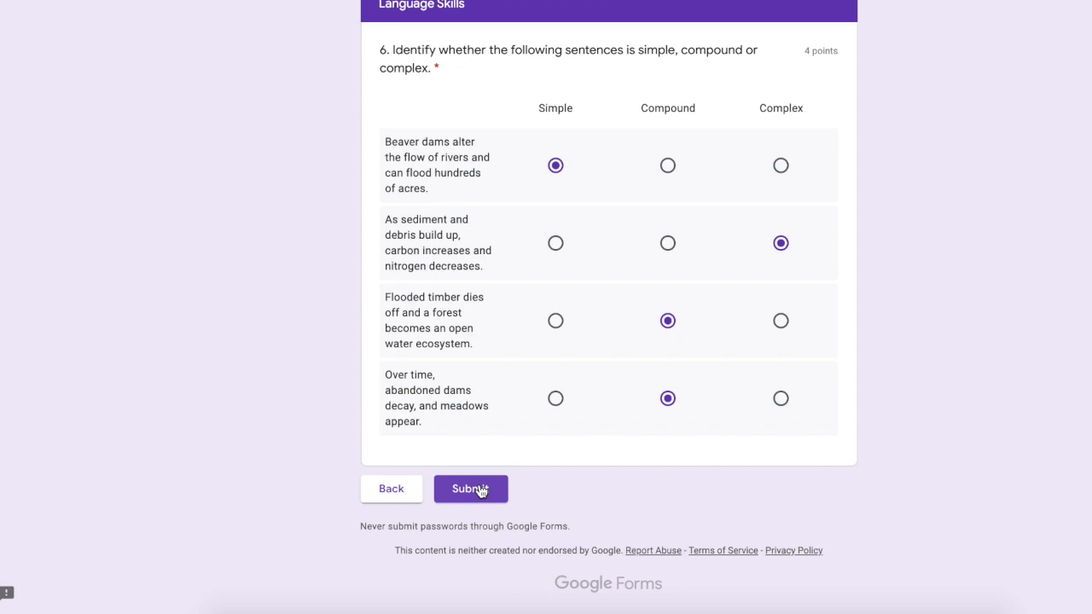
left_click(471, 488)
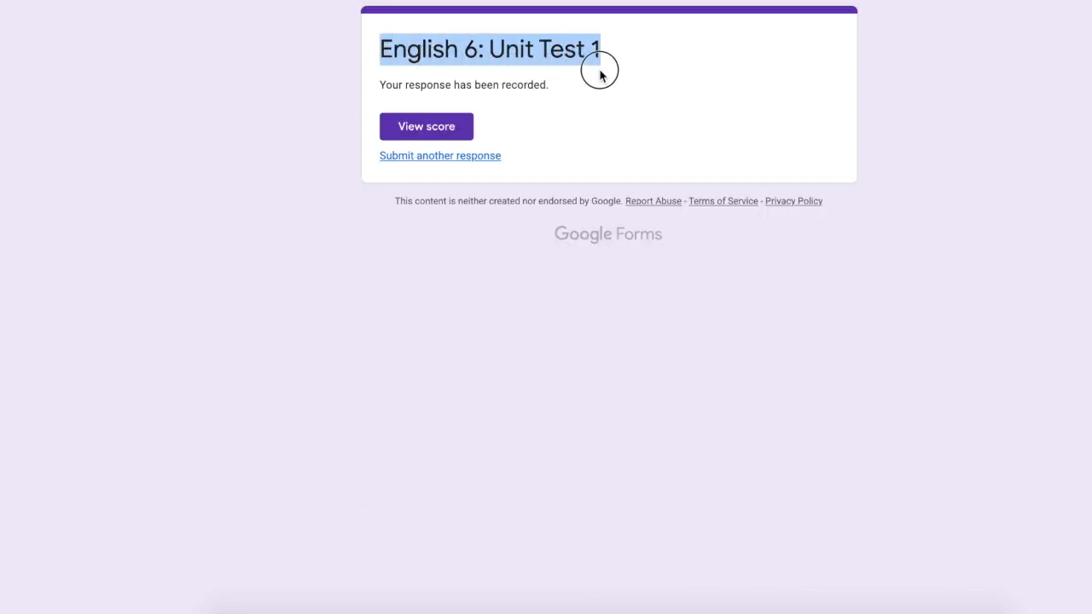
- View the submitted response's score of 13/16 and scroll through the graded answers
left_click(426, 126)
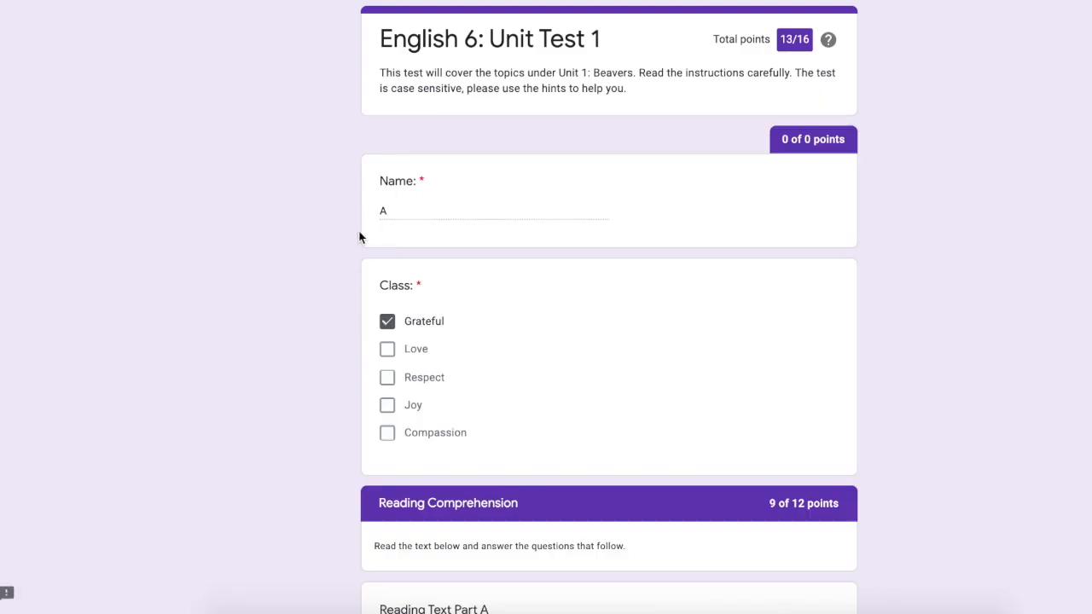
scroll("down", 3)
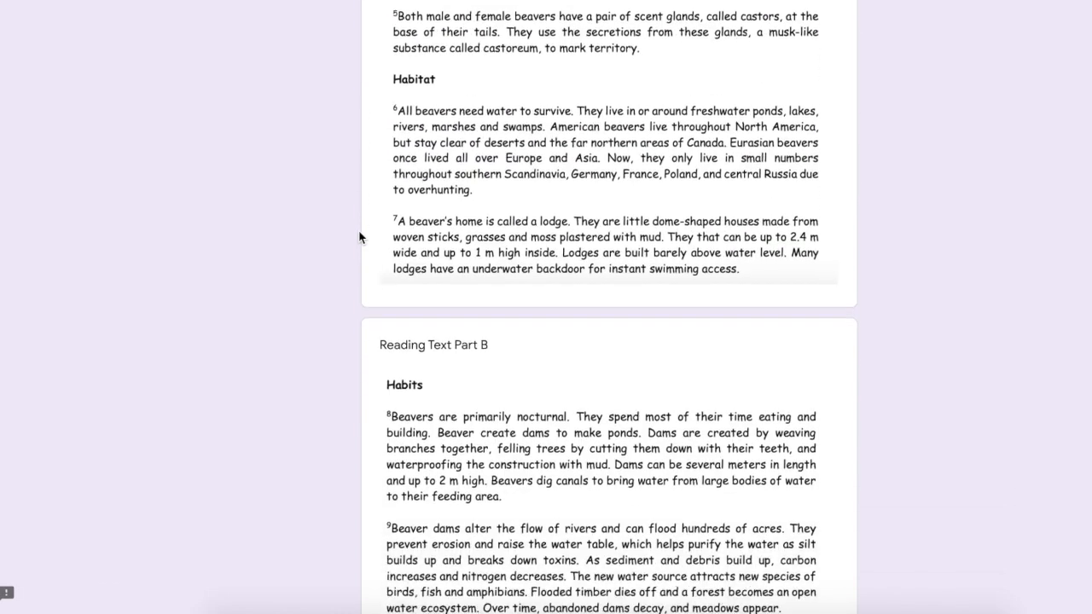
scroll("down", 3)
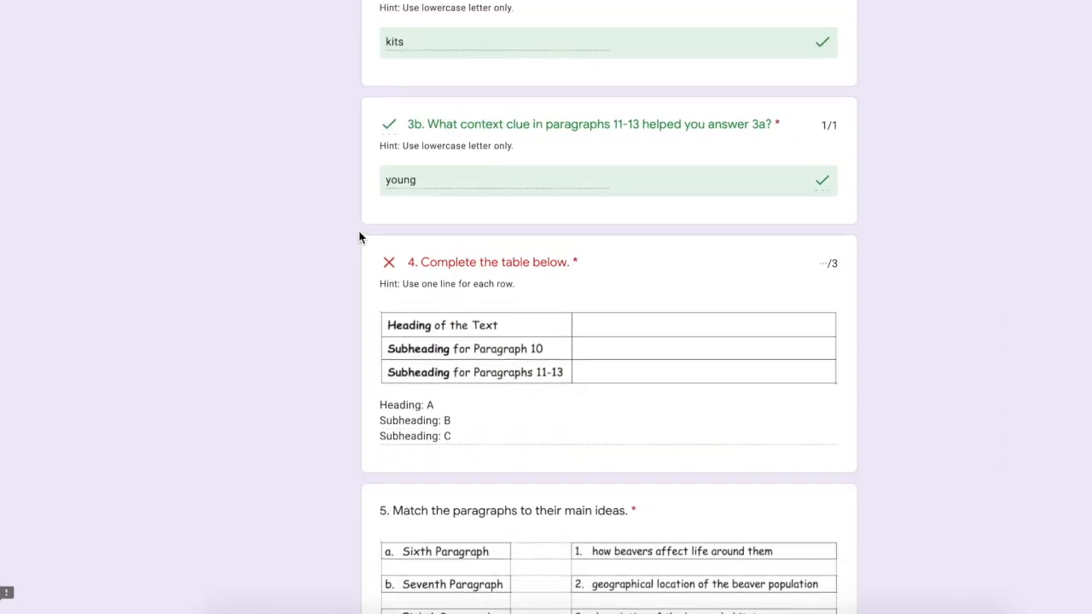
scroll("down", 3)
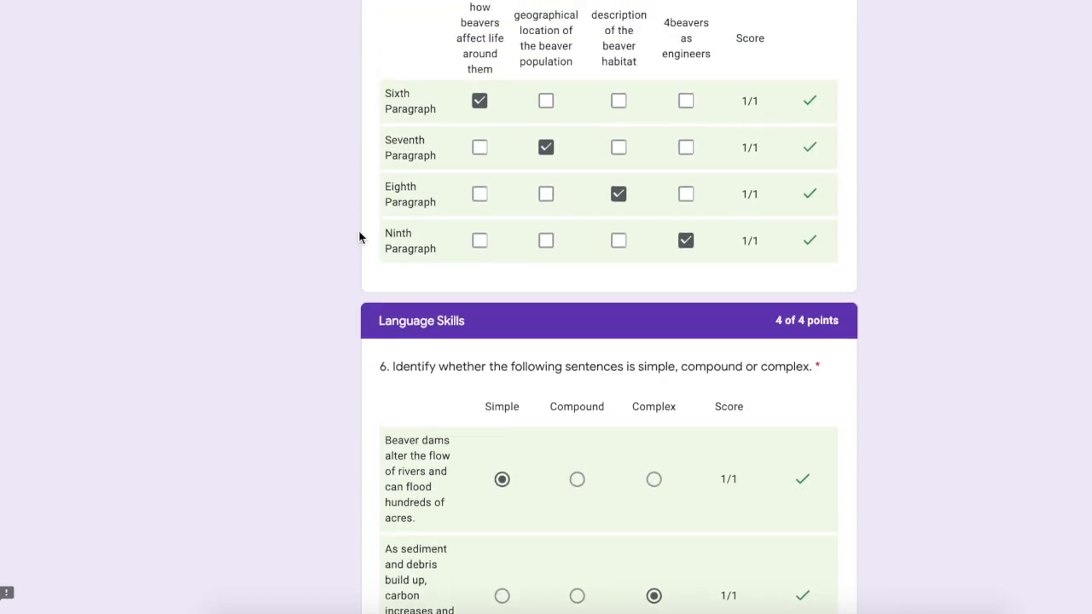
scroll("up", 3)
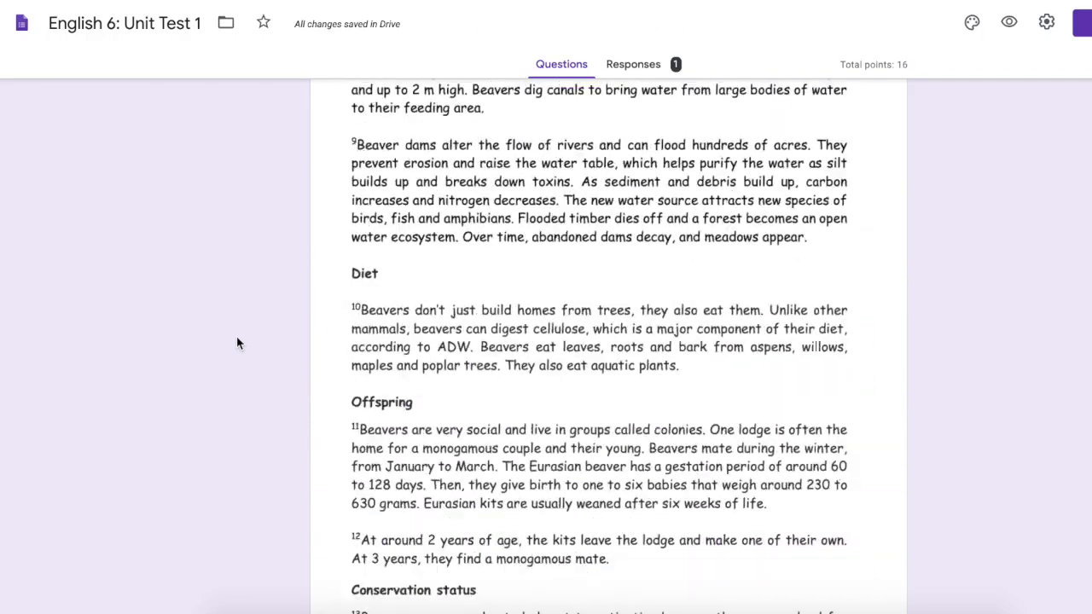
- In the quiz settings, collect email addresses and limit each respondent to 1 response
left_click(1047, 23)
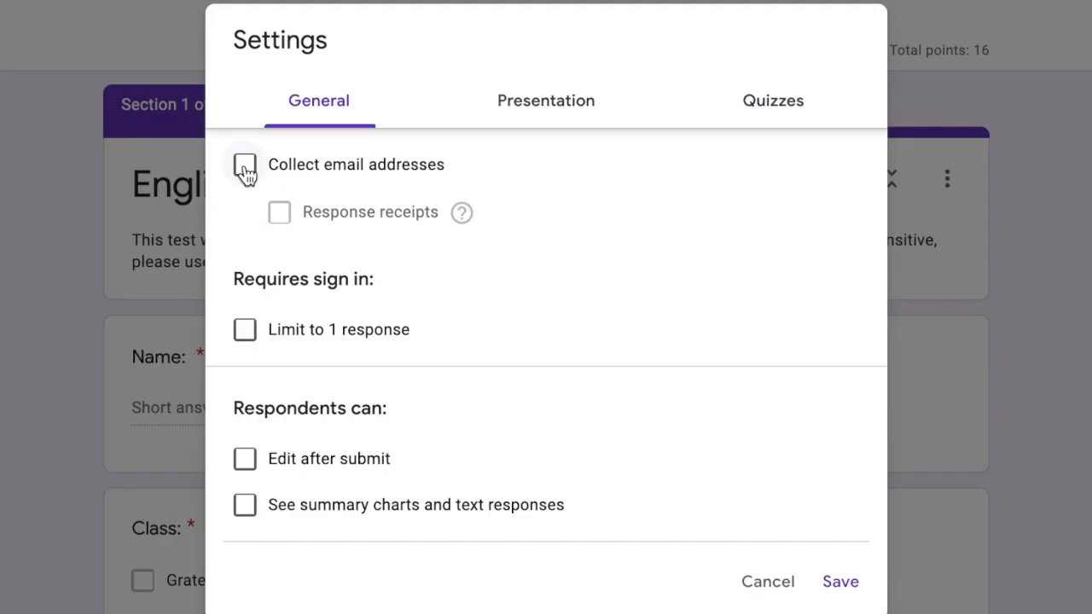
left_click(244, 164)
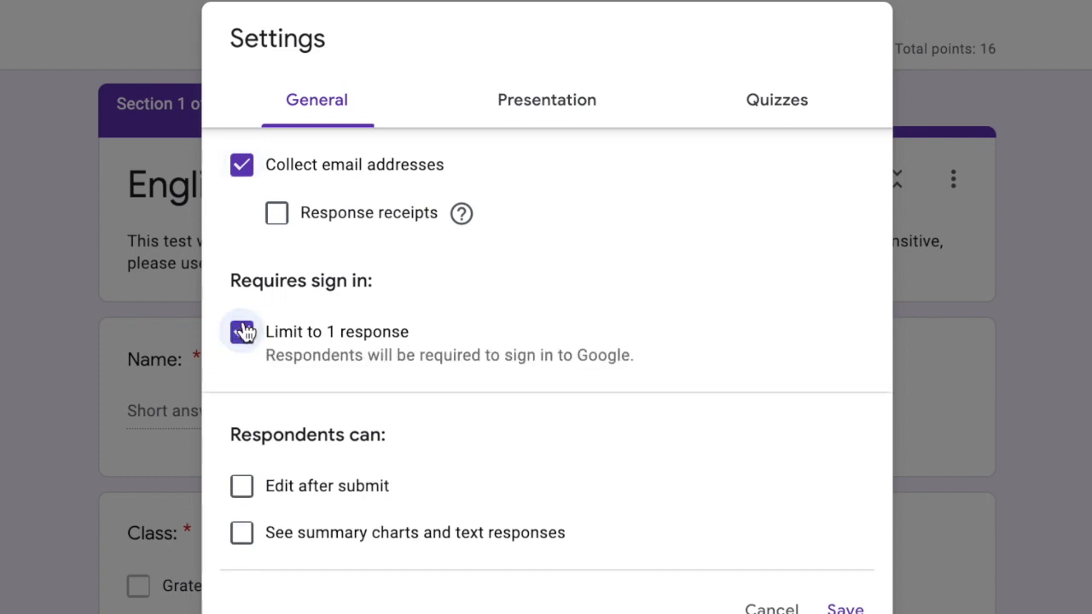
left_click(242, 331)
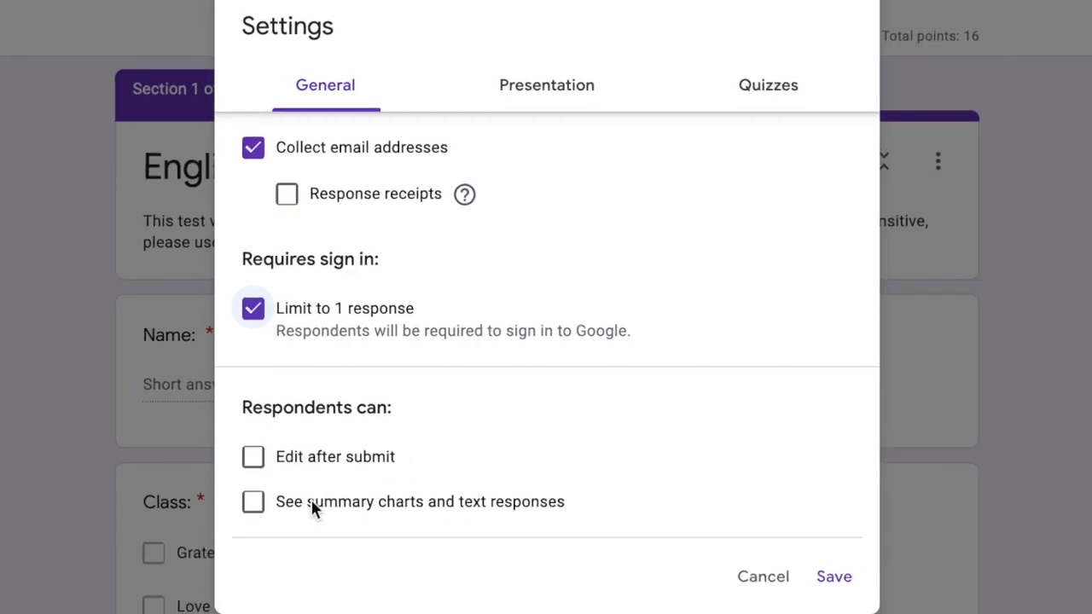
mouse_move(464, 195)
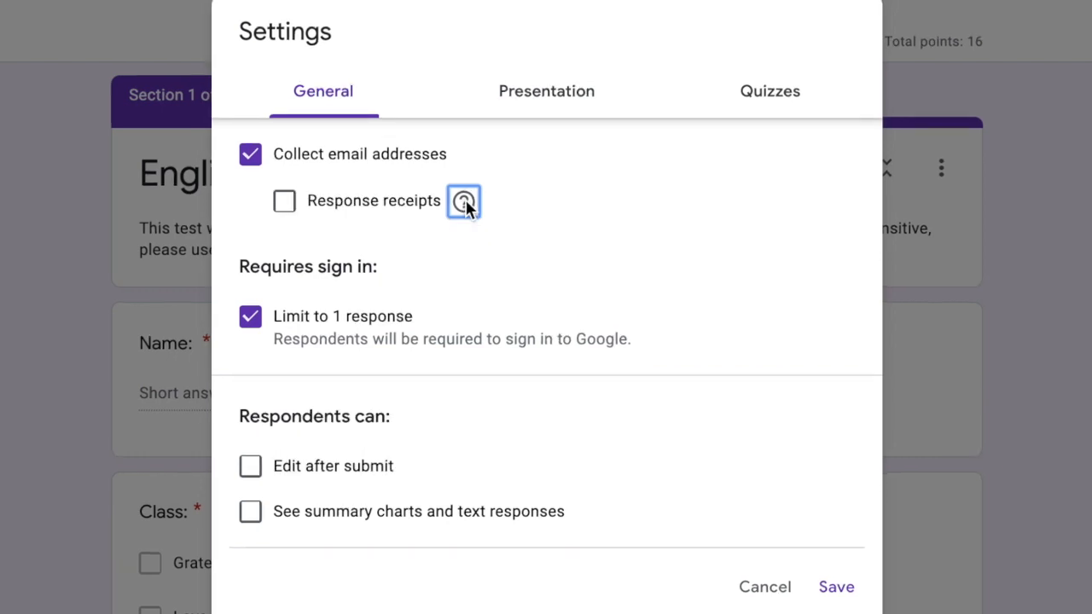
mouse_move(774, 97)
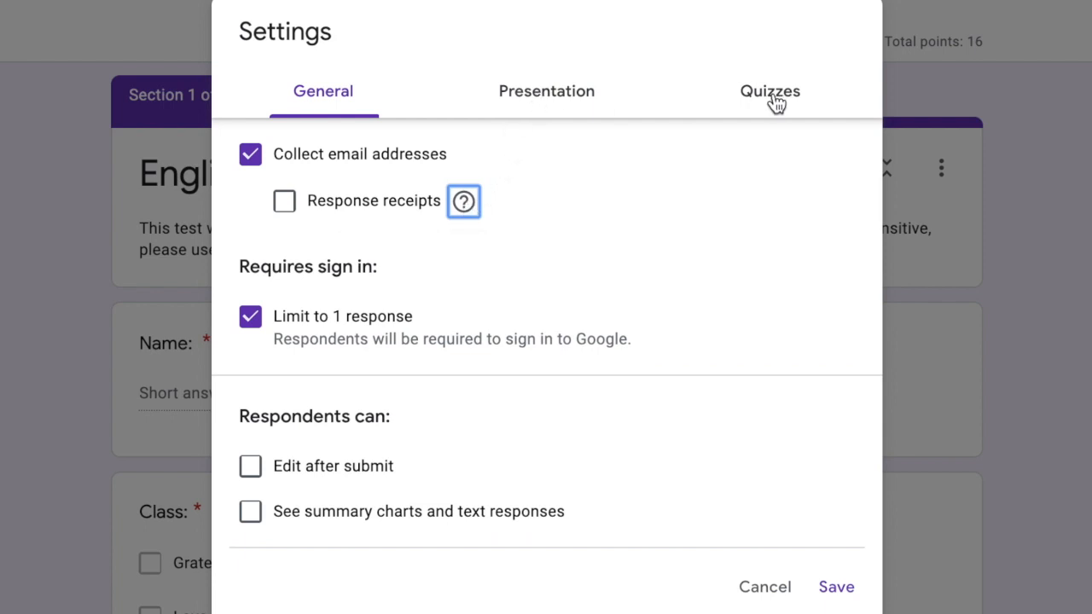
left_click(546, 92)
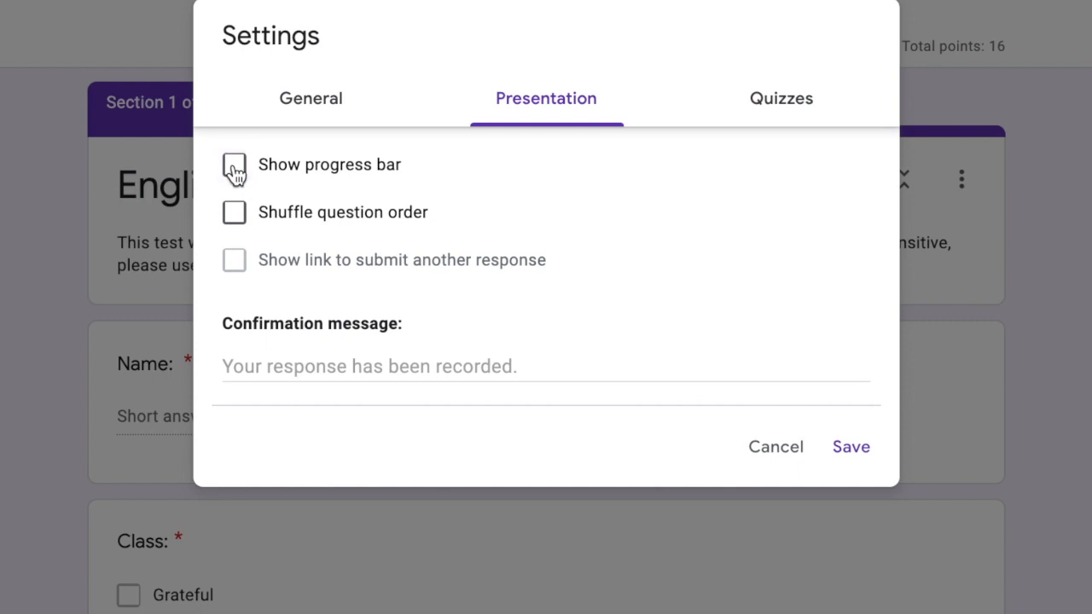
- Enable the progress bar and set the confirmation message to 'You did well! Keep it up!'
left_click(234, 164)
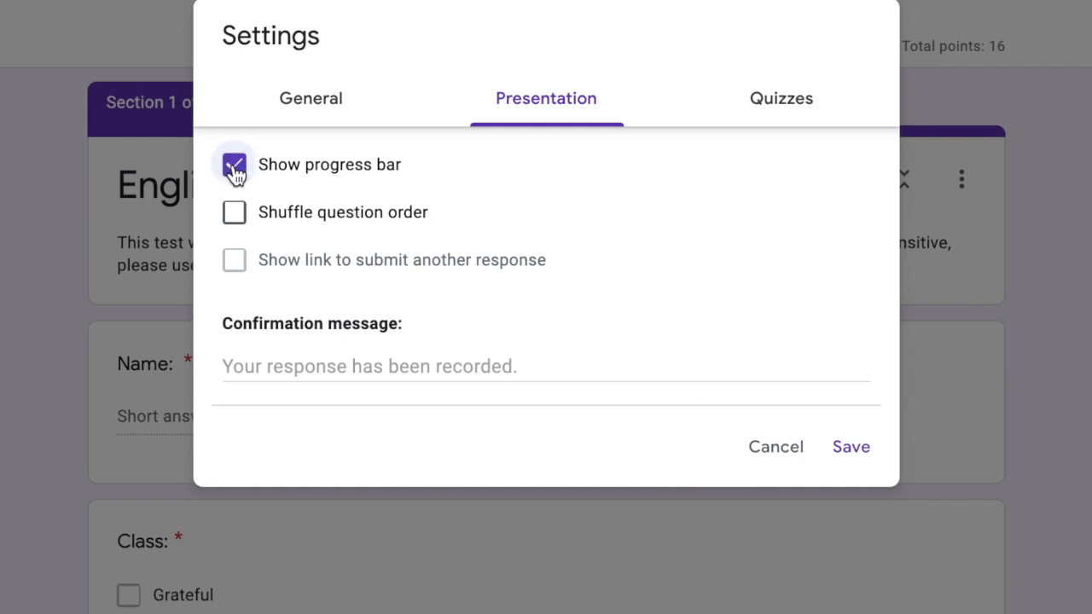
left_click(232, 164)
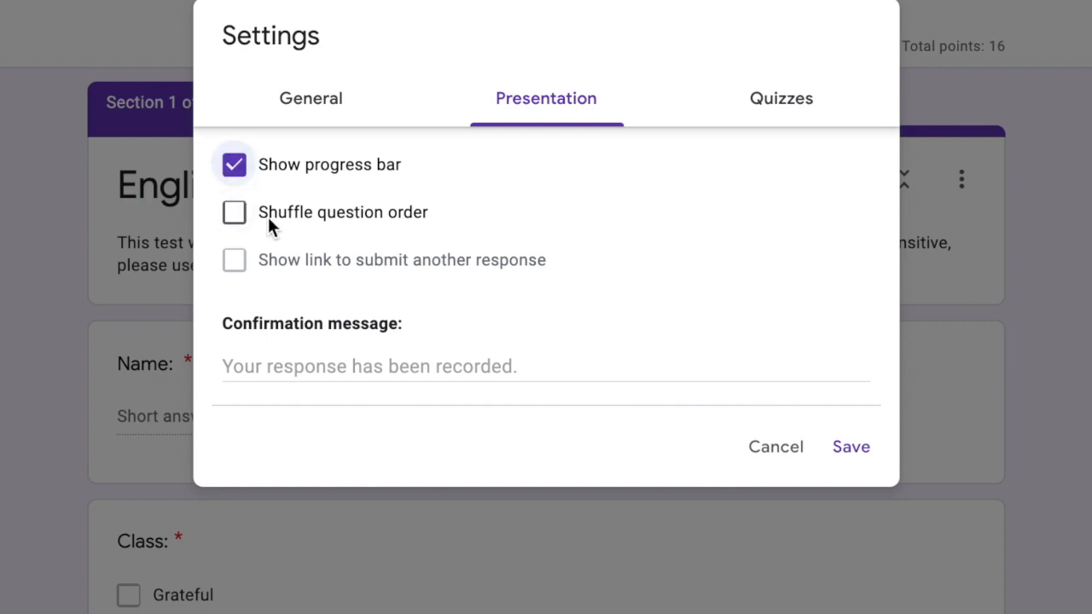
mouse_move(401, 220)
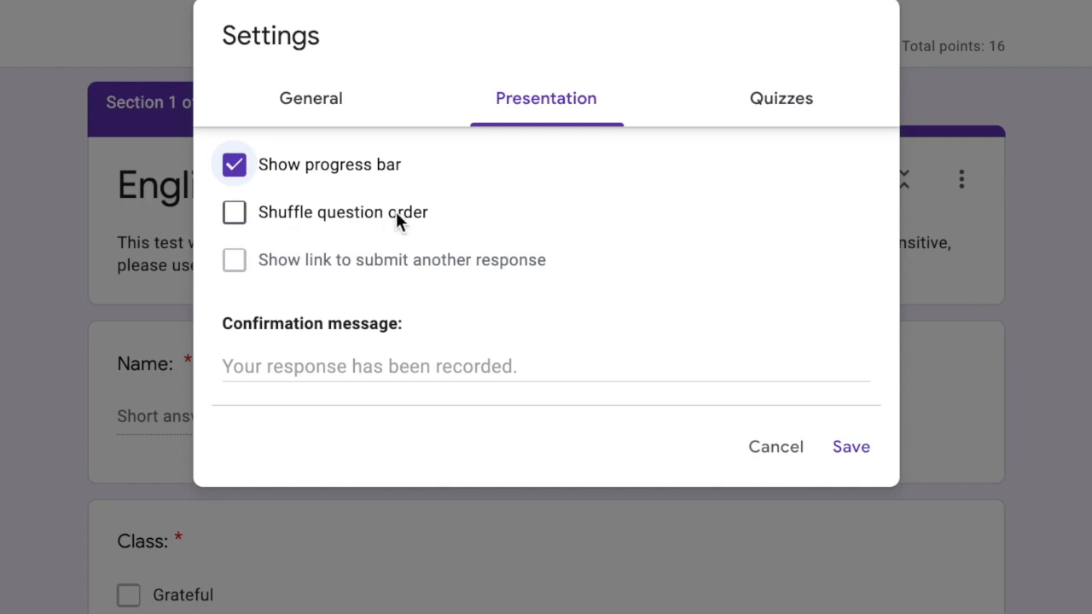
mouse_move(271, 243)
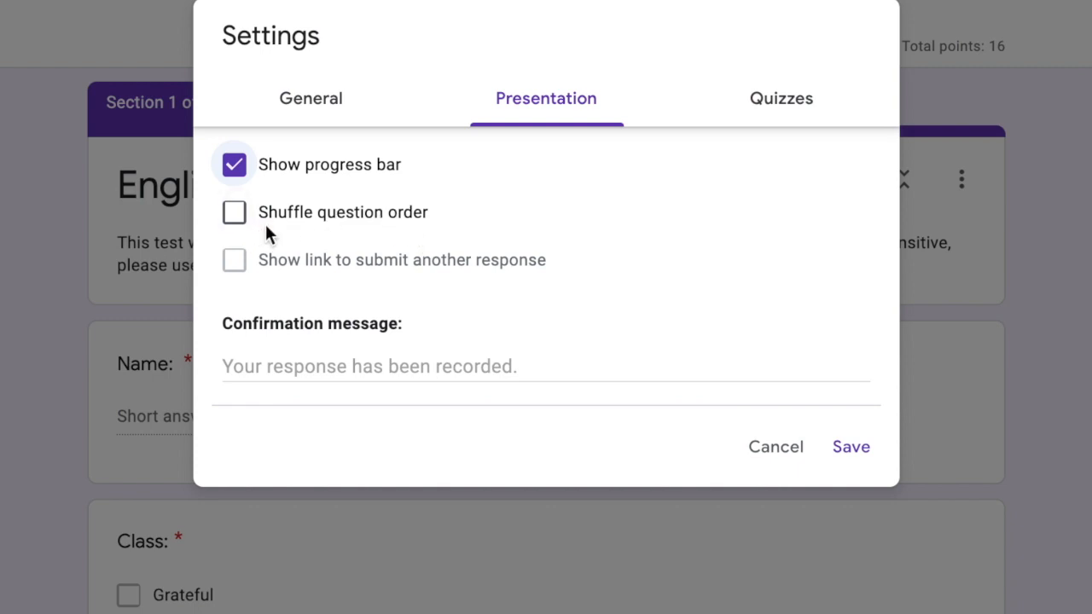
mouse_move(389, 239)
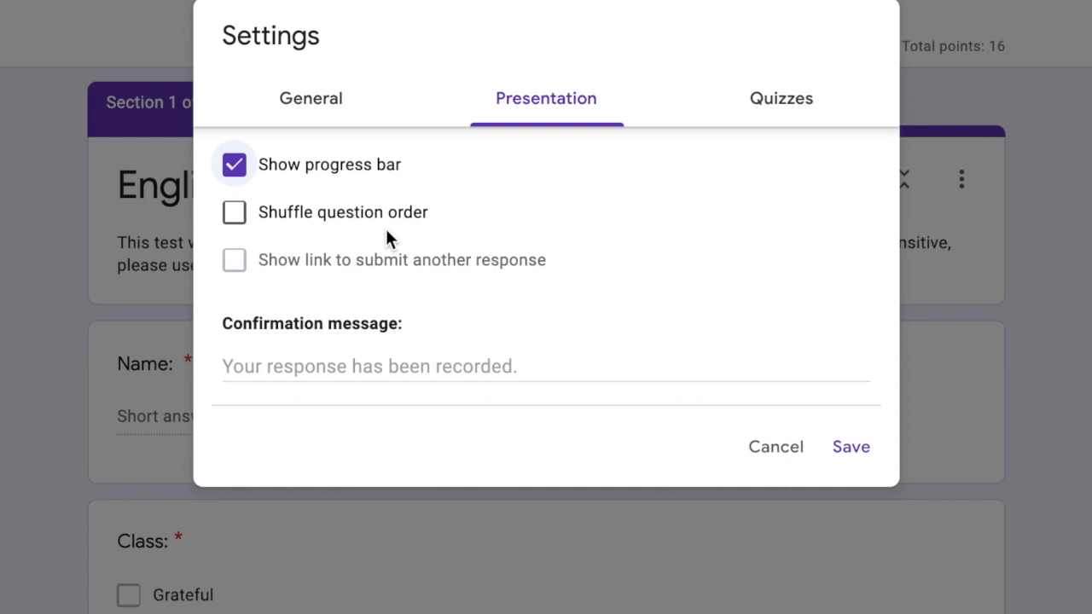
left_click(546, 365)
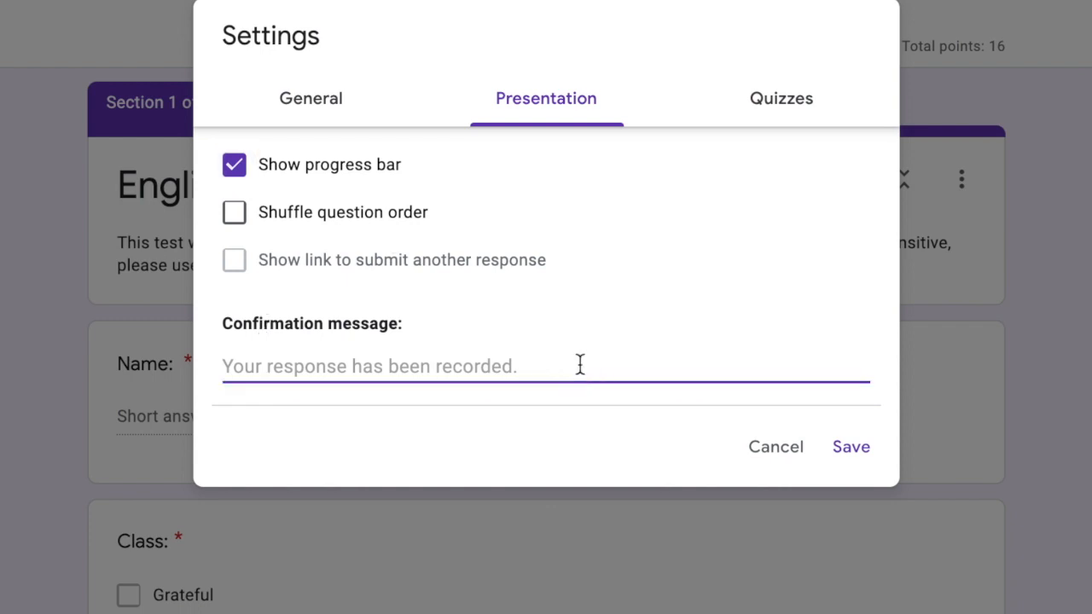
mouse_move(485, 357)
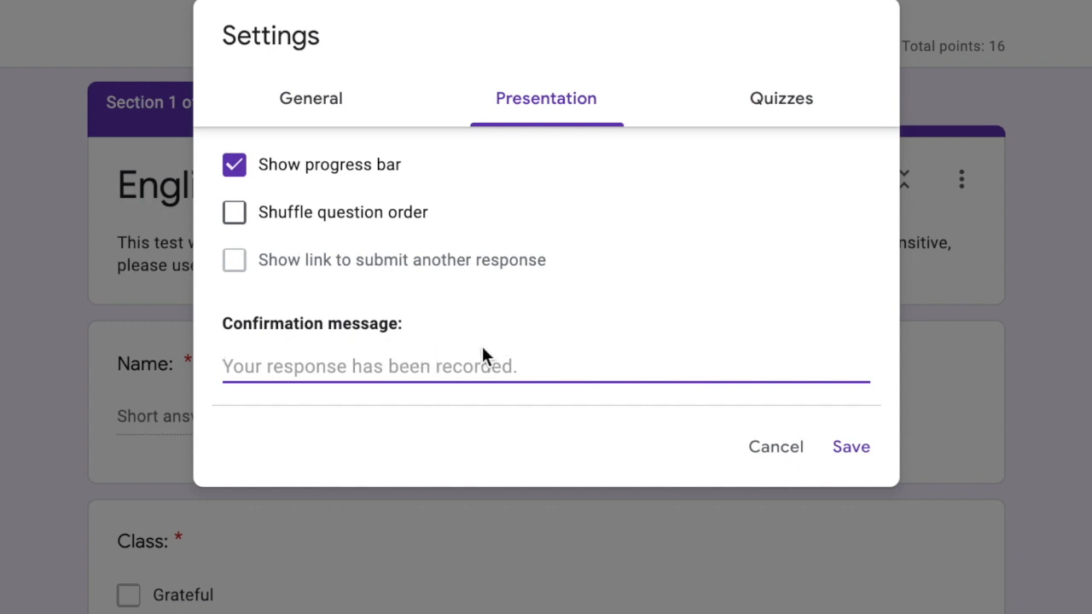
type("You did well")
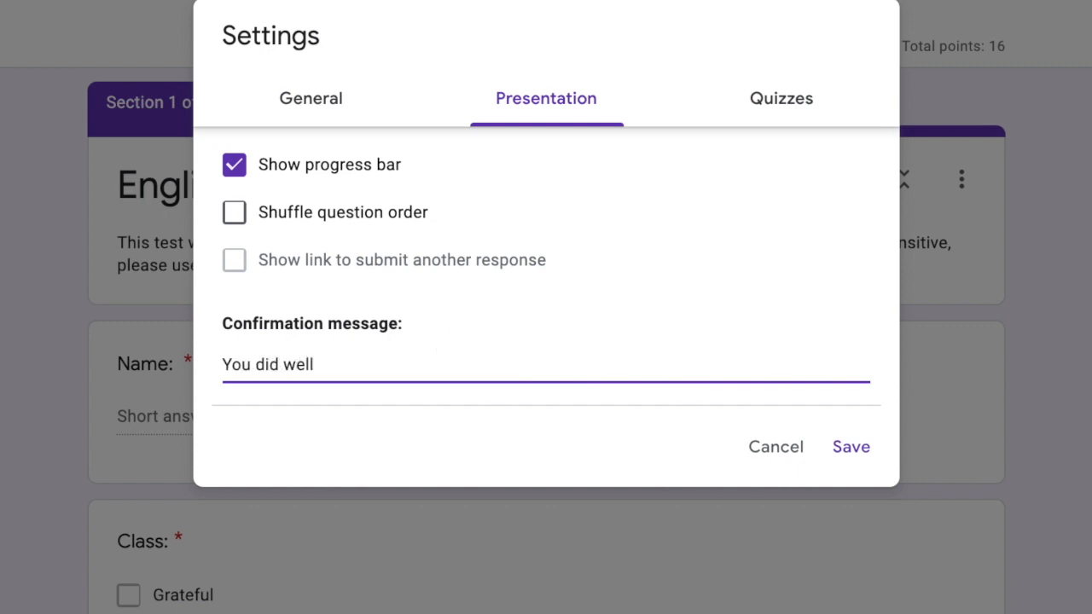
type("! Keep it up!")
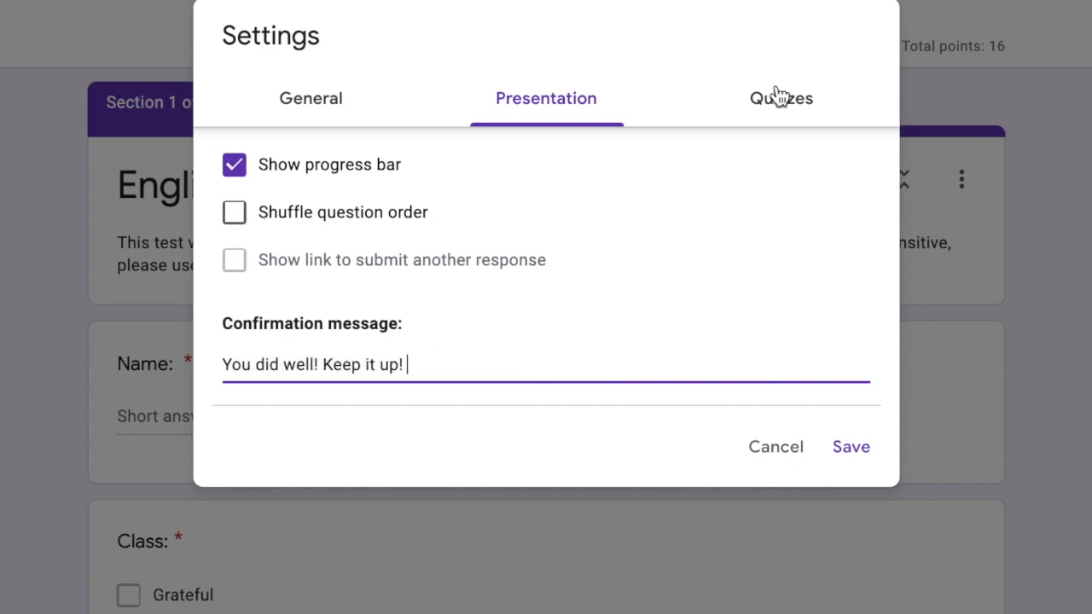
left_click(778, 97)
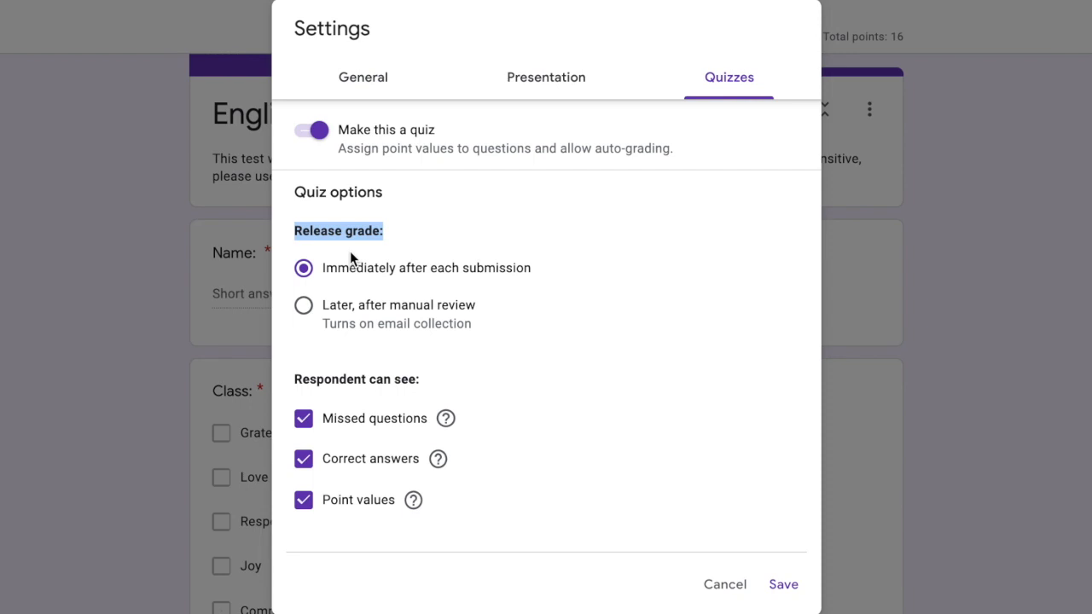
mouse_move(509, 280)
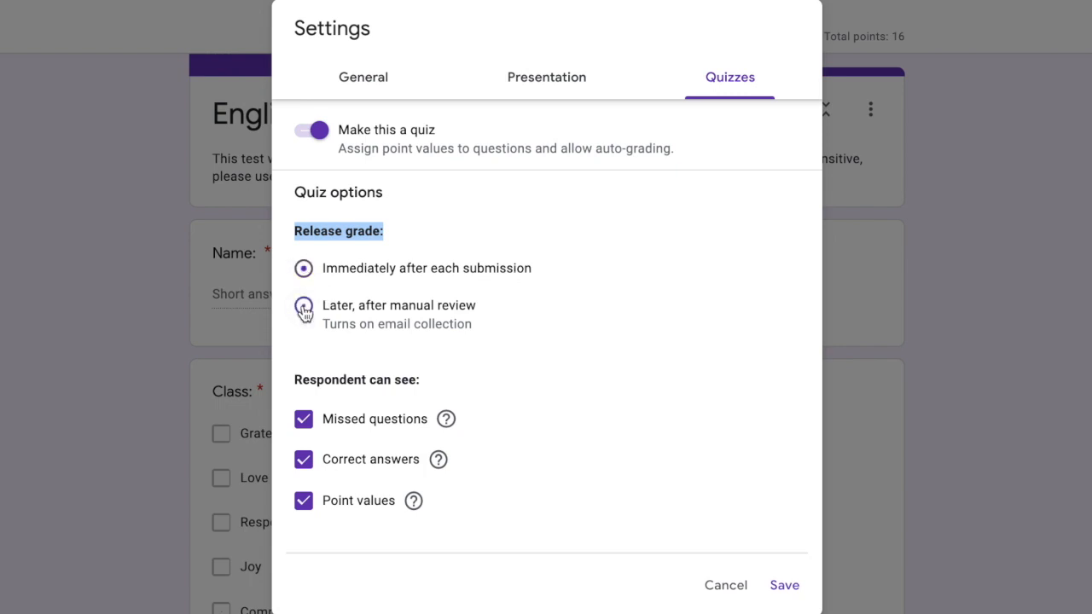
- Release grades later after manual review and untick Missed questions for respondents
left_click(304, 309)
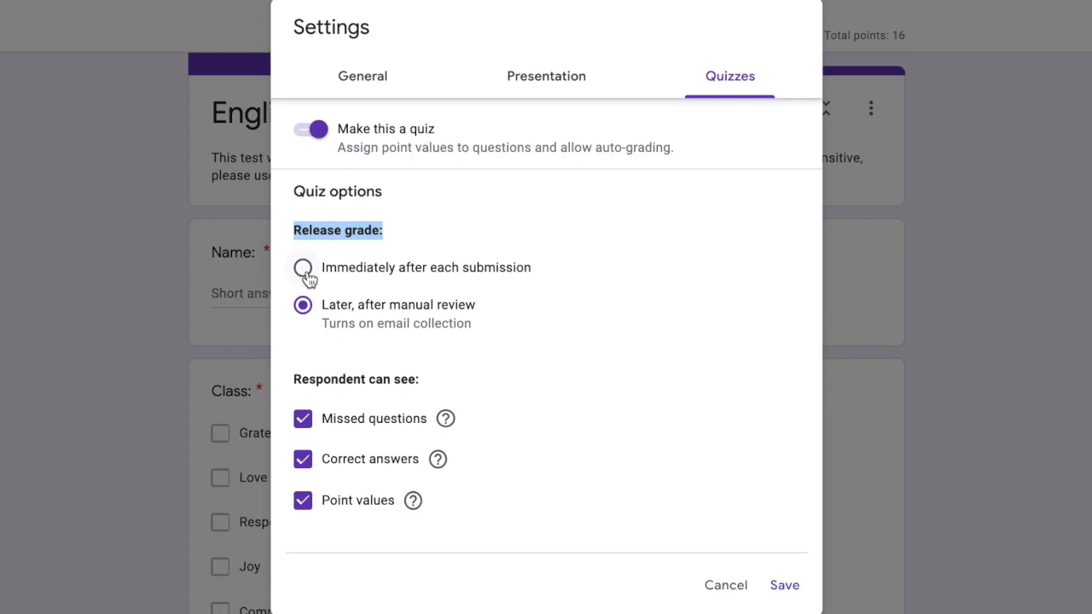
left_click(301, 266)
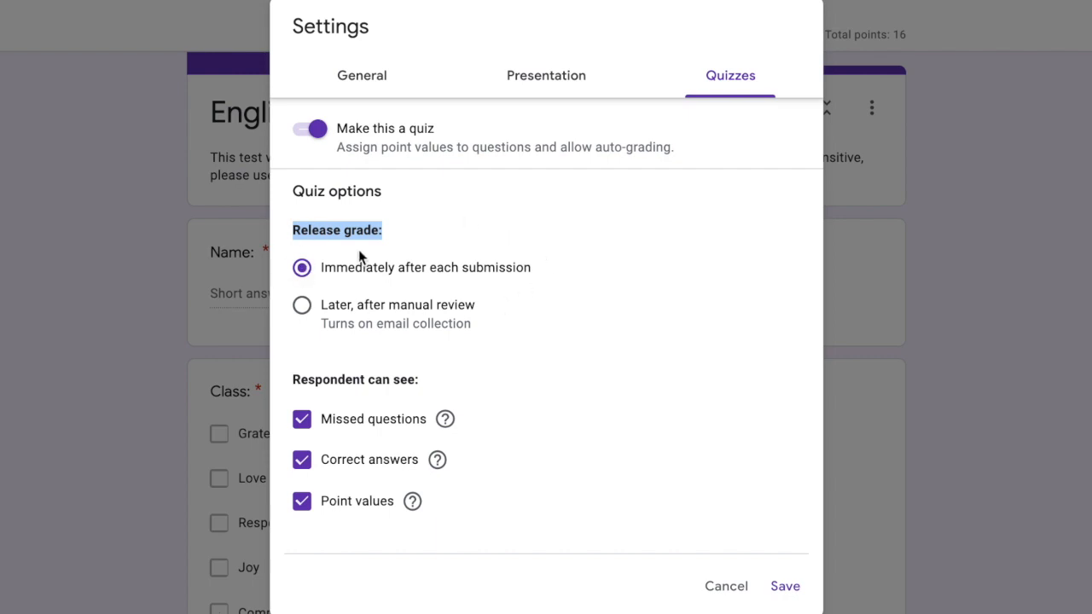
left_click(300, 304)
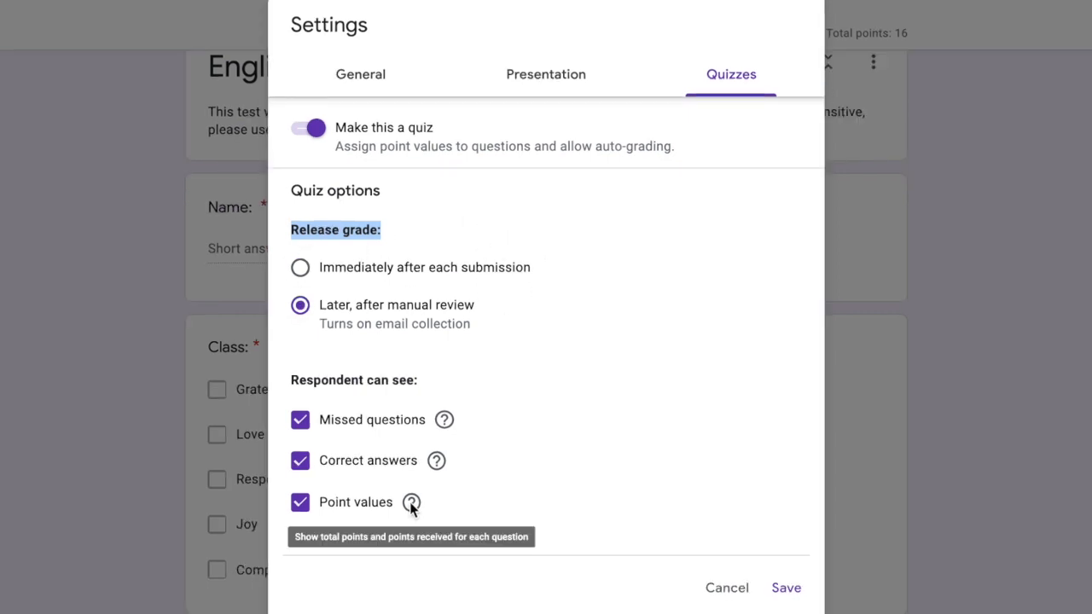
mouse_move(488, 394)
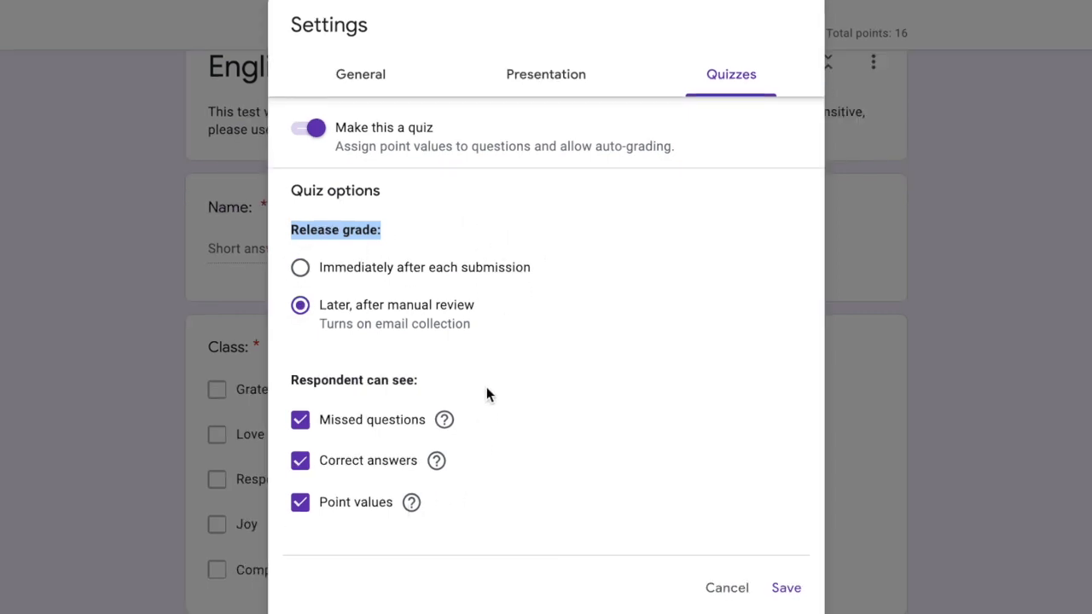
mouse_move(314, 382)
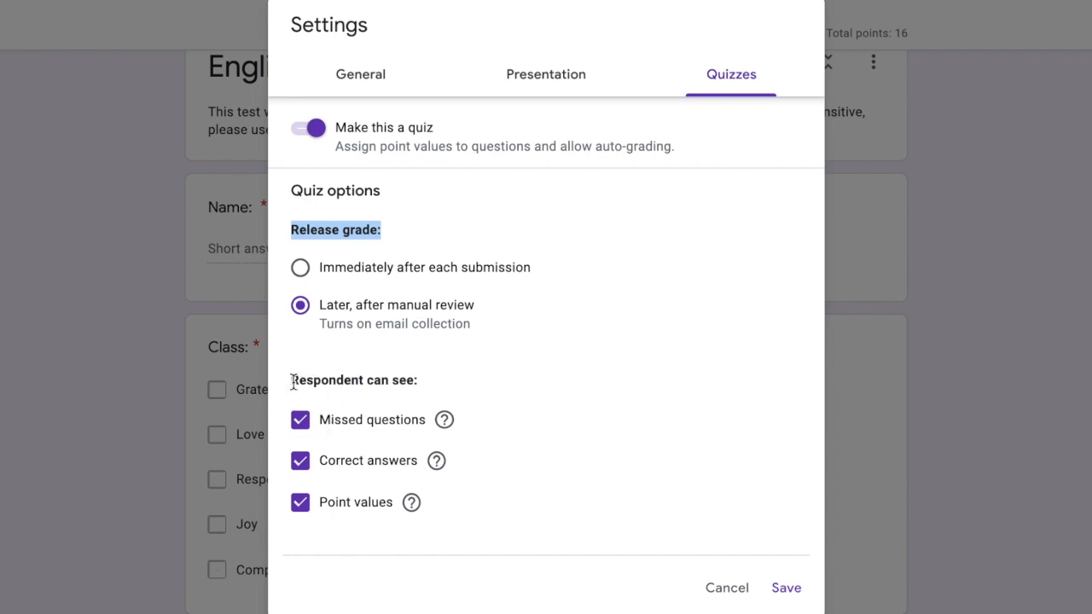
mouse_move(407, 427)
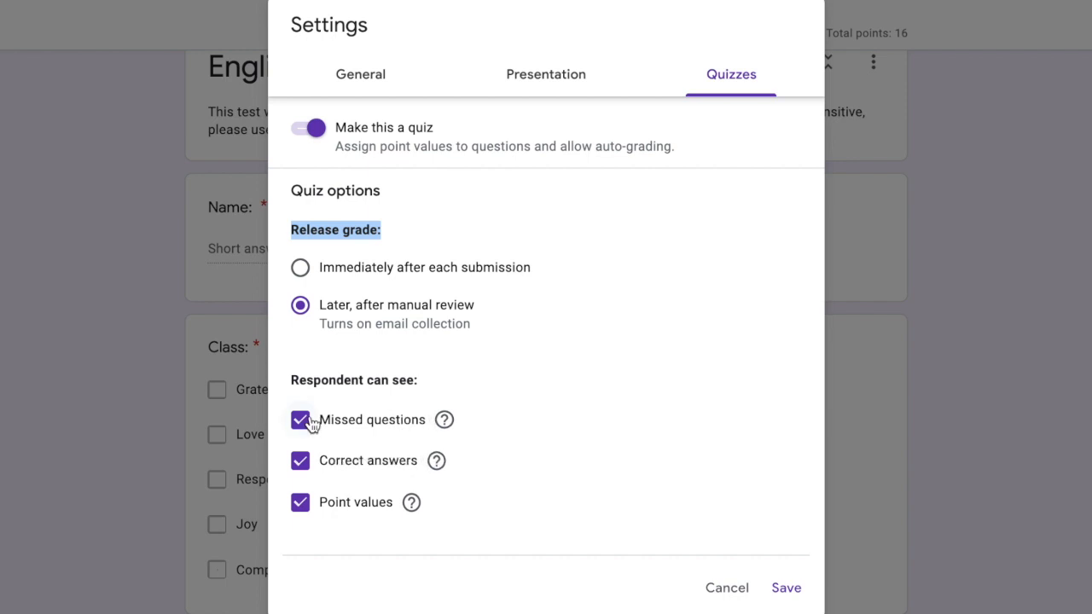
left_click(300, 420)
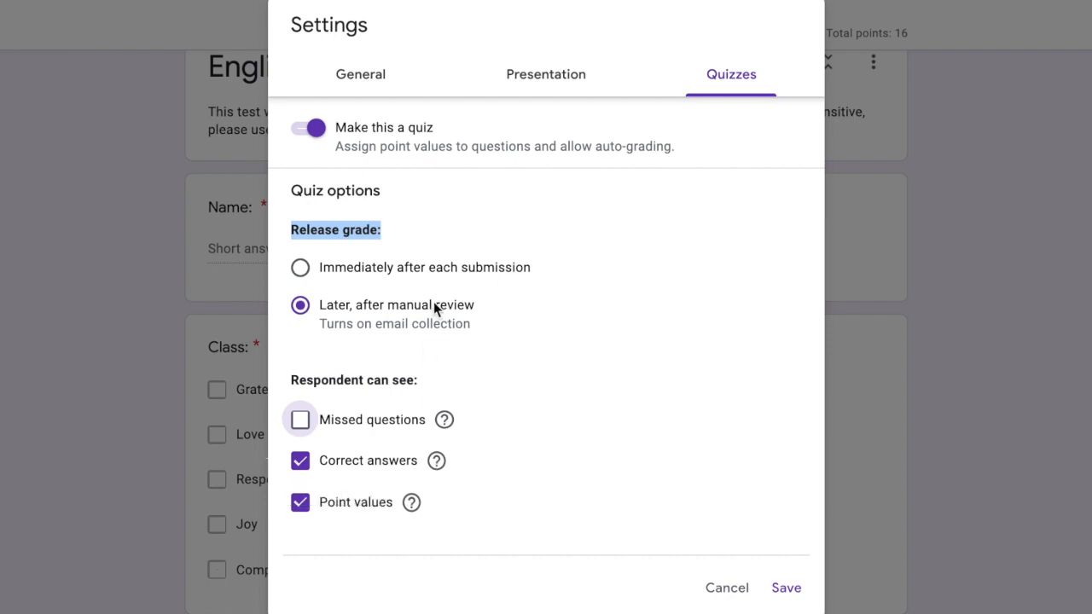
mouse_move(413, 502)
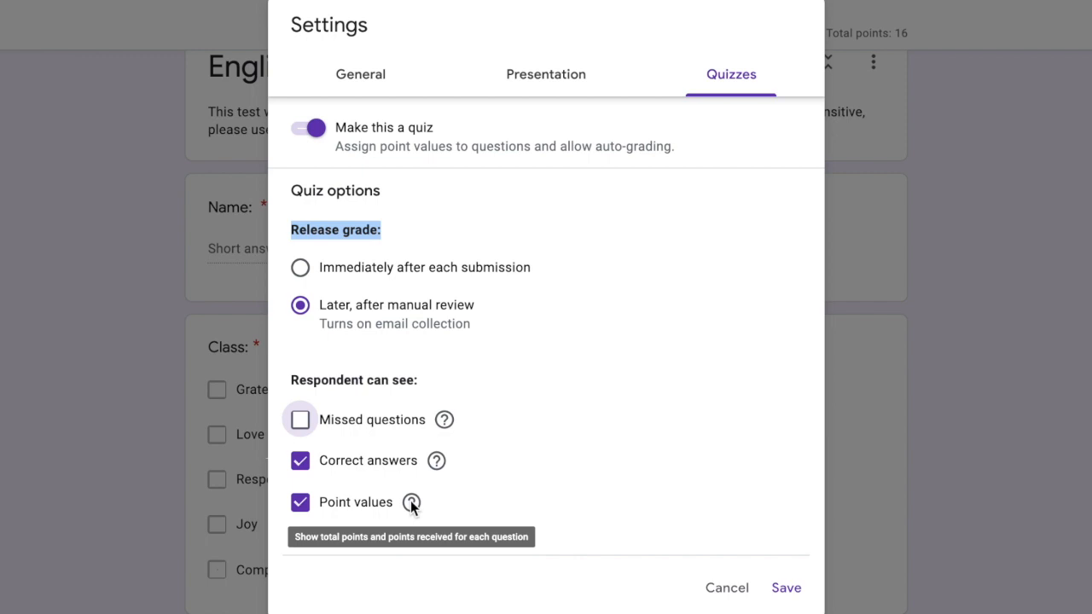
left_click(301, 501)
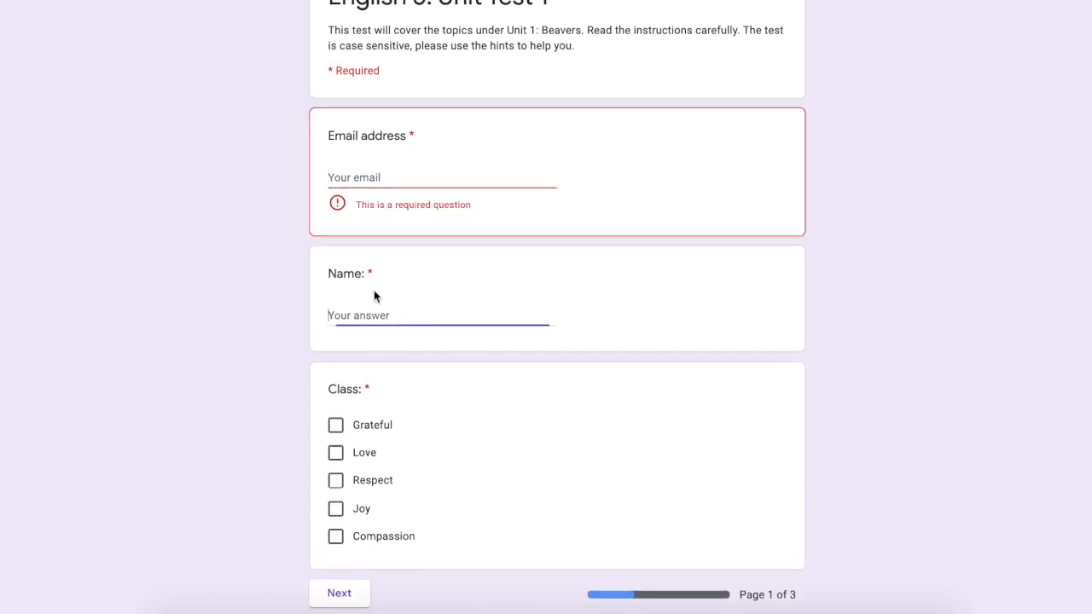
type("risacreates18")
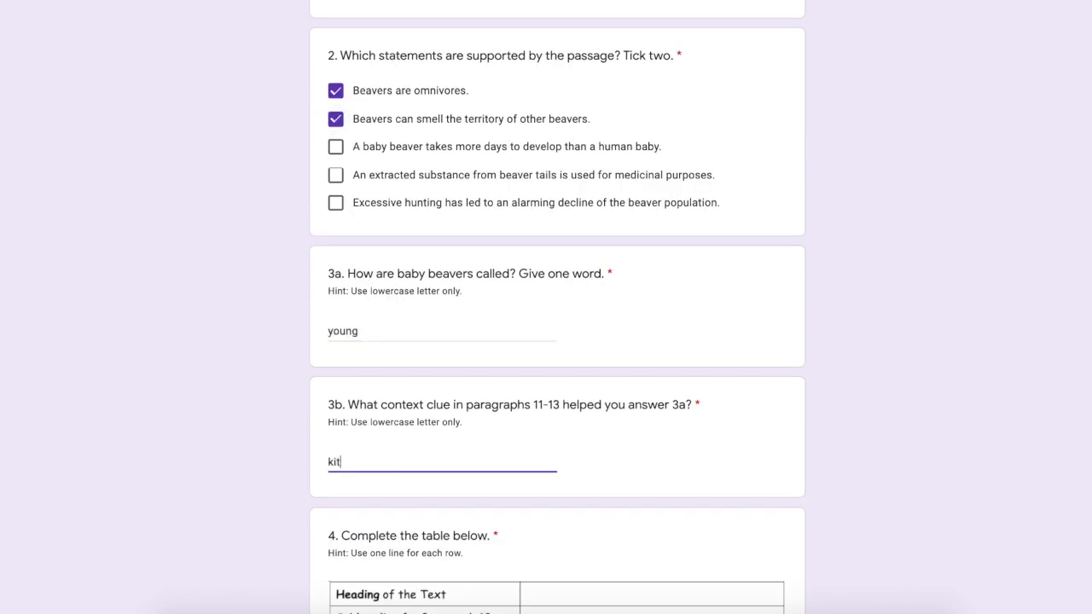
scroll("down", 3)
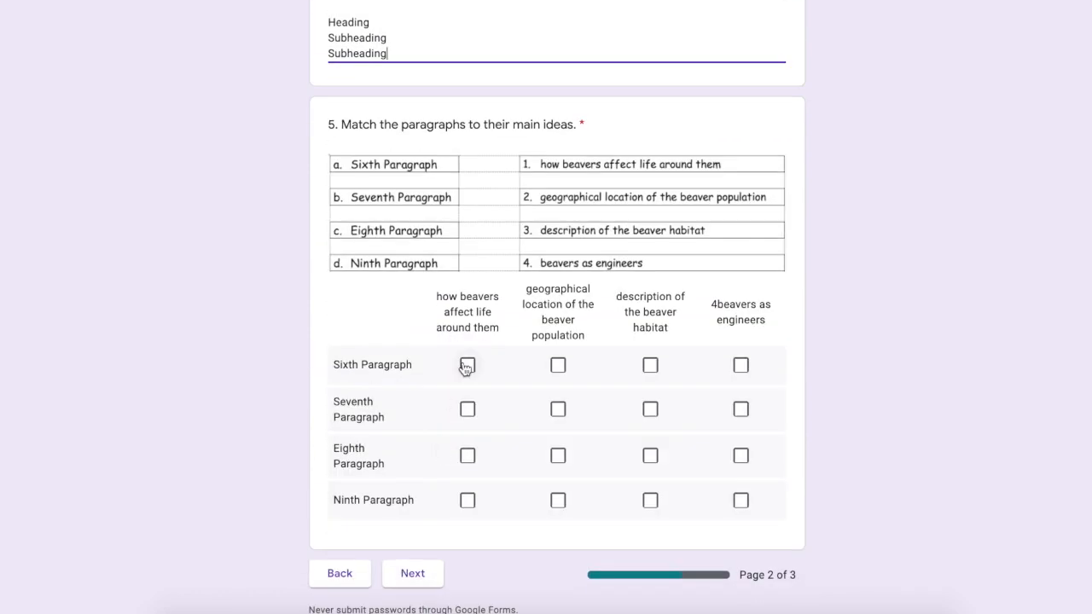
left_click(468, 365)
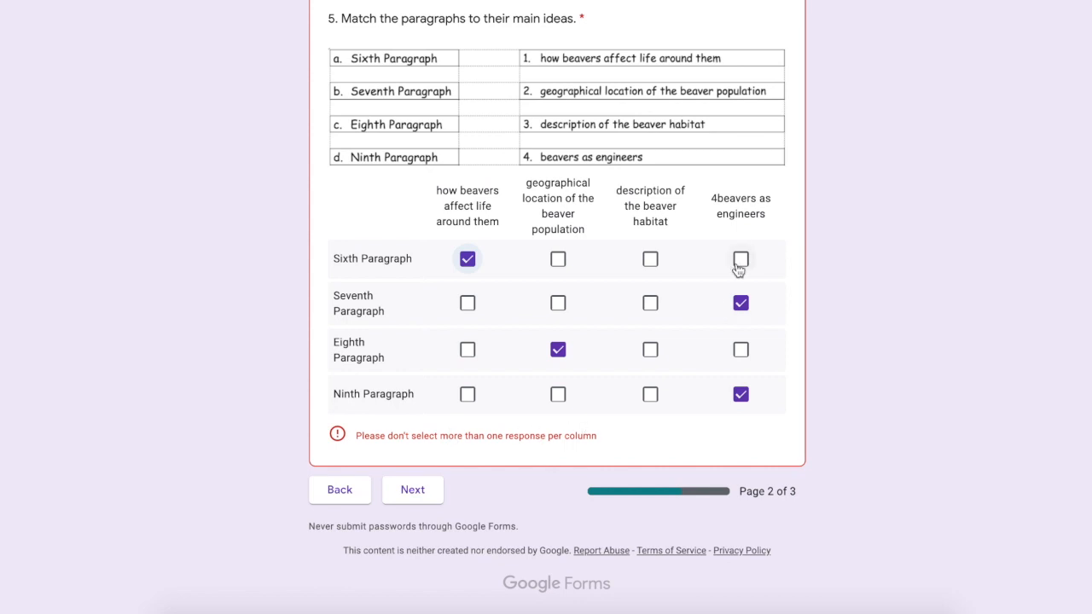
left_click(413, 490)
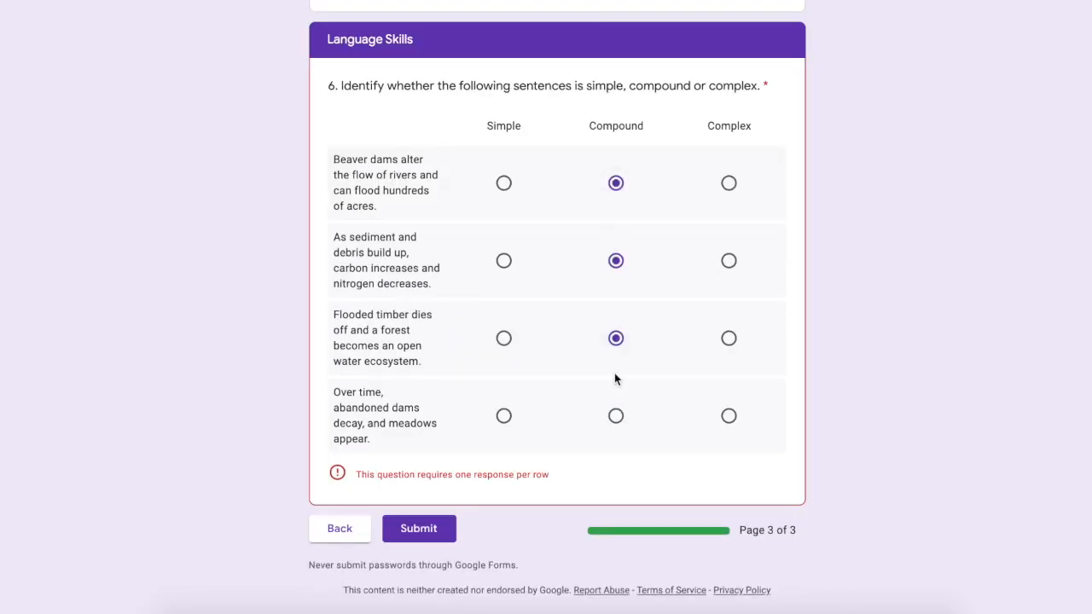
left_click(418, 529)
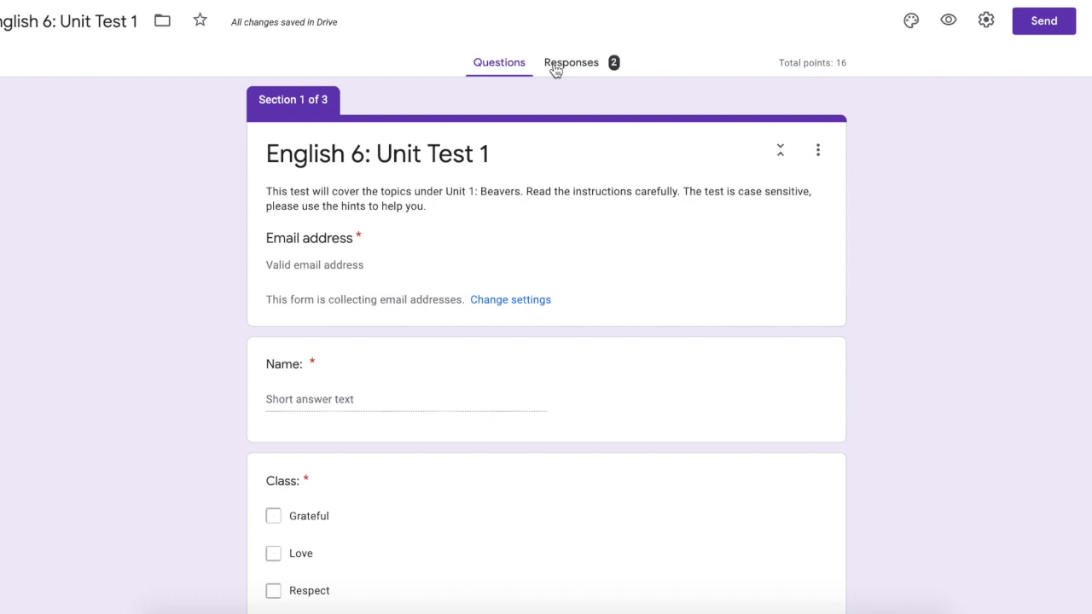
- Review the Responses summary of scores and answer charts, then move to the Question view
left_click(570, 61)
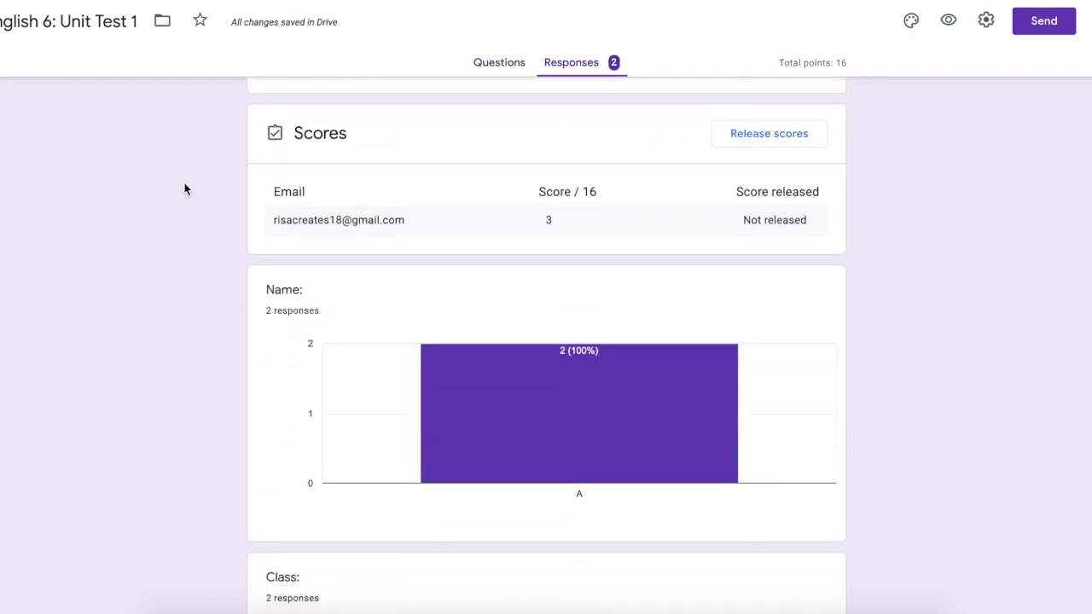
scroll("up", 3)
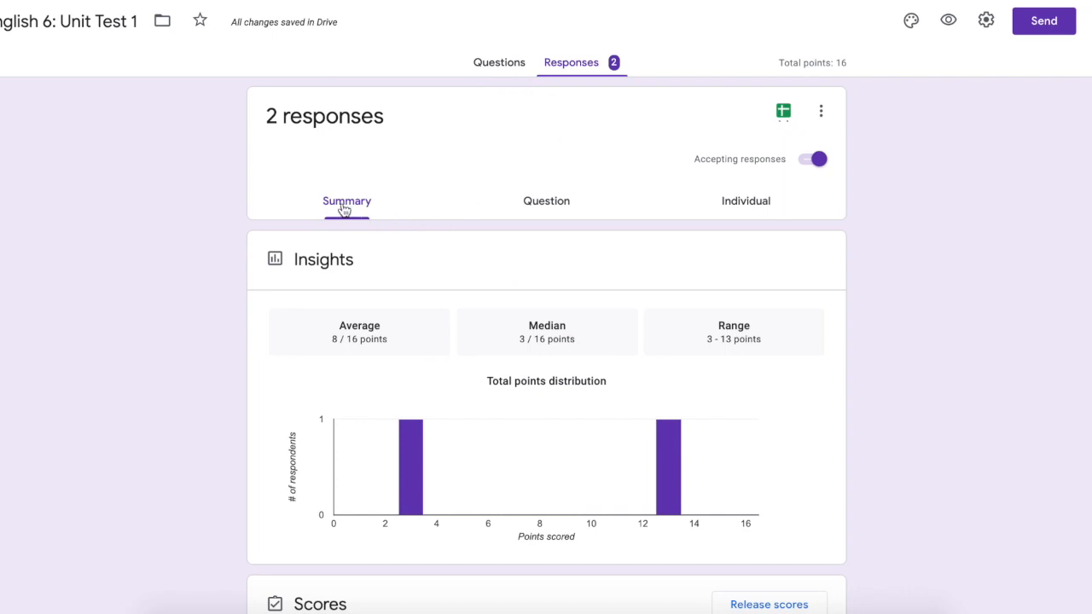
mouse_move(545, 204)
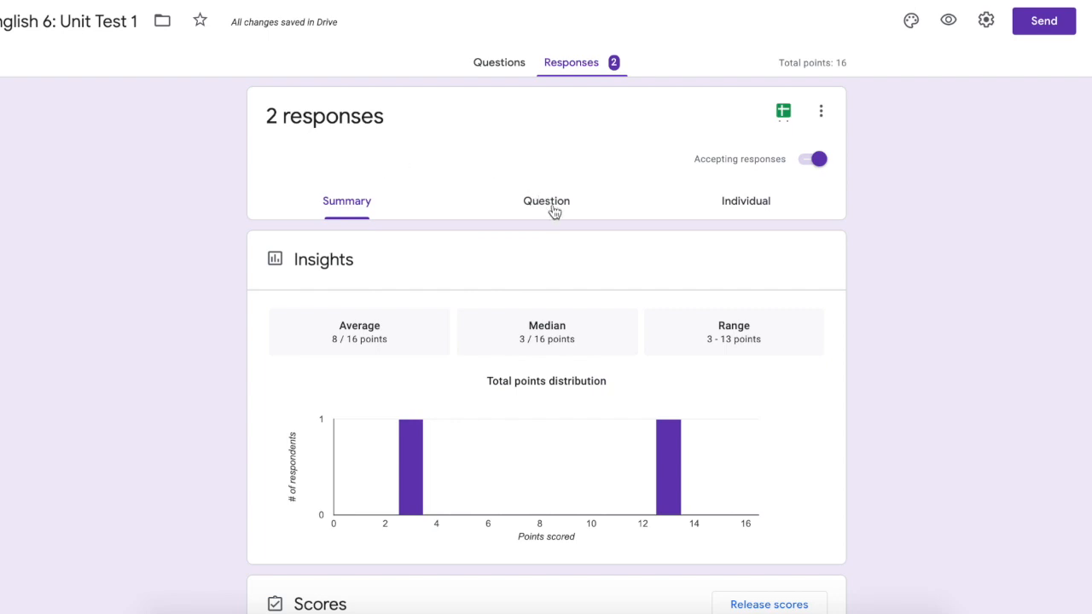
mouse_move(758, 210)
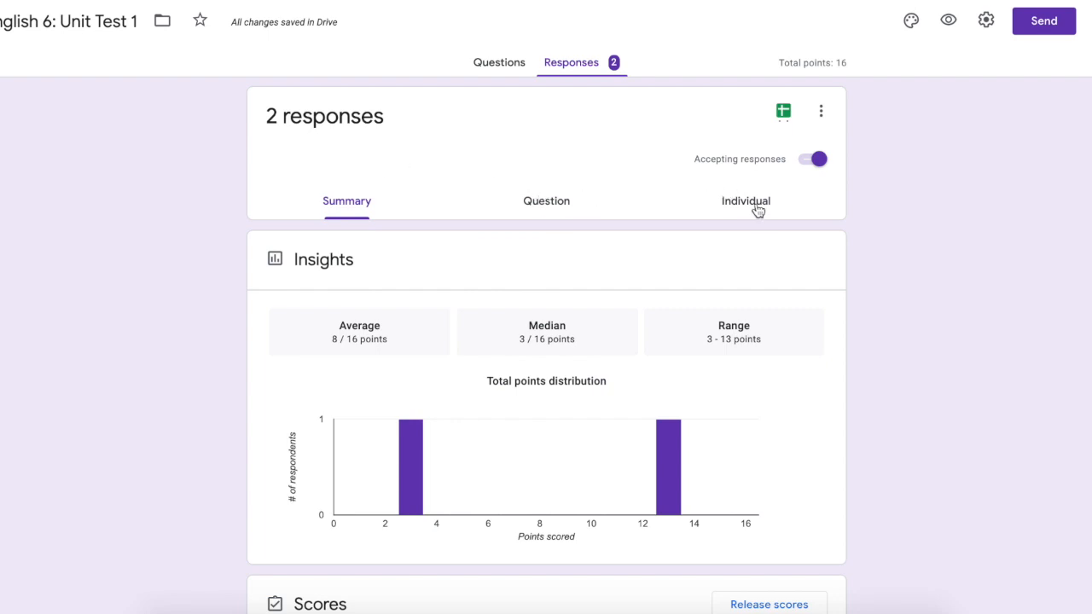
scroll("down", 3)
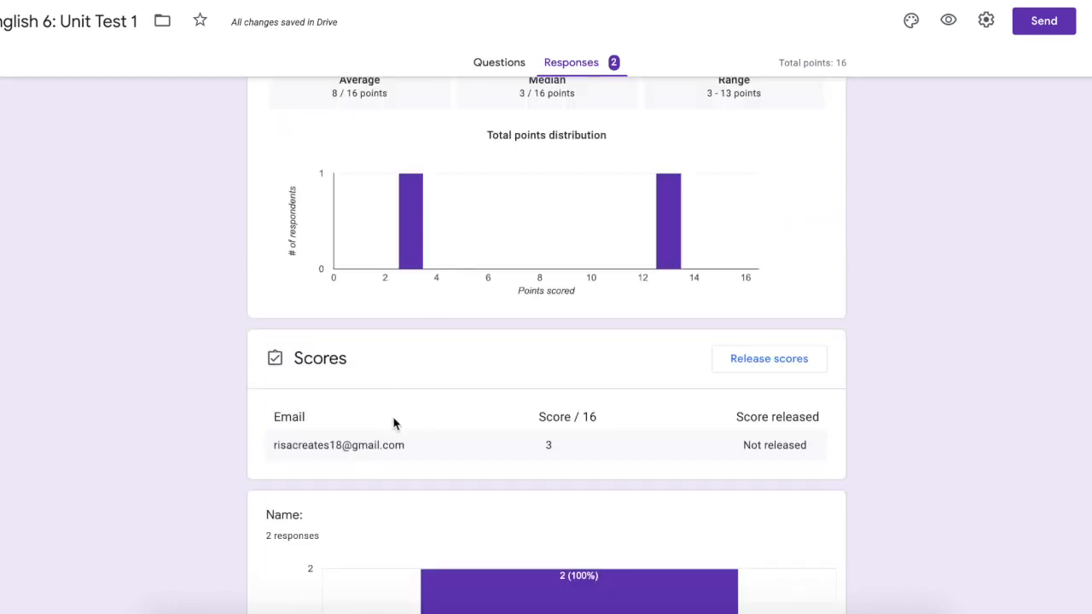
mouse_move(334, 459)
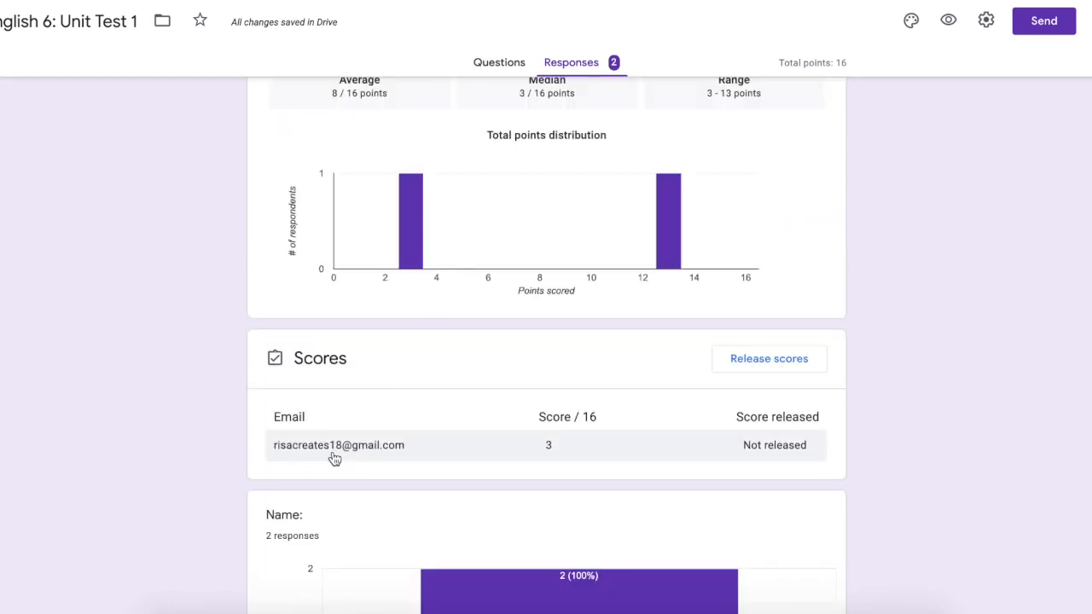
mouse_move(573, 440)
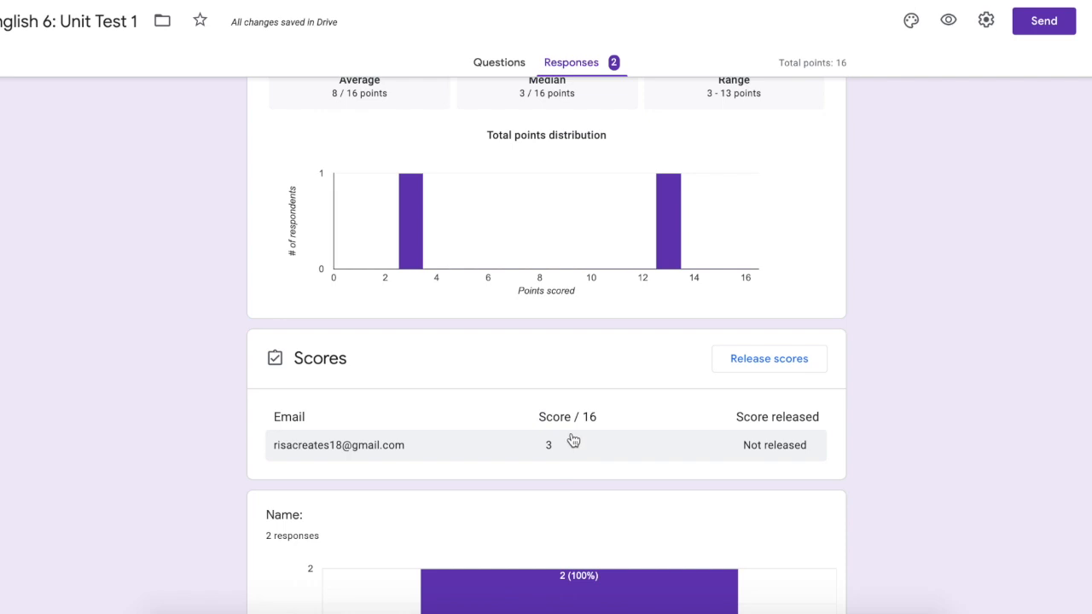
mouse_move(756, 460)
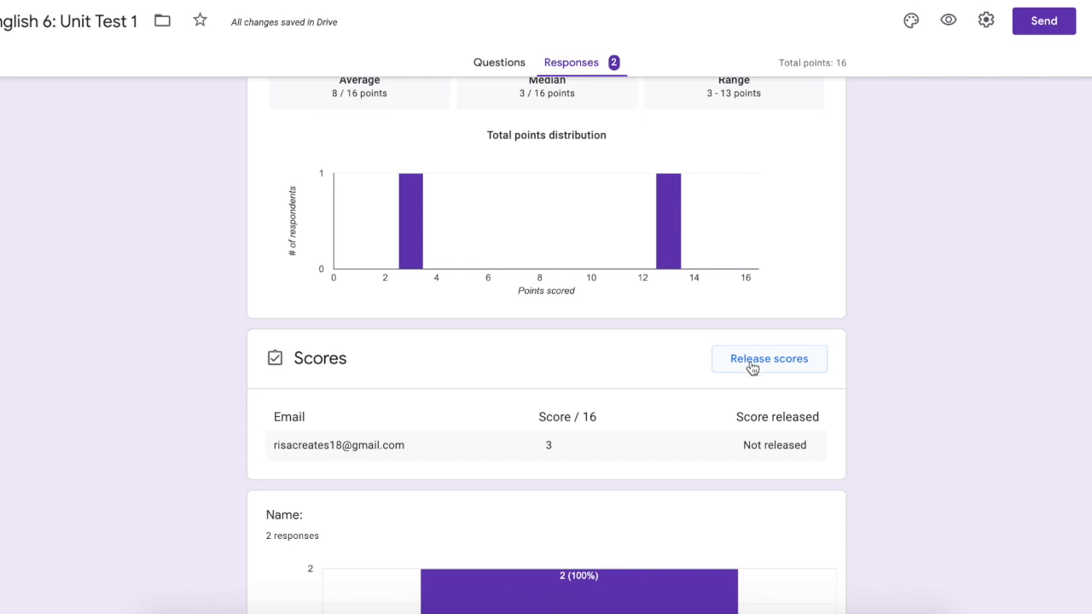
scroll("down", 3)
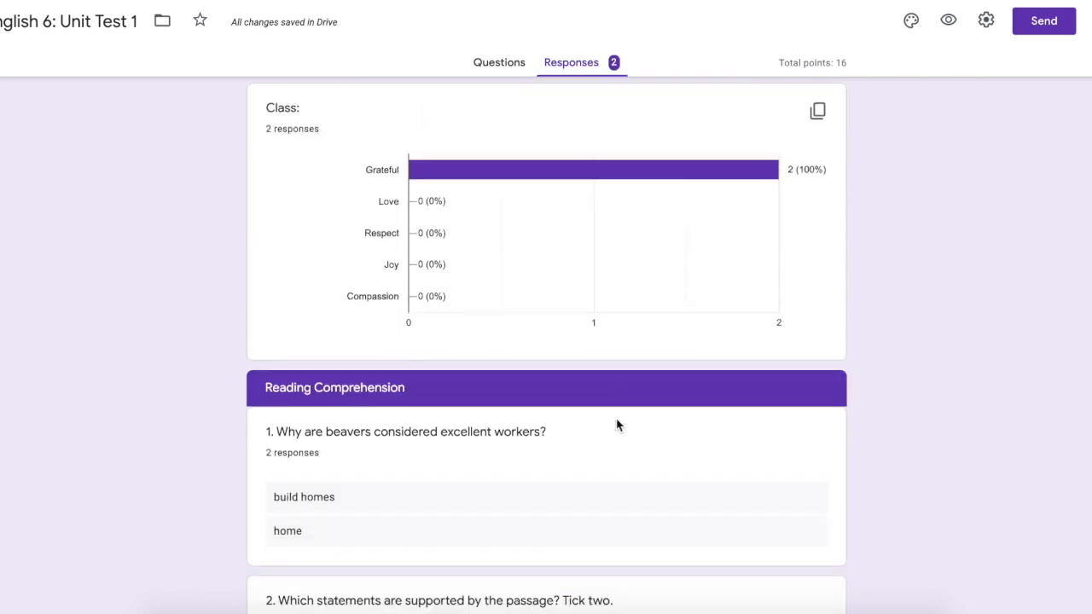
scroll("down", 3)
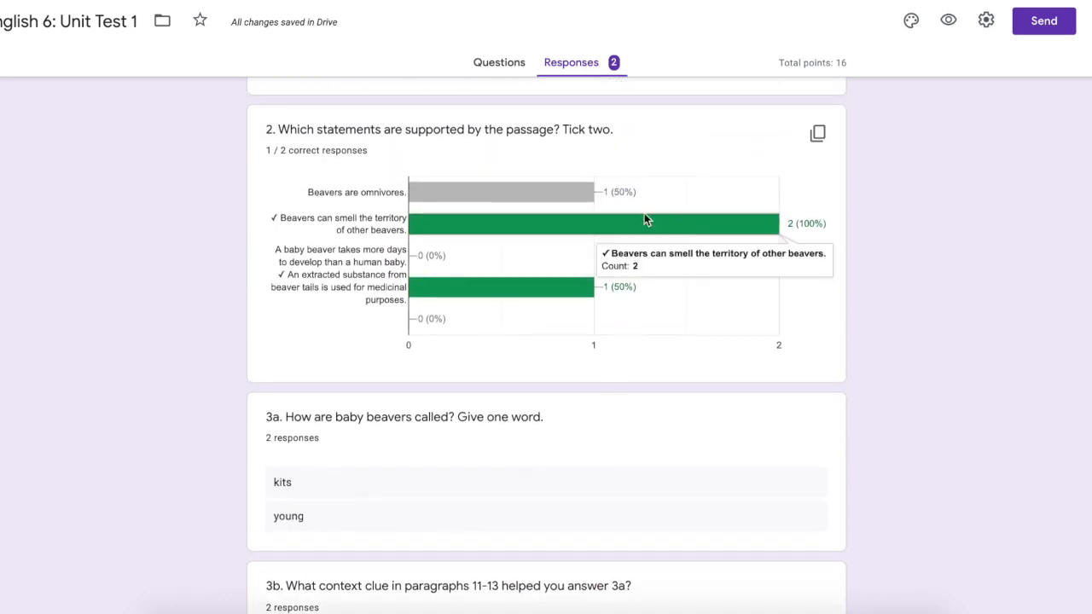
mouse_move(650, 230)
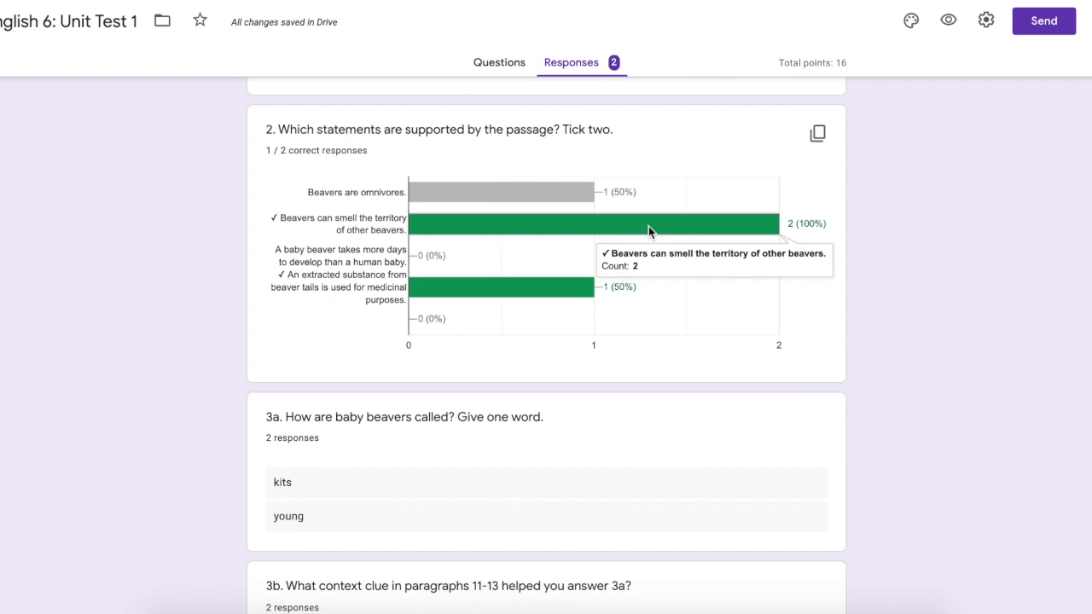
mouse_move(539, 187)
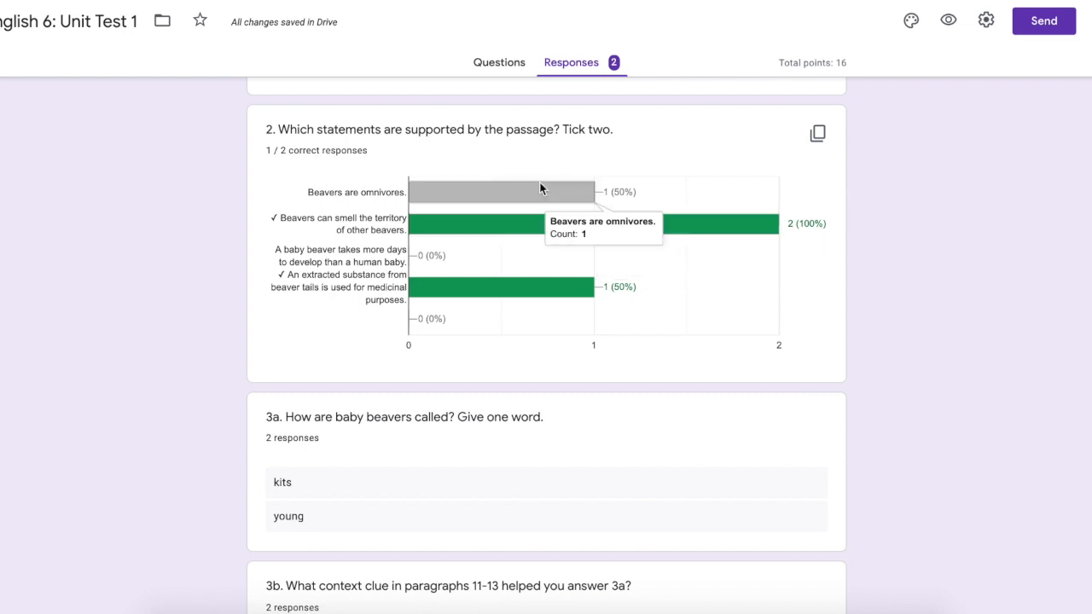
scroll("down", 3)
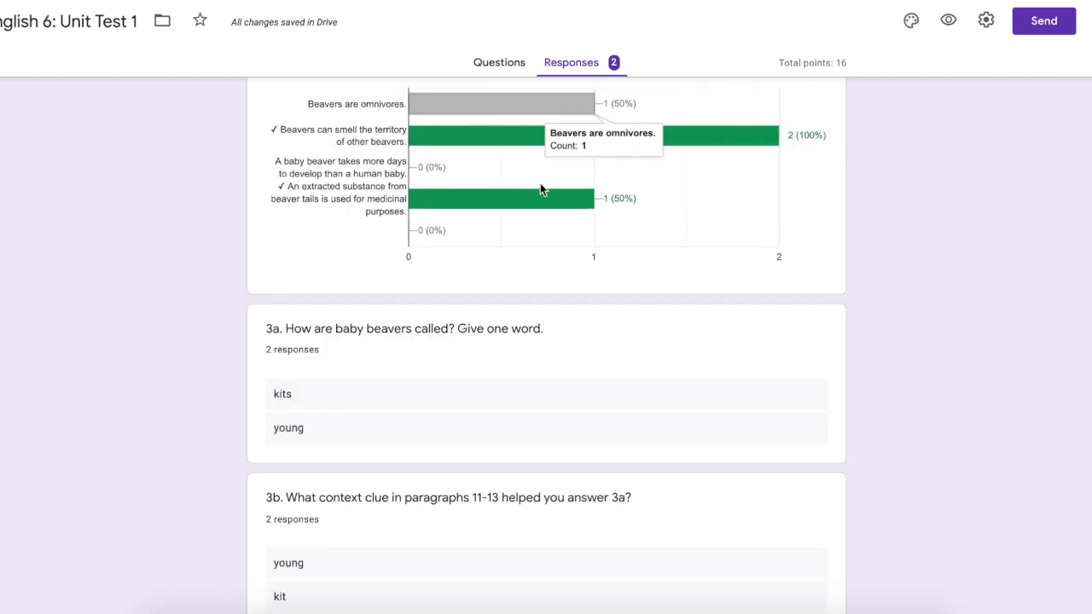
scroll("down", 3)
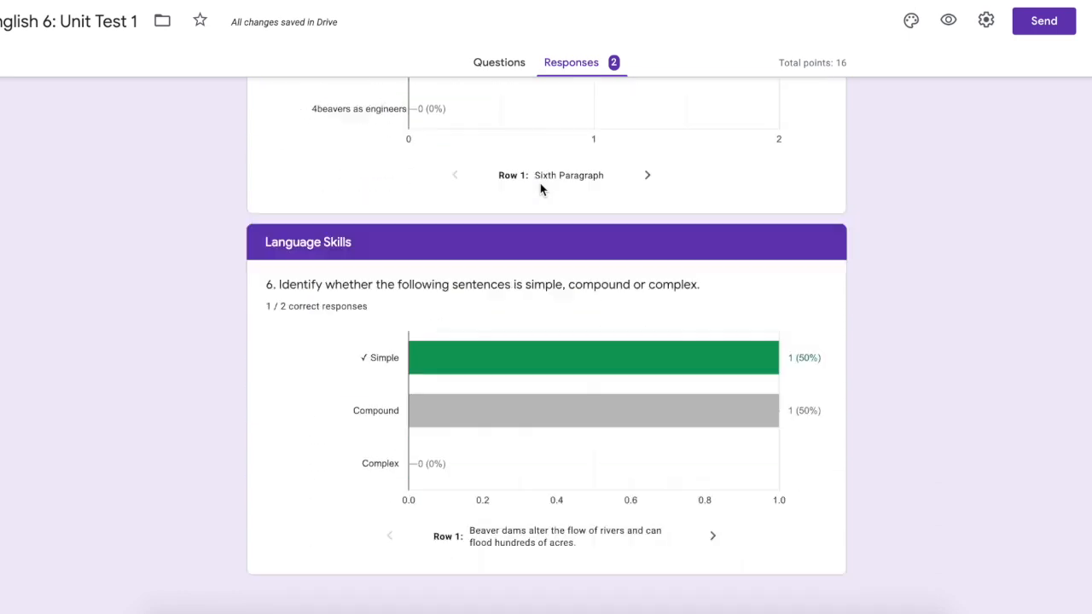
left_click(546, 201)
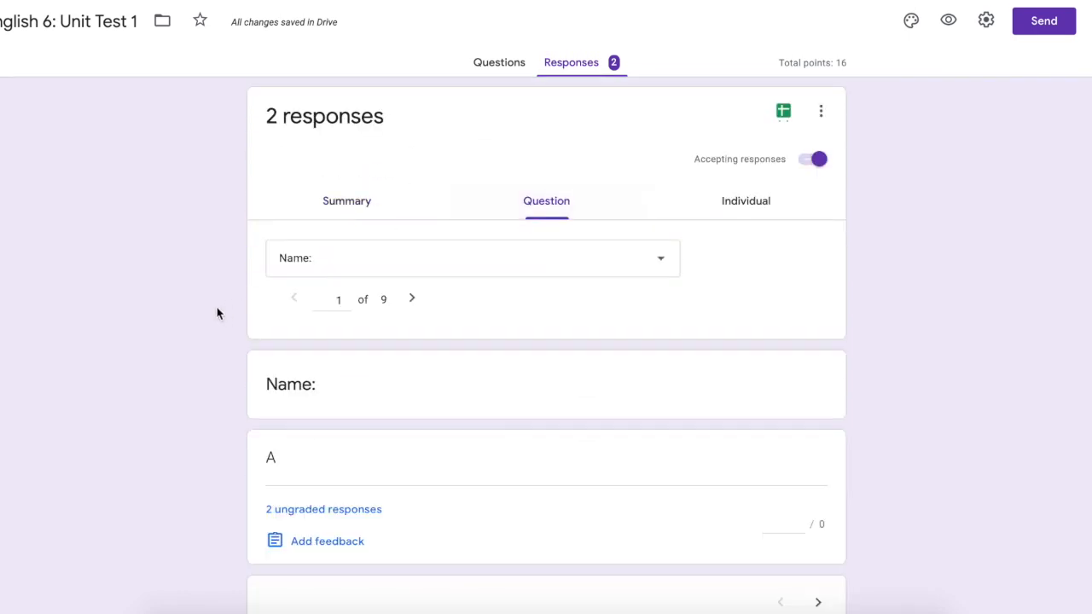
- Advance through the per-question answers one question at a time
left_click(413, 297)
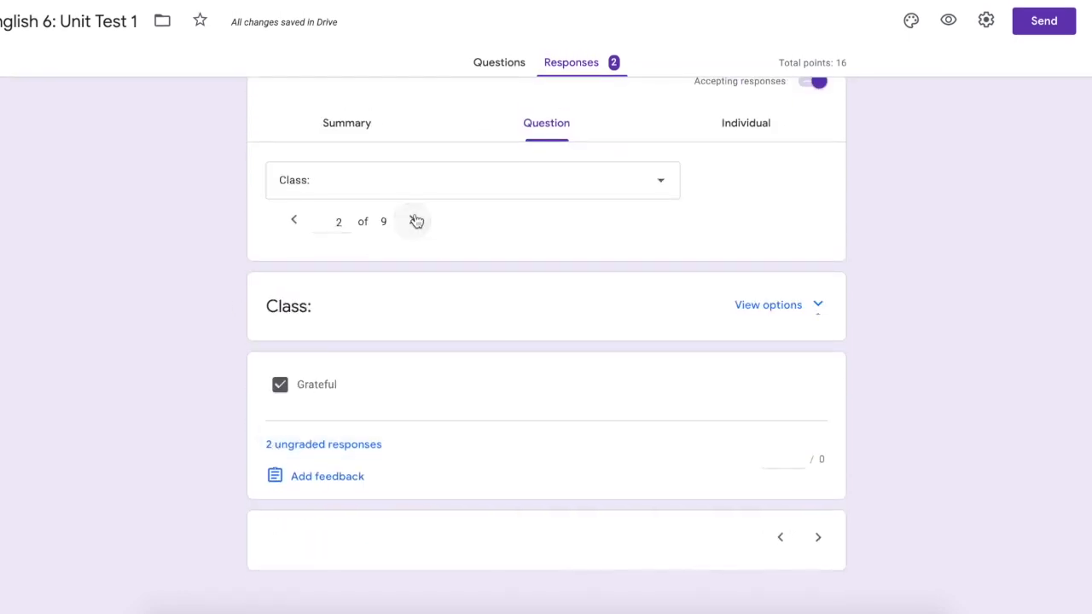
left_click(413, 222)
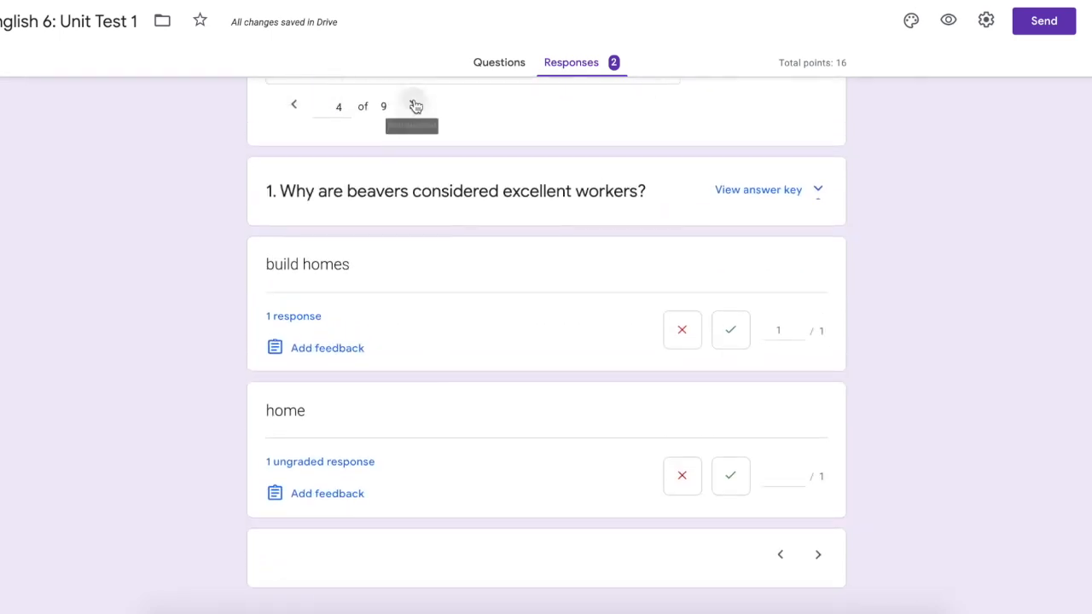
left_click(416, 105)
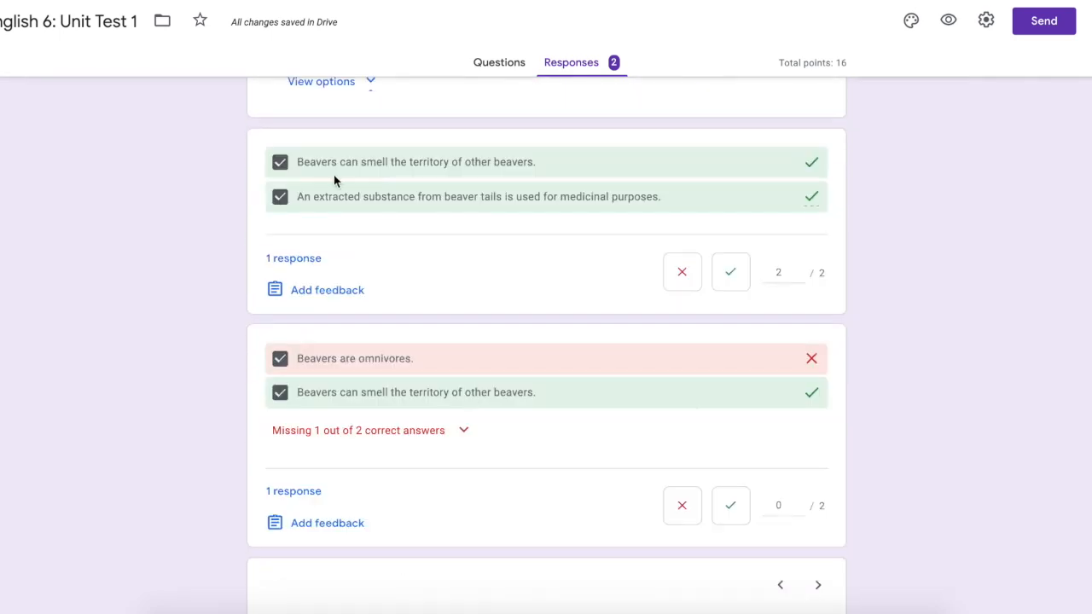
mouse_move(302, 346)
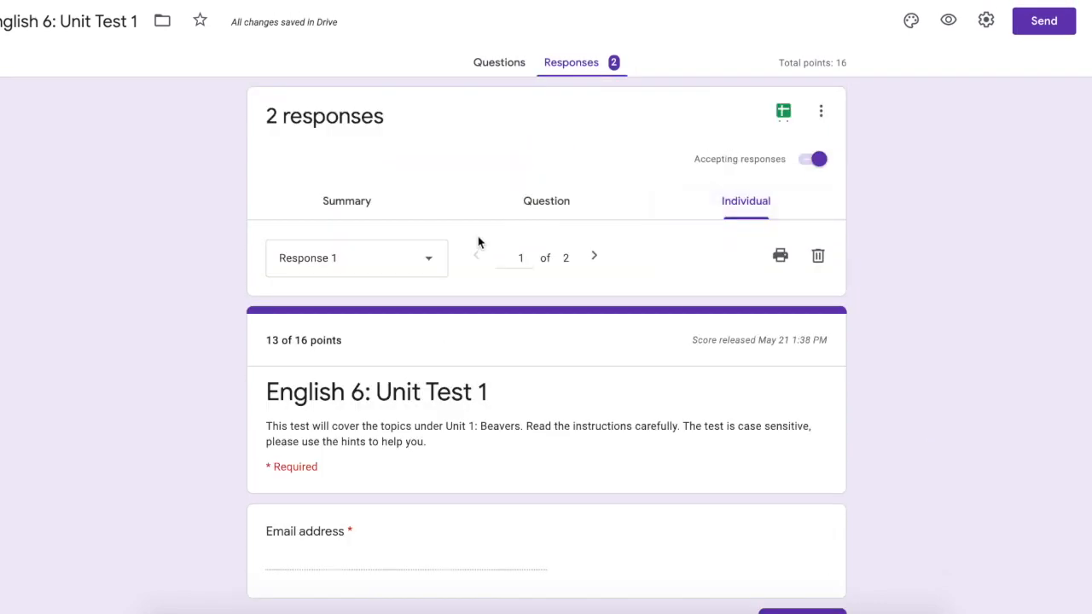
- Read down the first individual response scoring 13 of 16
scroll("down", 3)
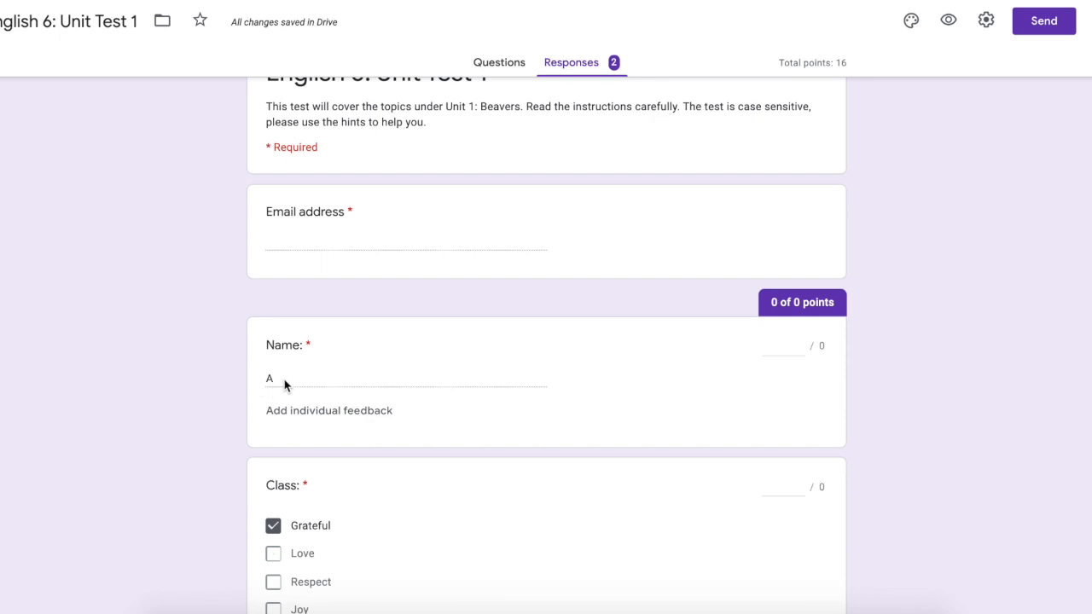
scroll("down", 3)
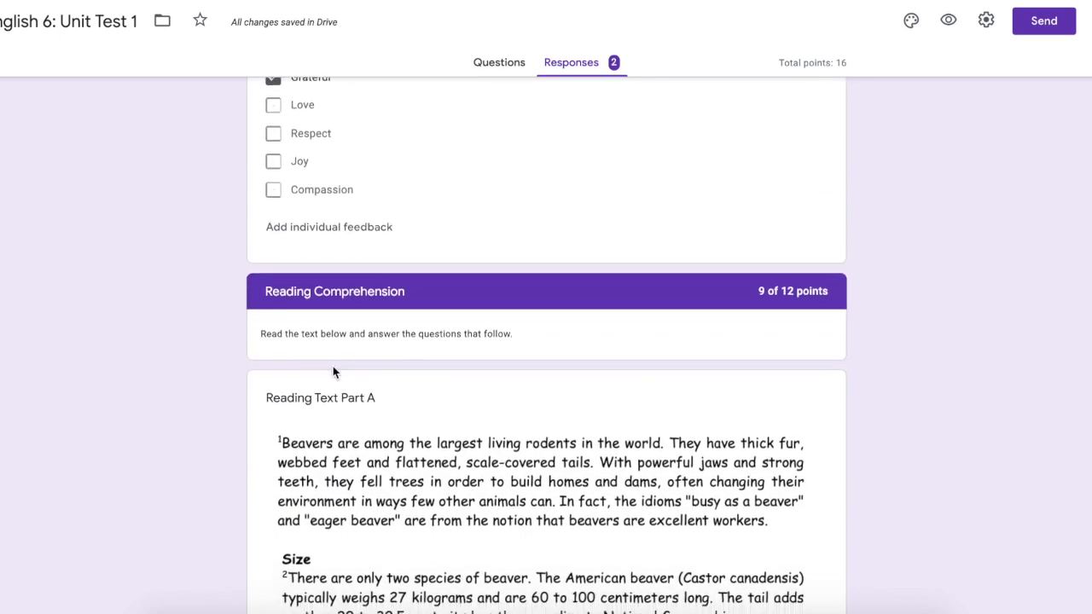
scroll("down", 3)
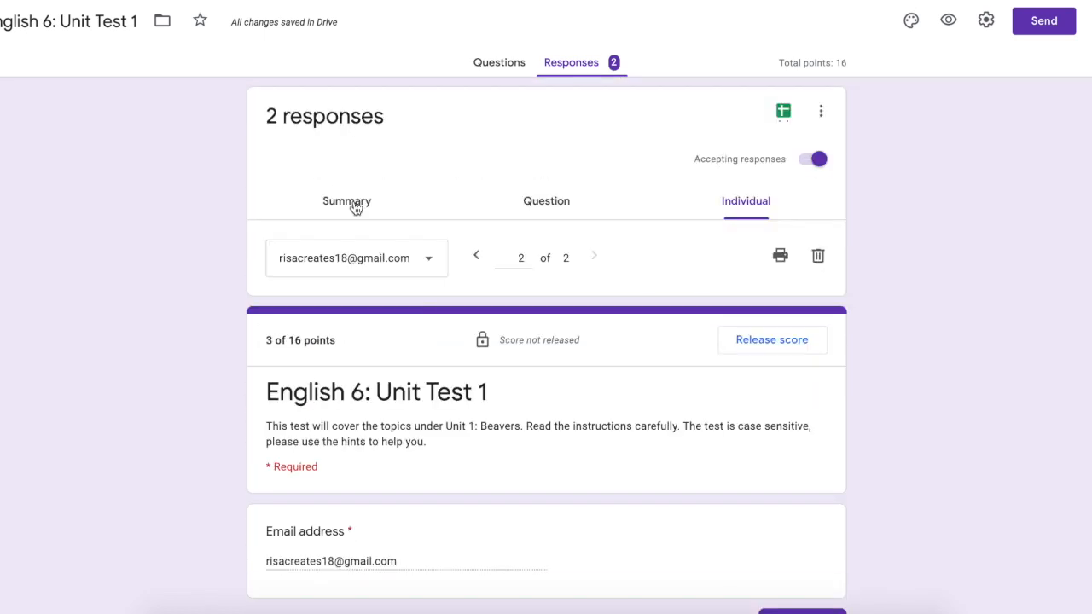
mouse_move(782, 118)
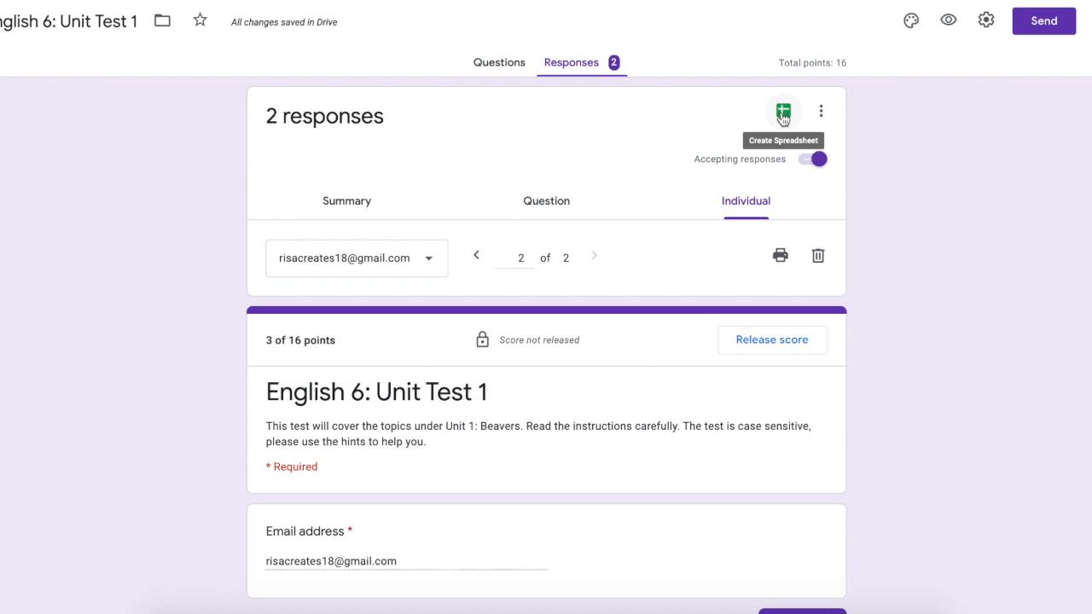
- Create a new responses spreadsheet 'English 6: Unit Test 1 (Responses)' linked to the quiz
left_click(781, 111)
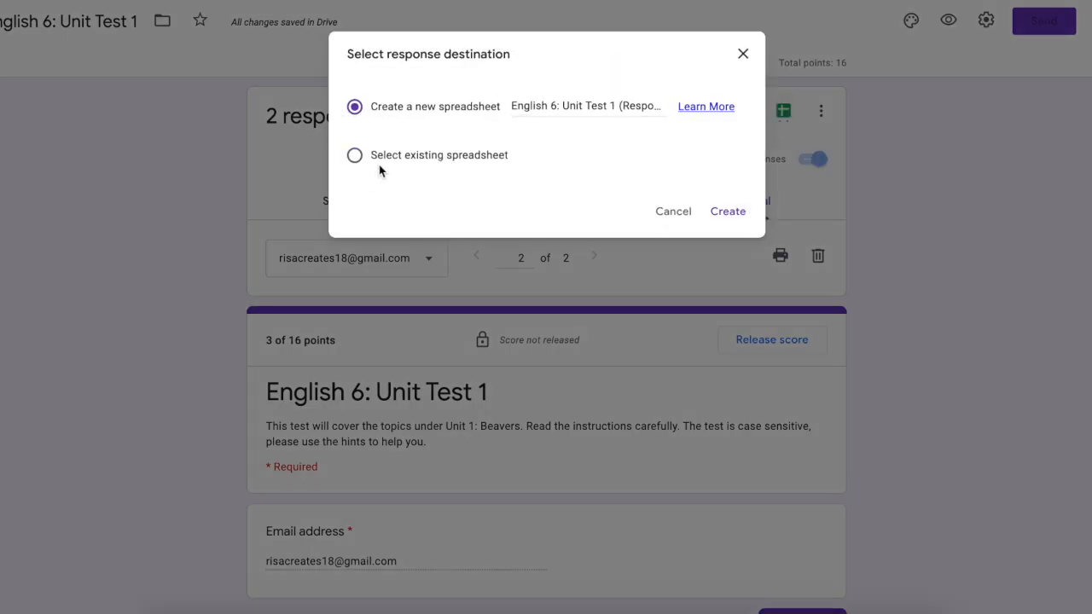
left_click(727, 211)
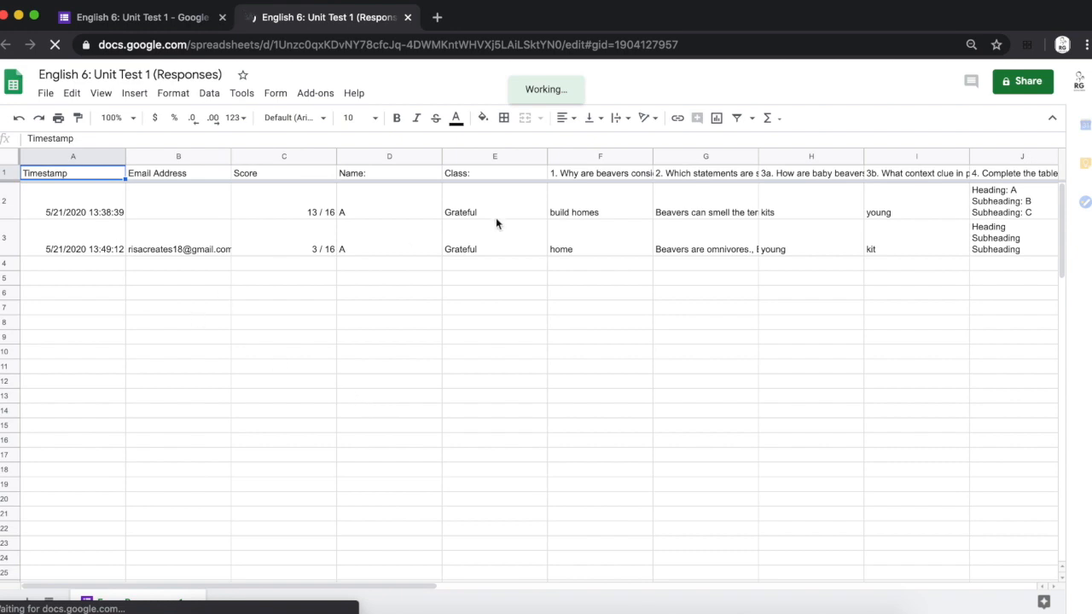
- Create a filter view on the Class column showing the Grateful rows, then return to the form
left_click(495, 157)
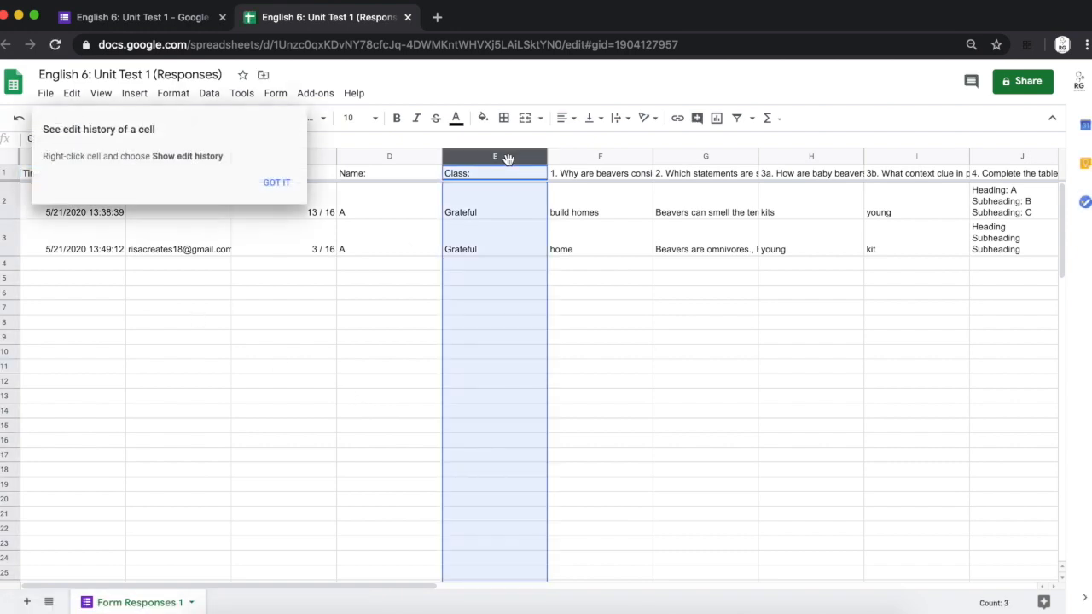
left_click(539, 202)
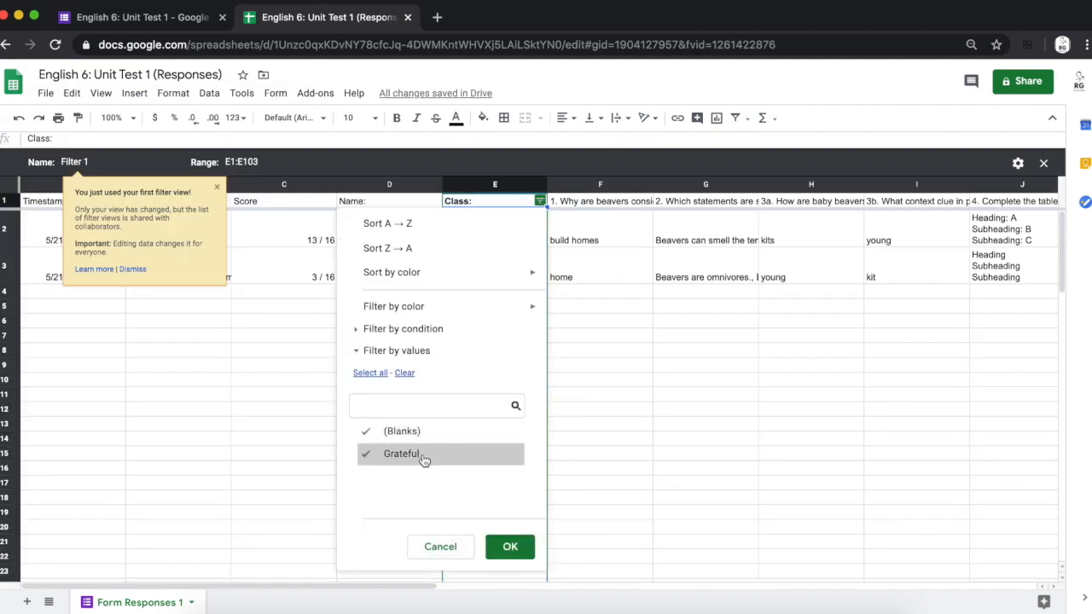
left_click(509, 546)
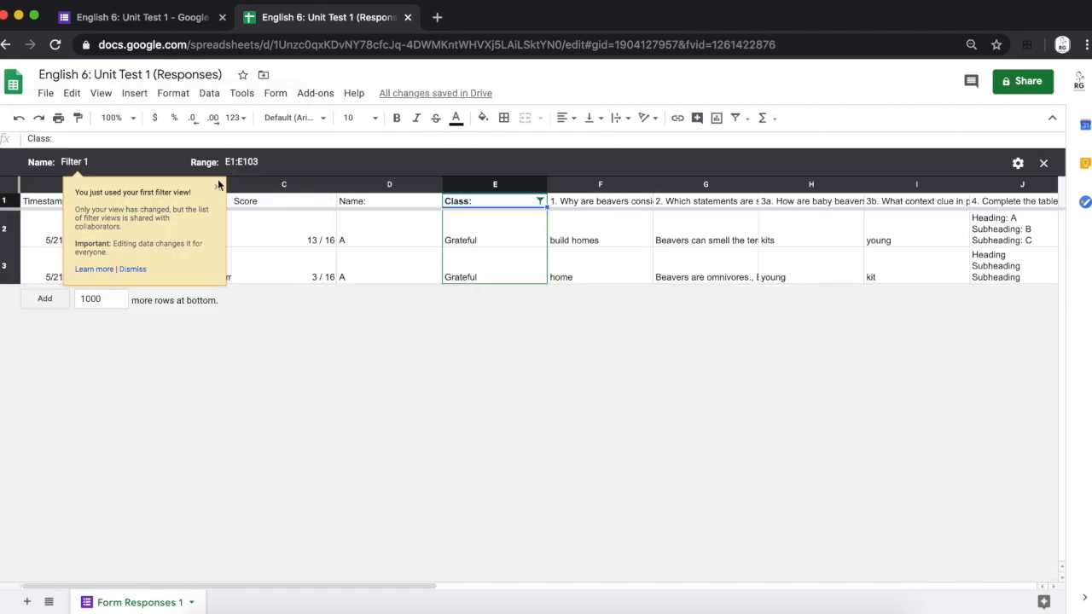
left_click(324, 17)
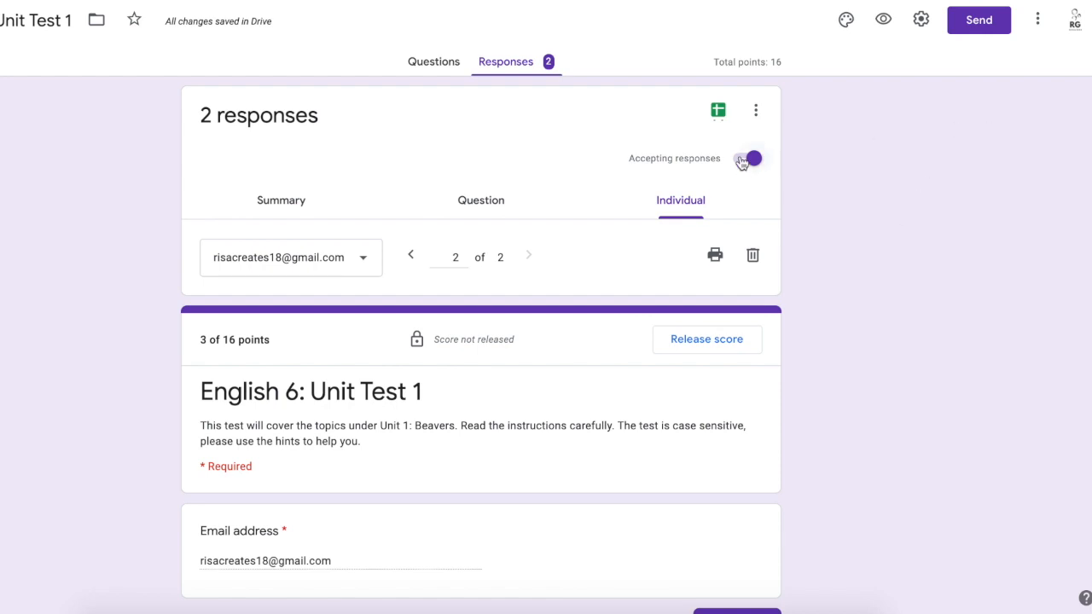
- Toggle Accepting responses off and back on twice, leaving the quiz open, and bring up More options
left_click(747, 159)
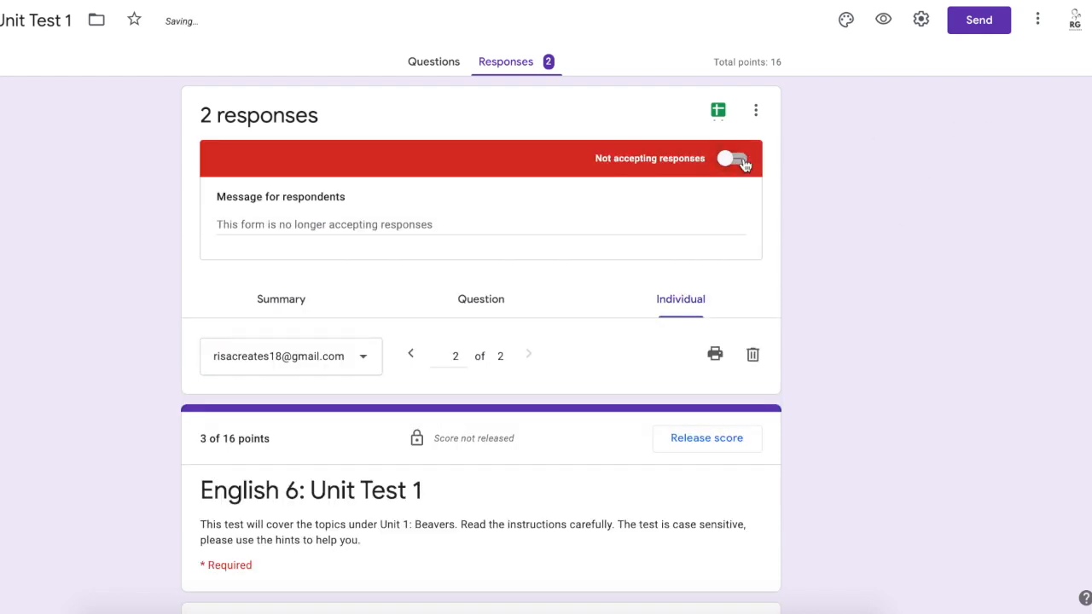
left_click(737, 157)
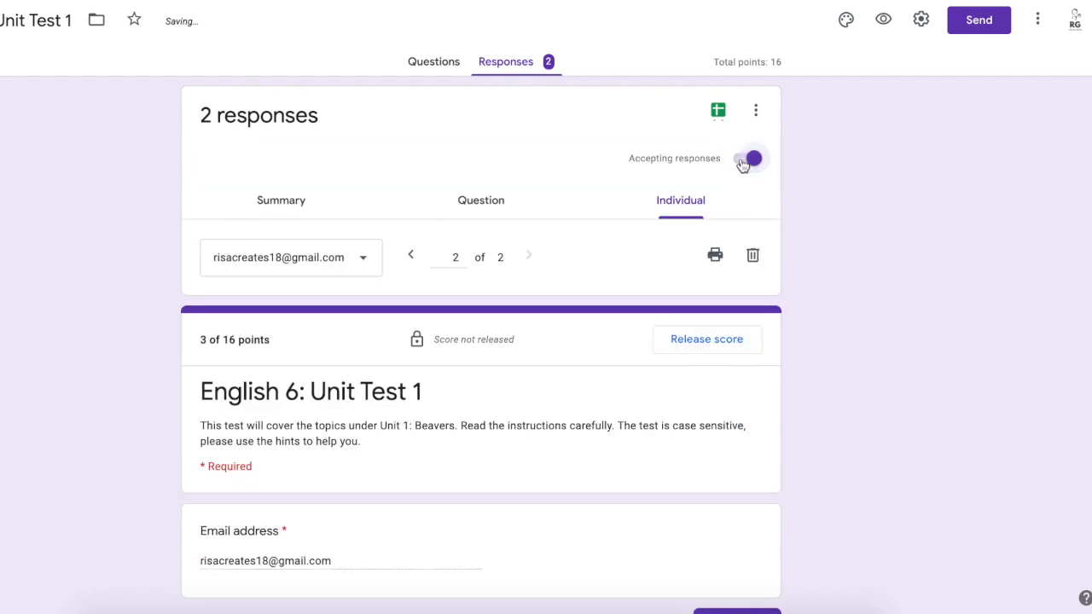
left_click(749, 157)
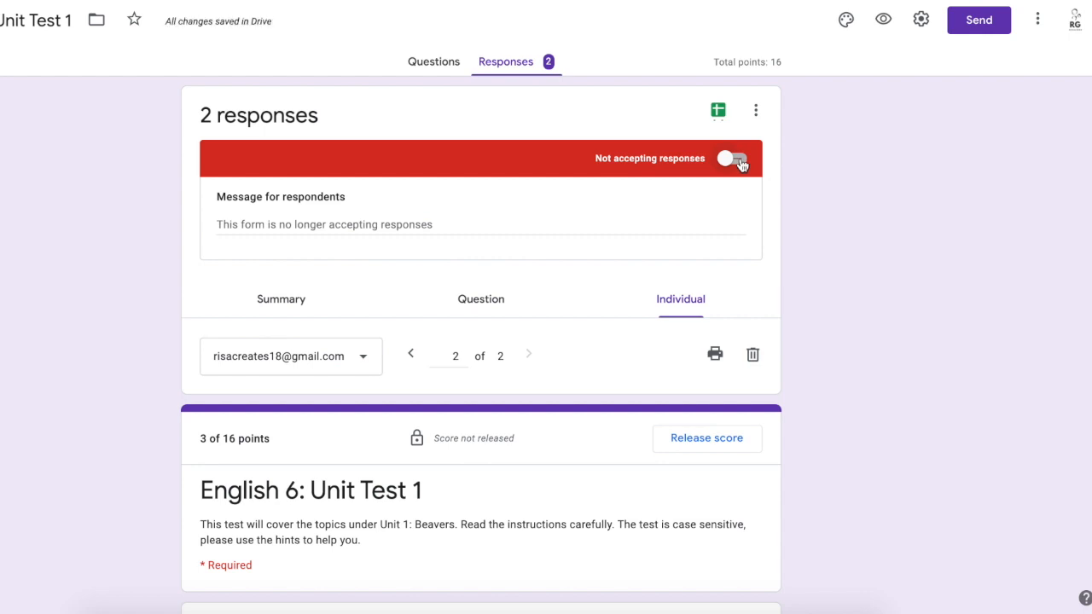
left_click(737, 158)
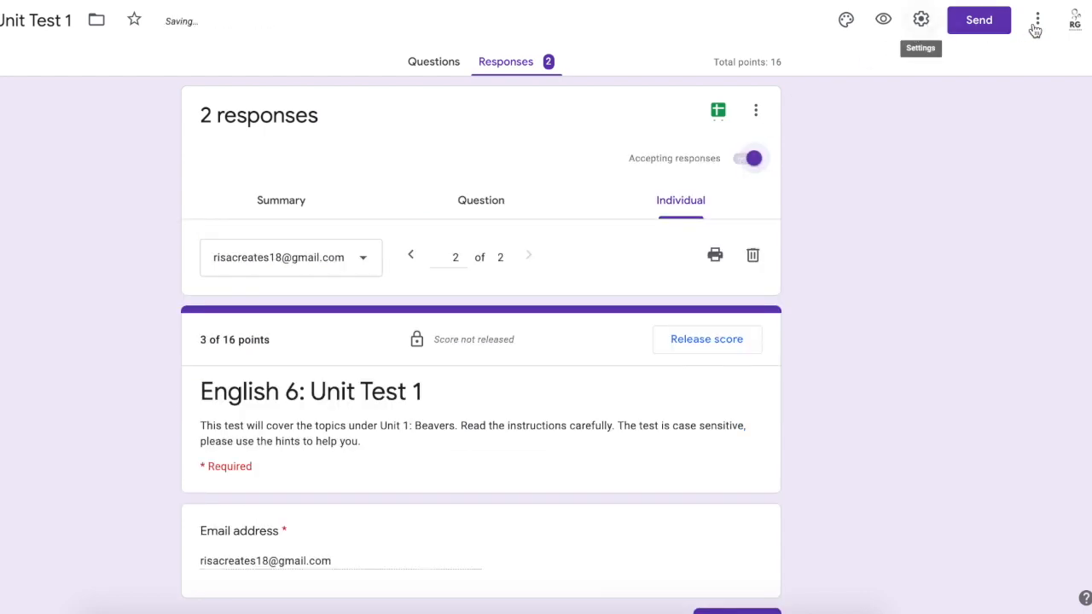
left_click(1037, 19)
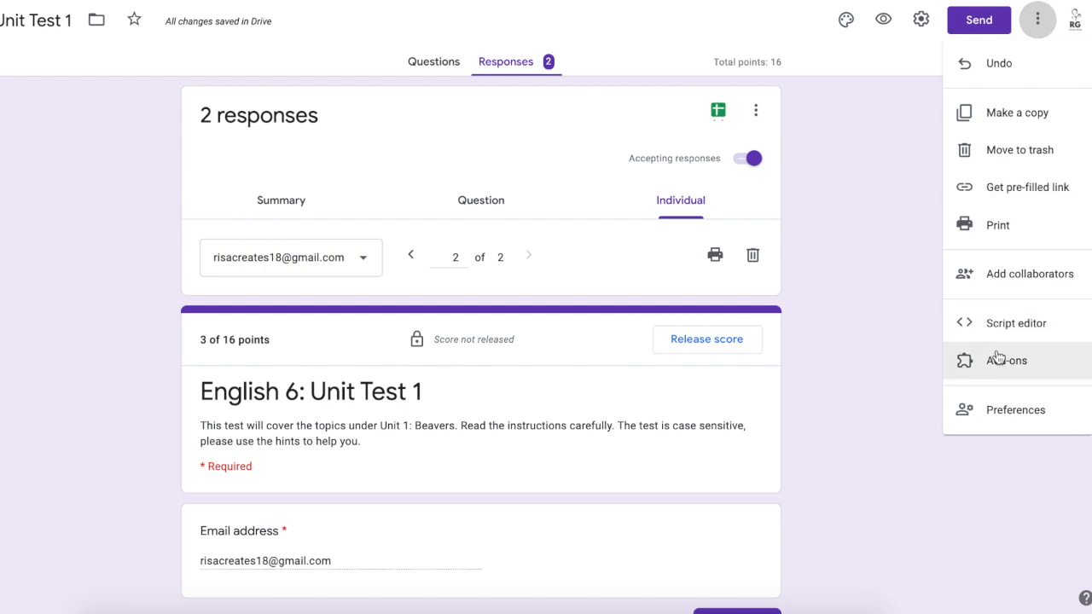
- Find formLimiter in the add-on marketplace and begin its installation
left_click(1007, 360)
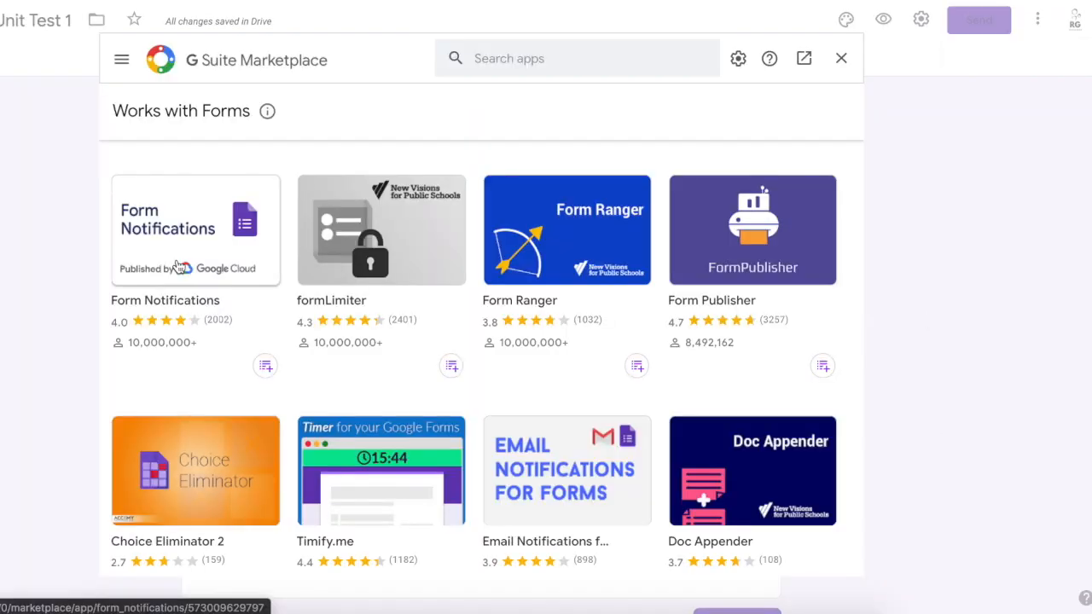
type("form limiter")
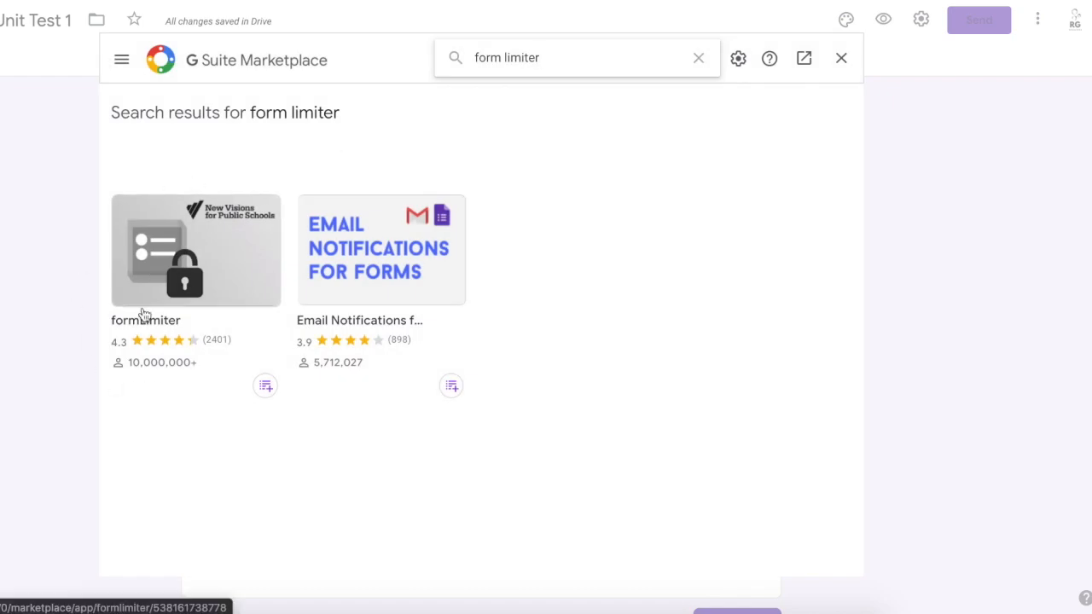
mouse_move(184, 281)
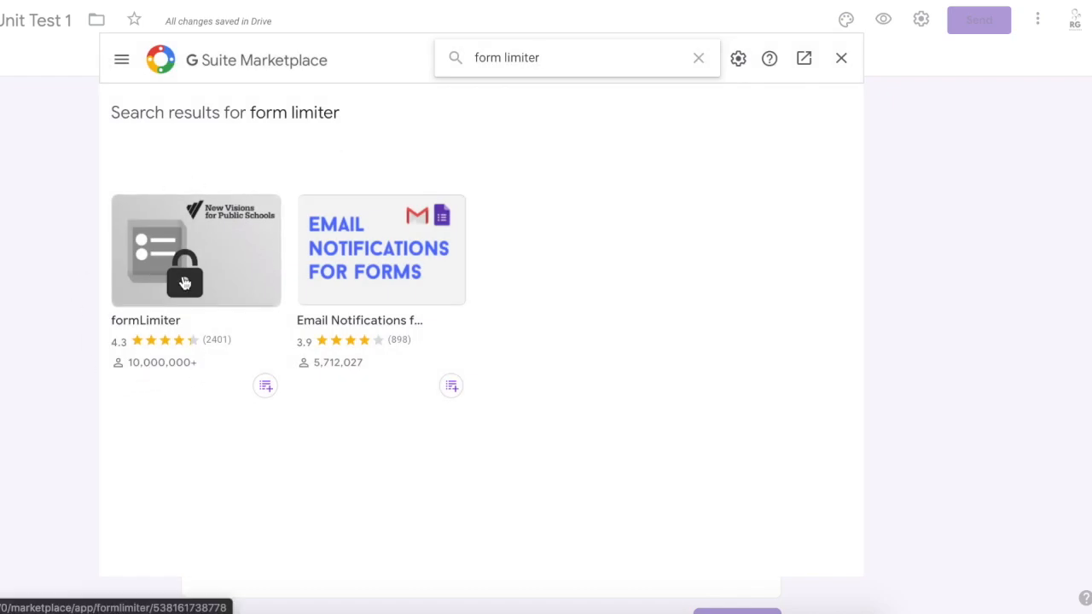
left_click(194, 249)
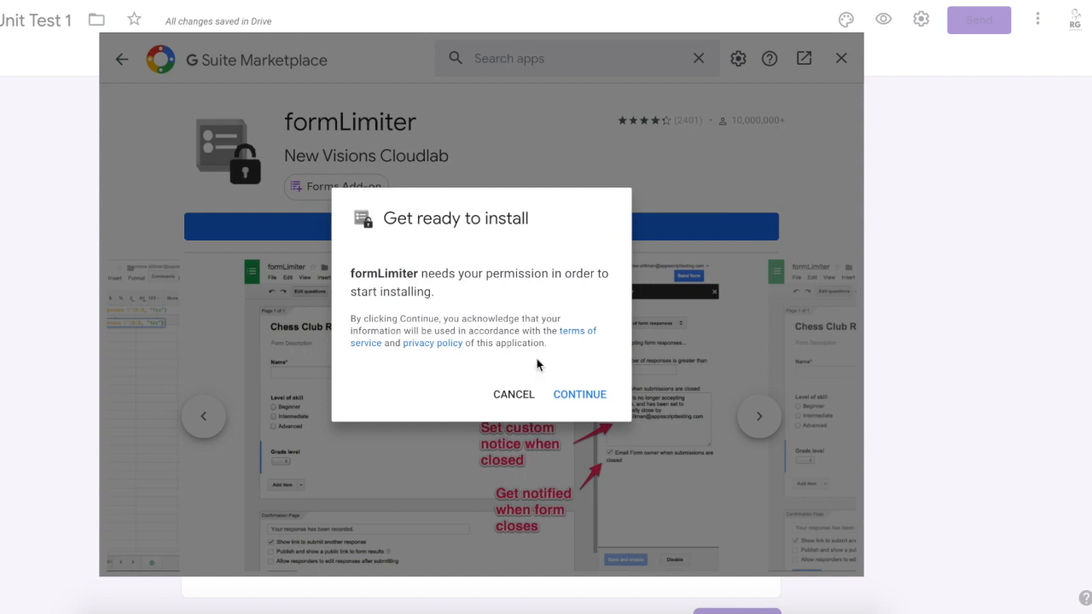
left_click(580, 394)
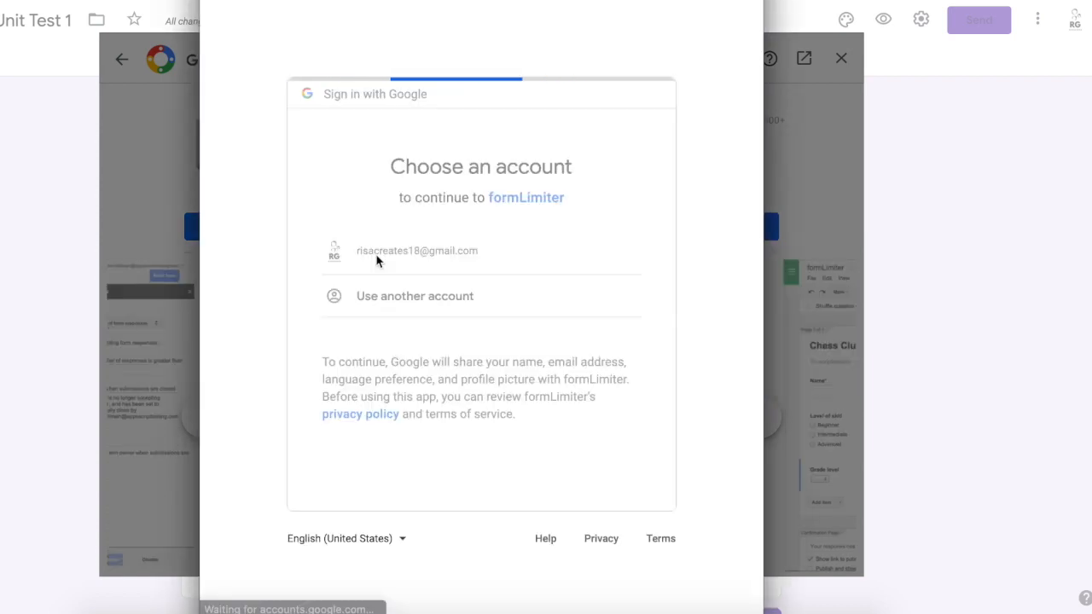
- Authorize formLimiter with the Google account, confirm, and return to the responses page
left_click(416, 249)
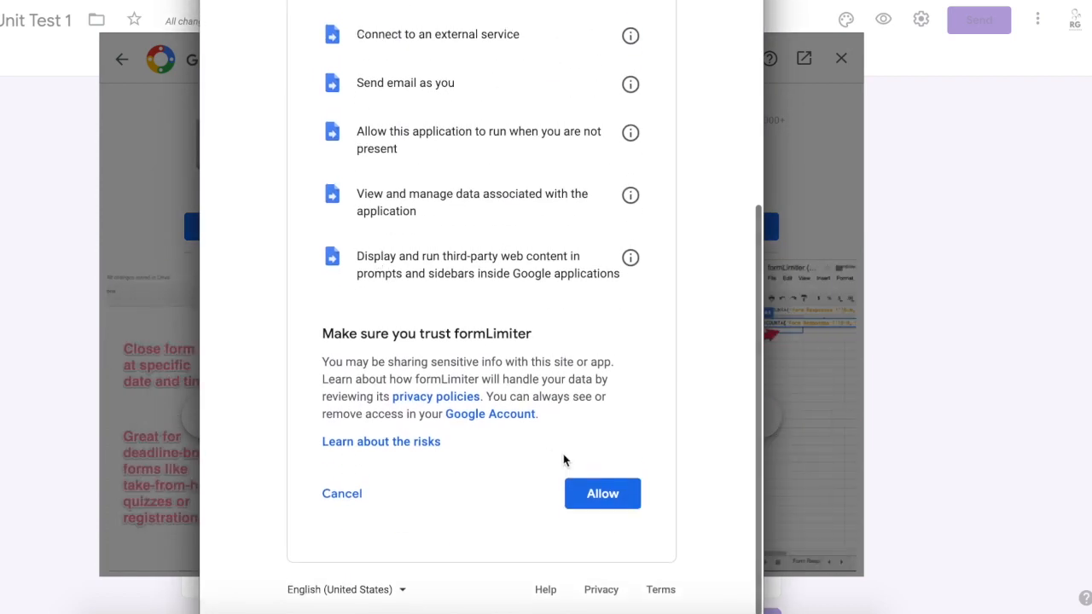
left_click(603, 493)
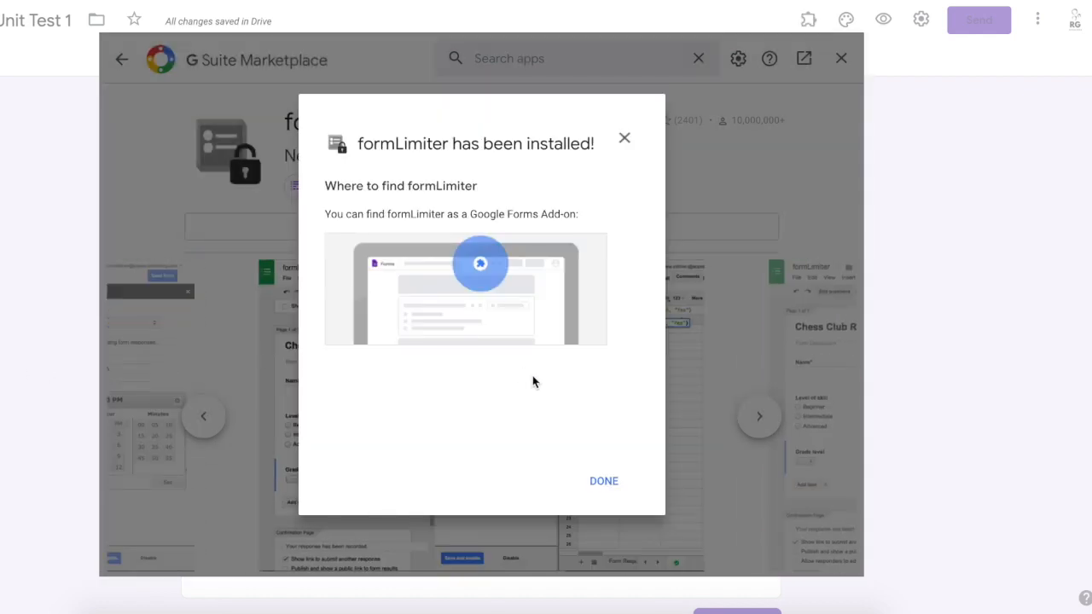
left_click(604, 481)
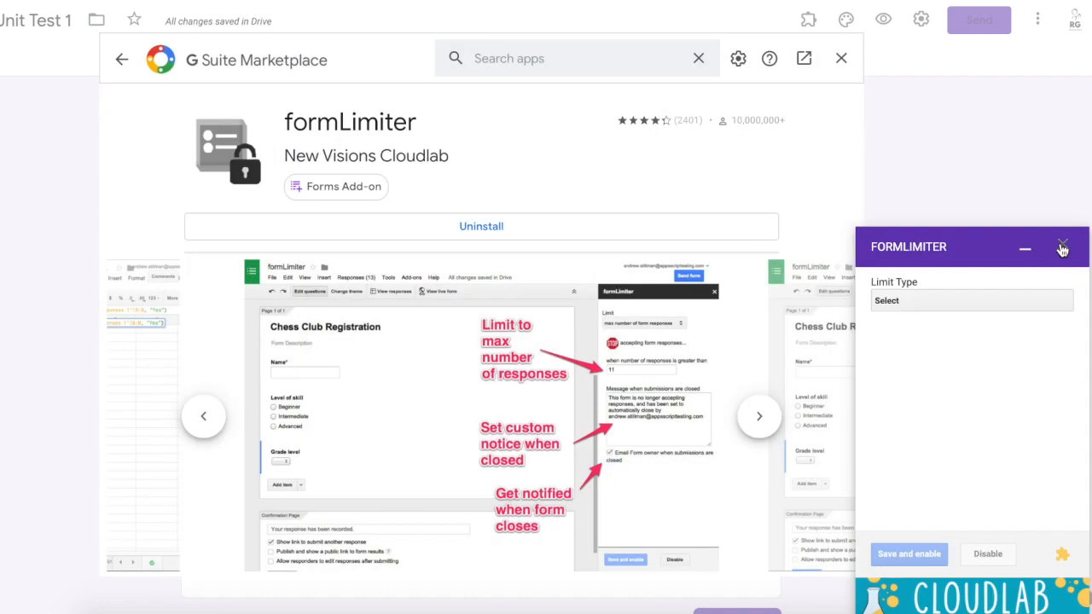
left_click(839, 58)
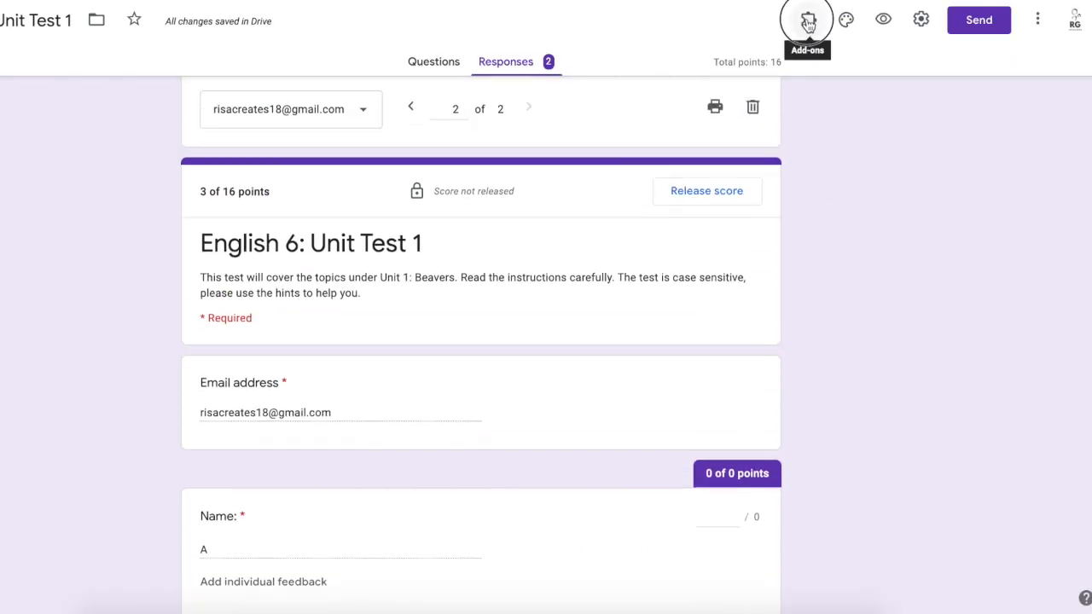
- Reach formLimiter's Set limit panel and its limit-type choices
left_click(806, 20)
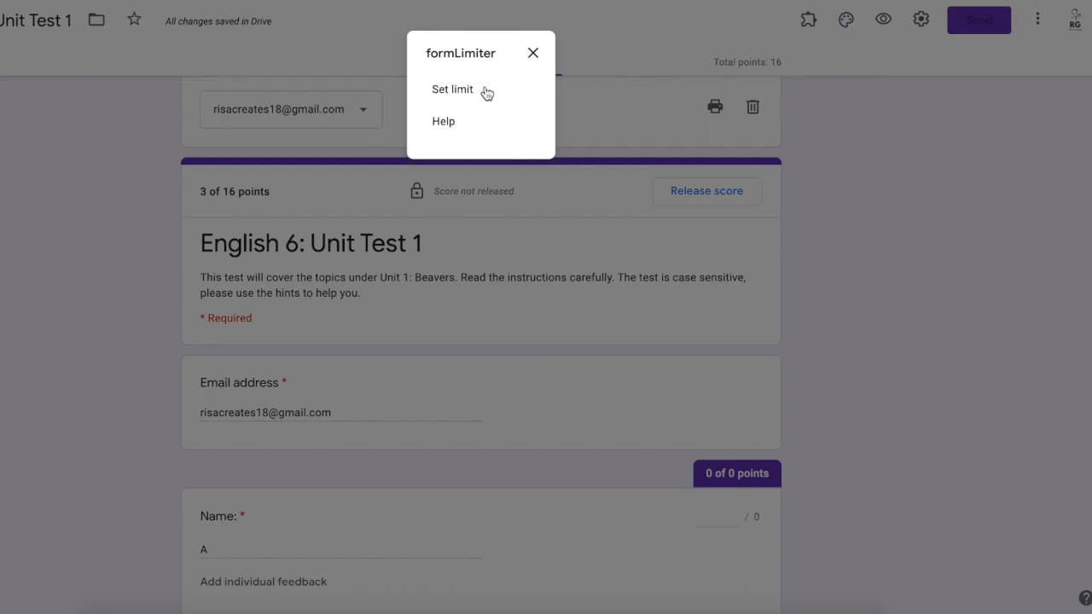
left_click(452, 88)
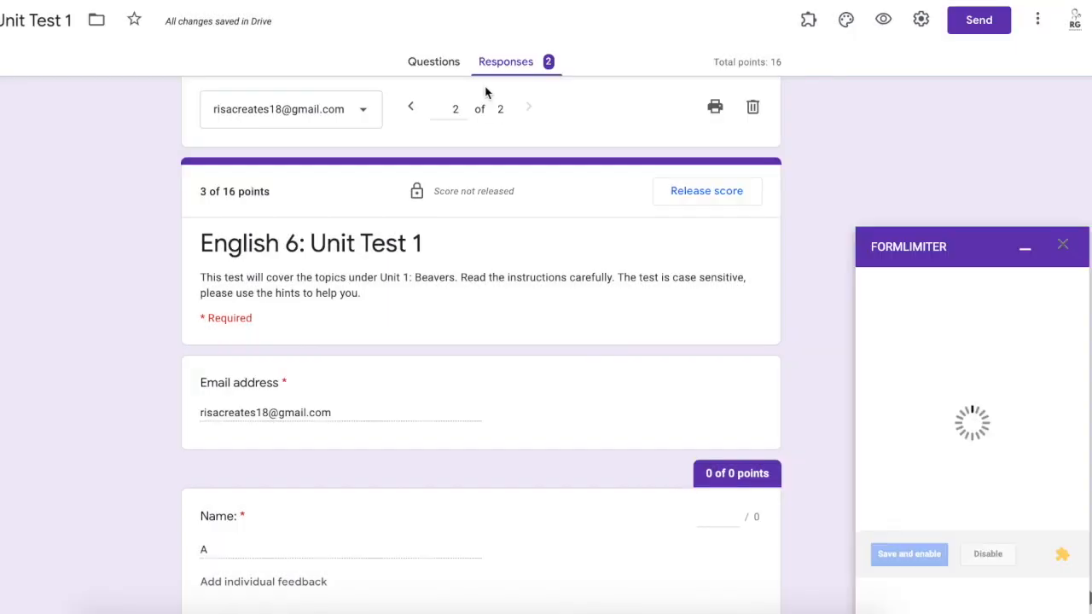
left_click(963, 300)
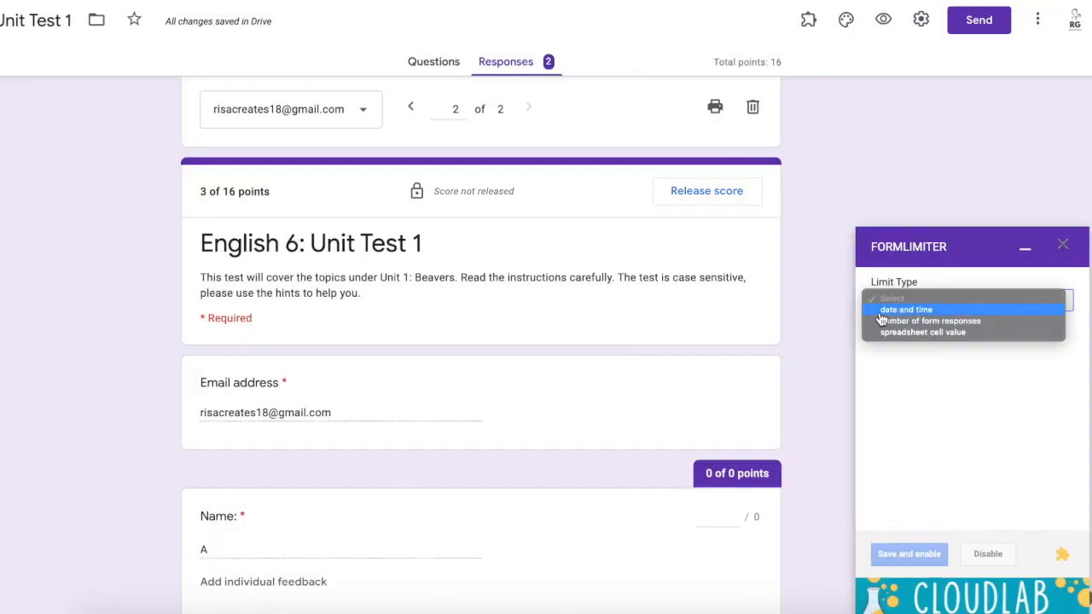
mouse_move(873, 324)
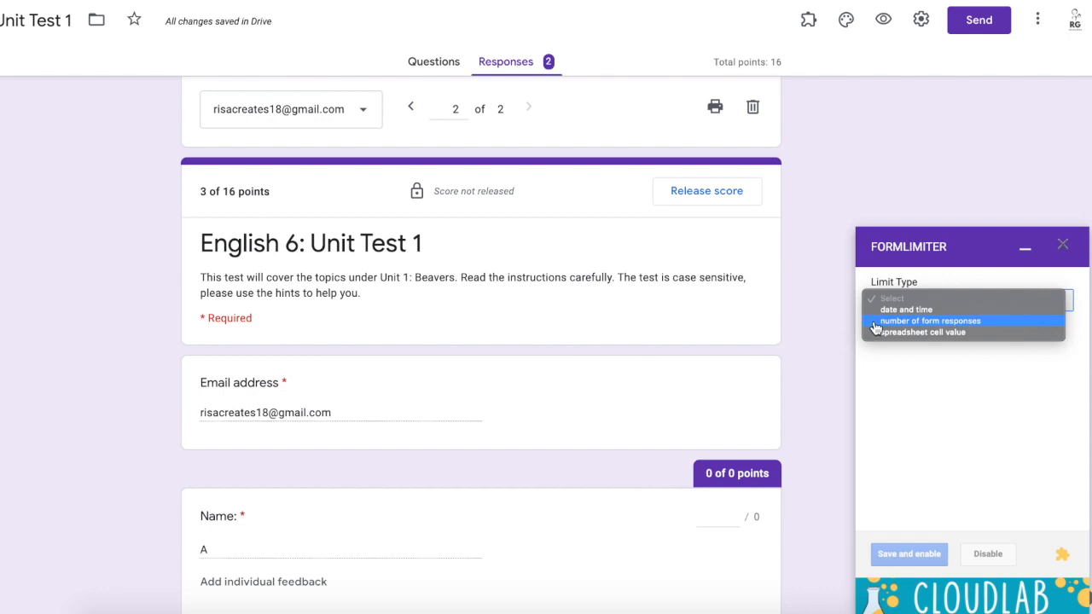
mouse_move(874, 331)
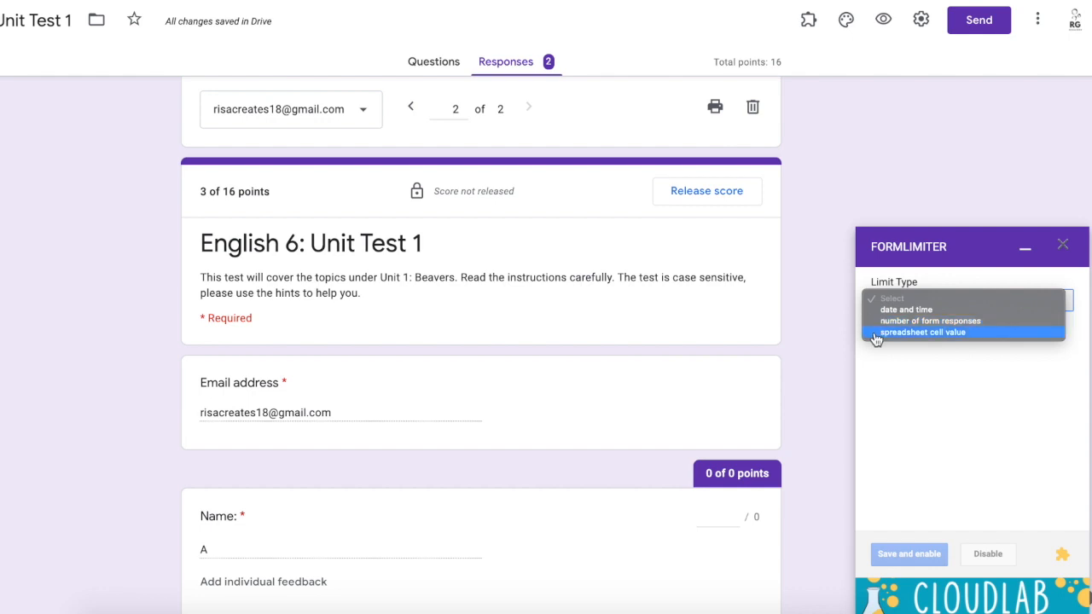
- Limit by date and time, closing May 23 at 8:00 PM, and select the closed message
left_click(906, 309)
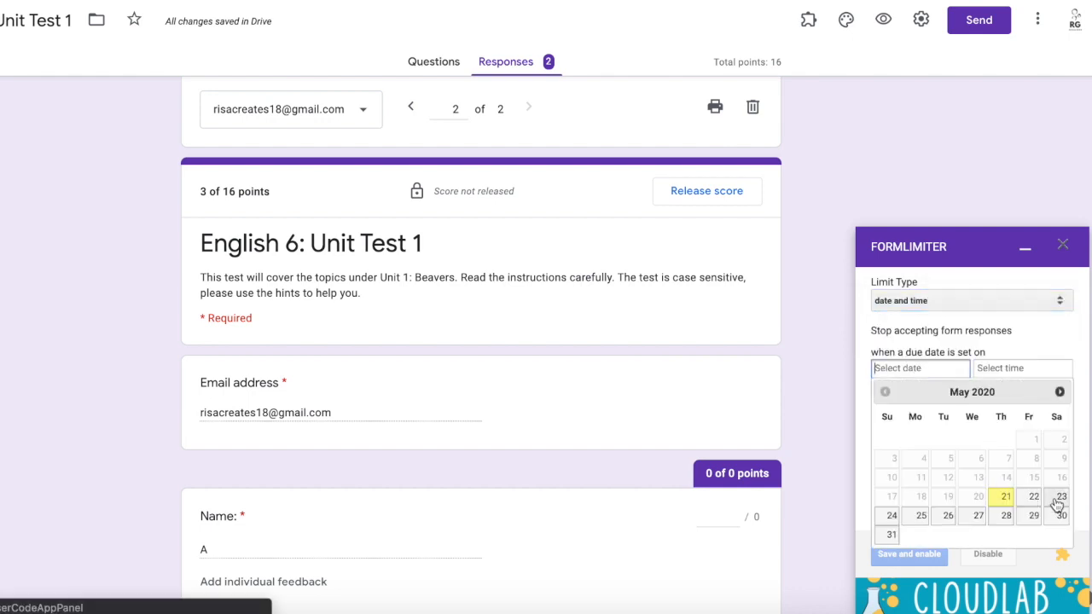
left_click(1061, 495)
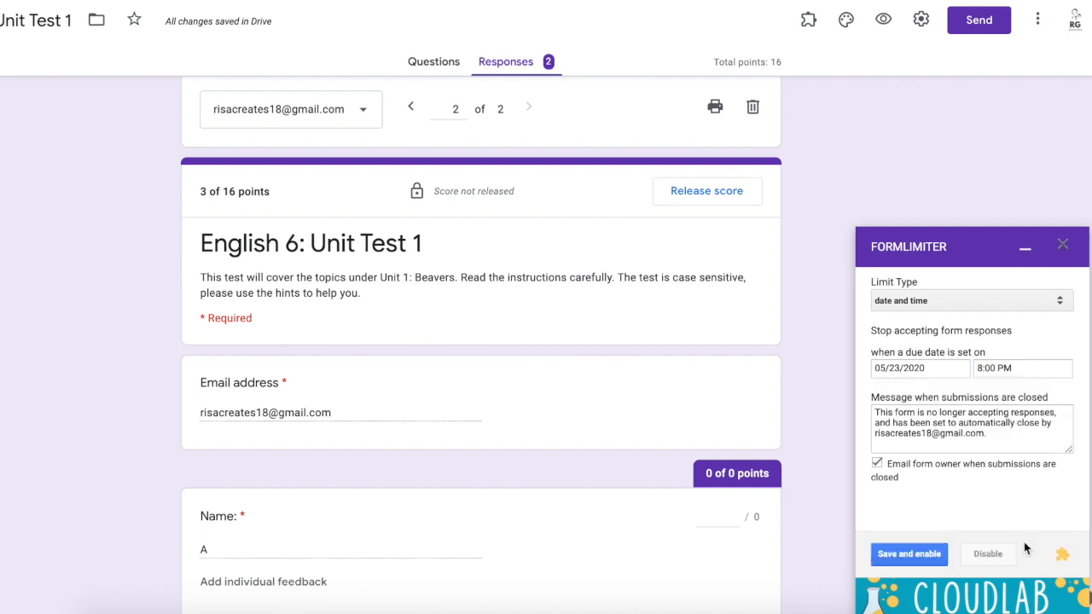
triple_click(969, 423)
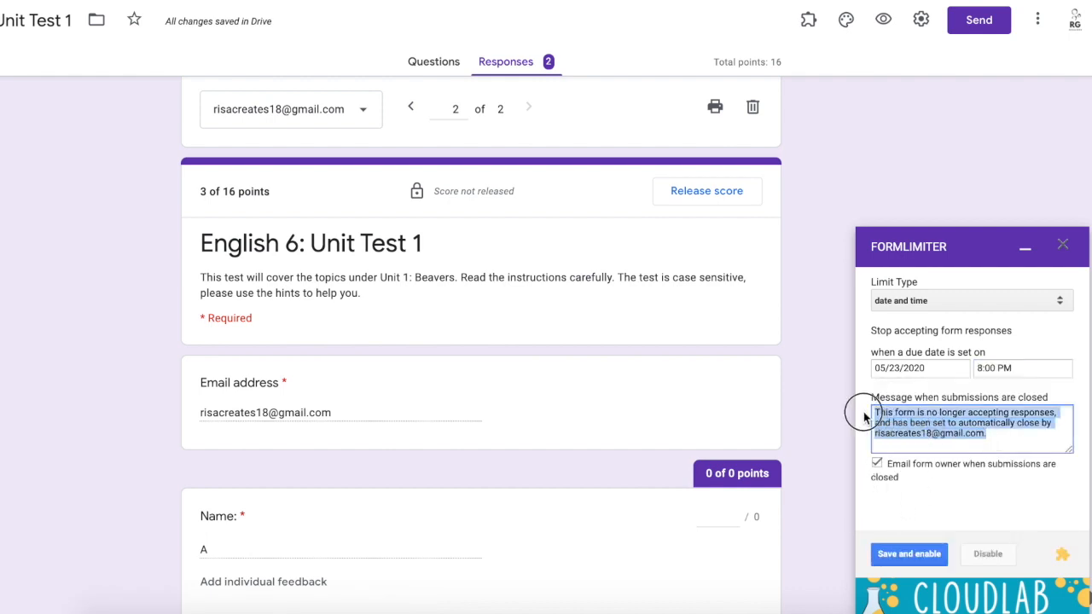